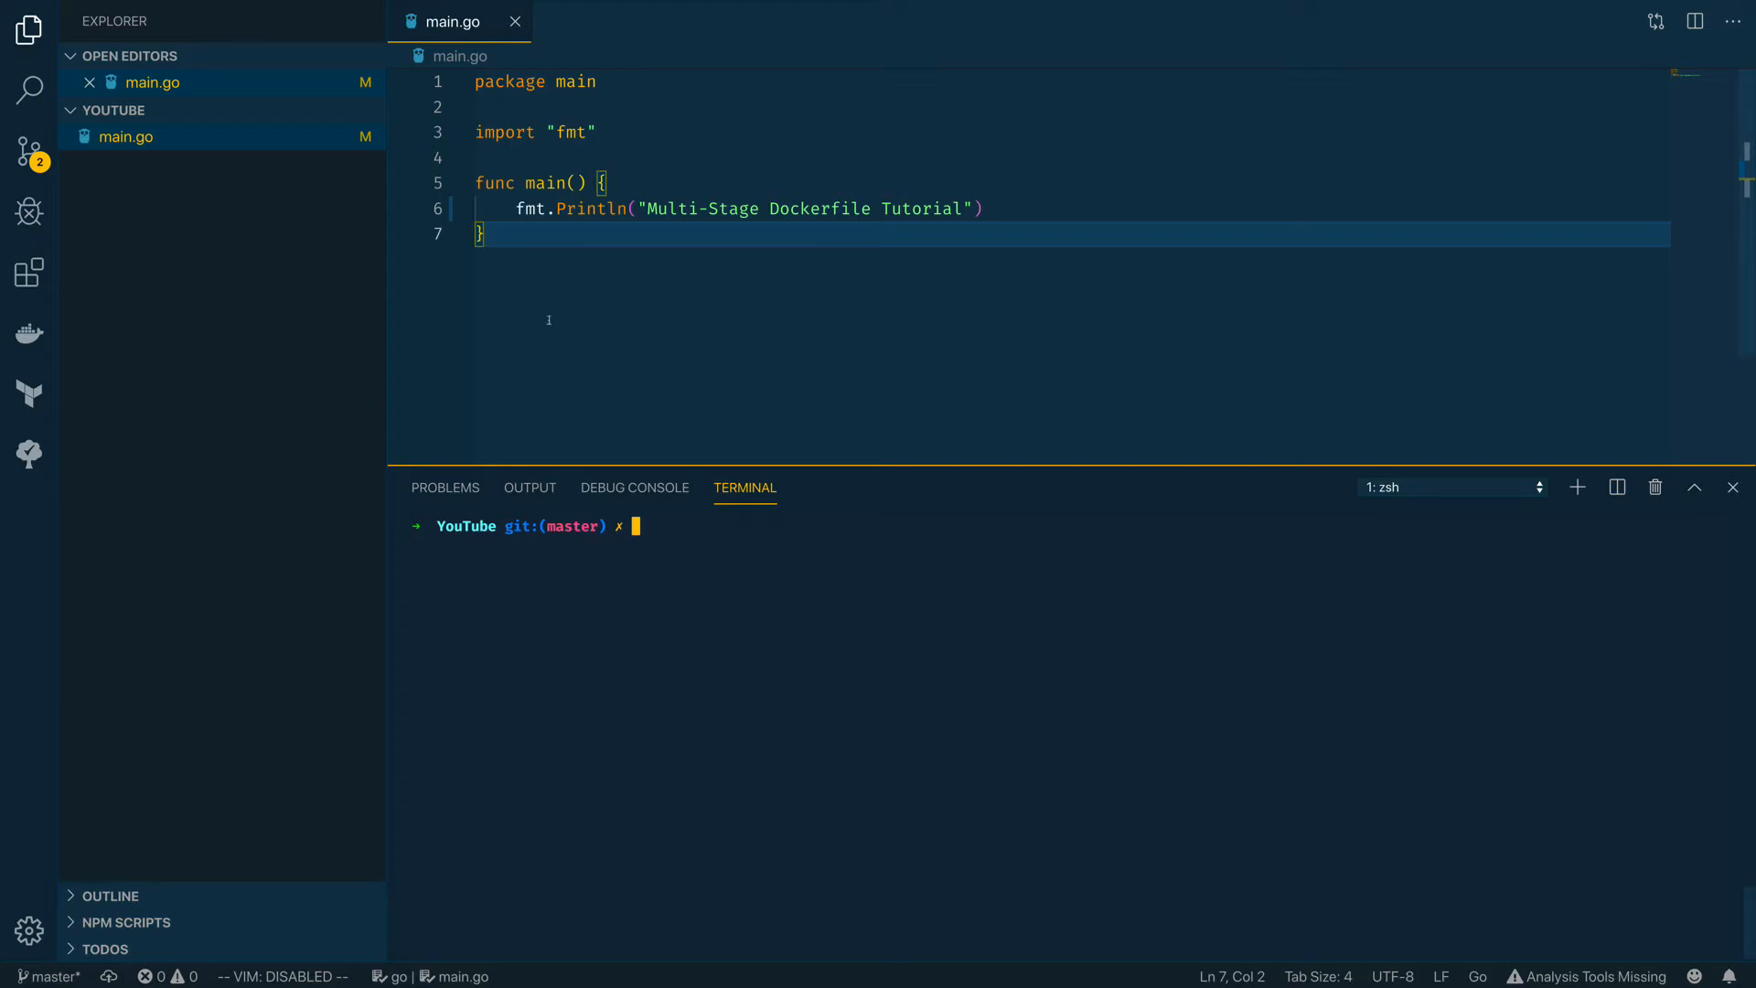
mouse_move(344, 267)
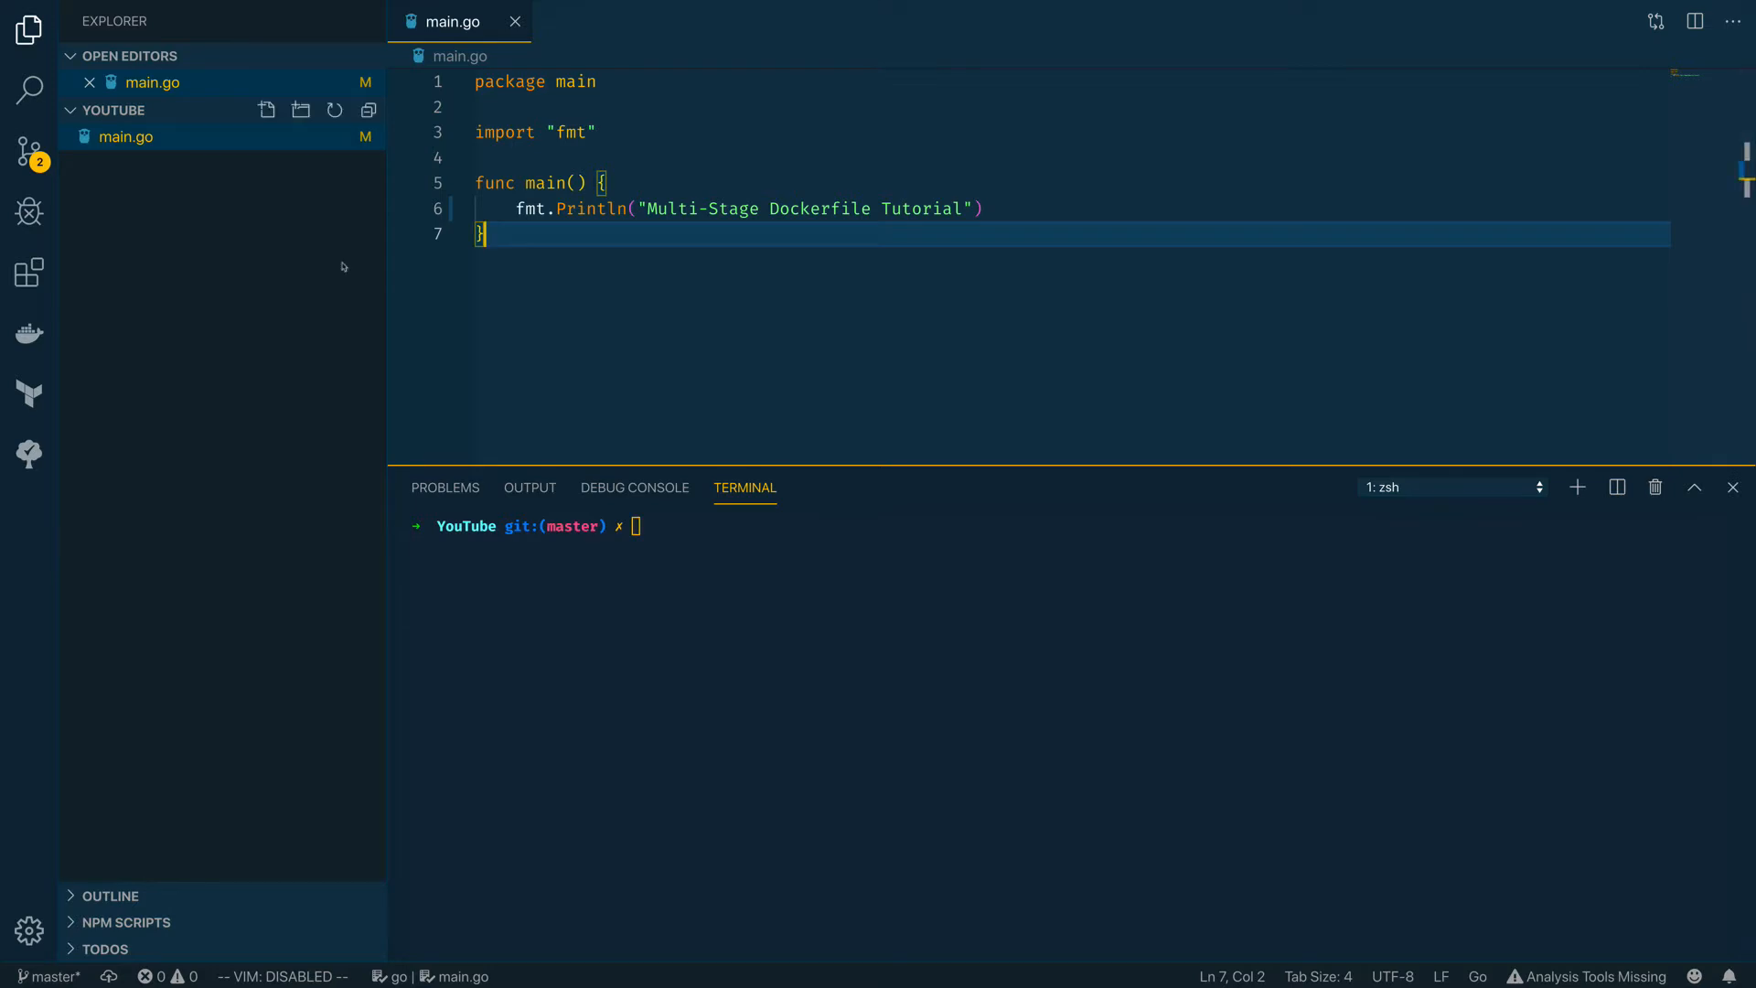
Bring up the context menu of the YOUTUBE project folder in the Explorer
right_click(110, 110)
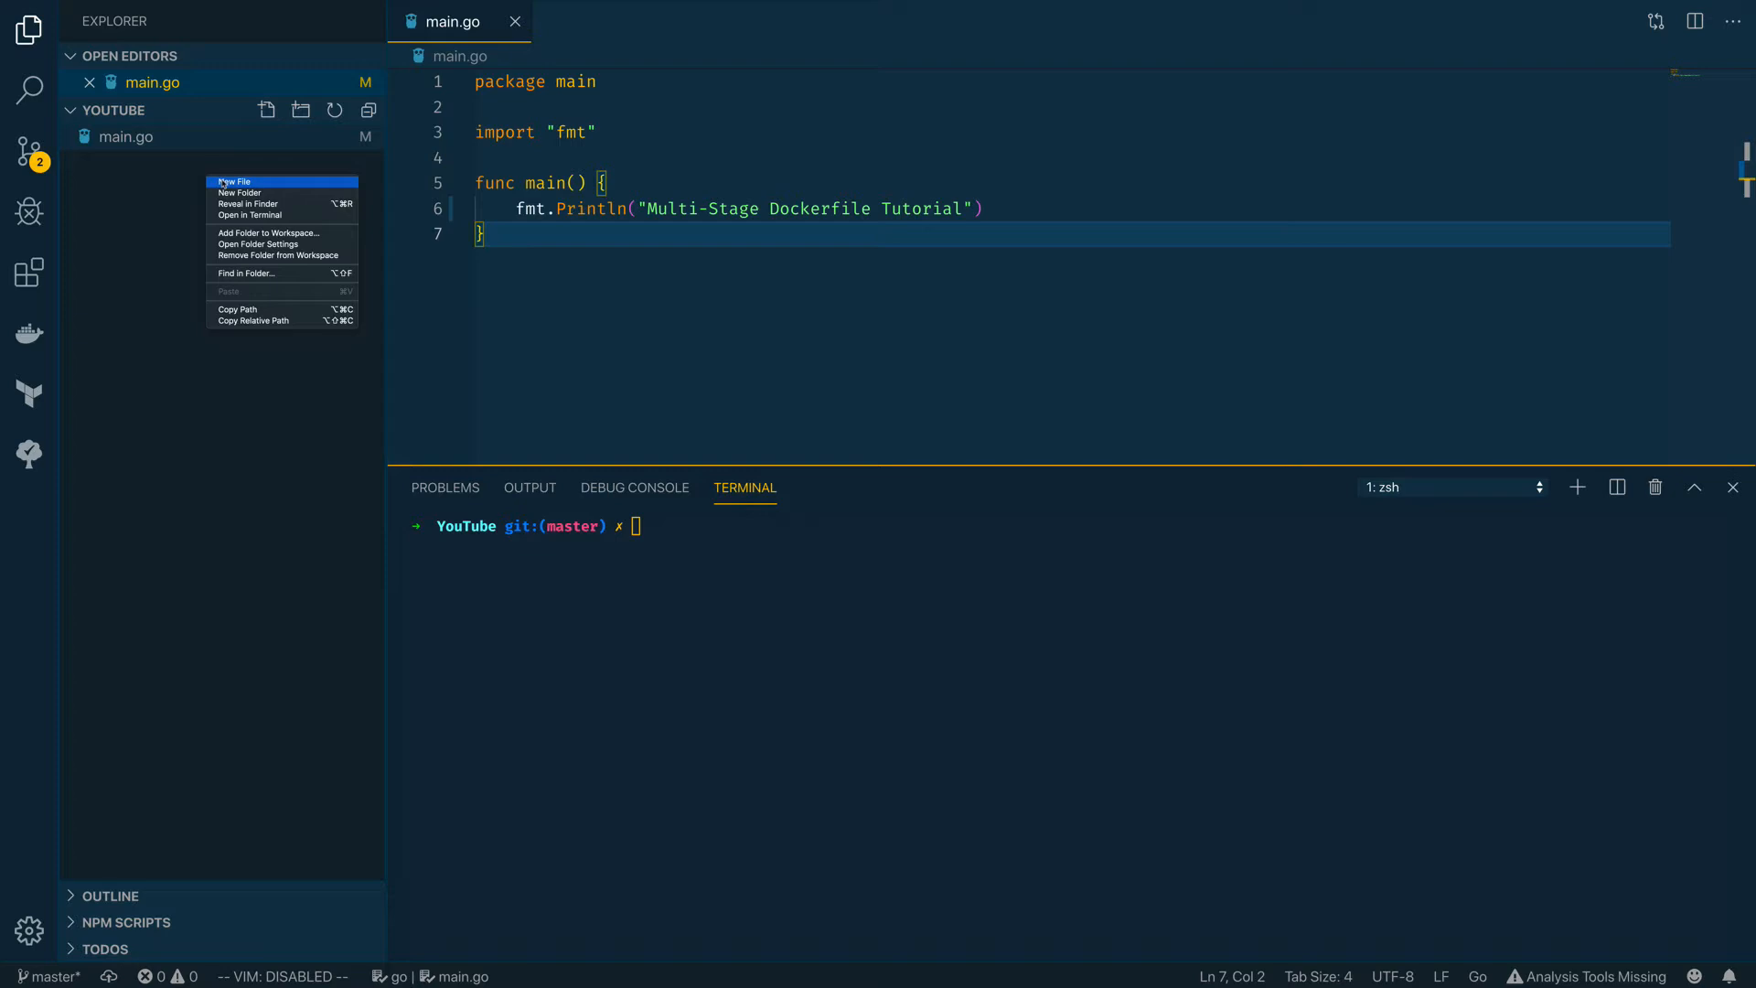
Create a Dockerfile starting FROM golang:1.12.0-alpine3.9 with RUN mkdir /app
left_click(234, 181)
type("Dockerfile")
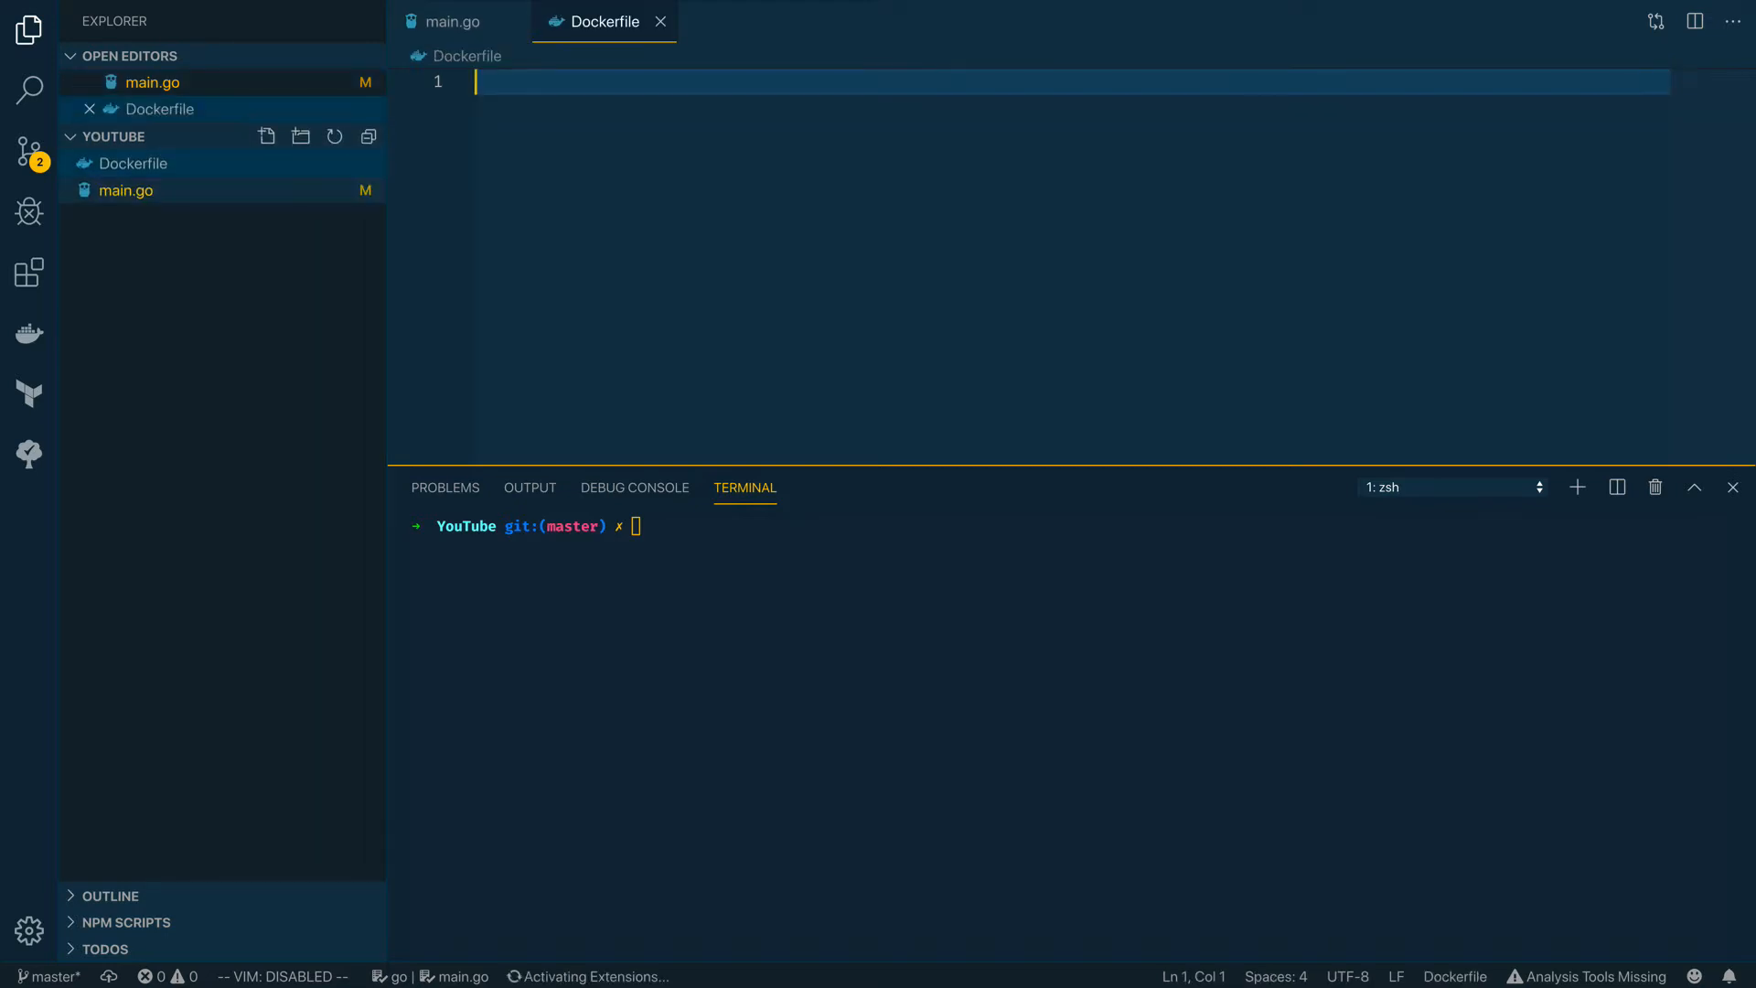
type("FROM golang")
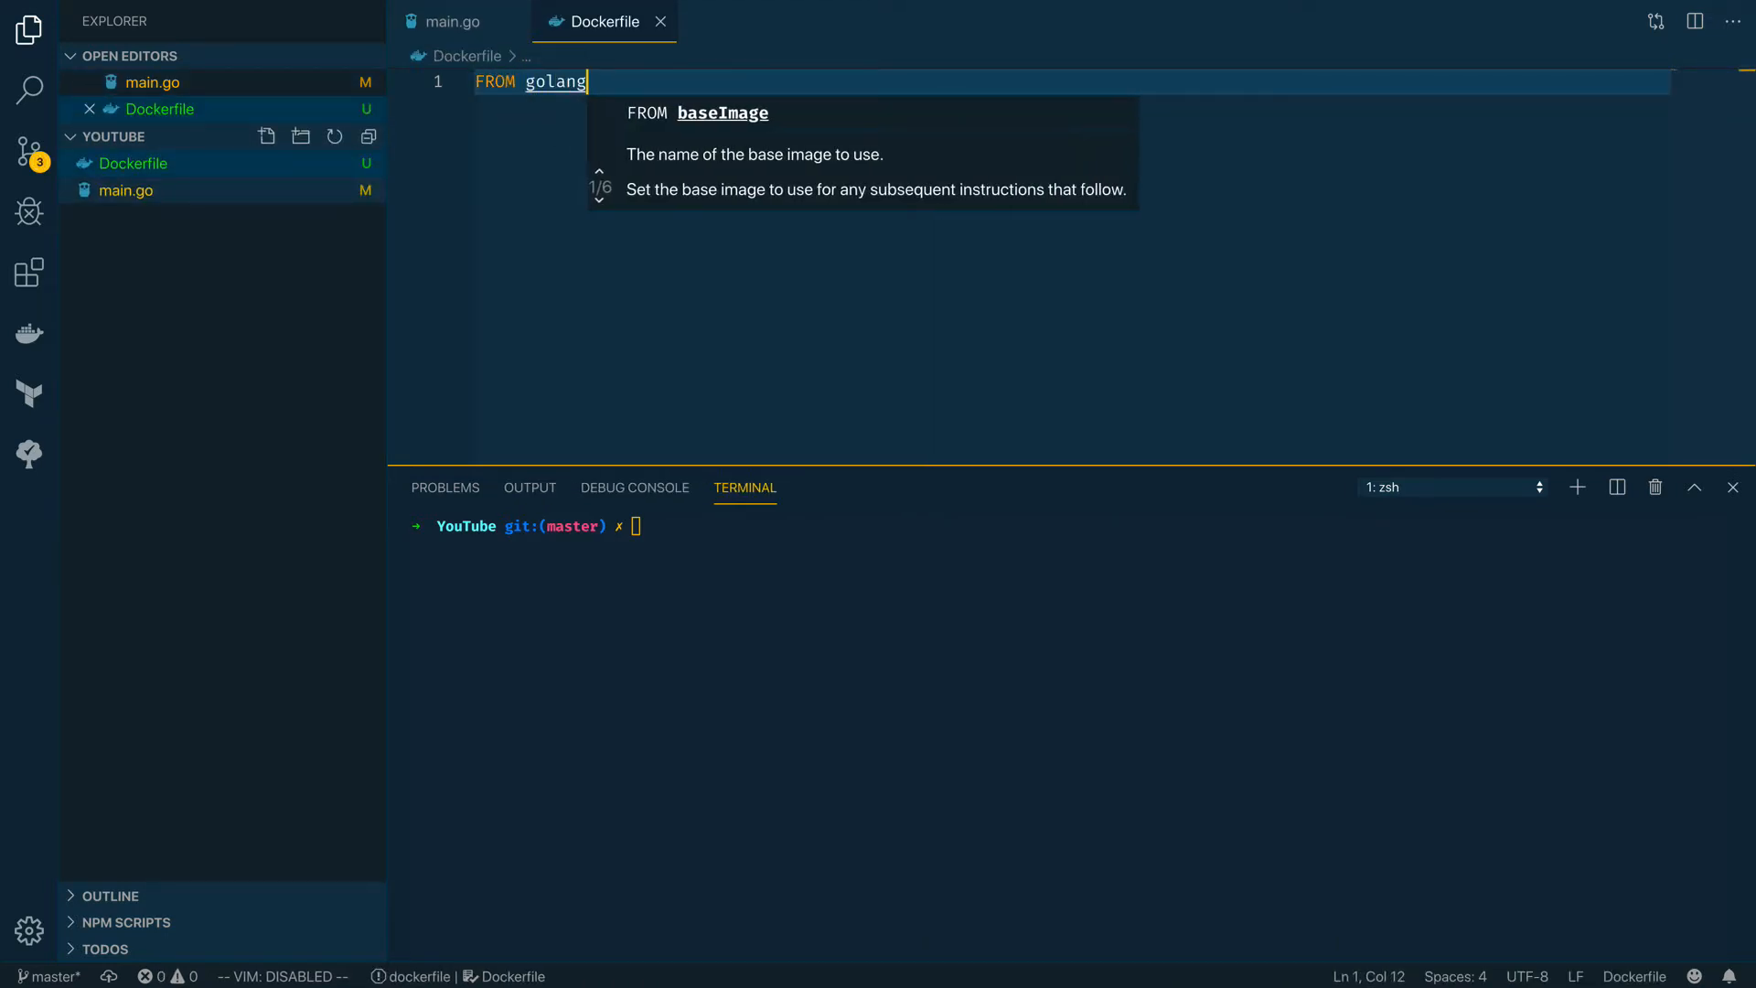
type(":1.12")
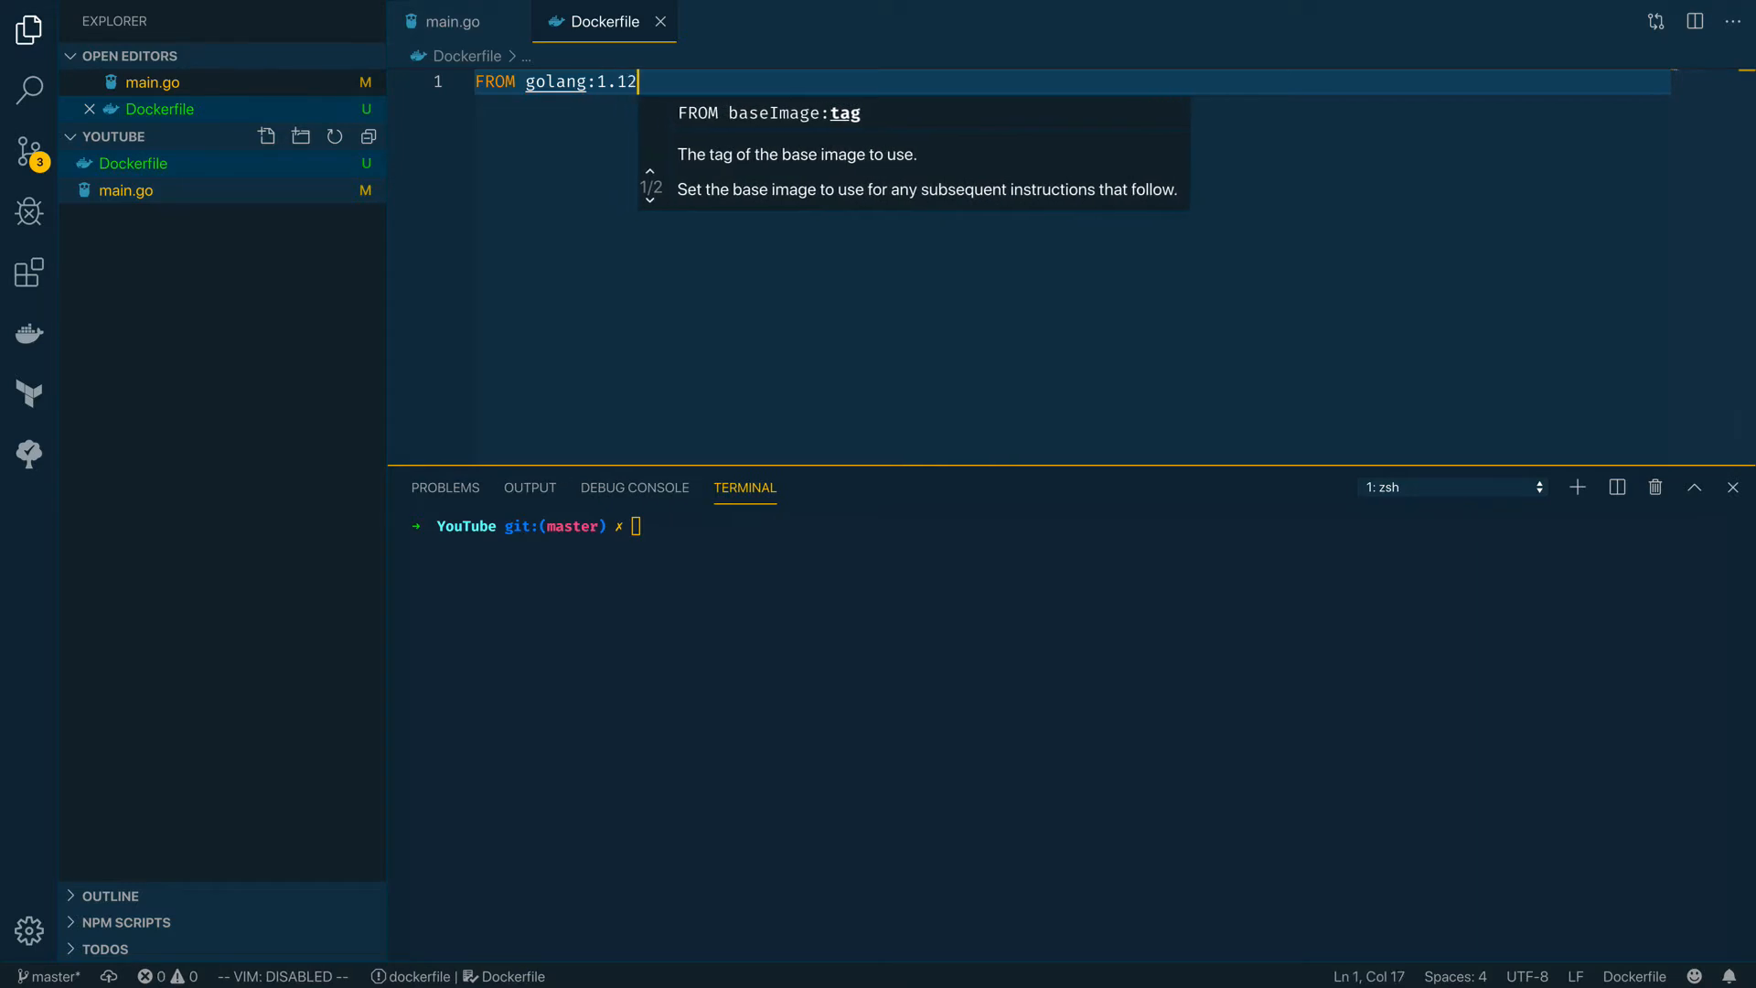
type(".0-a")
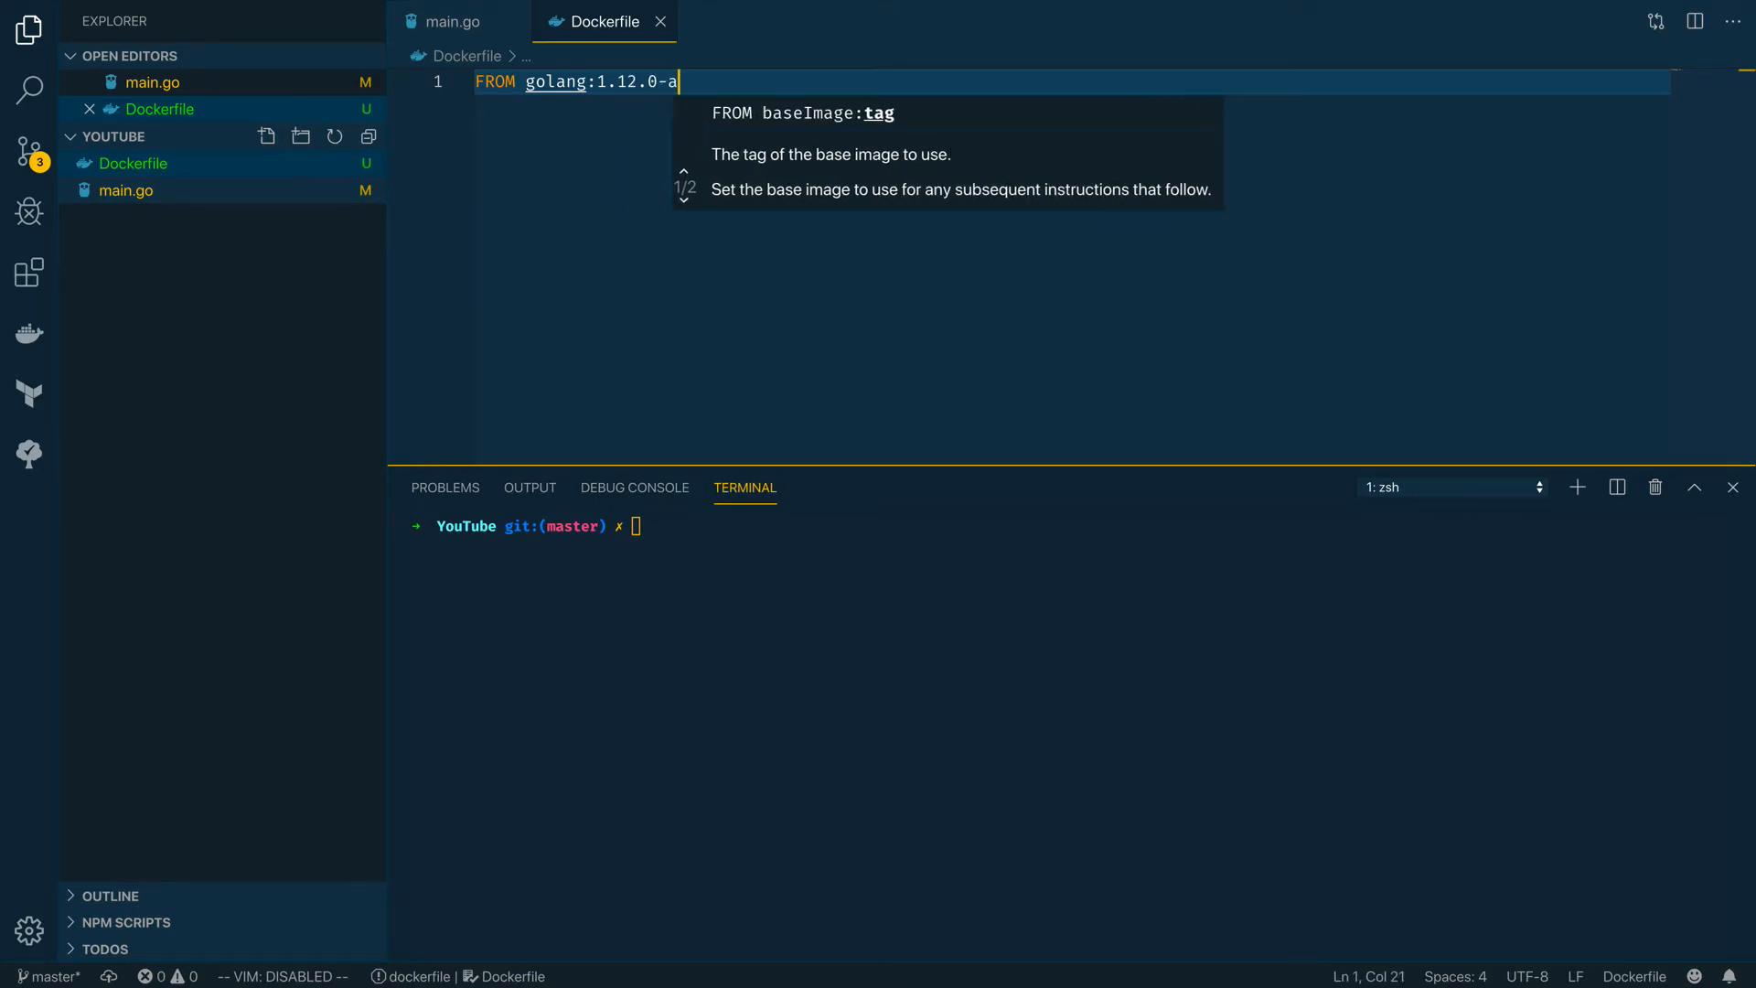
type("lpine3.9")
type("RUN")
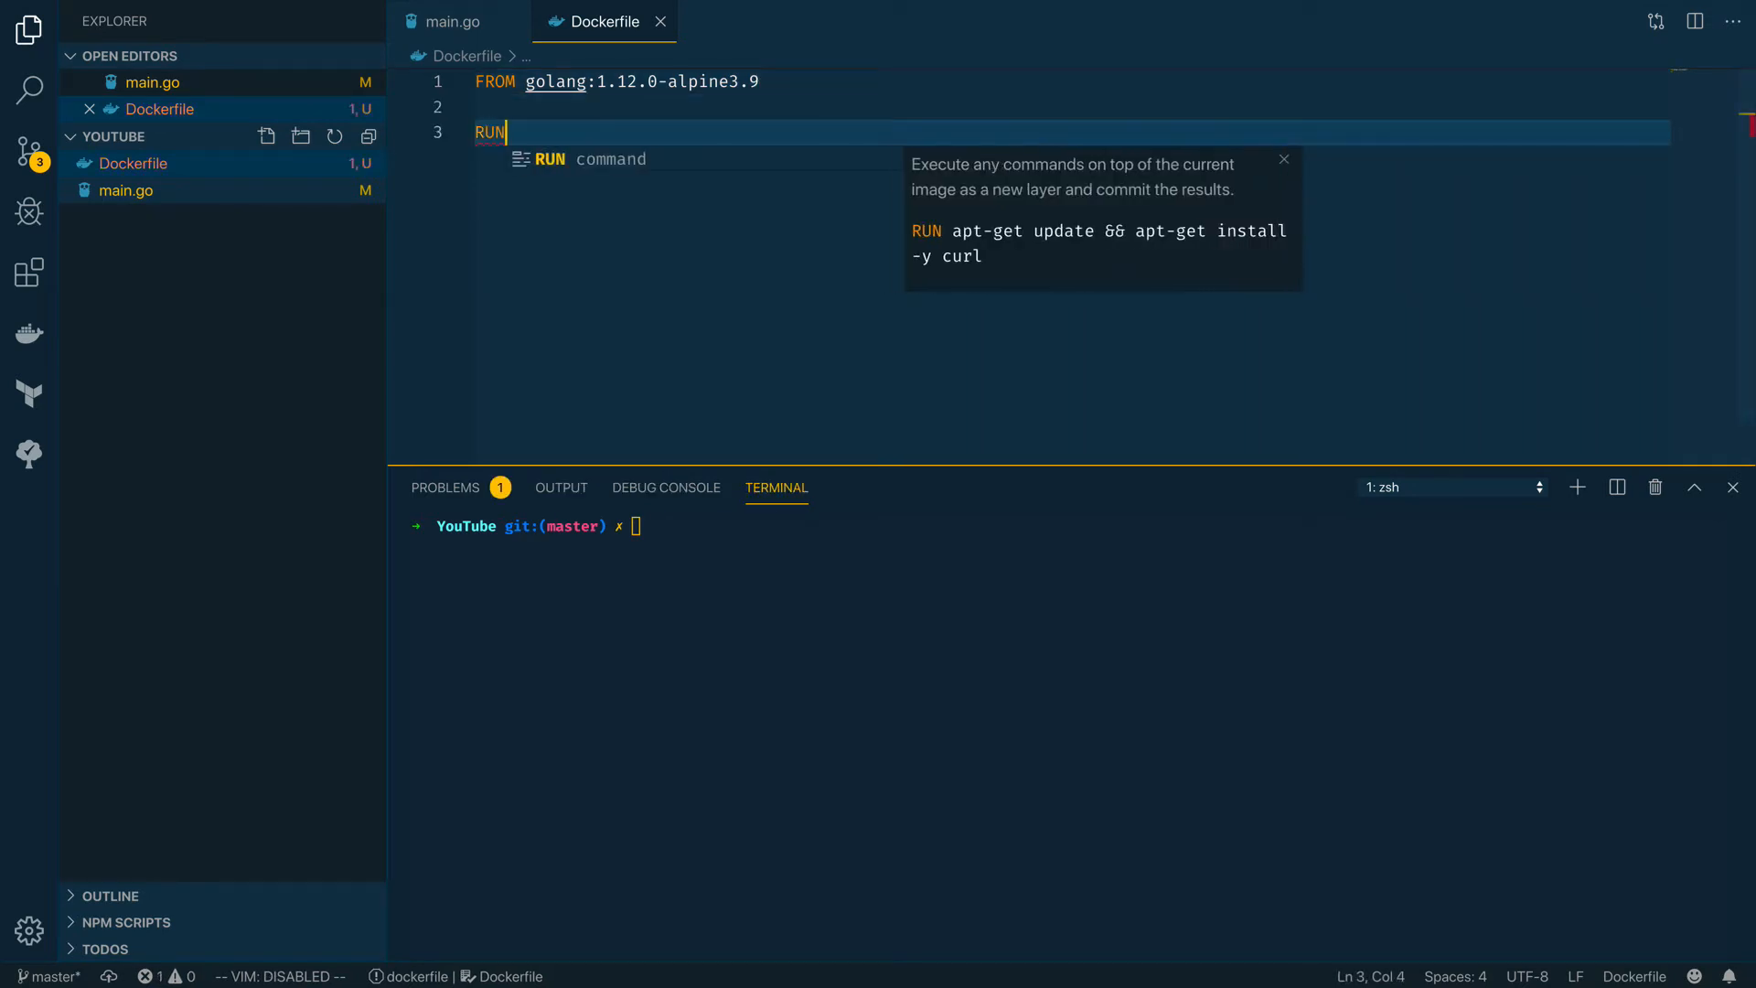
type("mkdri")
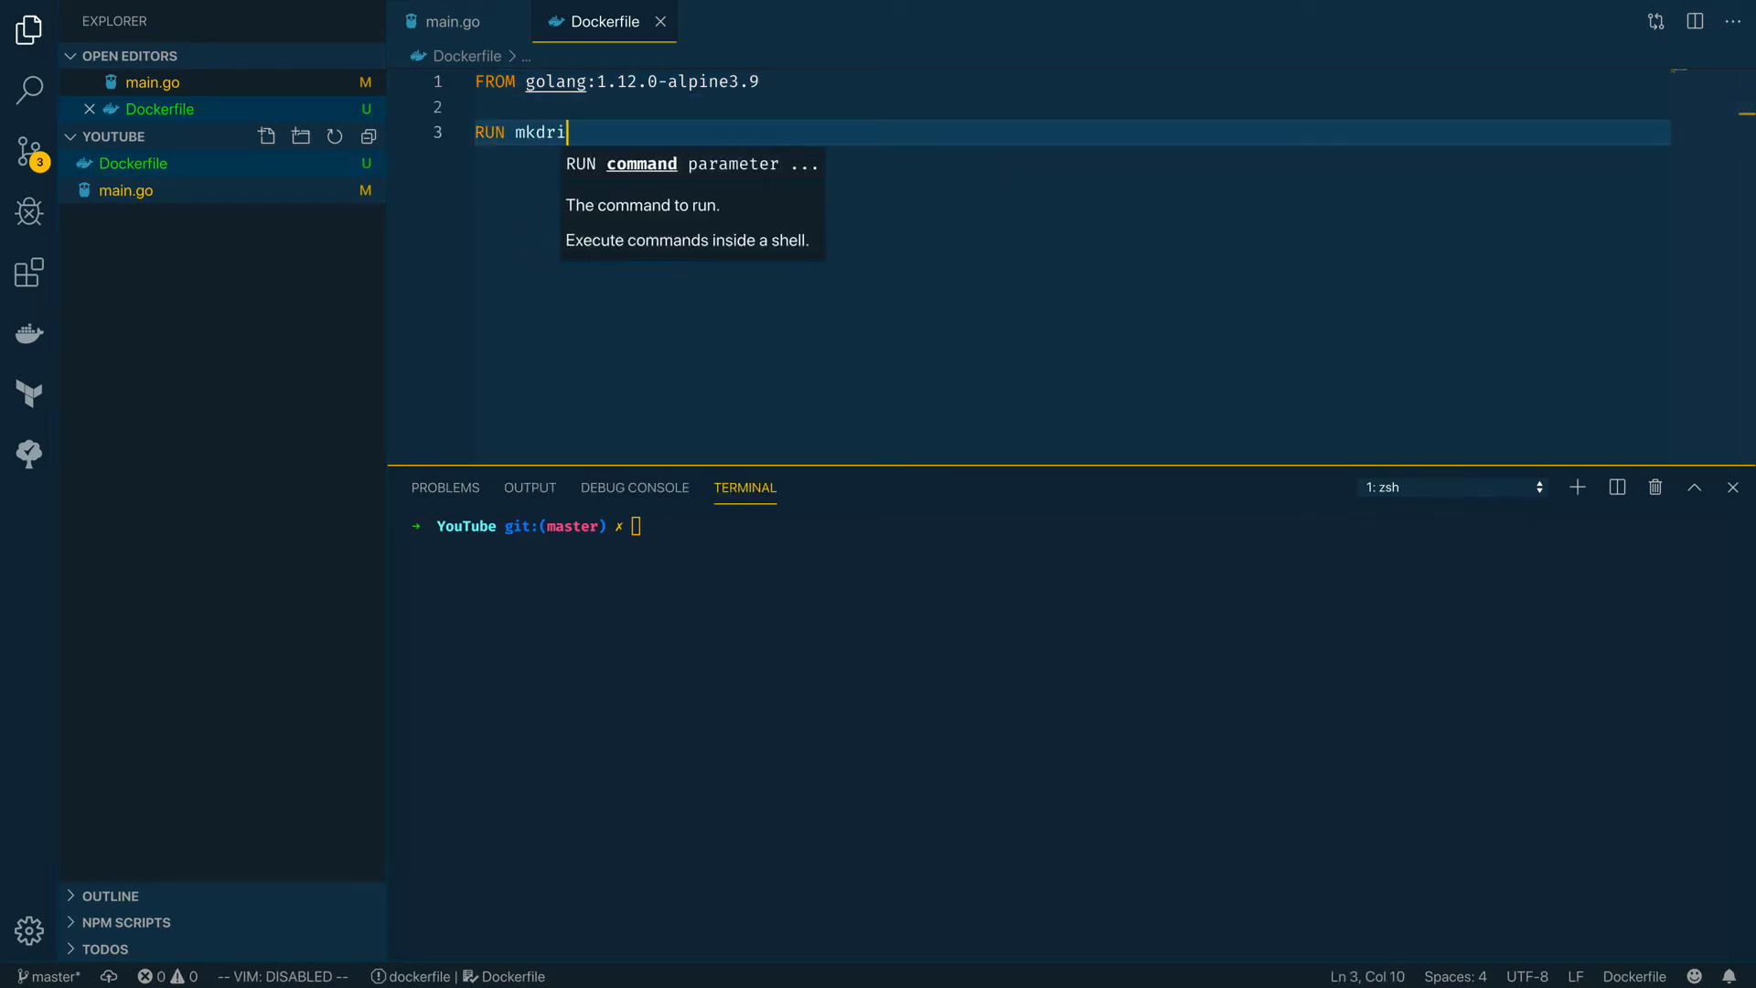
type("r /app")
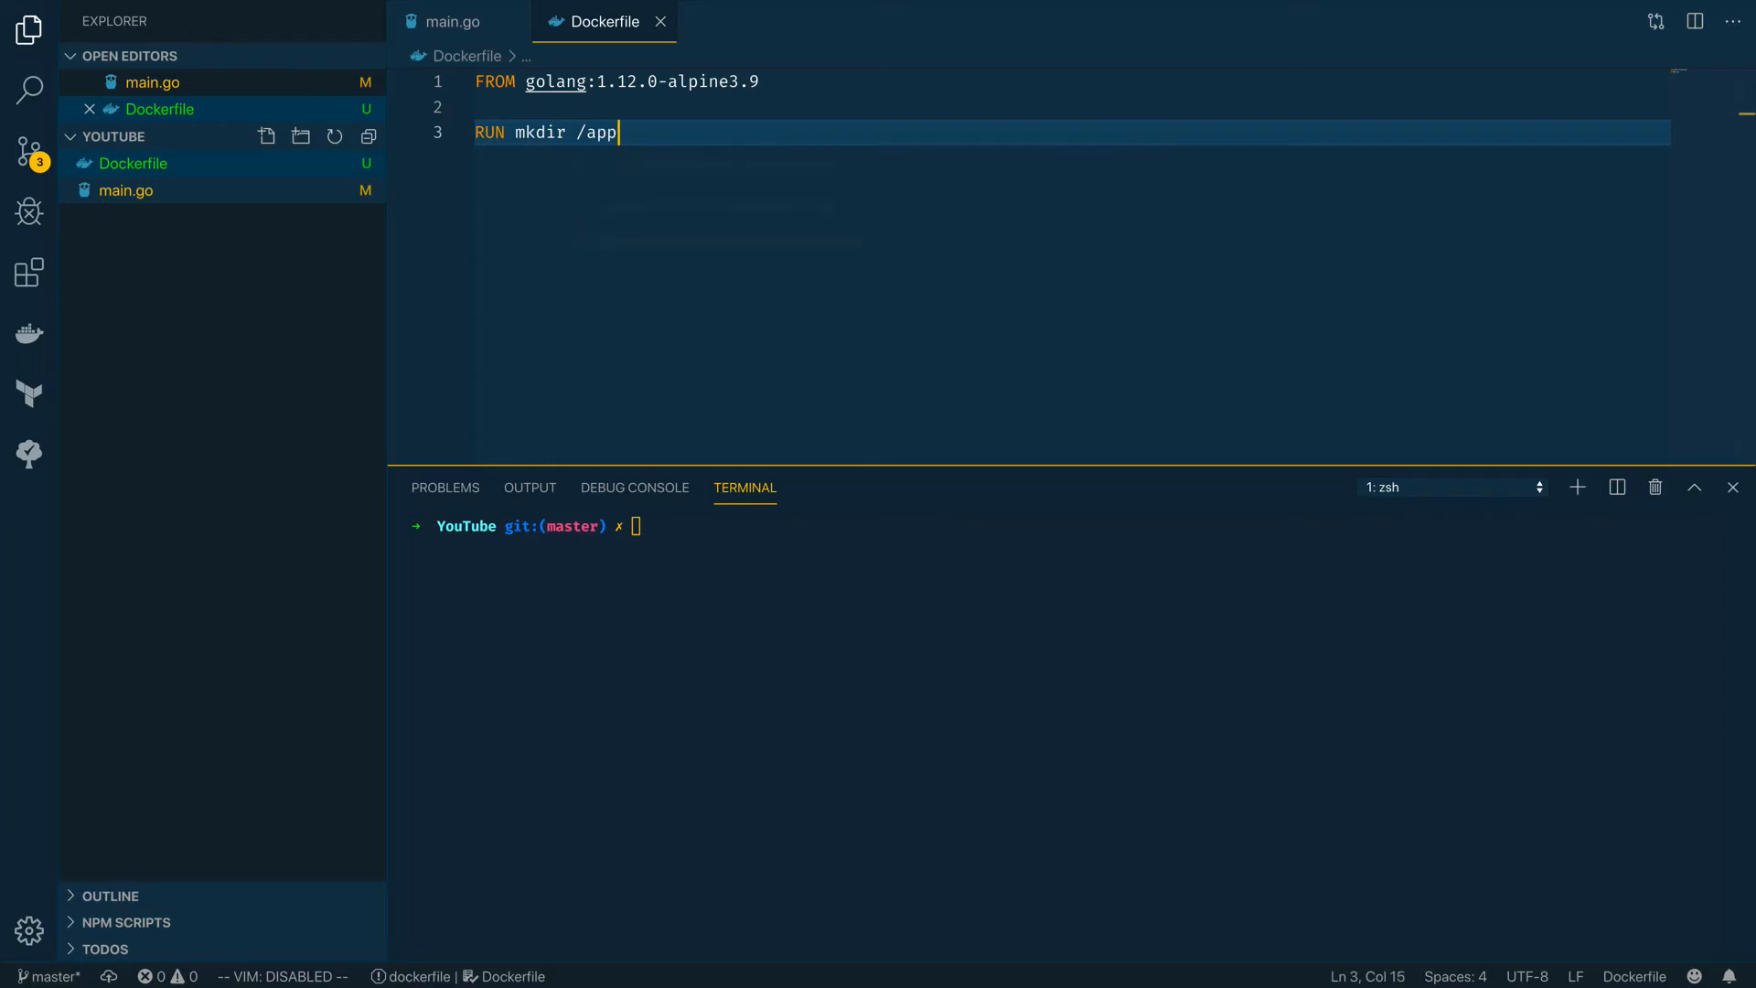
Add ADD . /app, WORKDIR /app, RUN go build -o main . and a CMD running /app/main
type("AD")
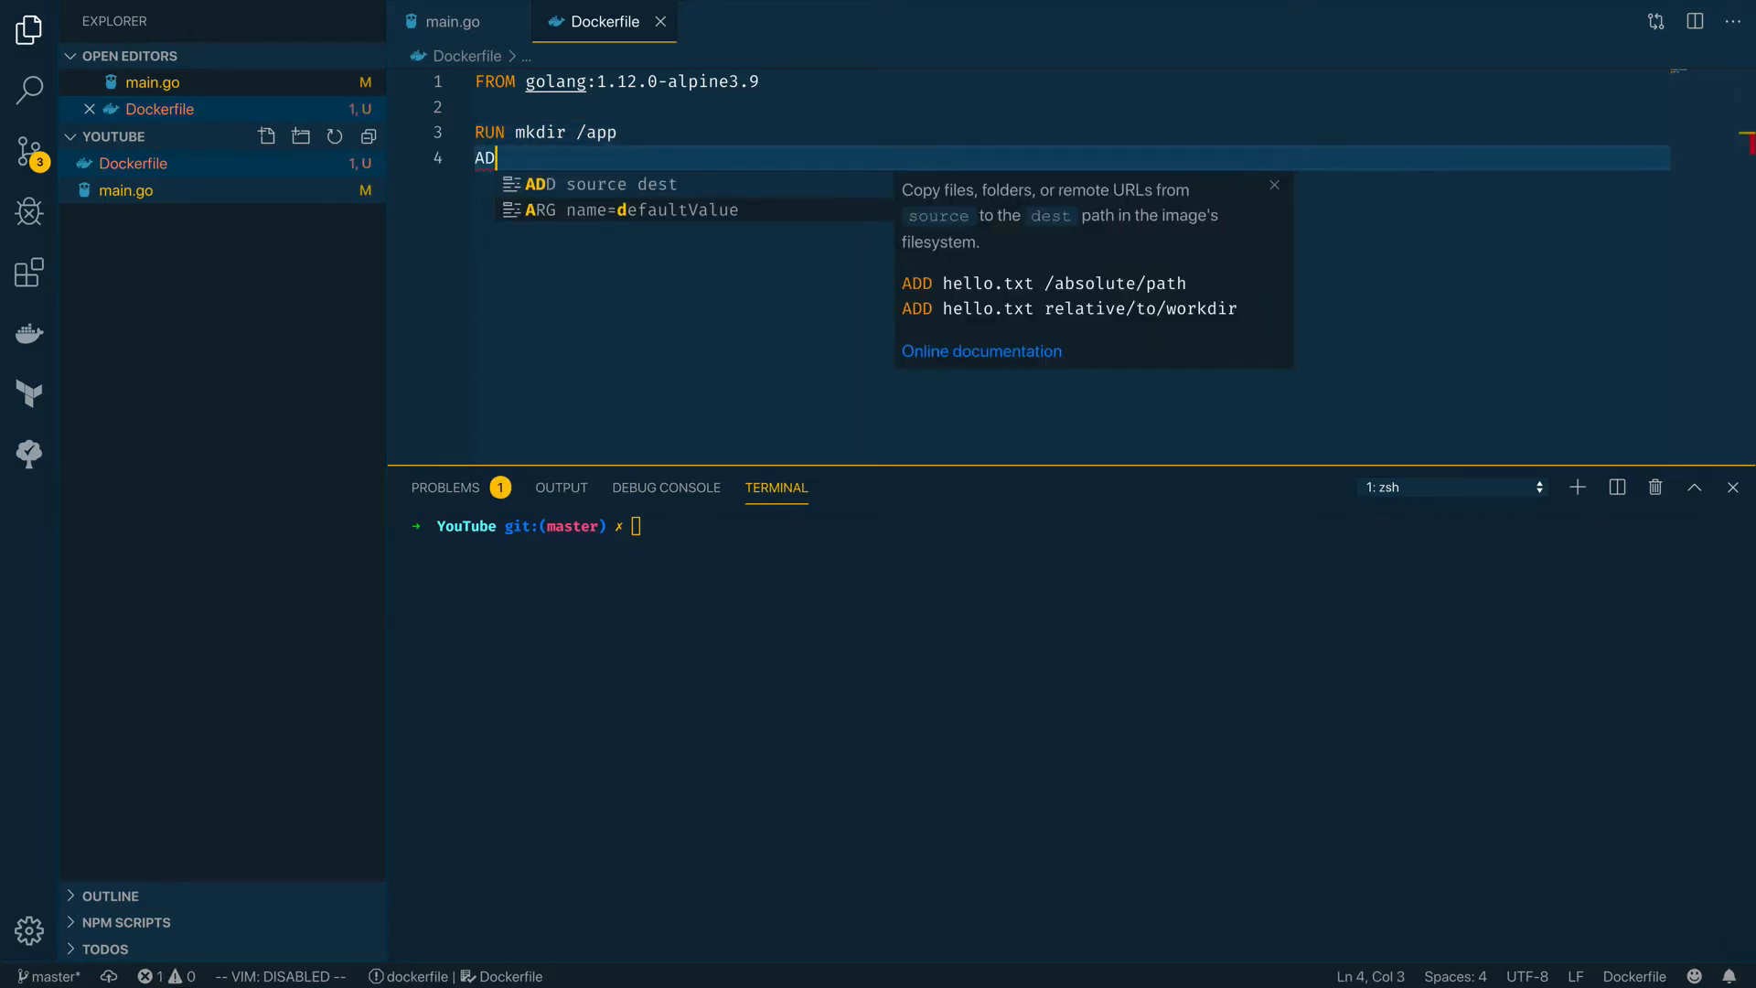
type("D .")
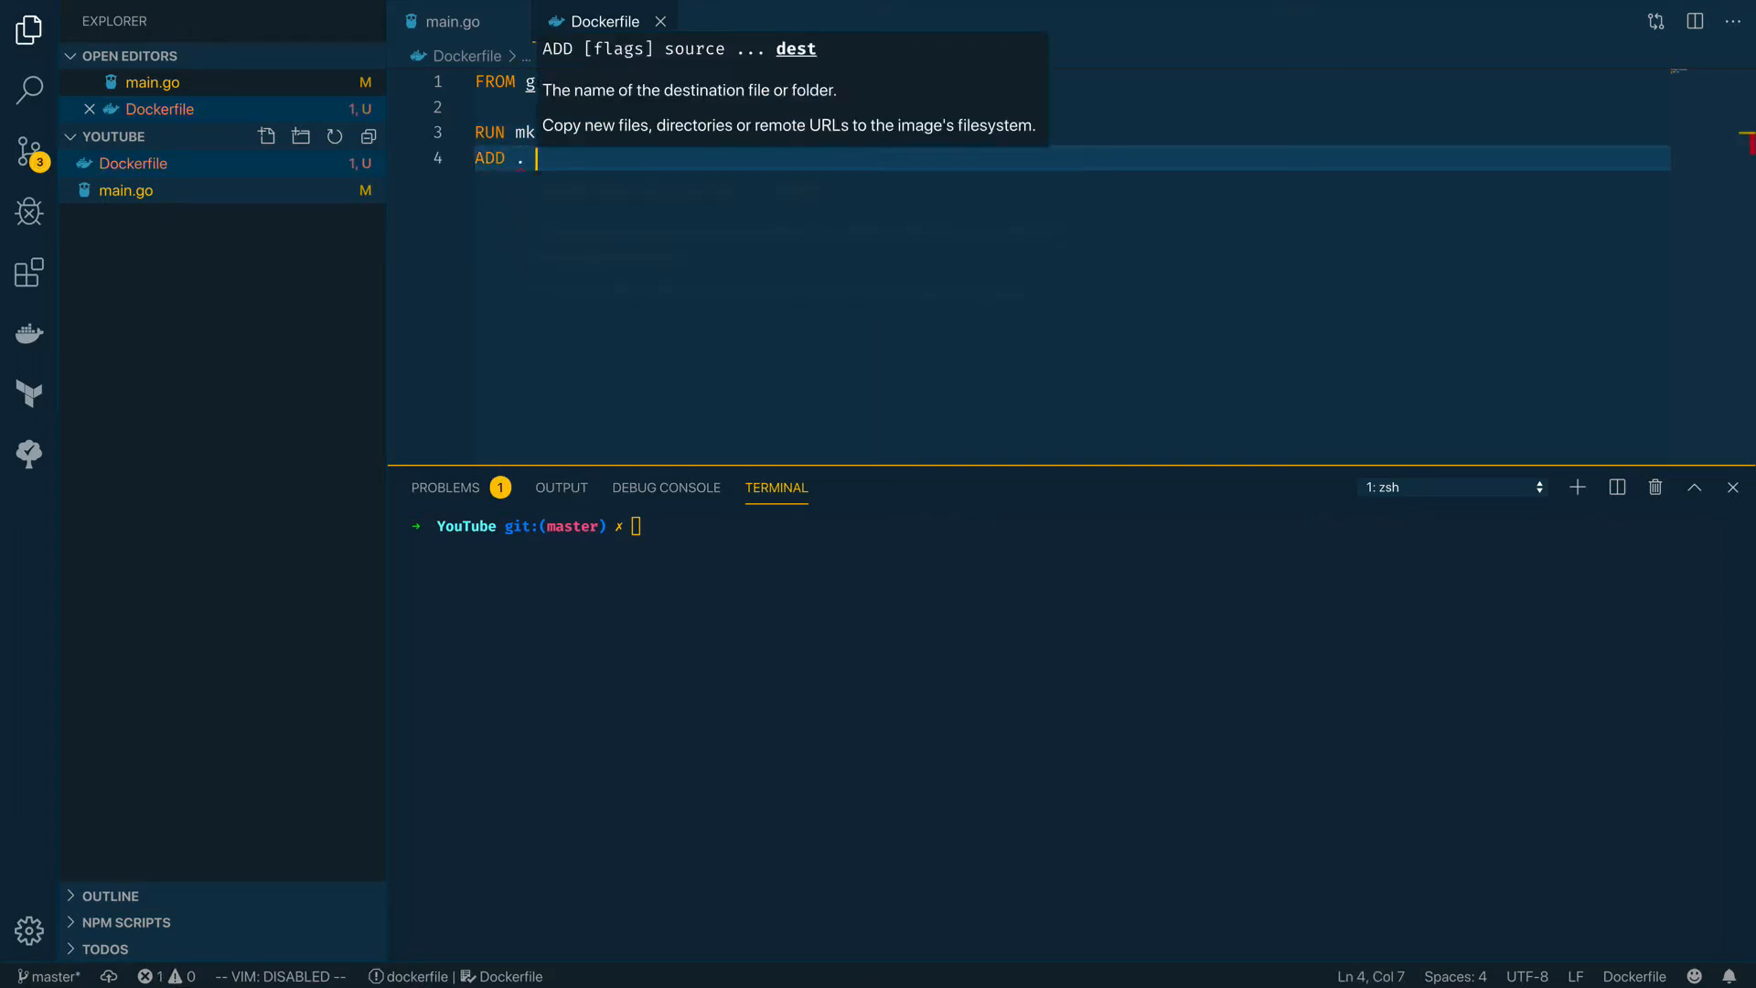
type("/app")
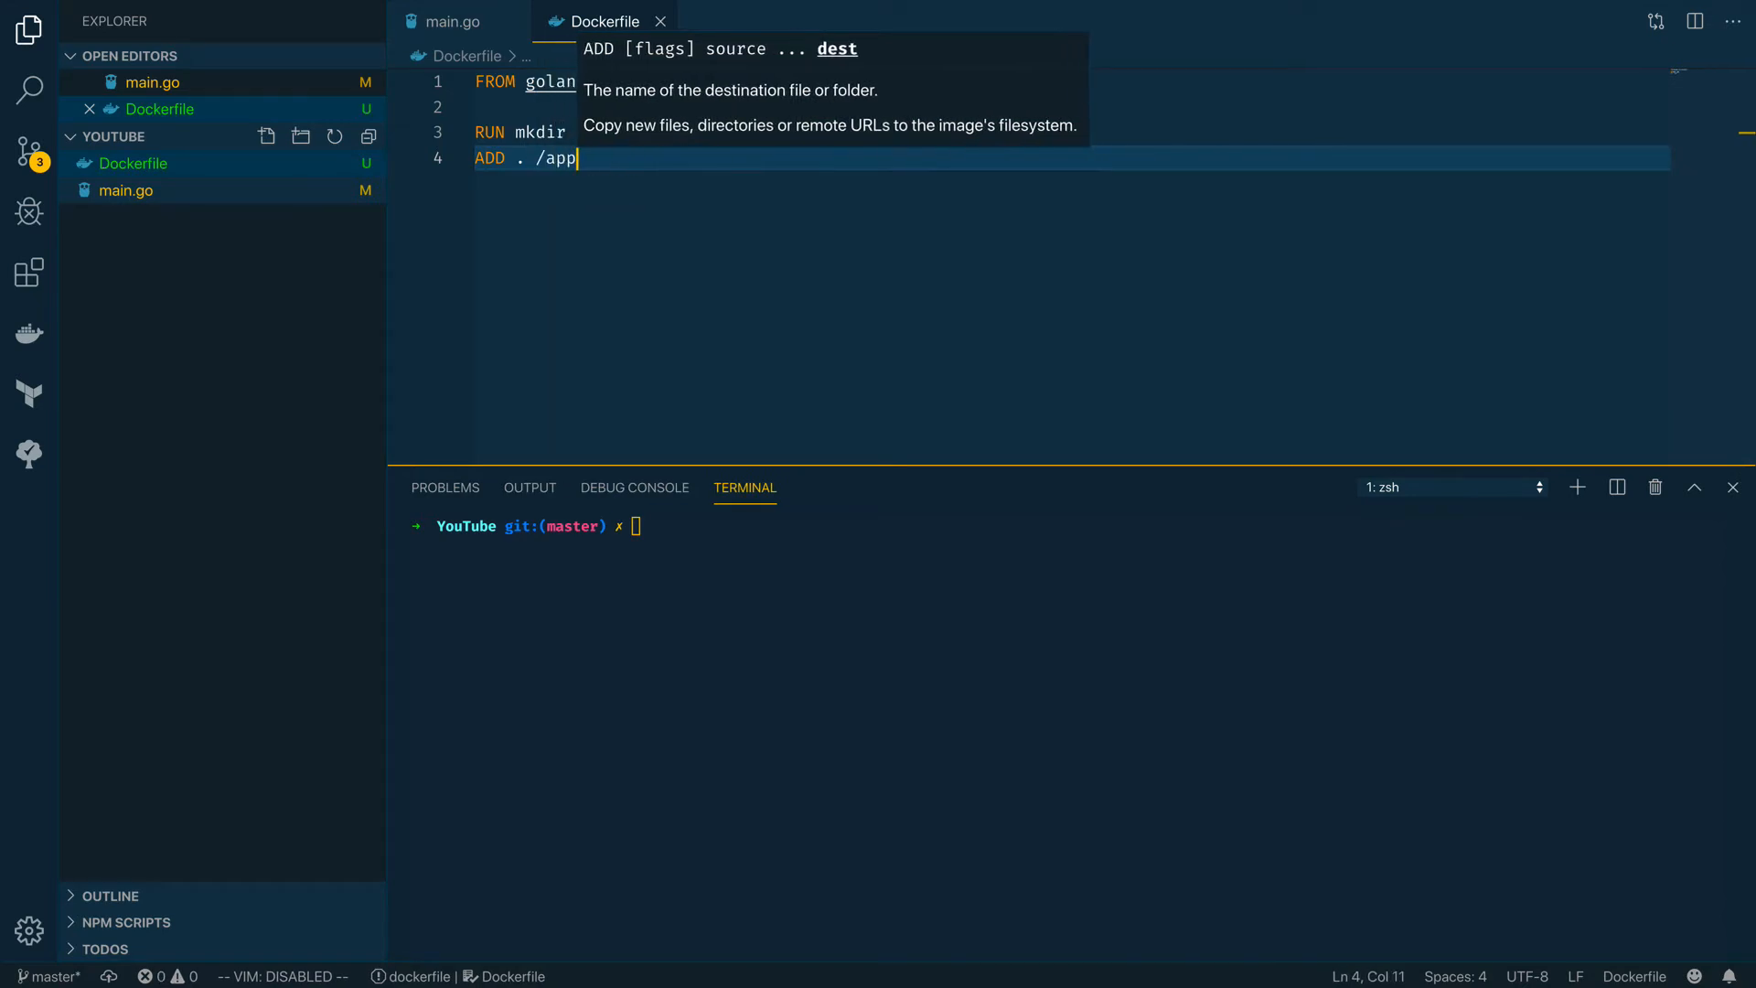
type("WOR")
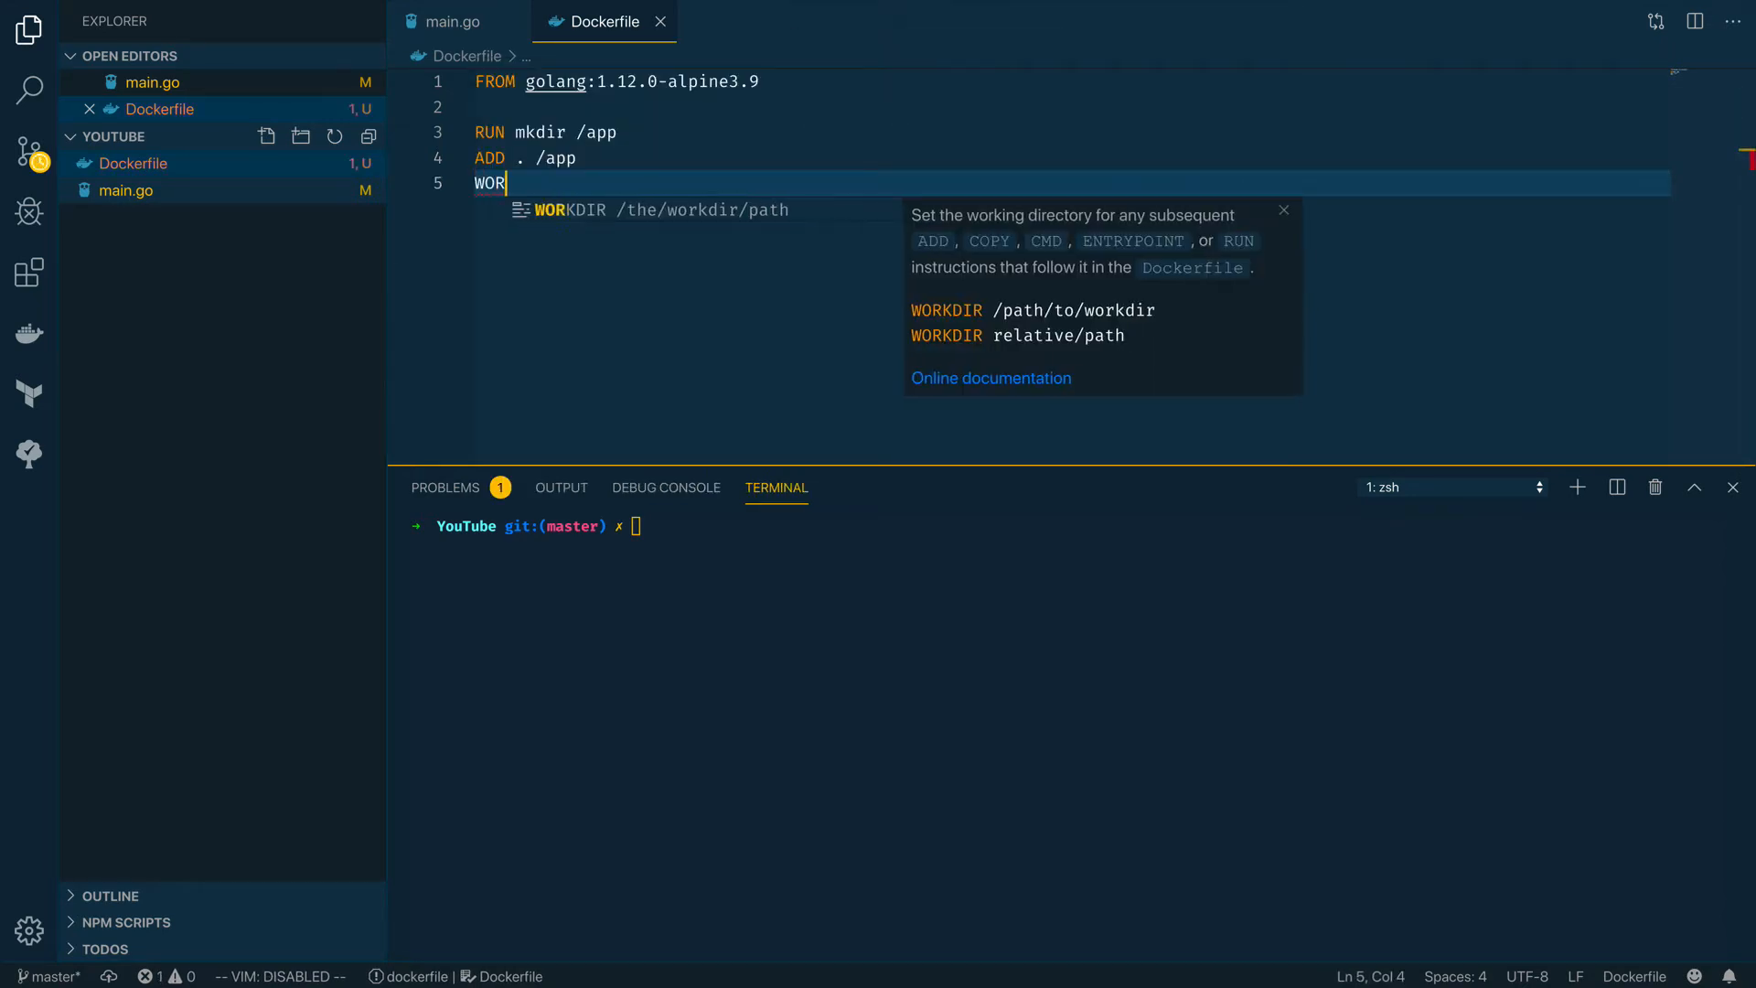
type("KDIR /app")
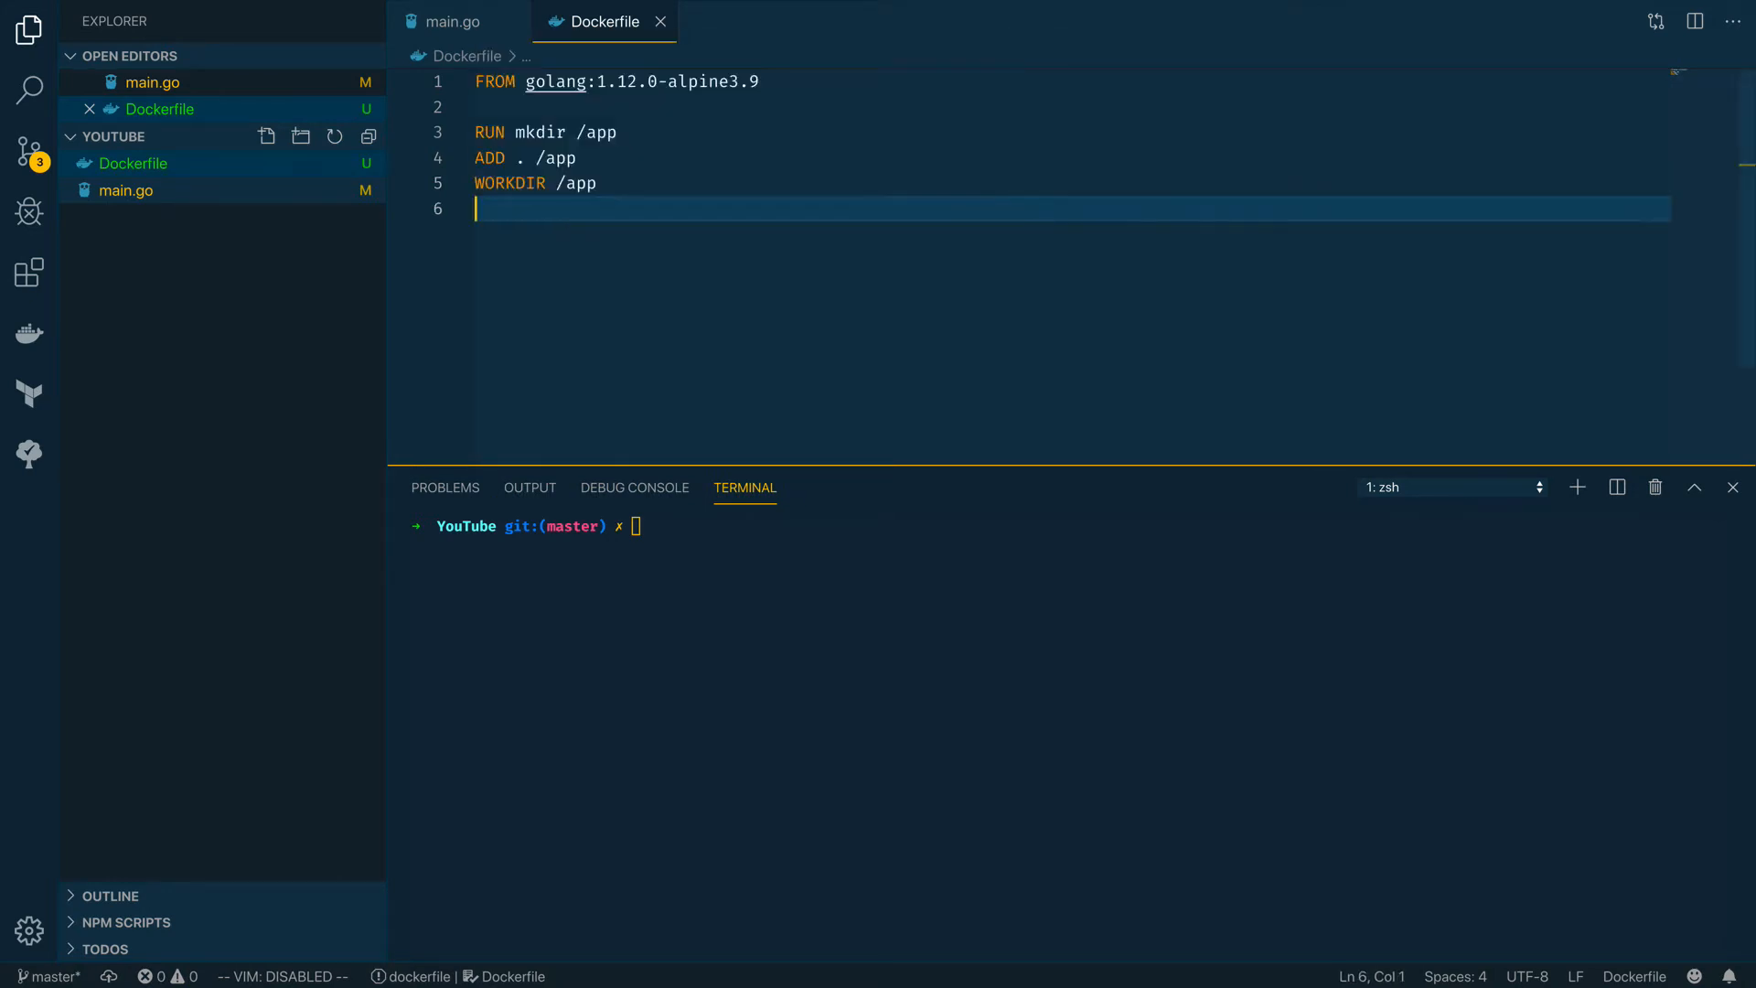
type("RUN go build -o")
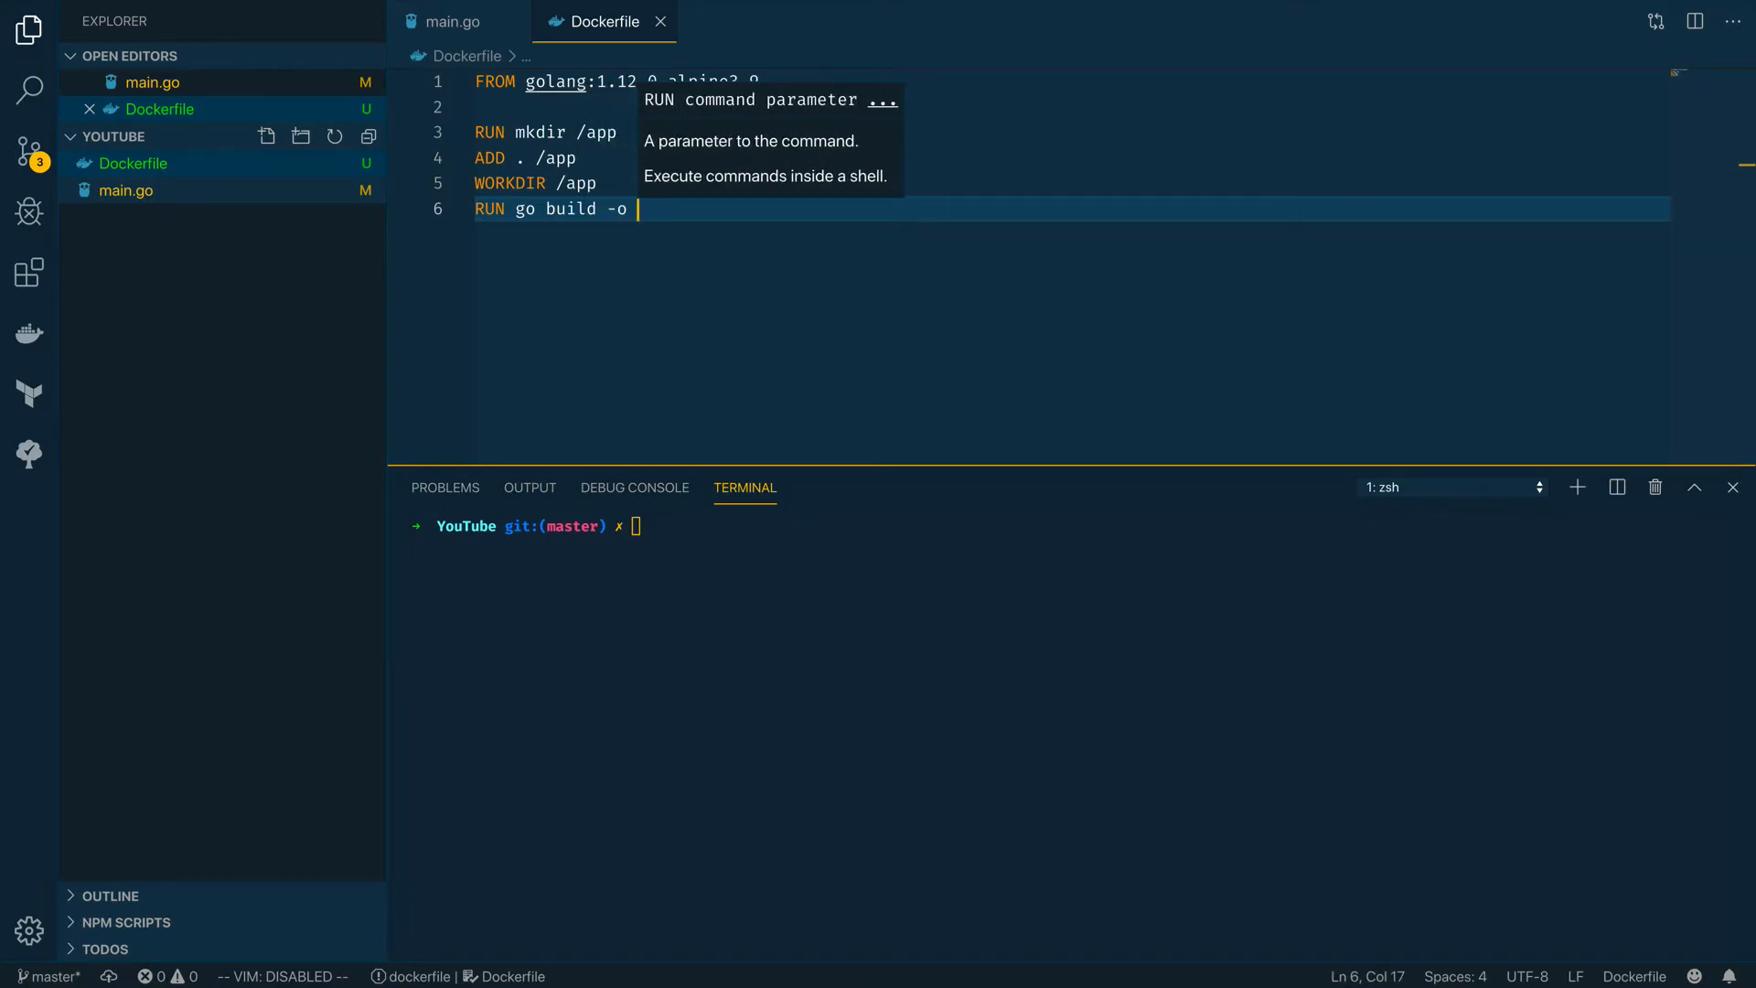
type("main .")
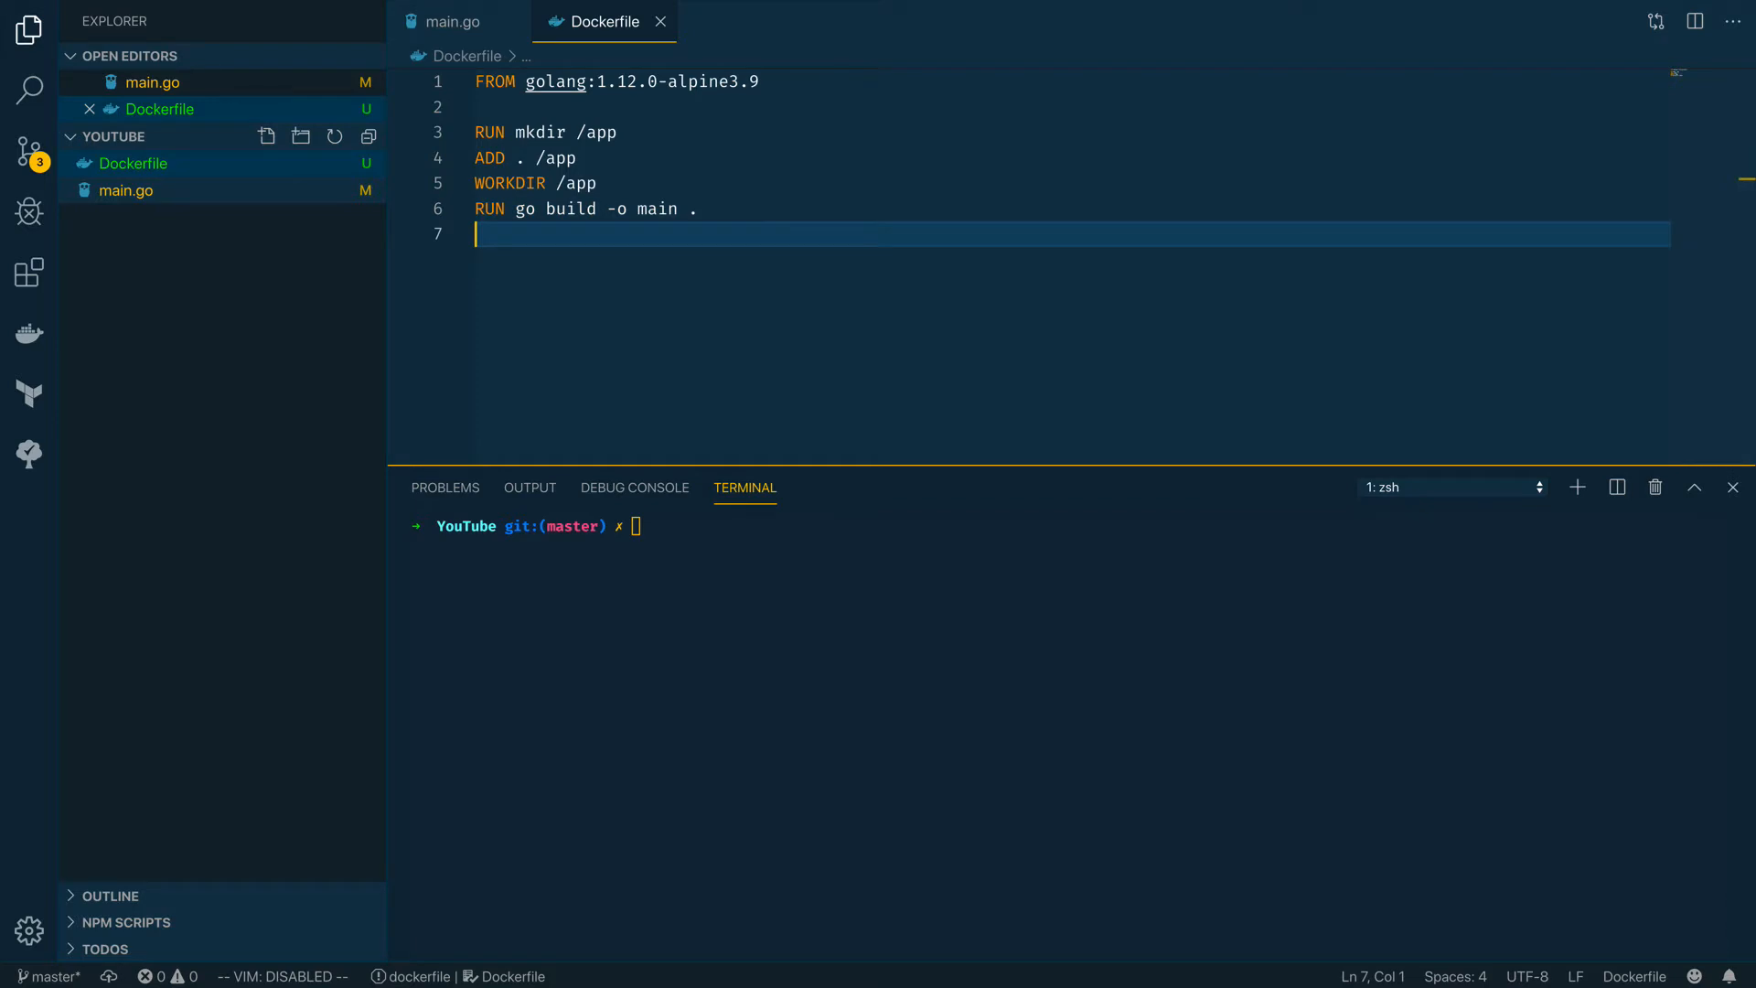
type("CMD [\"/app/main")
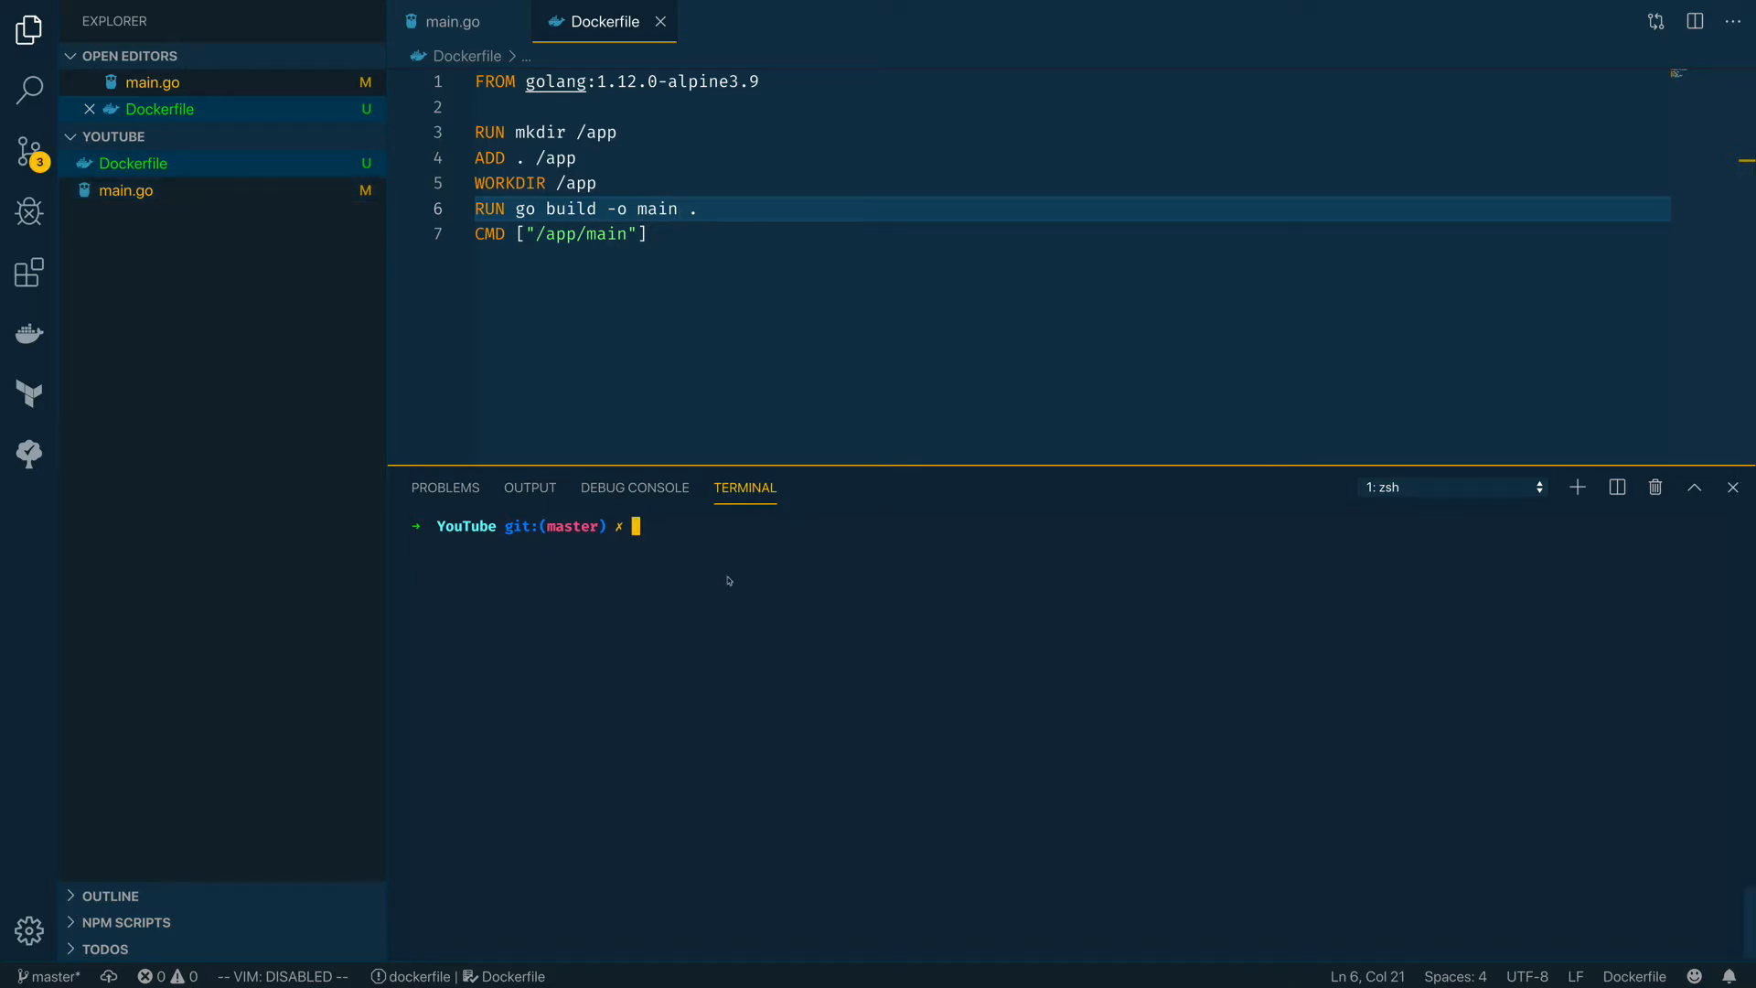
Run docker build -t go-simple . in the integrated terminal
type("docker buil")
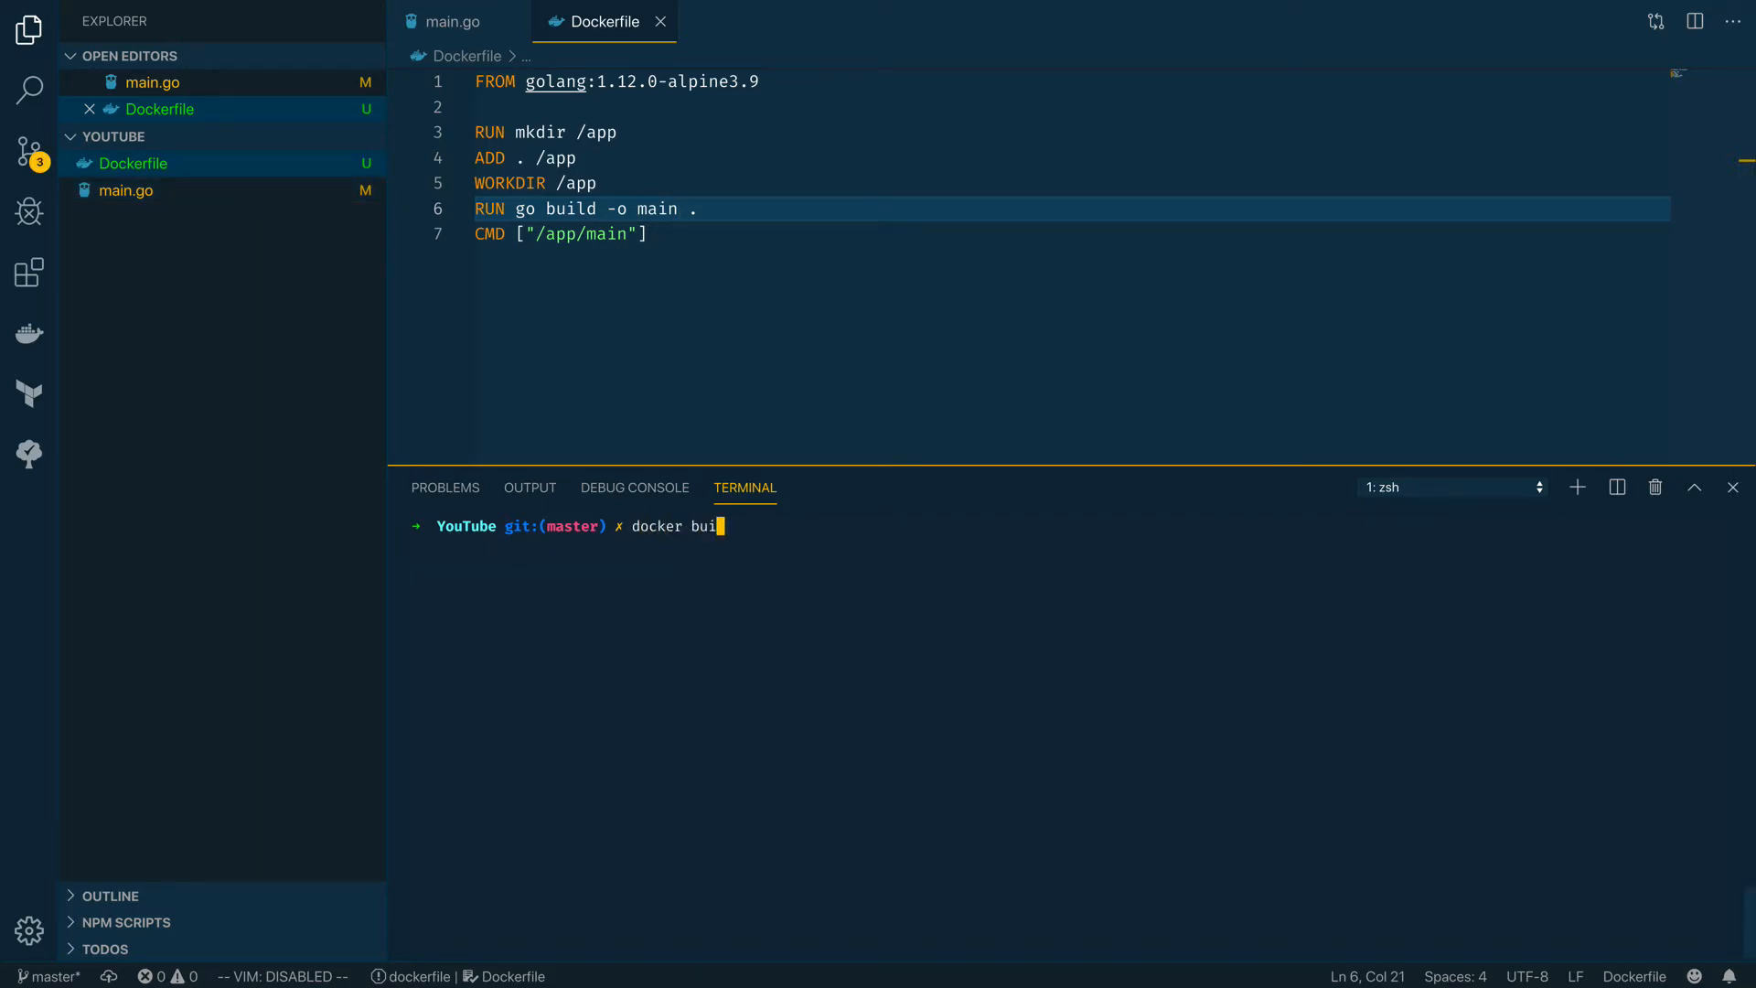
type("ld -t")
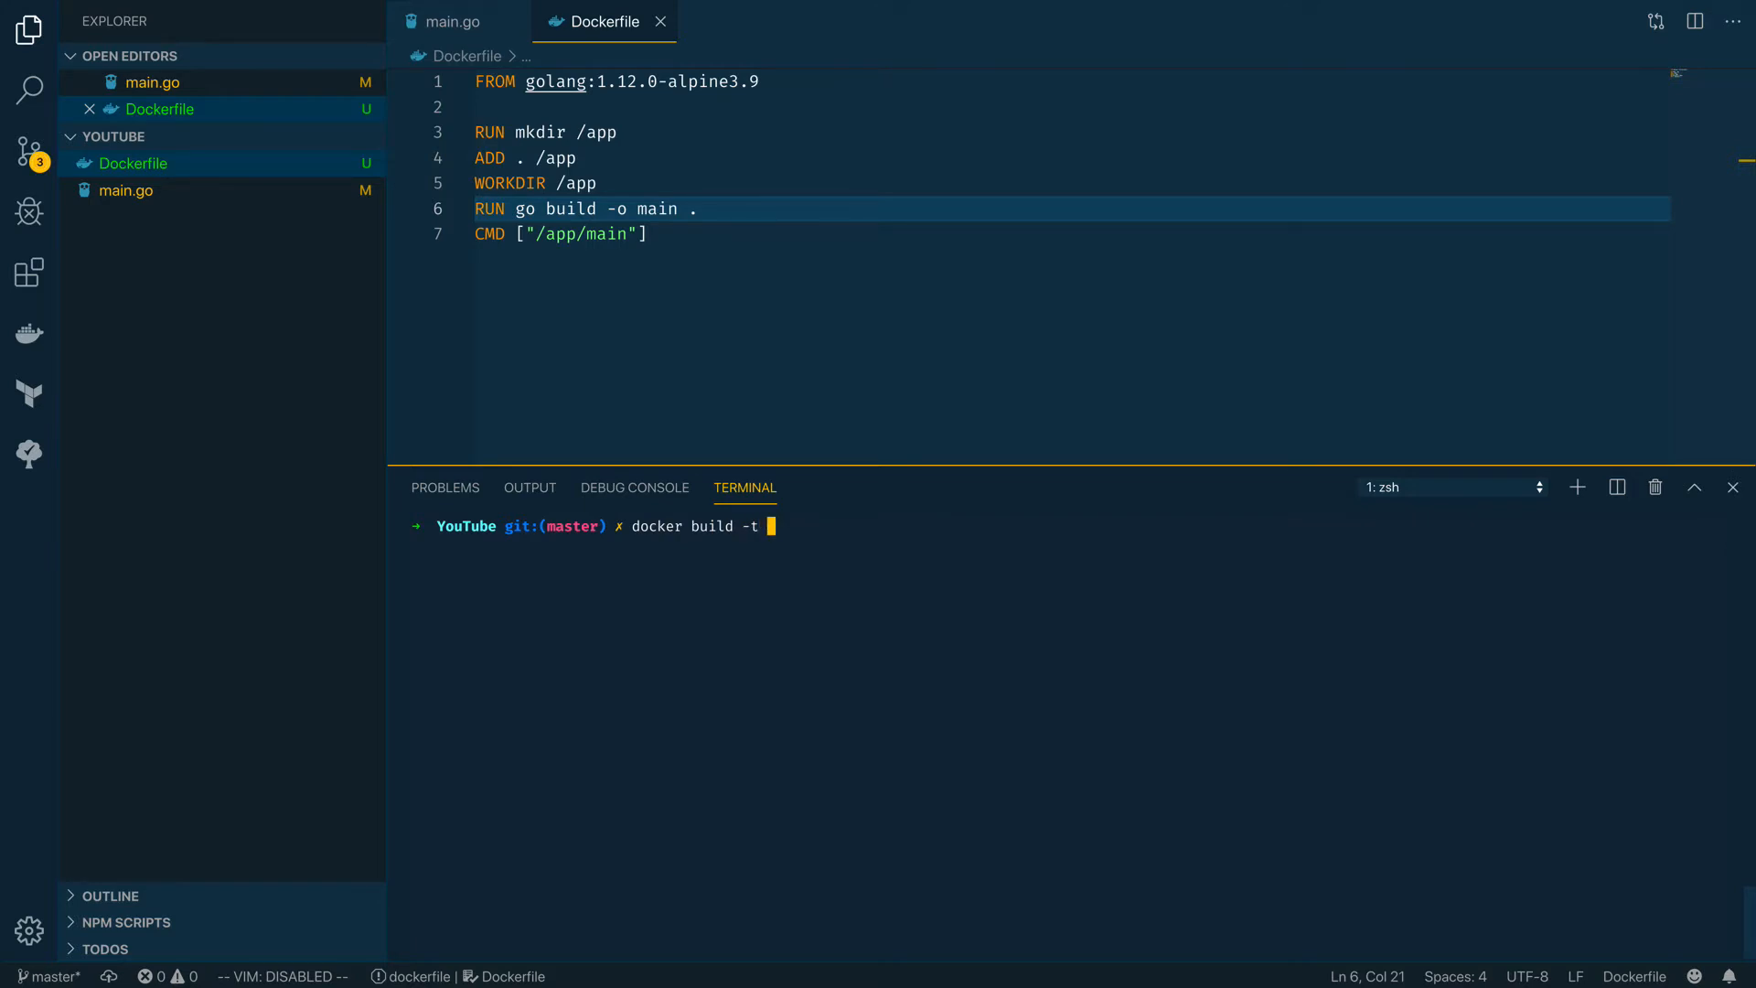
type("go-simple")
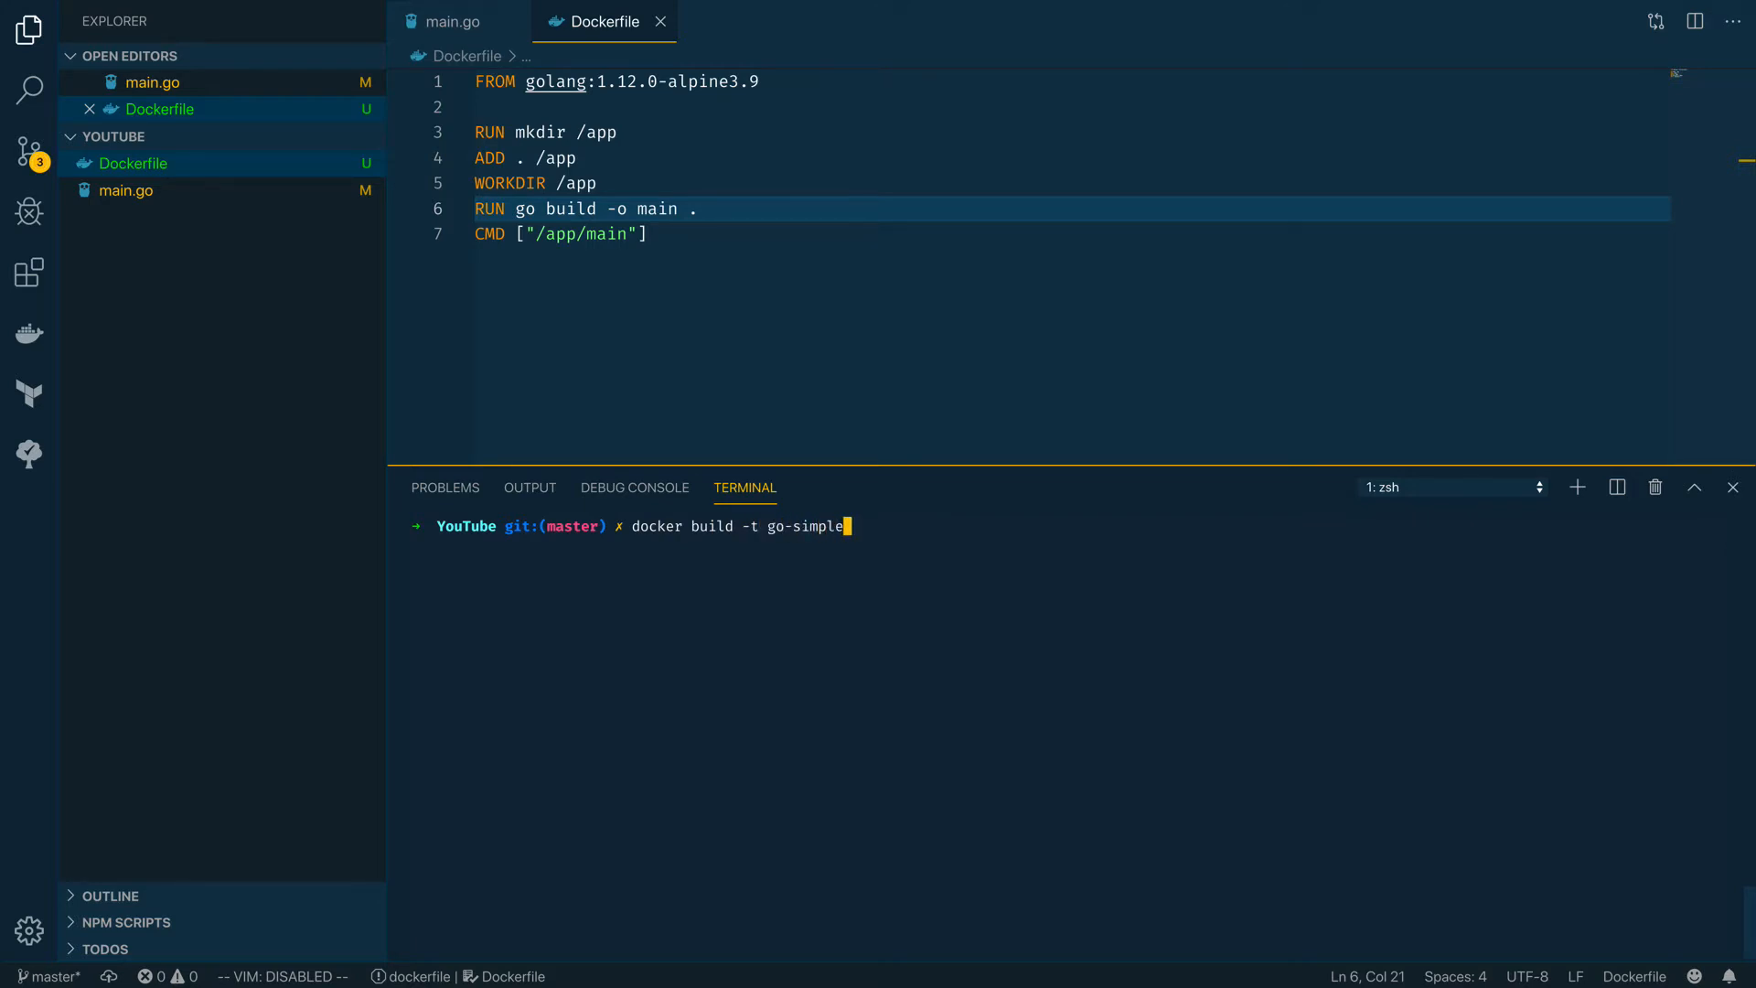
type(".")
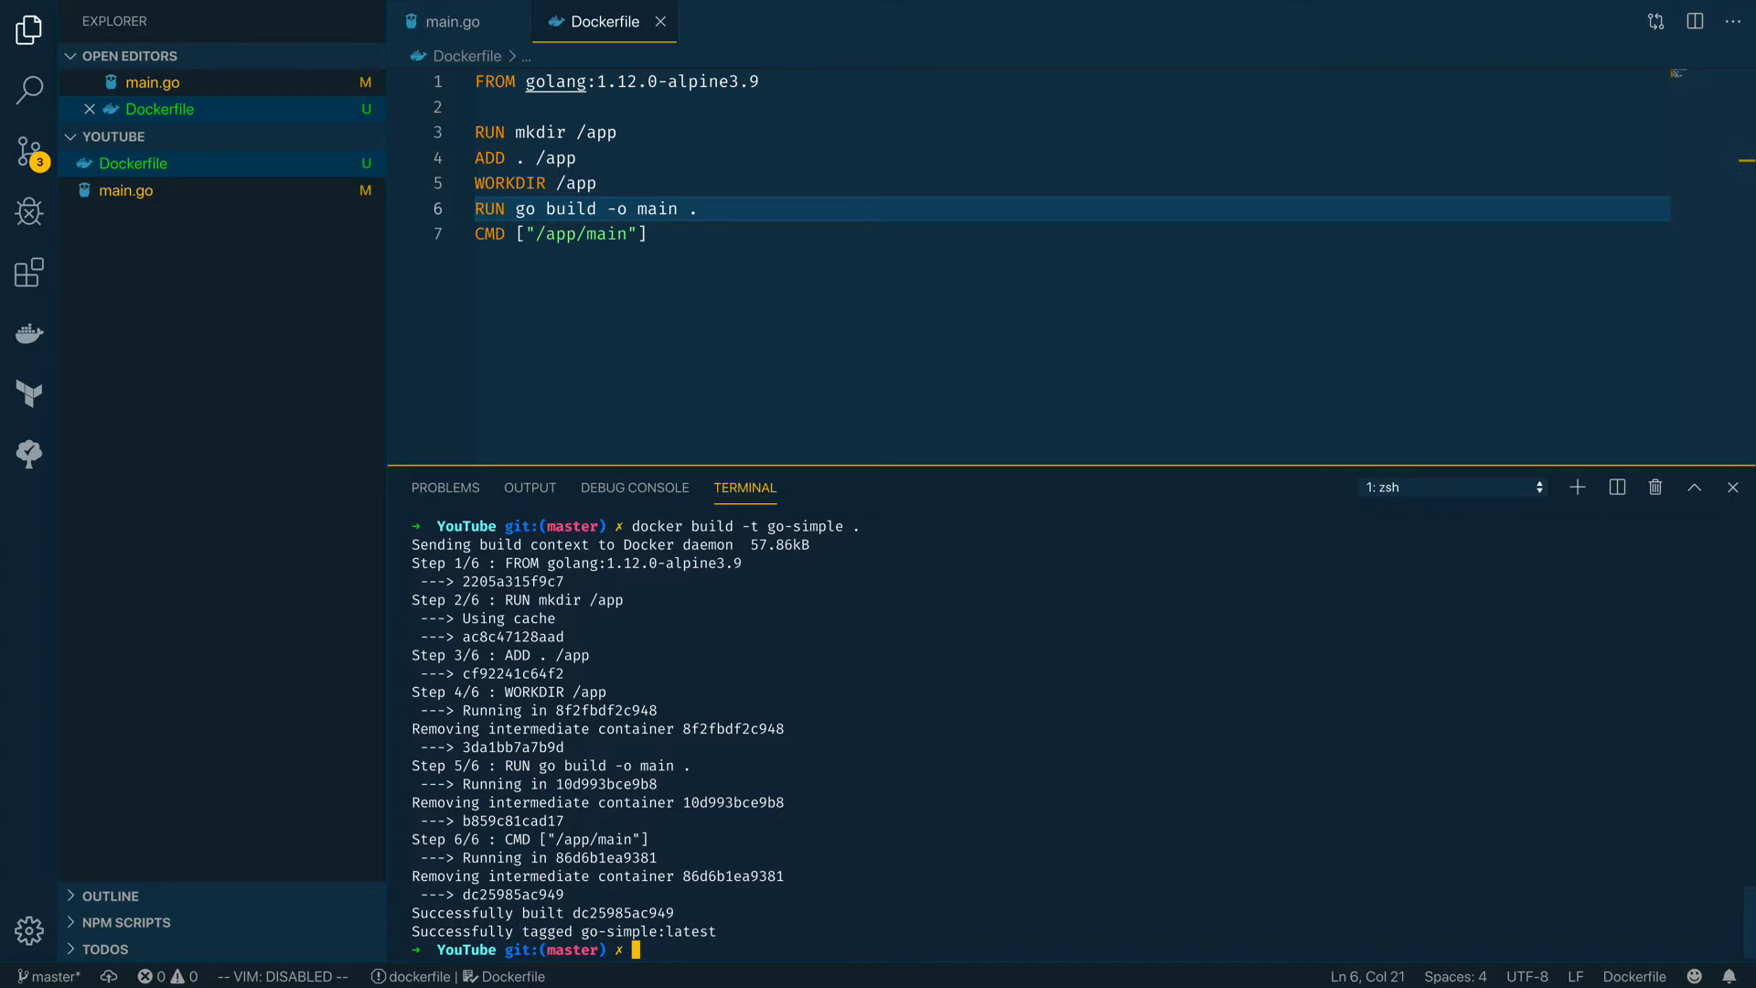
Run docker images | grep go-simple to see the image listed at 349MB
type("docker im")
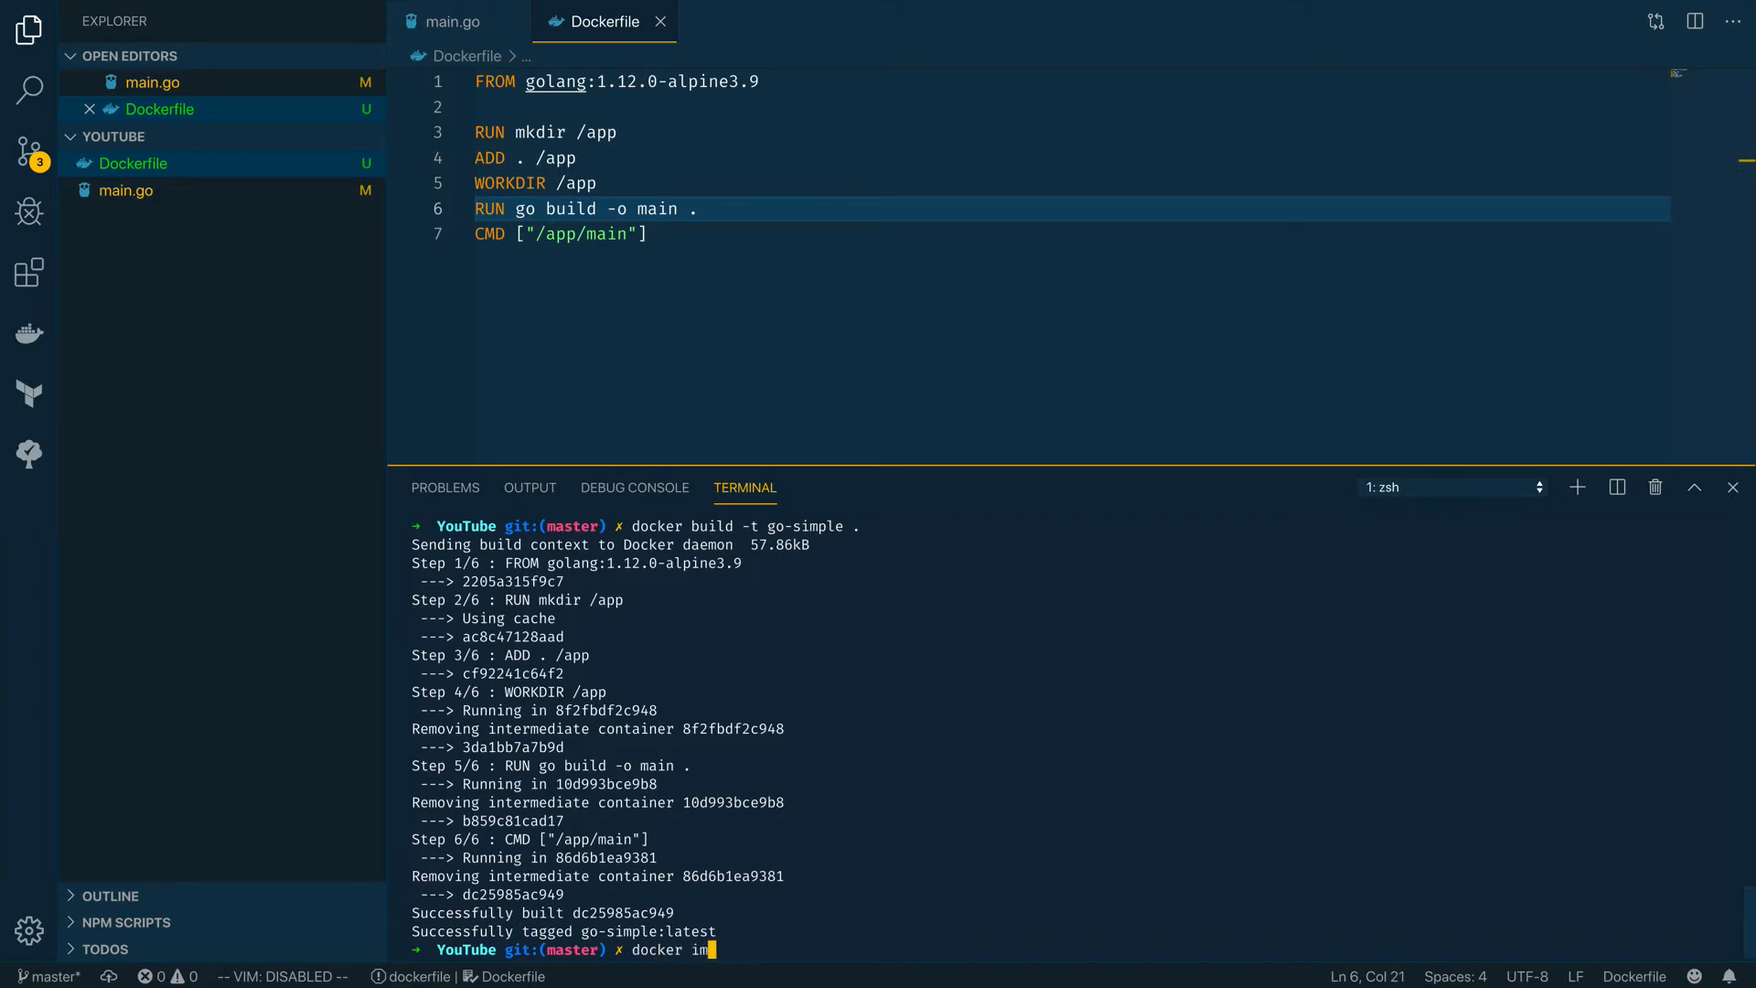
type("ages")
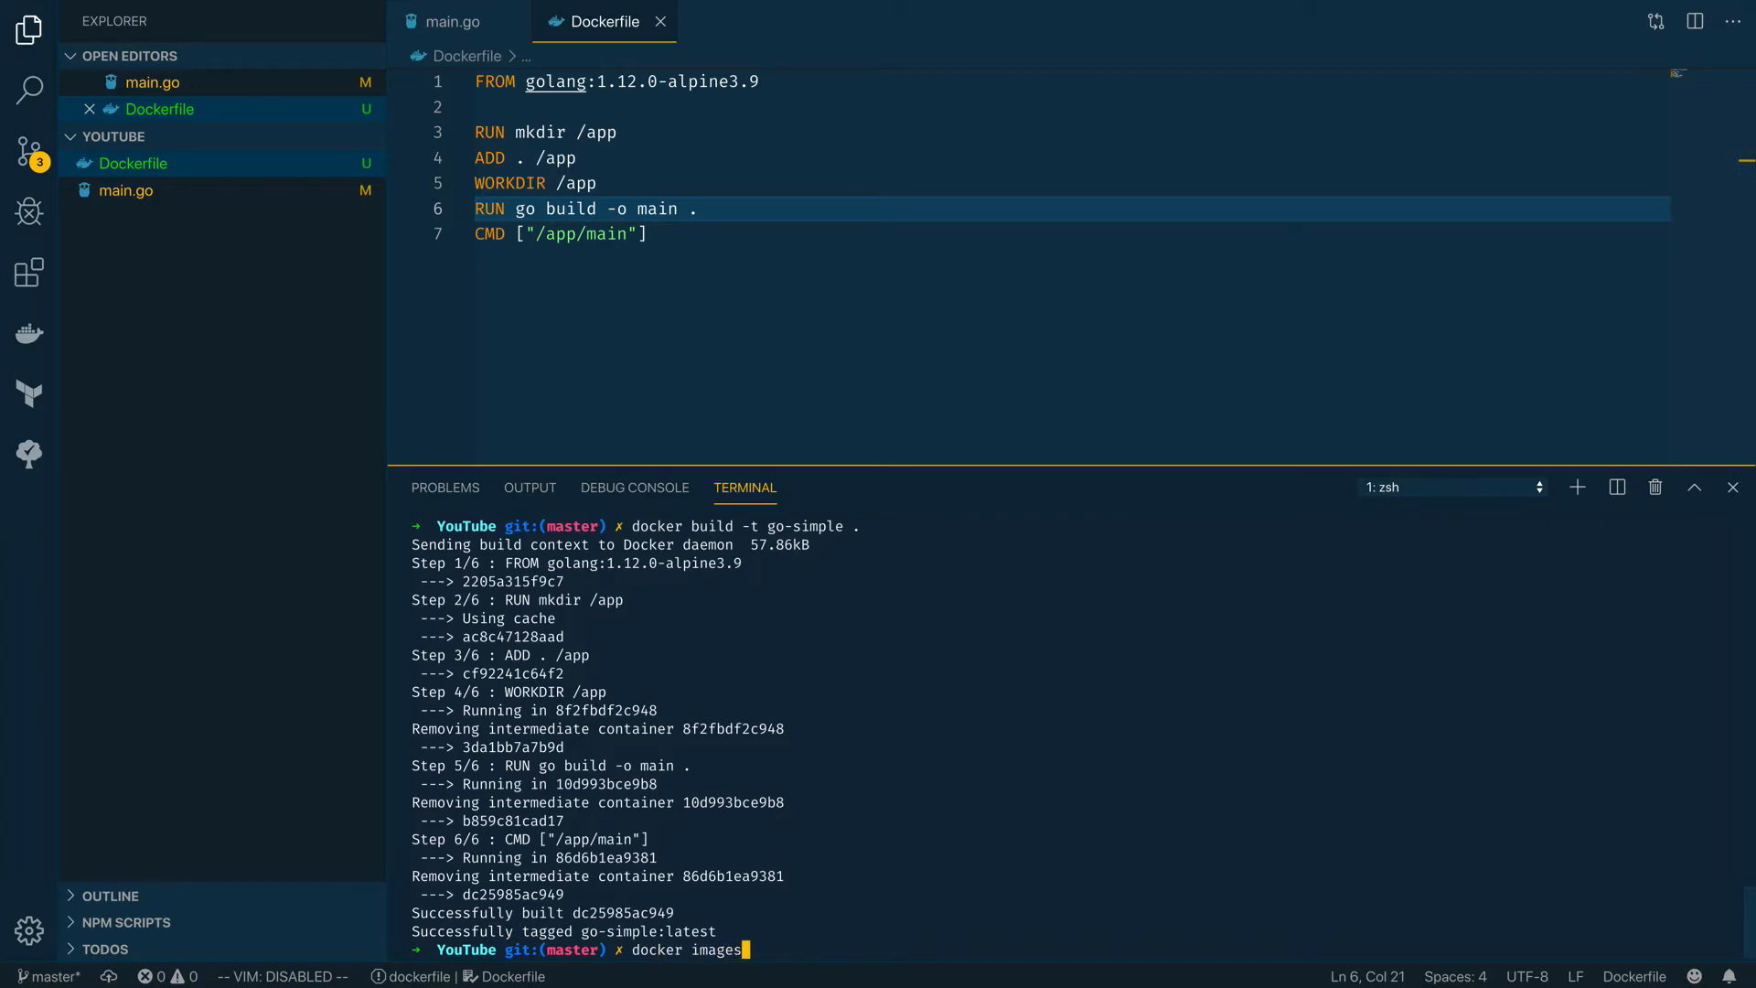
type("| grep")
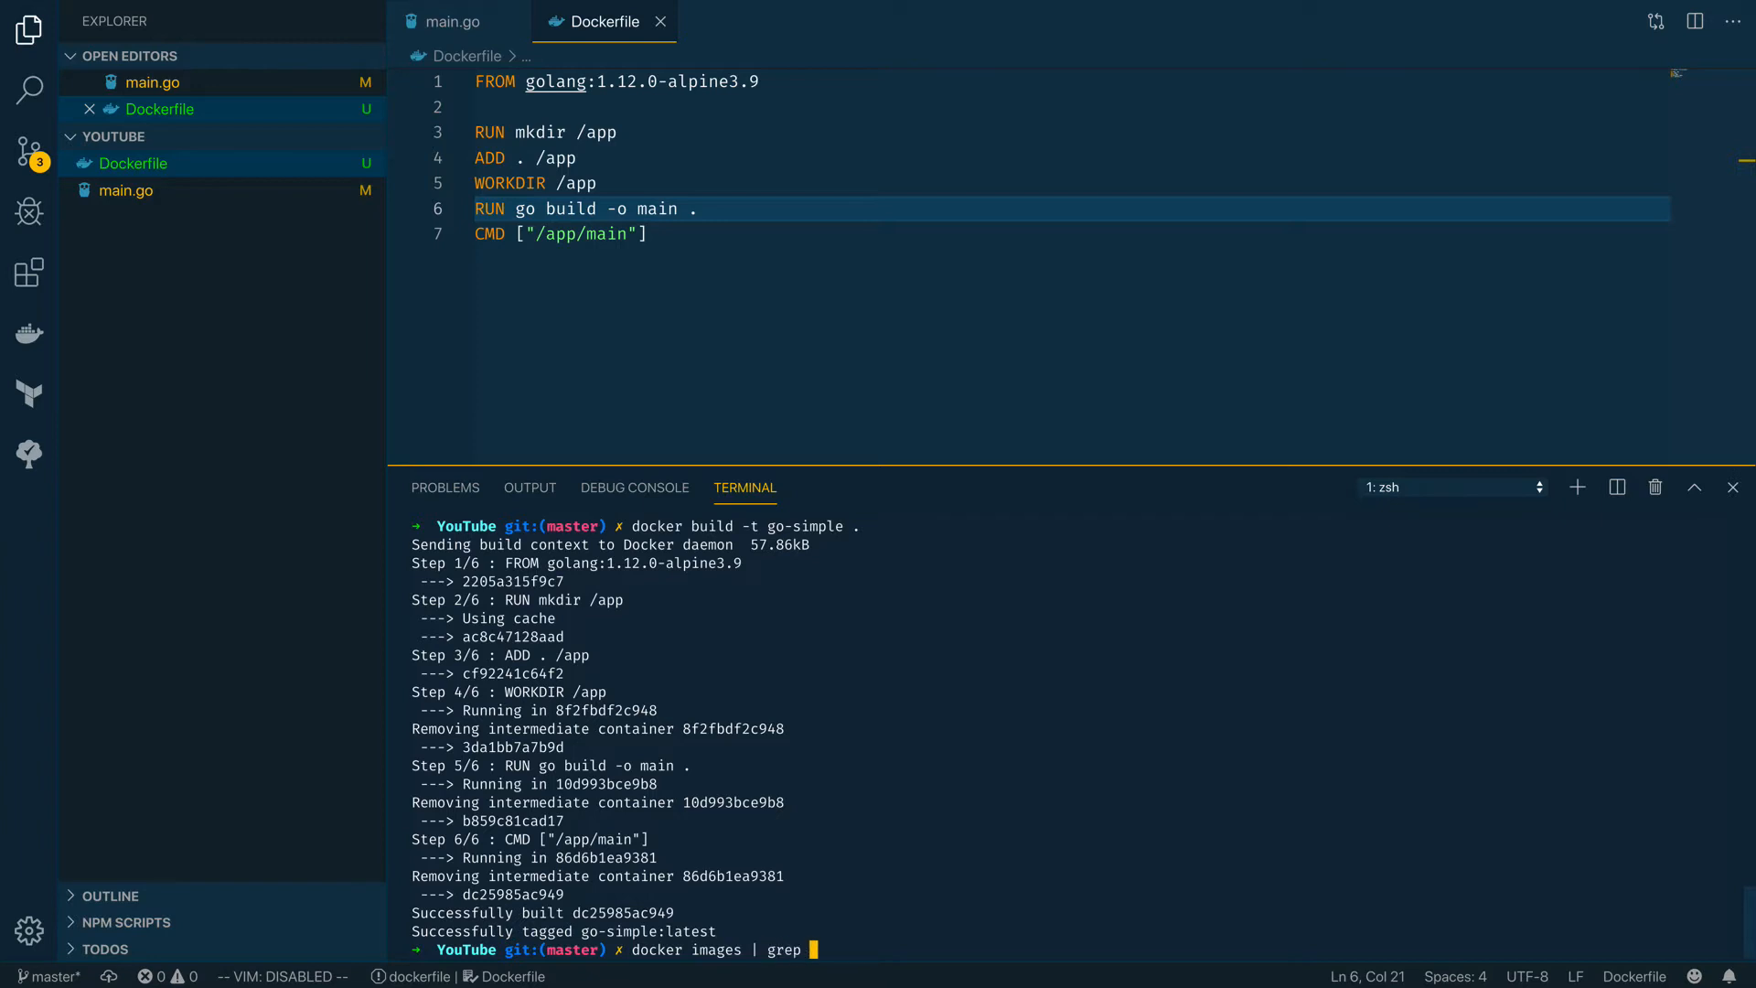
key("Return")
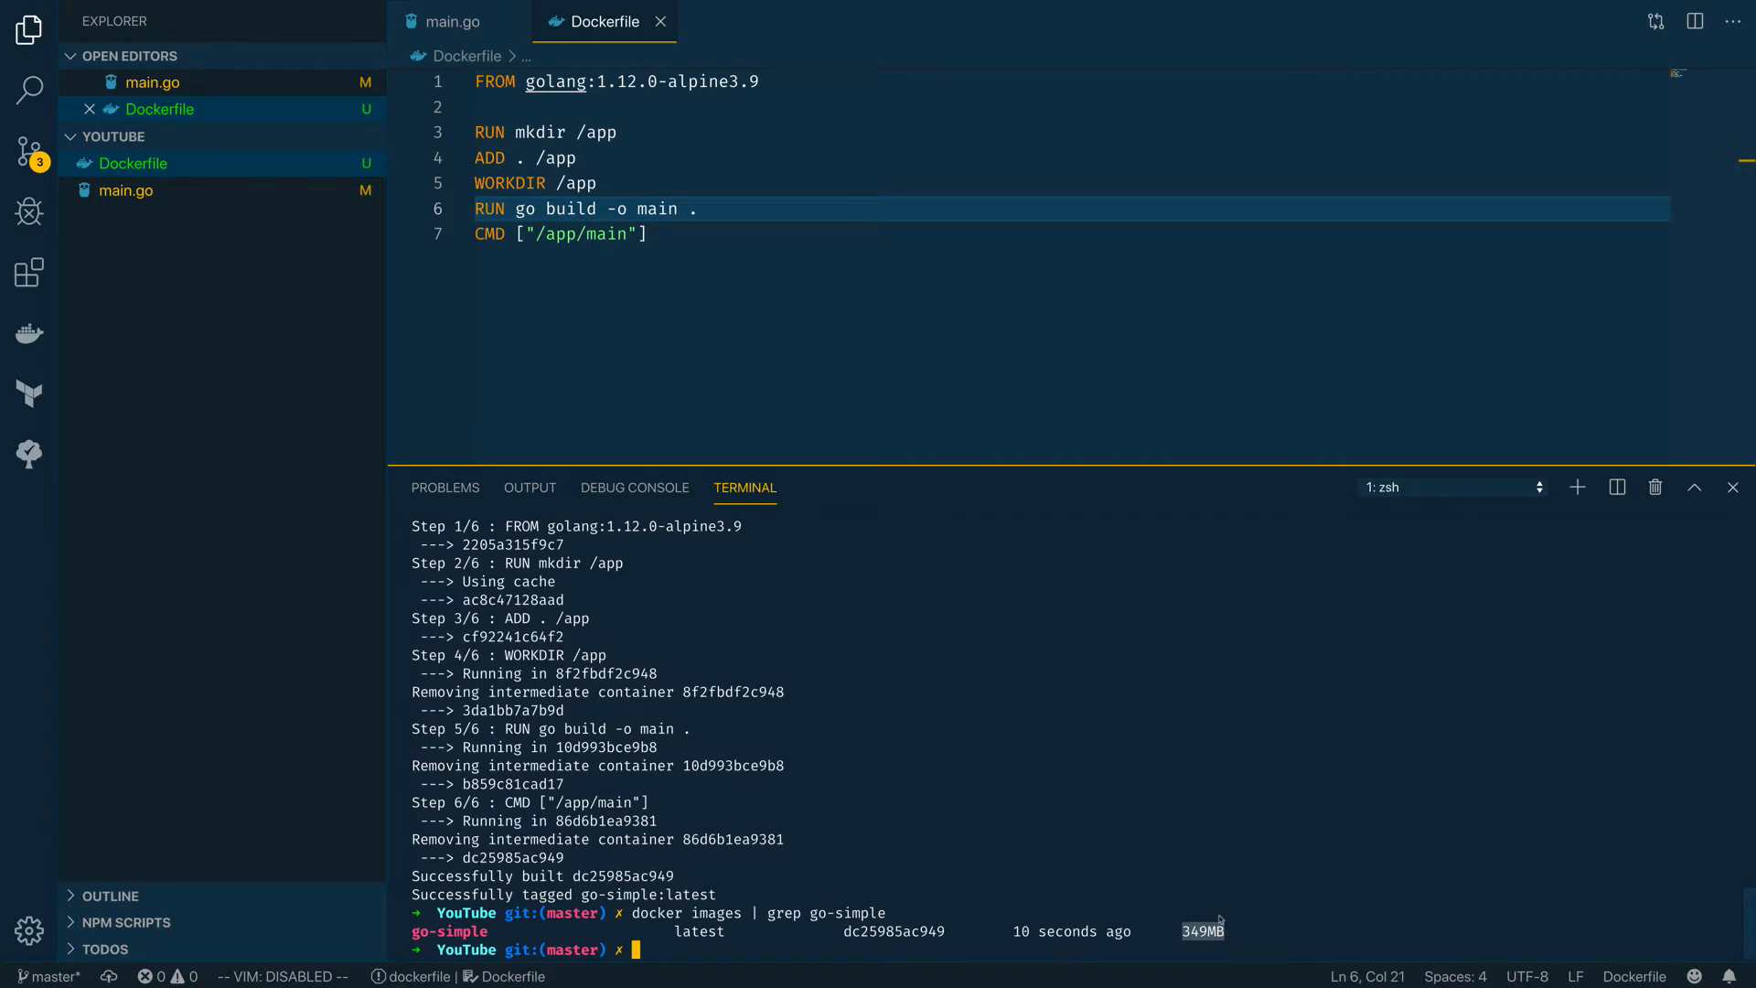
mouse_move(1177, 761)
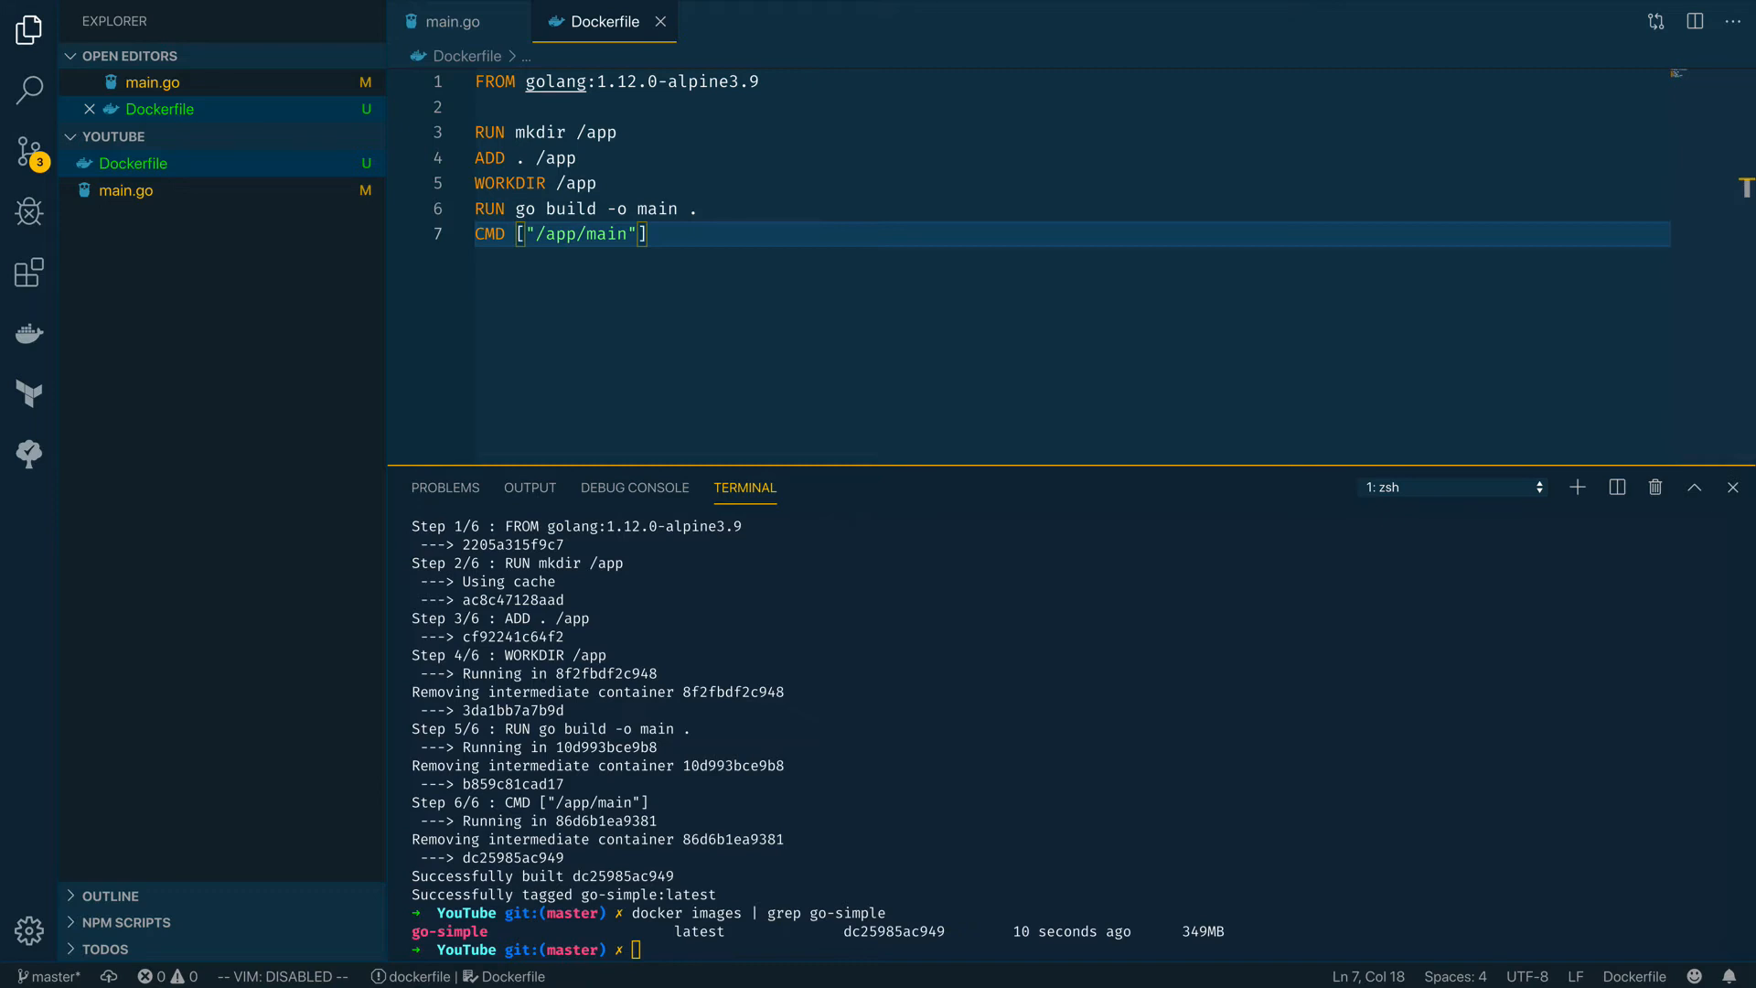
Review main.go's gorilla/websocket import, the /ws route and the wsEndpoint handler
left_click(458, 22)
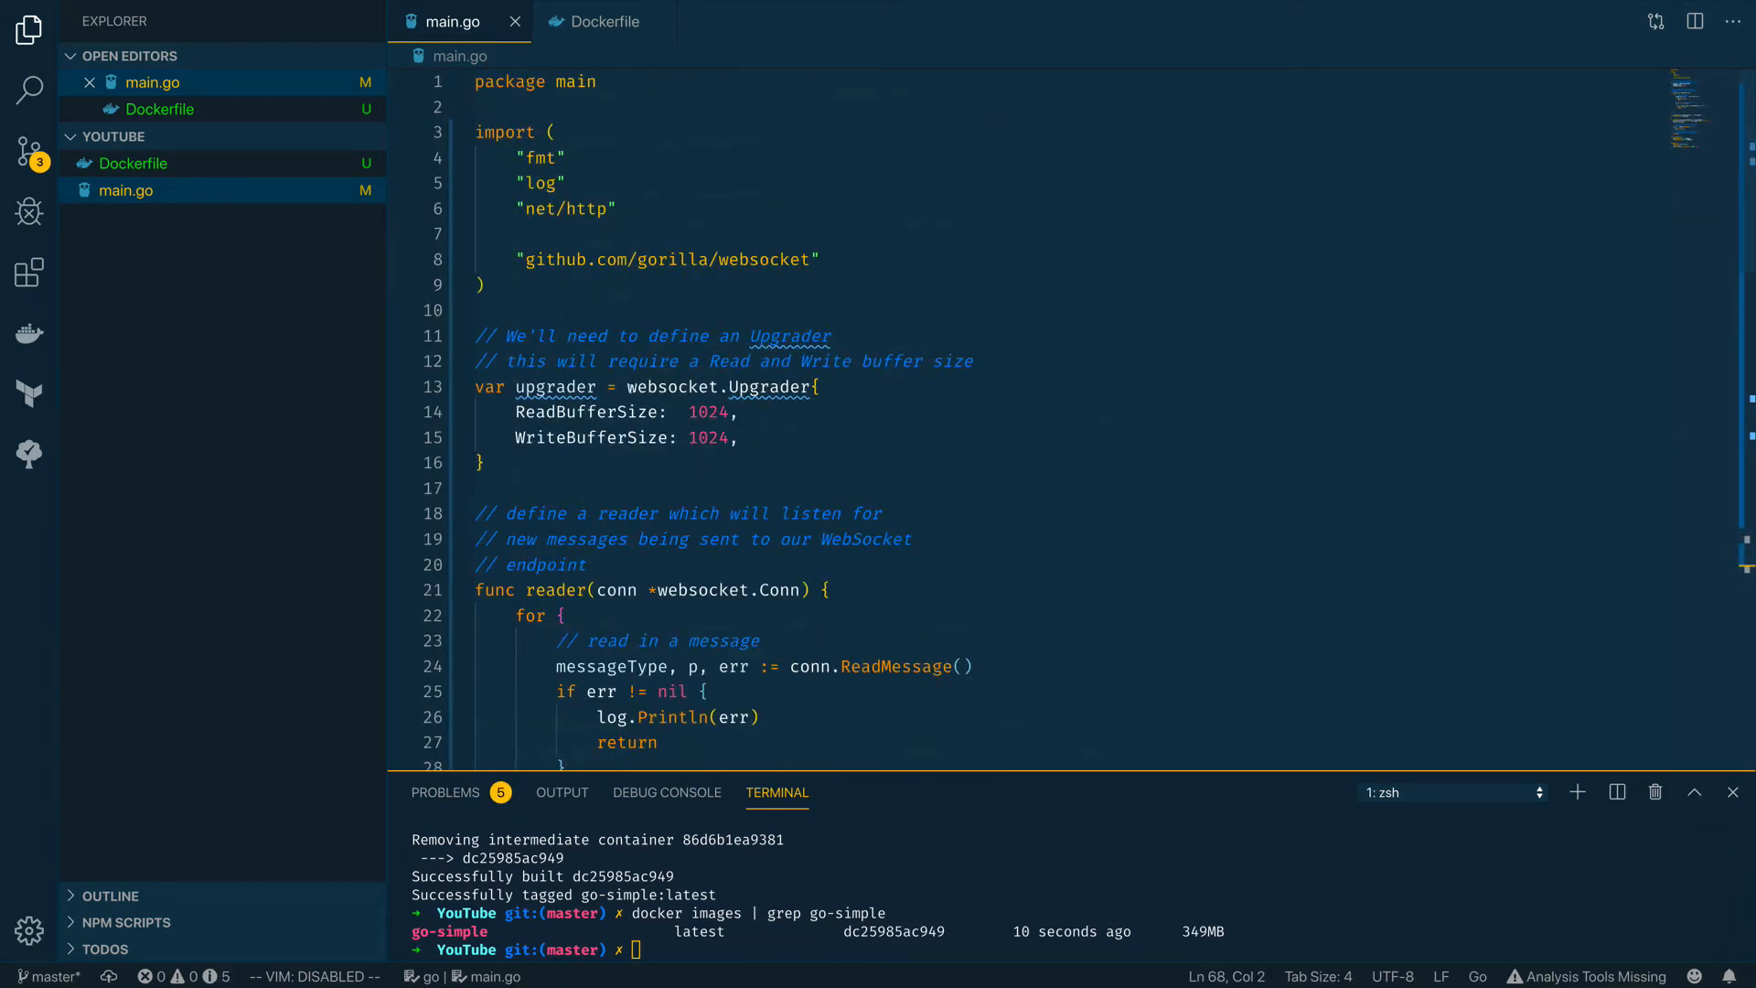
left_click_drag(598, 258, 820, 257)
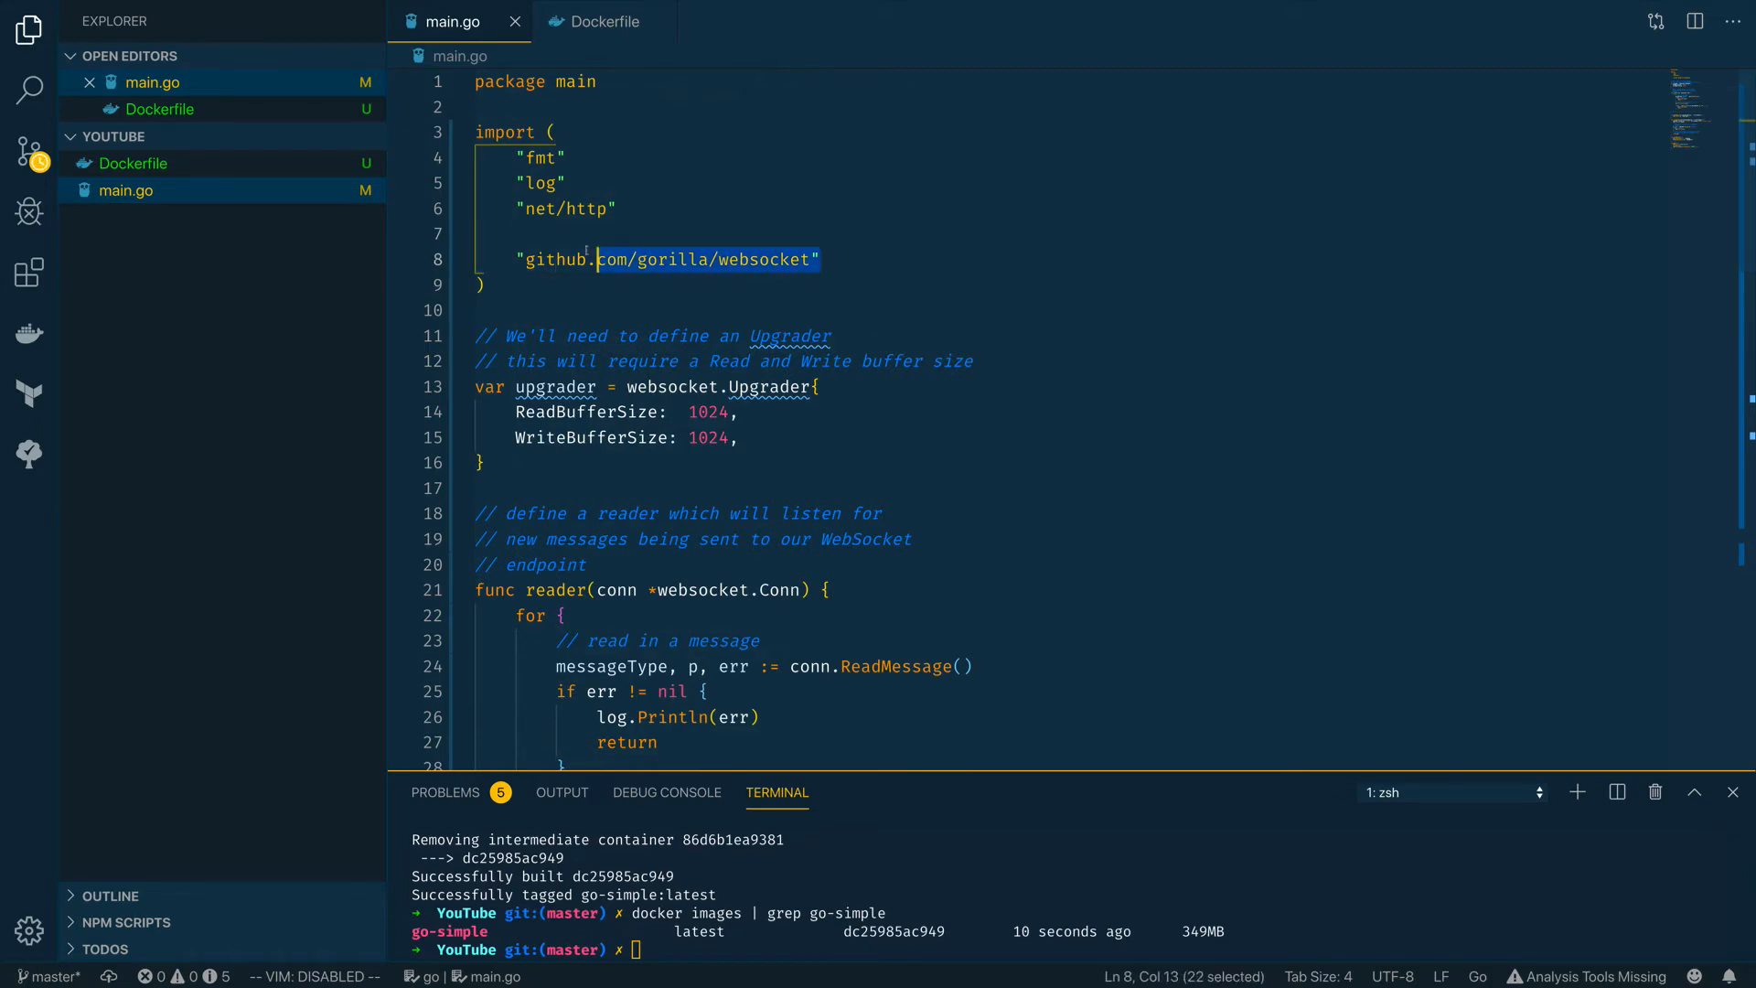
scroll("down", 3)
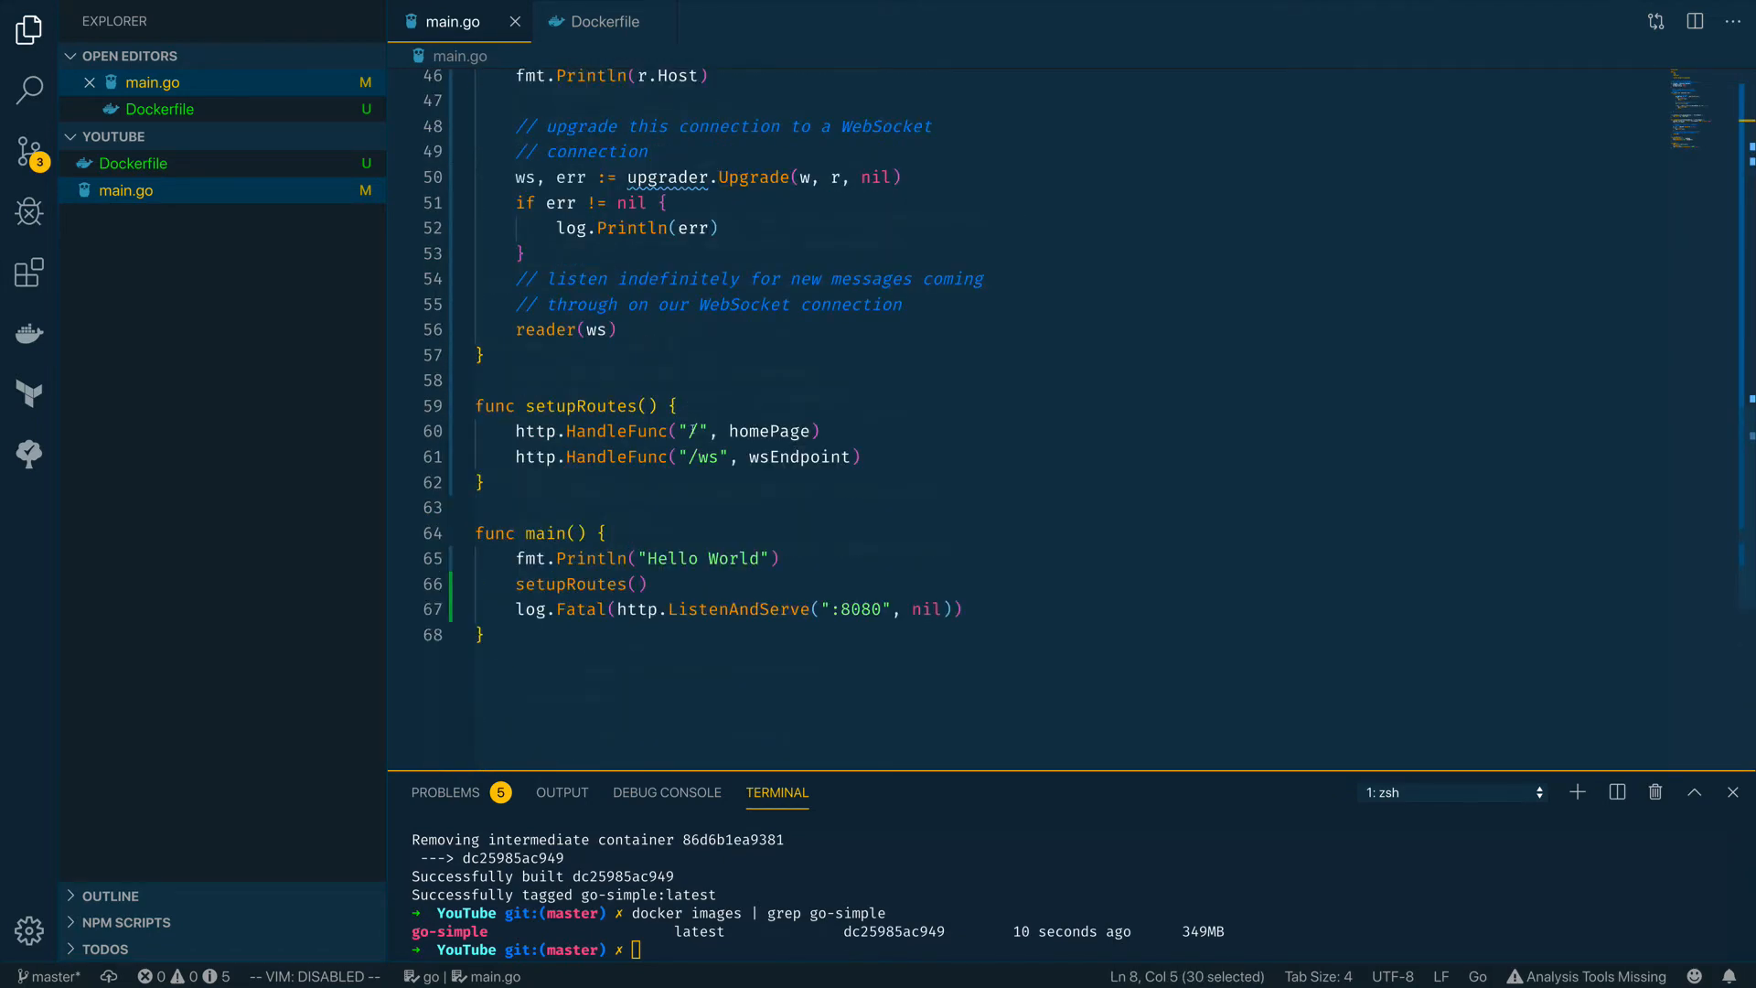
double_click(708, 457)
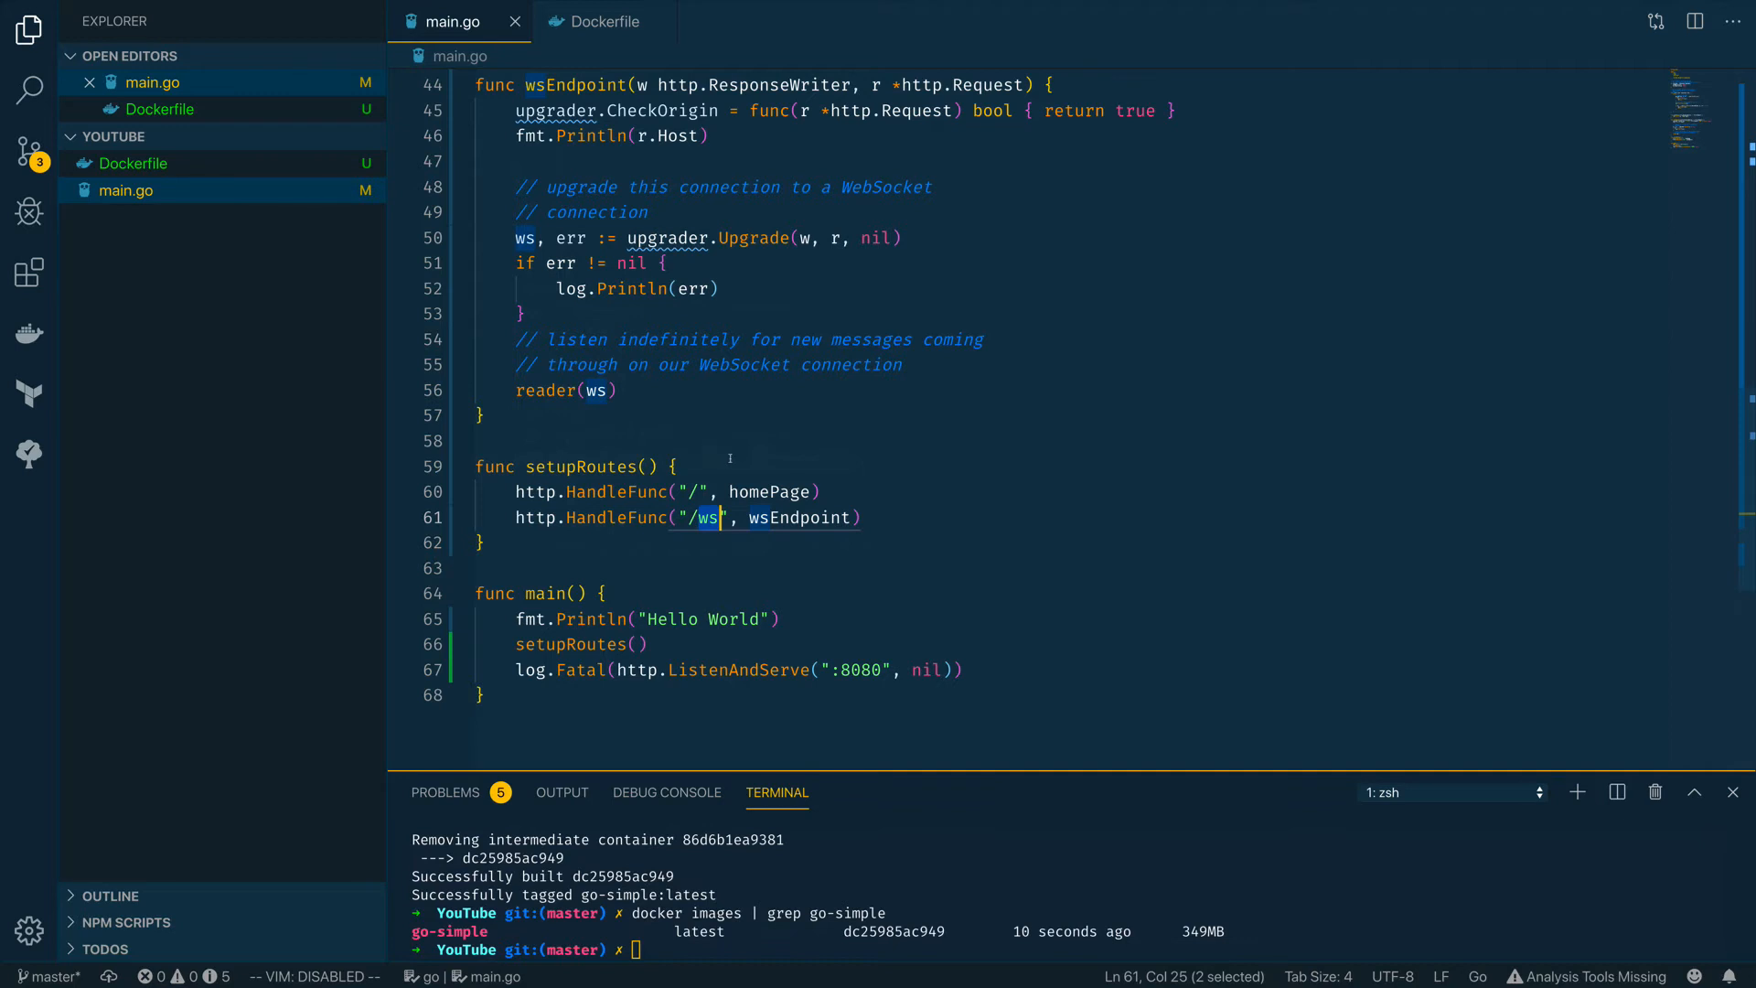
double_click(855, 670)
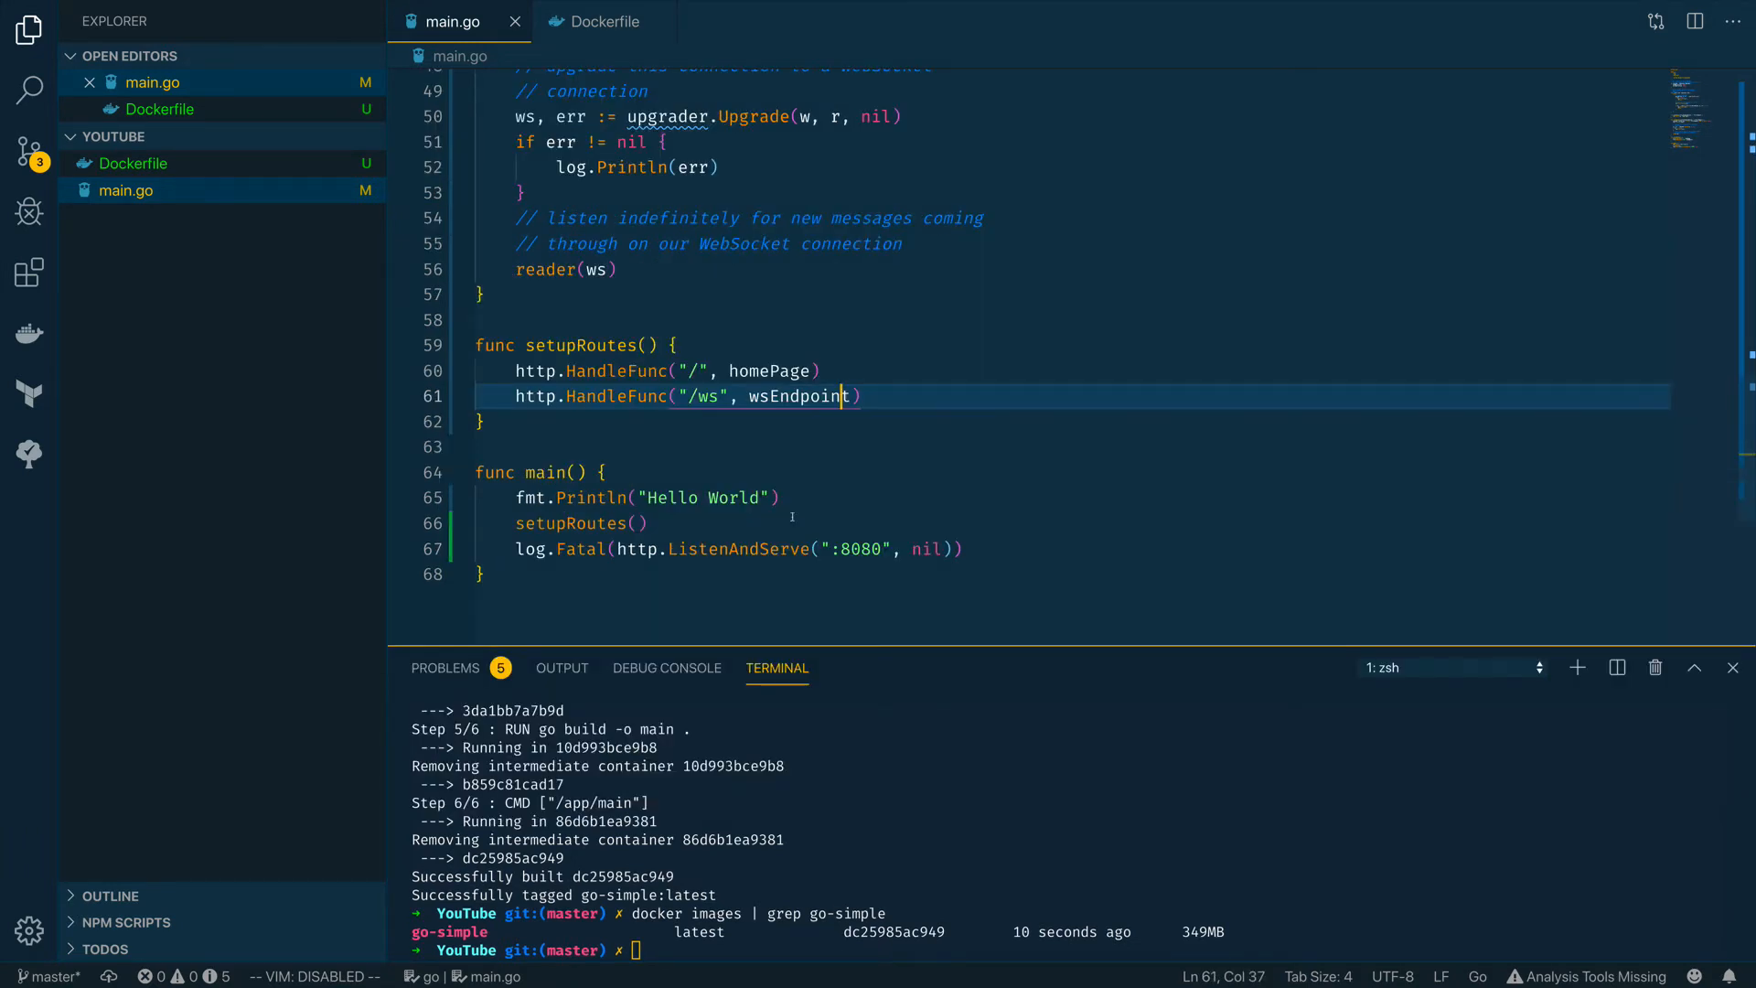
mouse_move(797, 781)
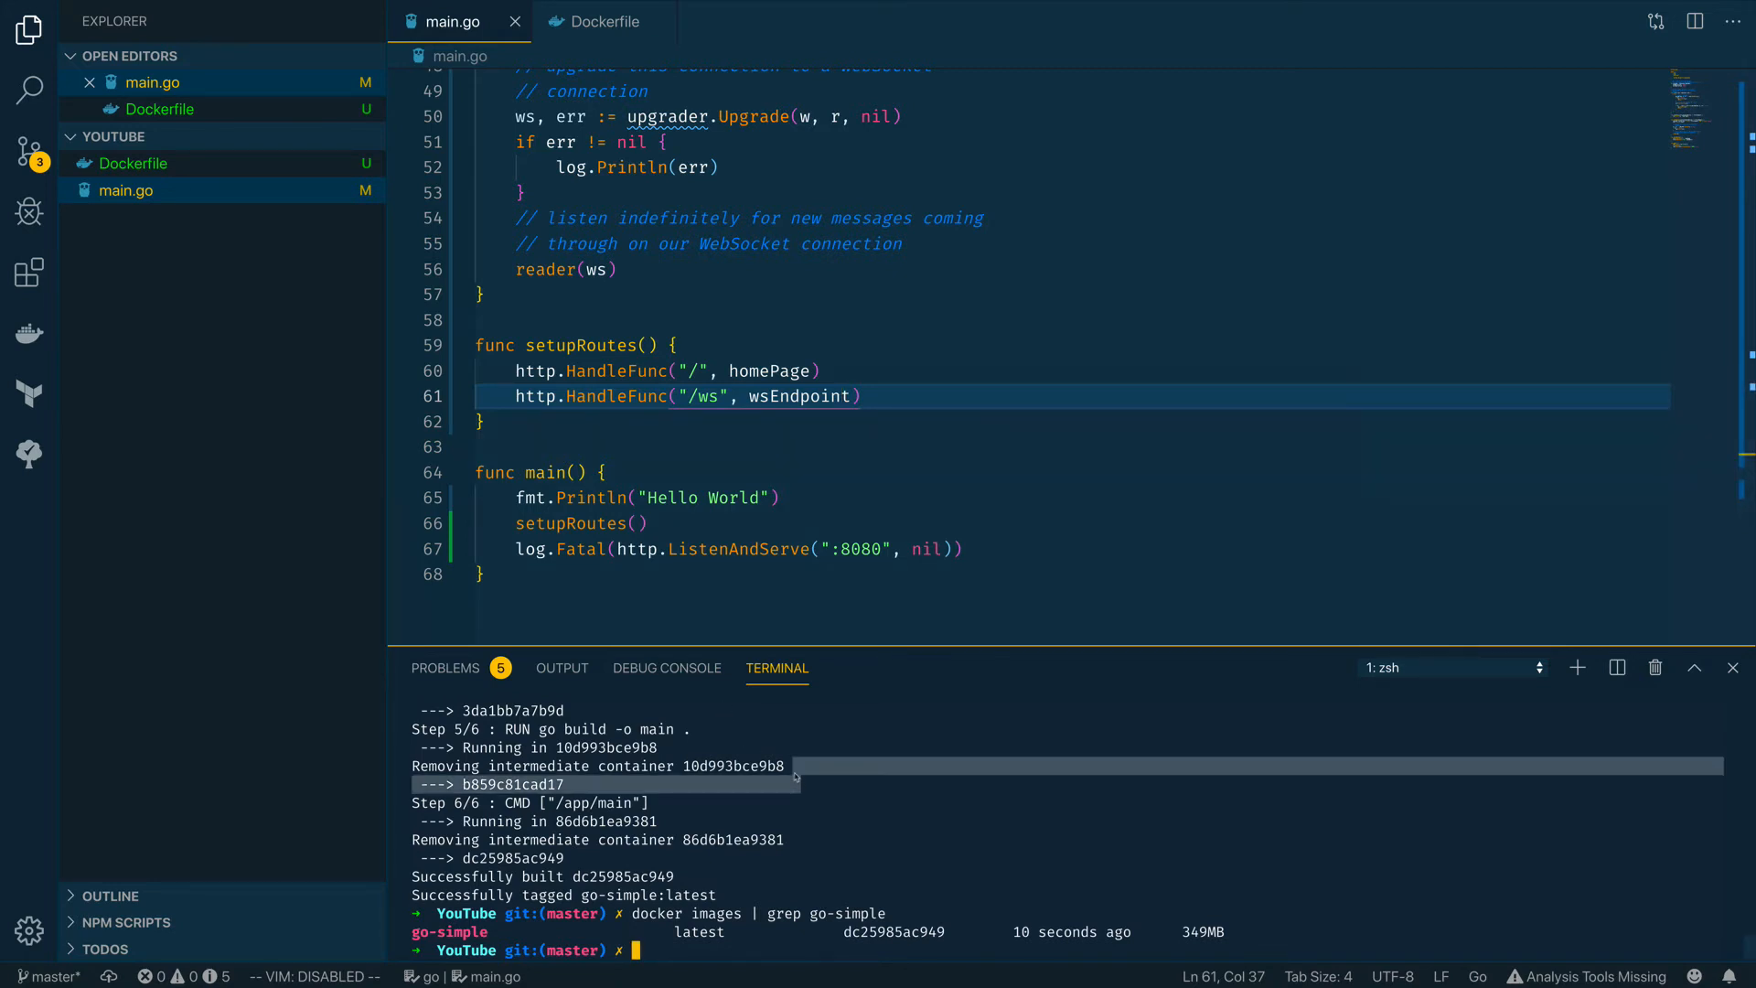
Run go mod init github.com/elliotforbes/go-multistage-dockerfile-tutorial to create go.mod
type("go")
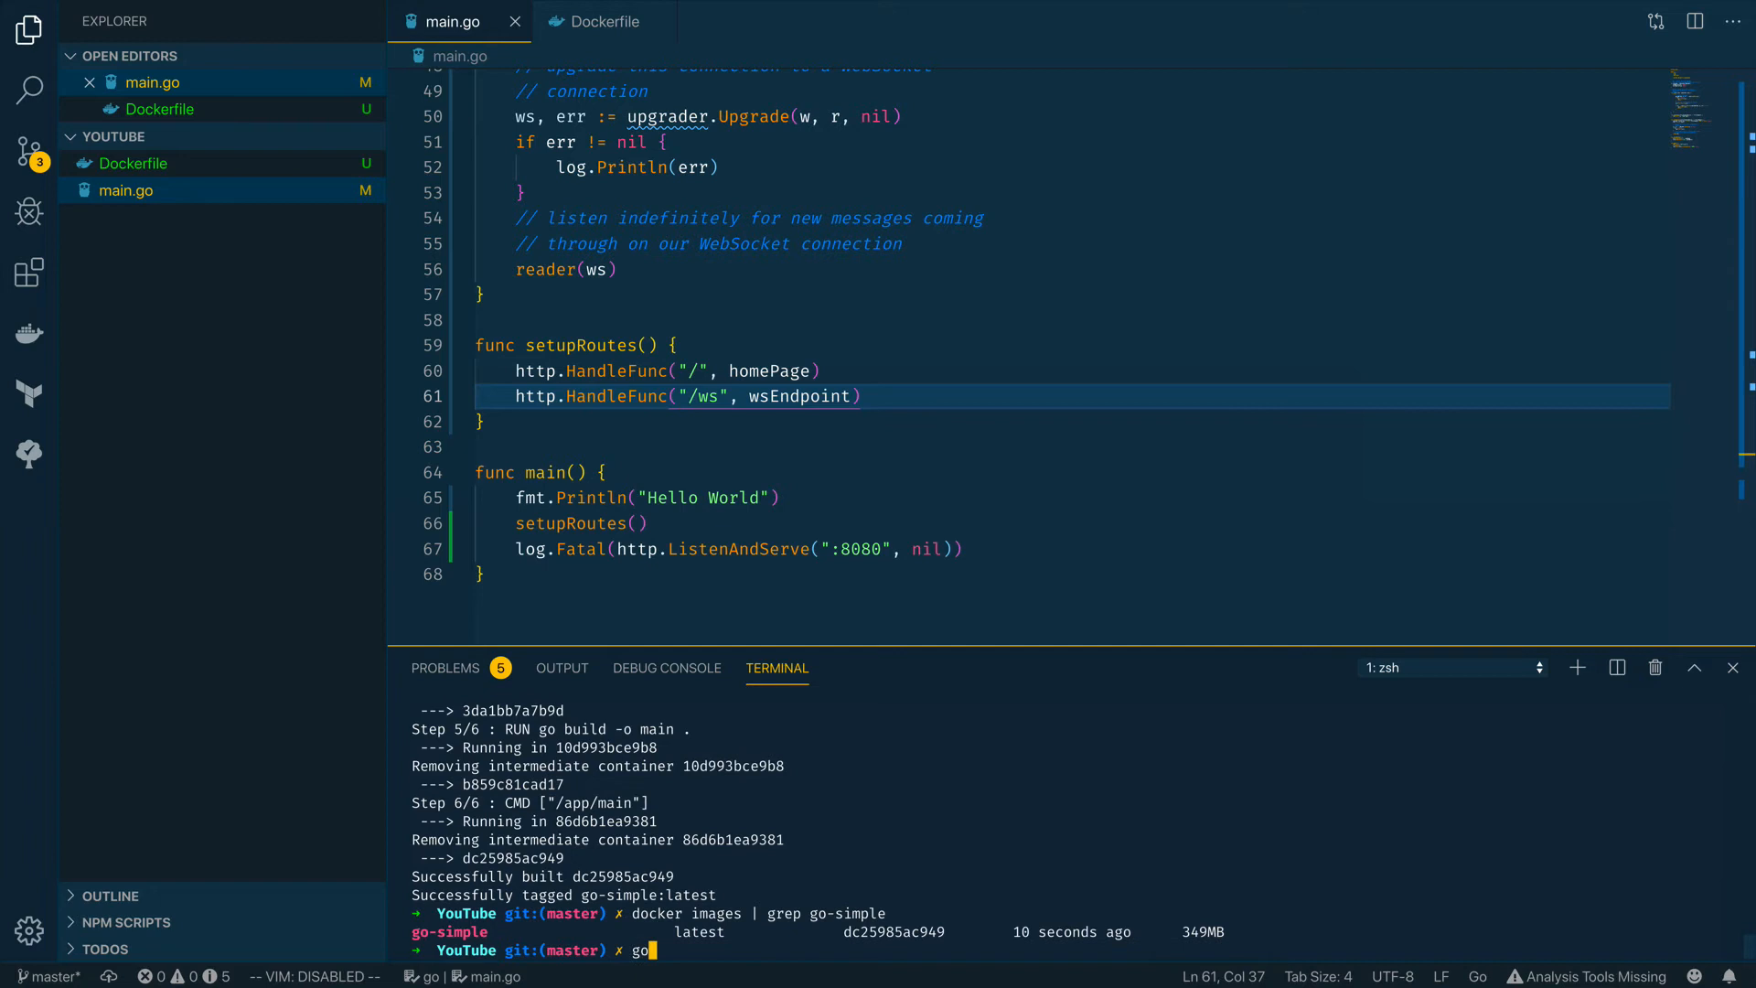
type("\" \"")
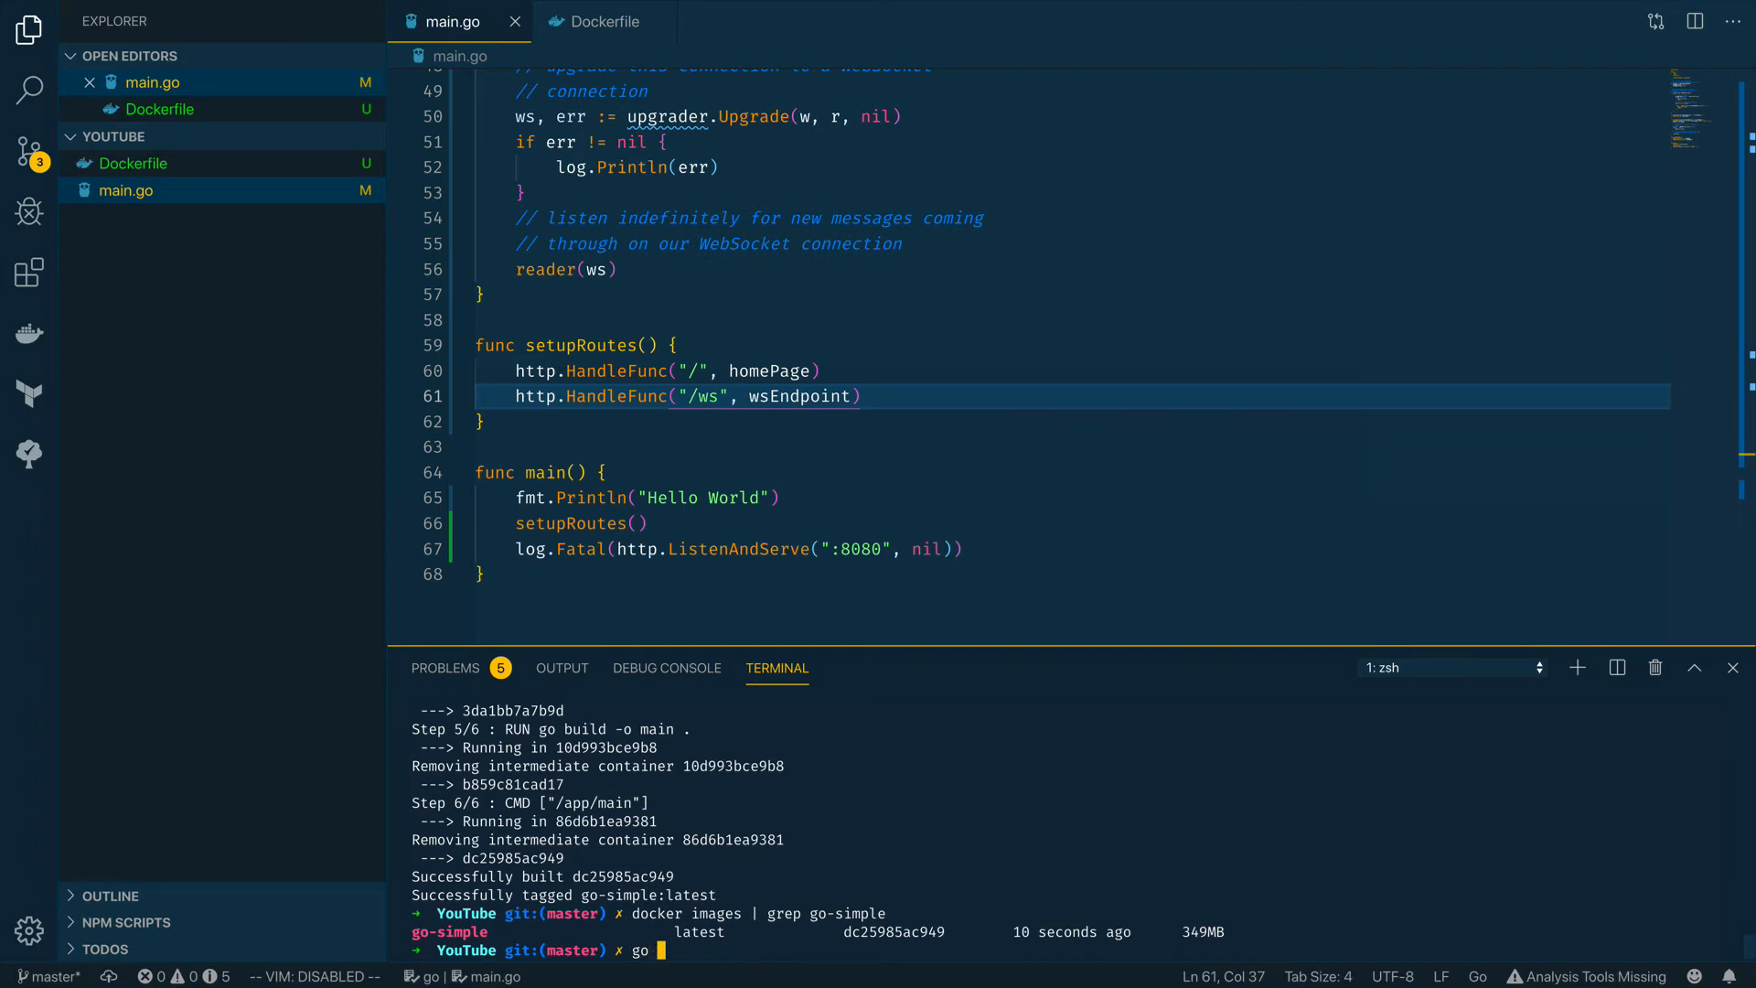
type("mod ini")
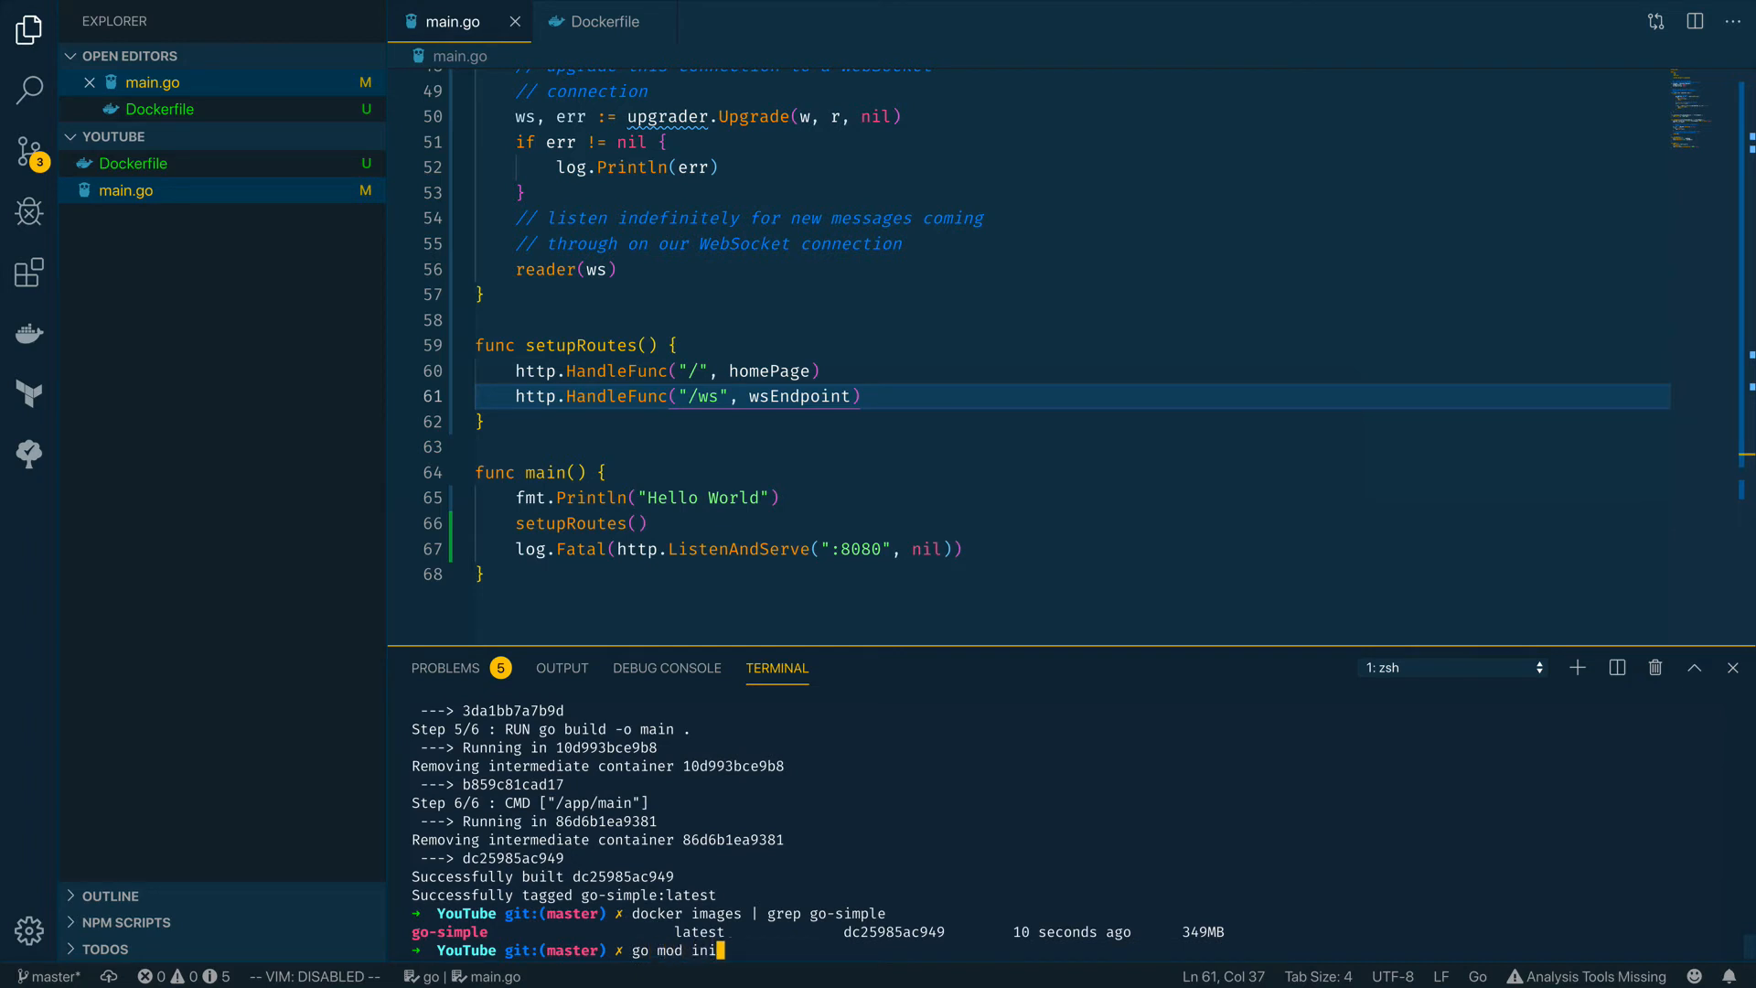
type("github.com")
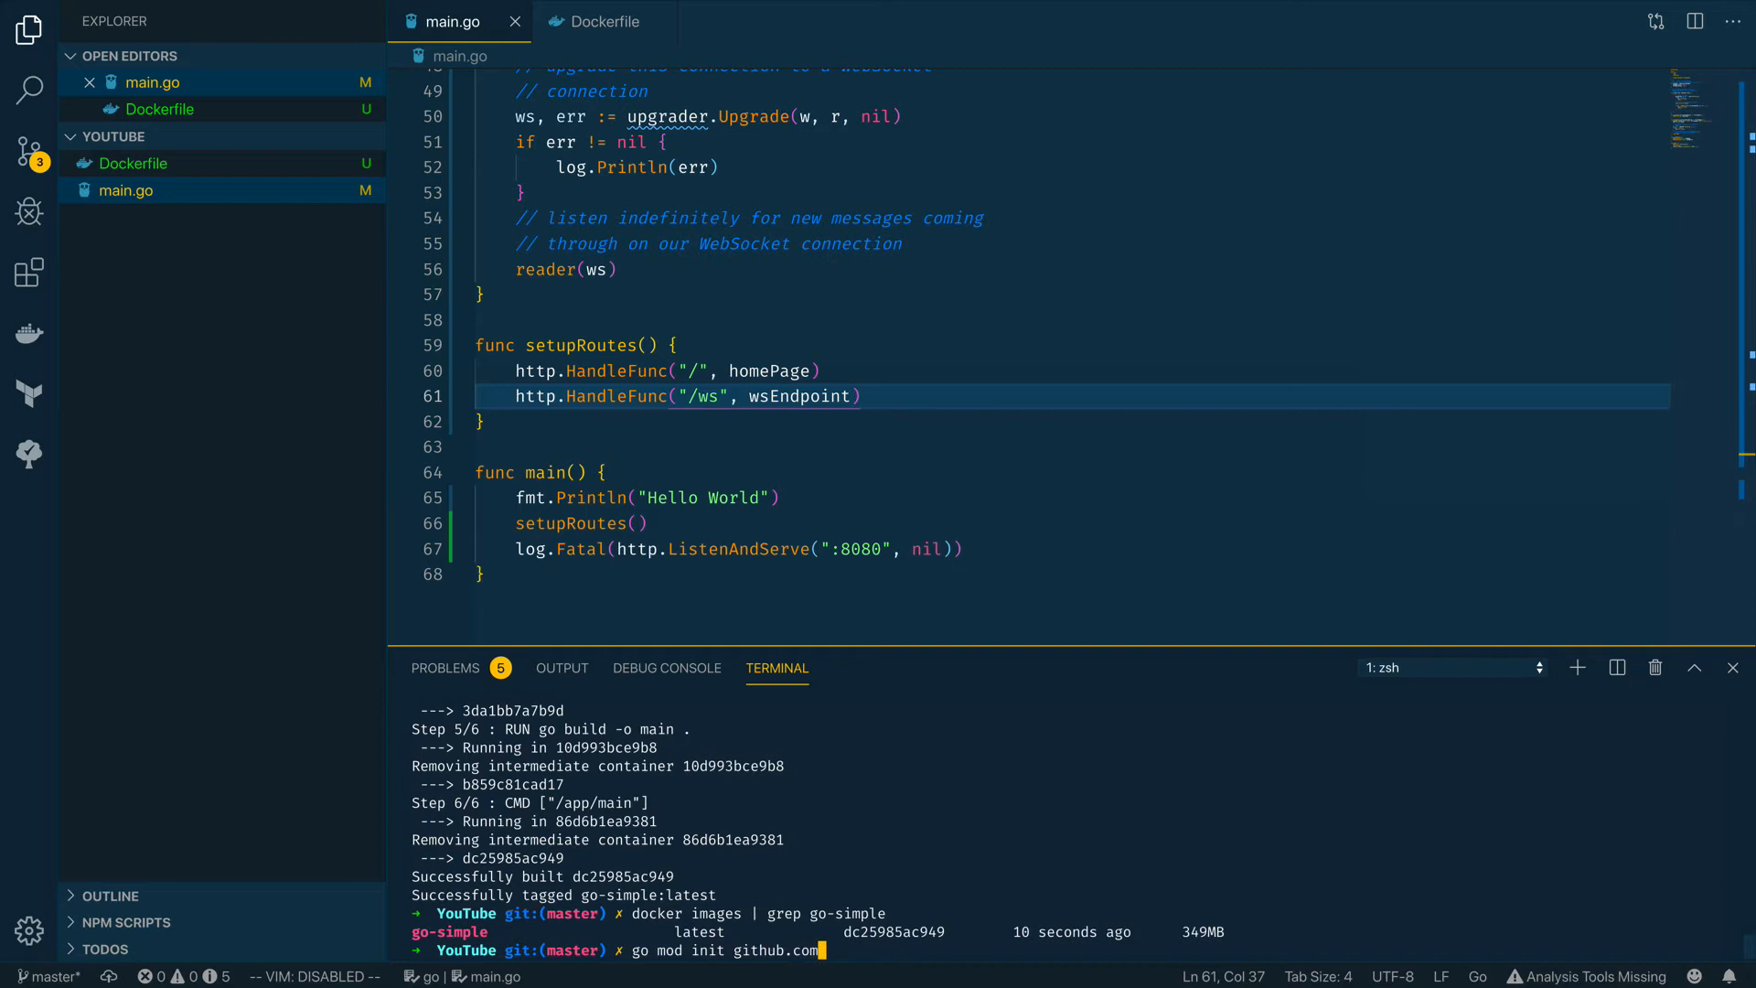
type("elliotofbr")
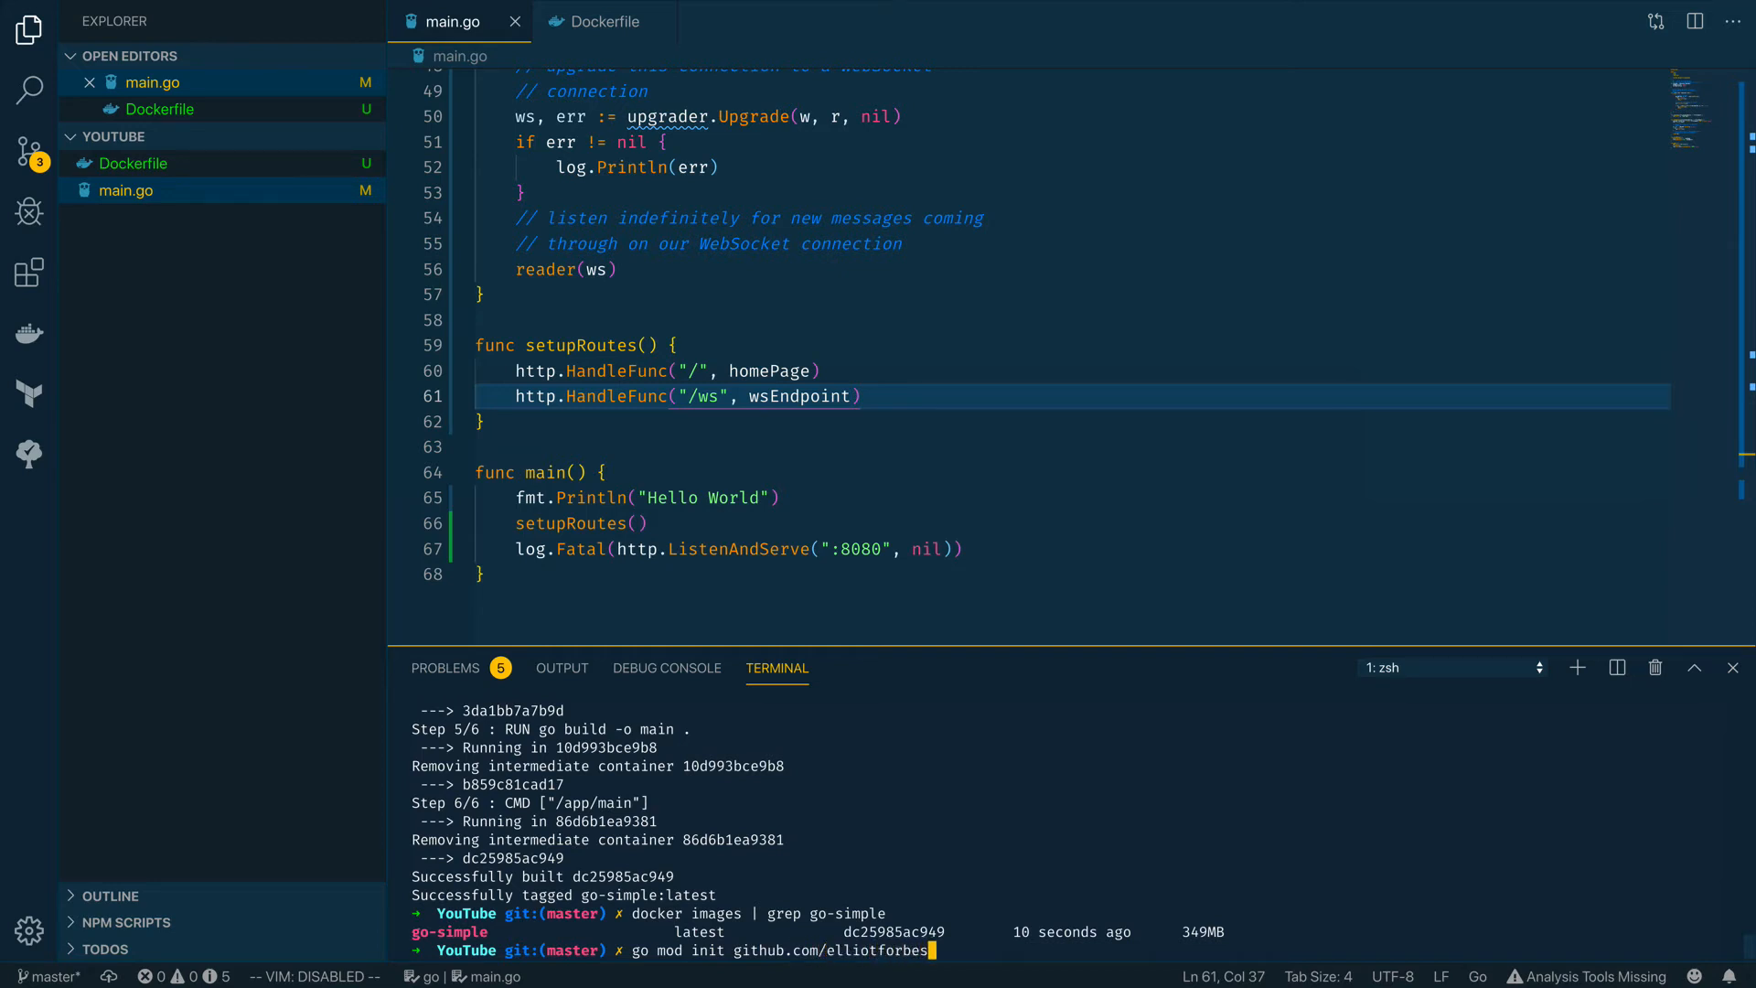
type("go-multistage-dockerfile-tutorial")
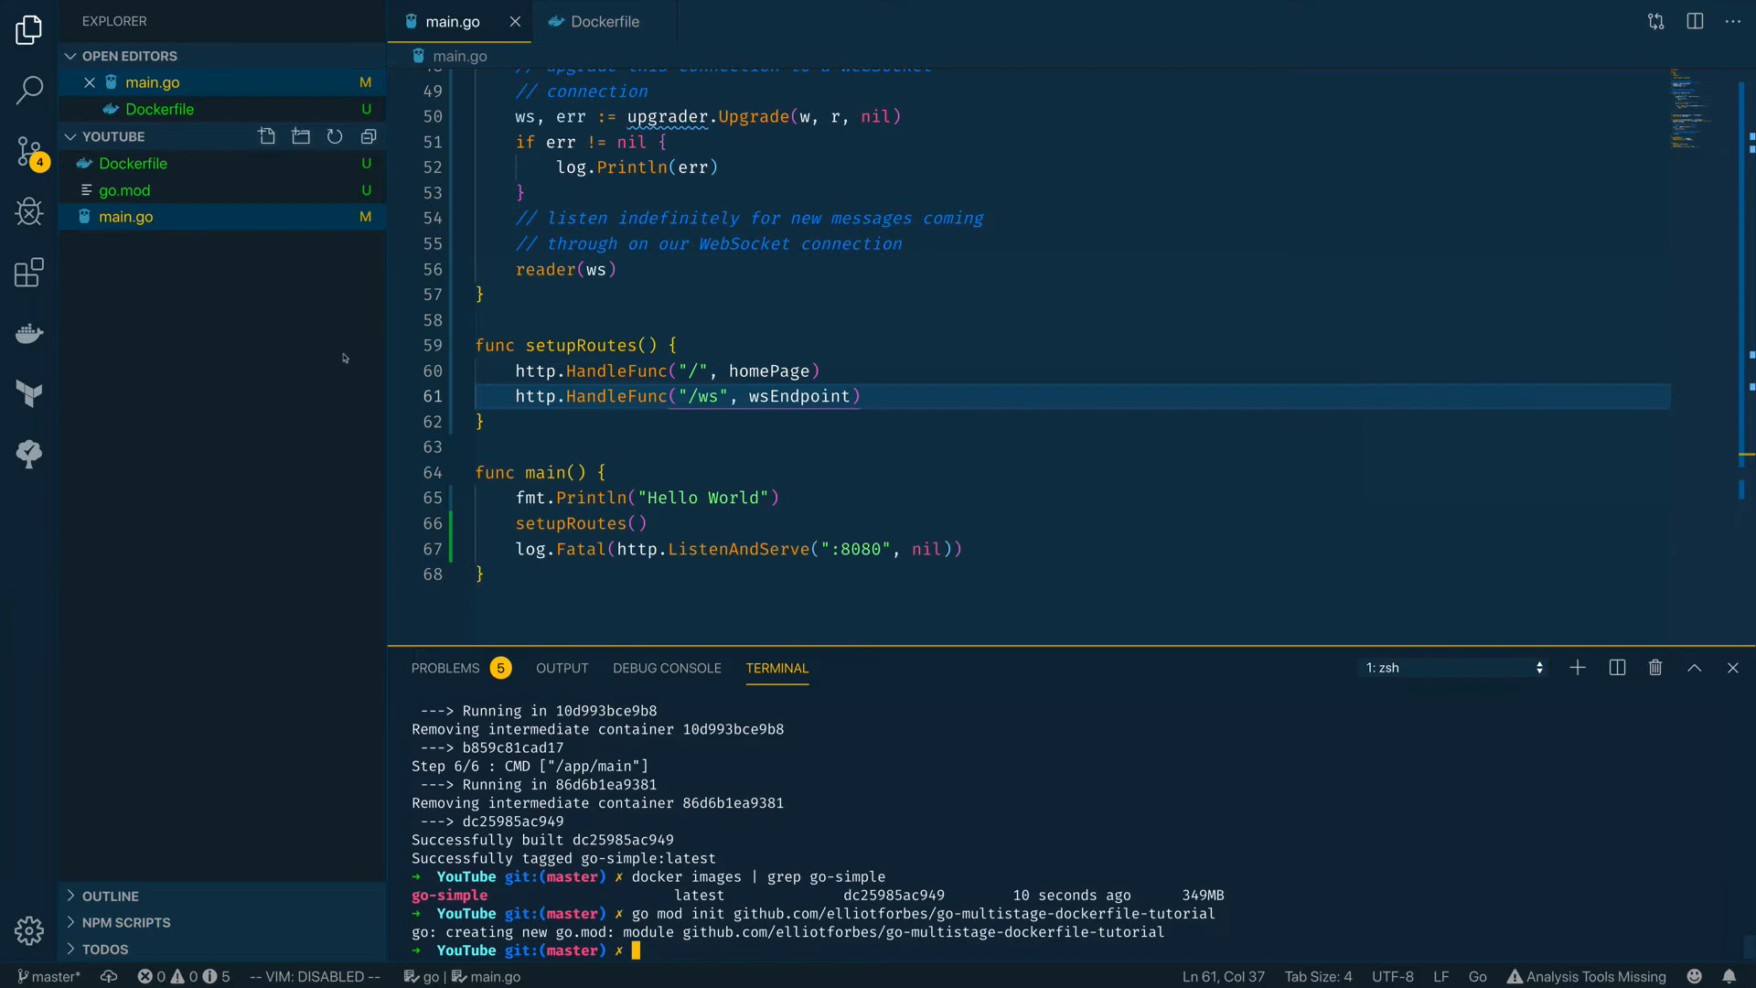
Make the first stage golang:1.12.1 AS builder building with GOOS=linux
left_click(134, 163)
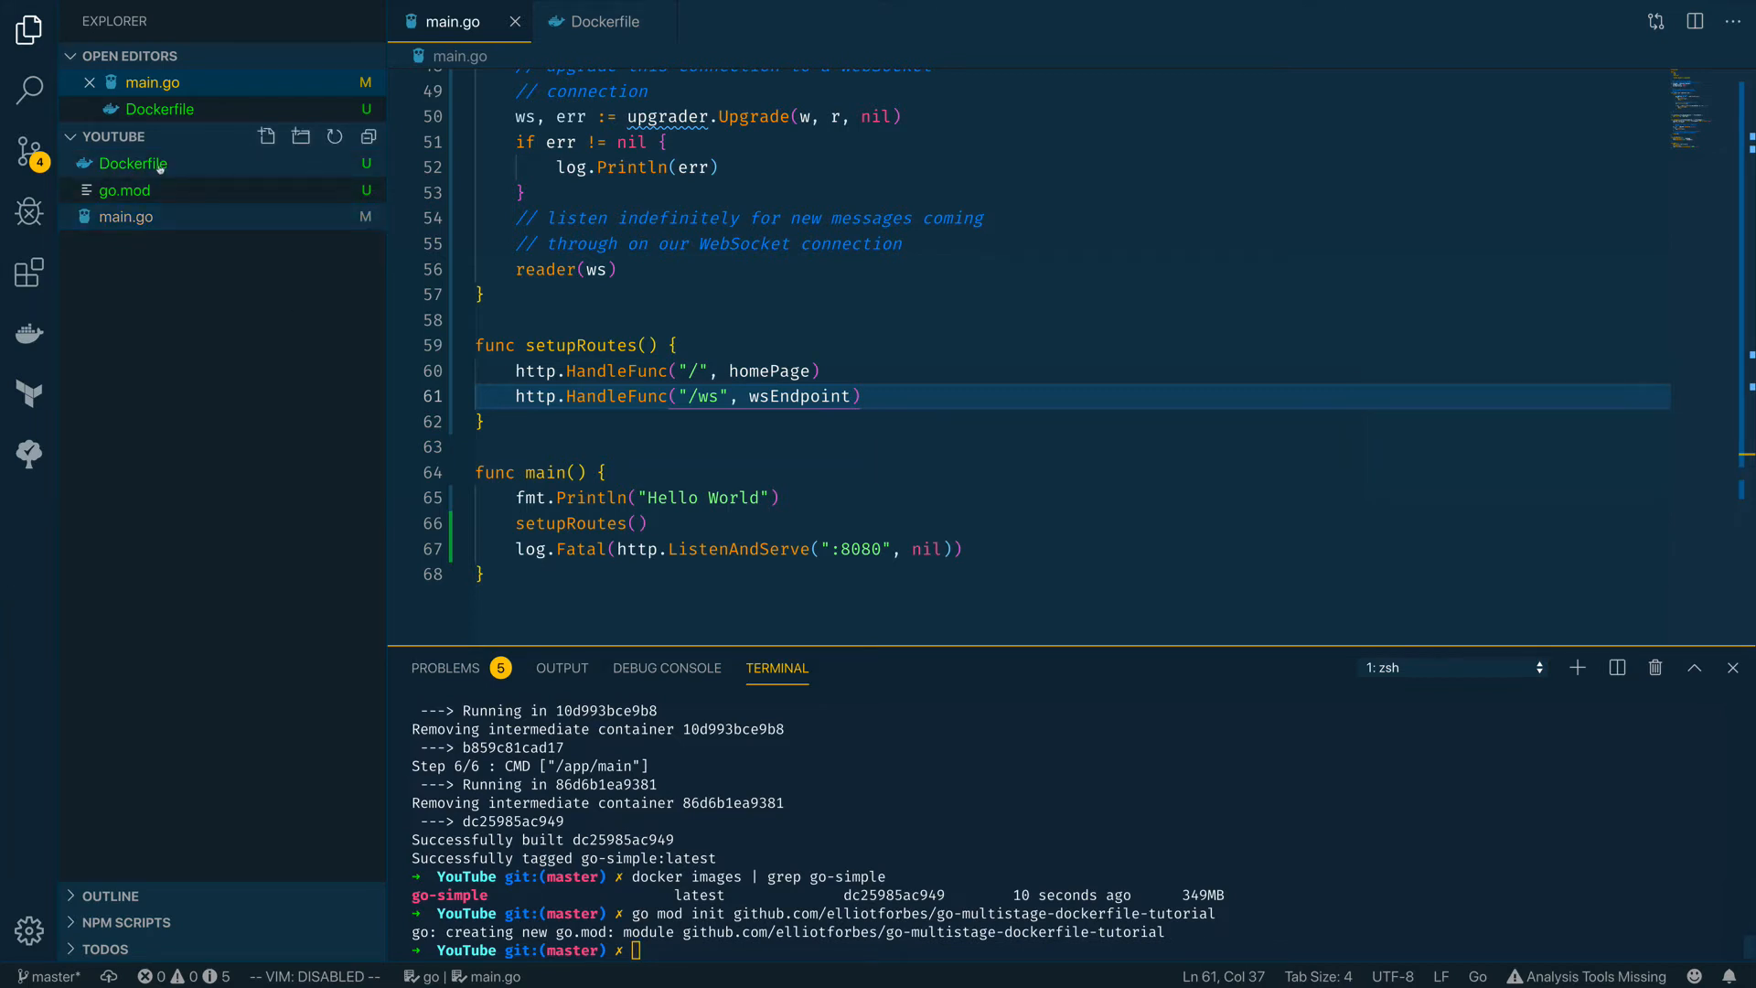
left_click(601, 22)
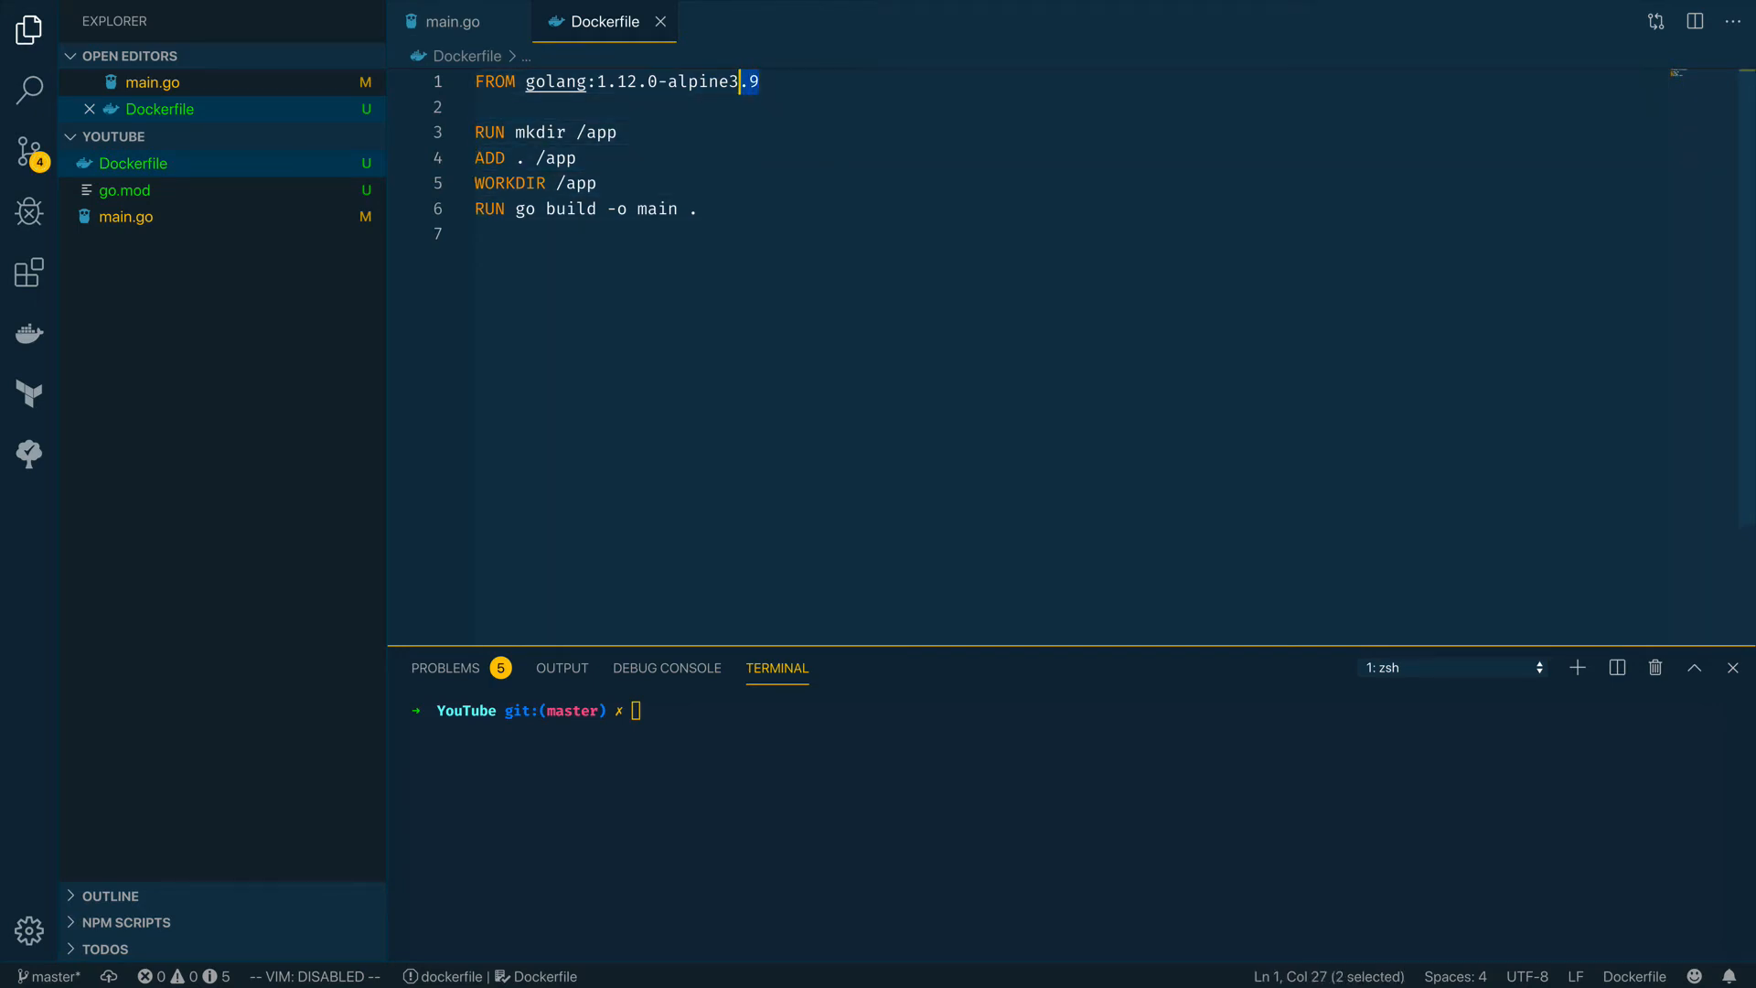
key("Delete")
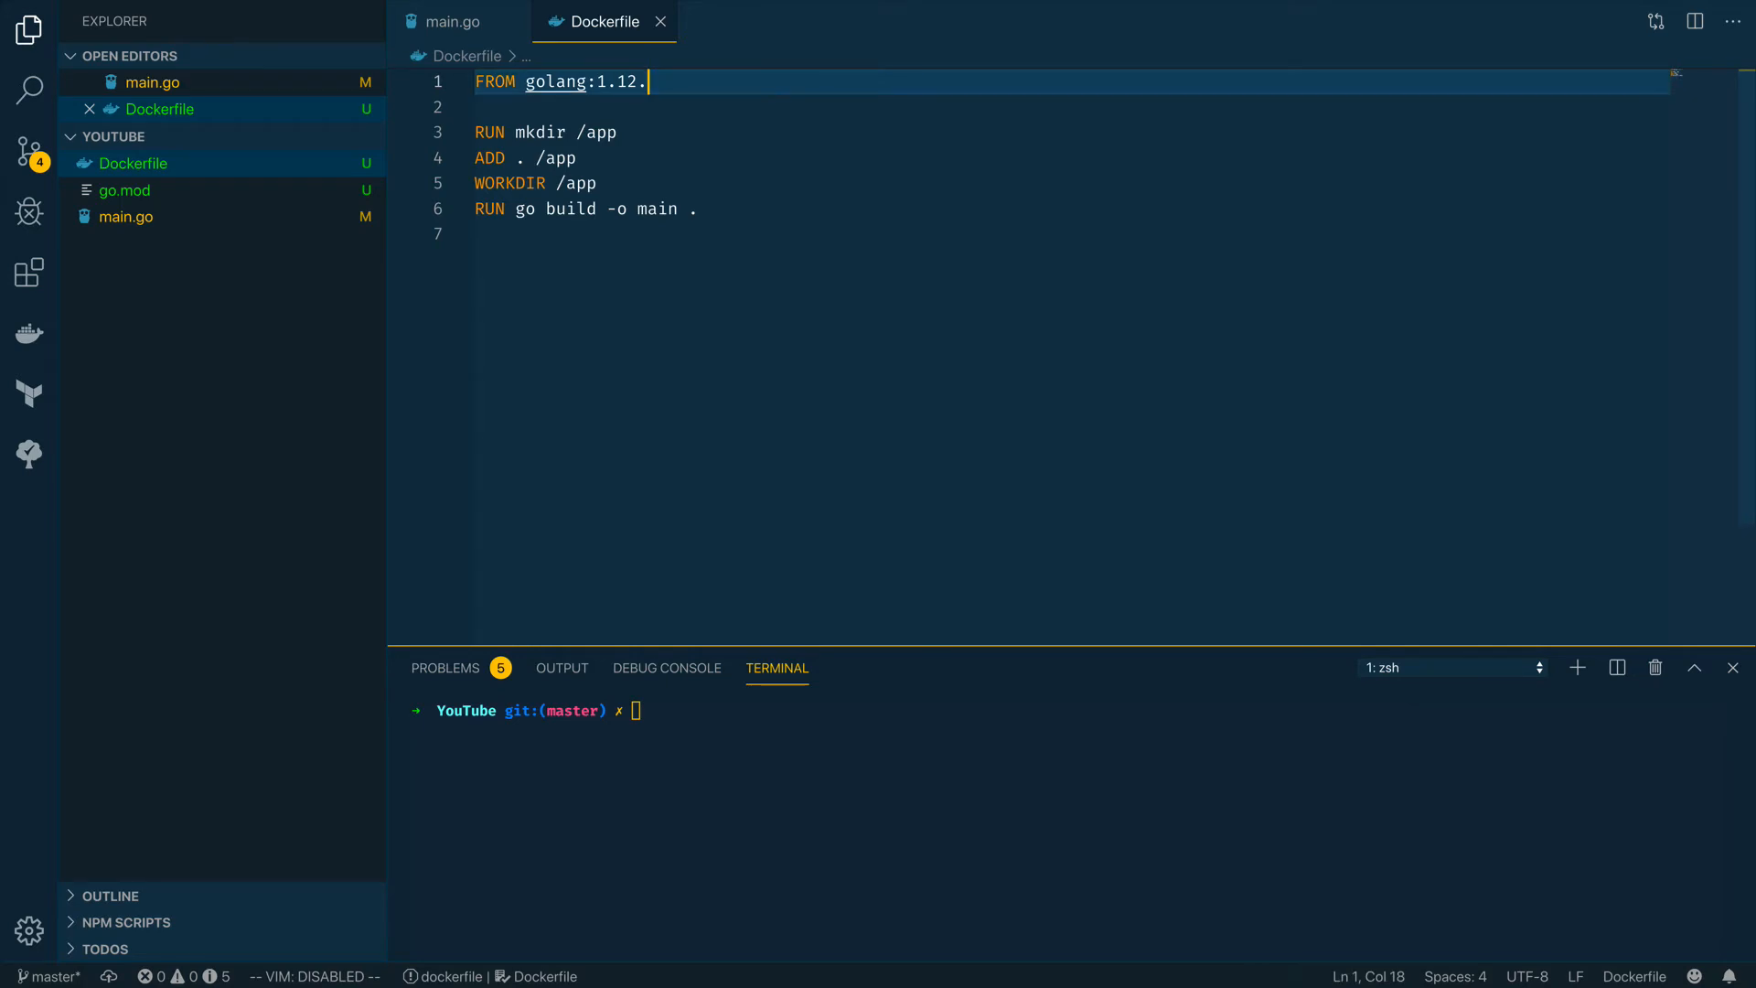
type("1")
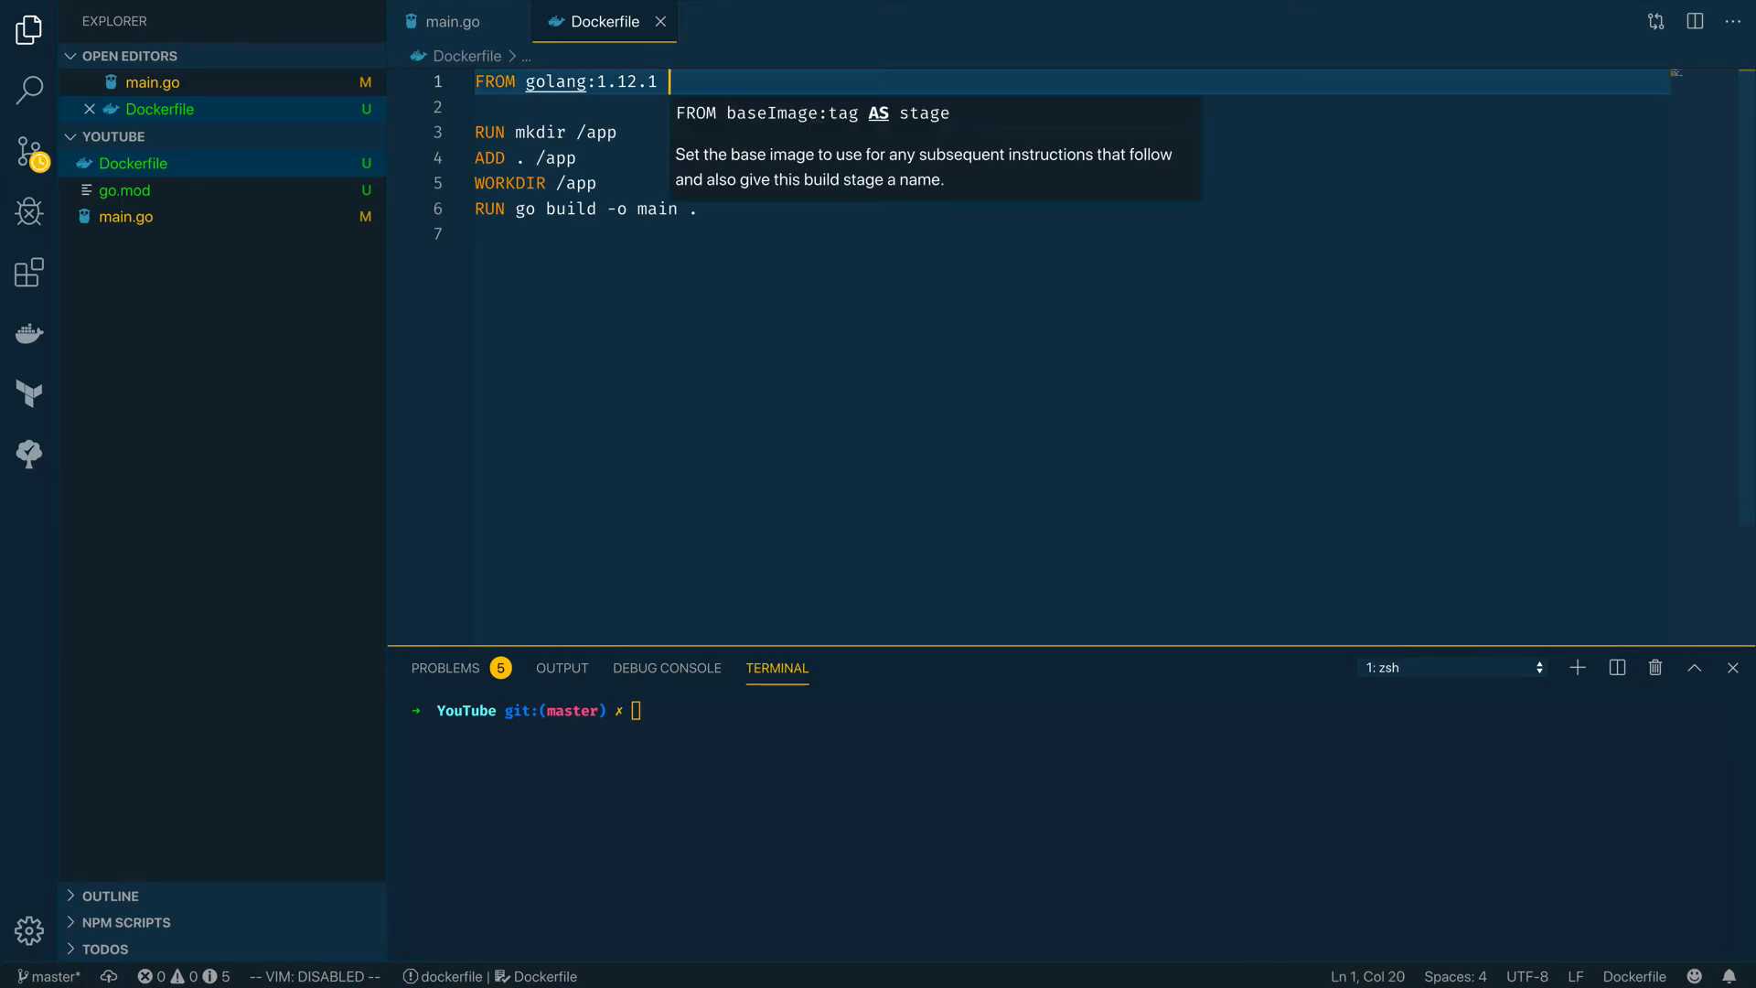
type("a")
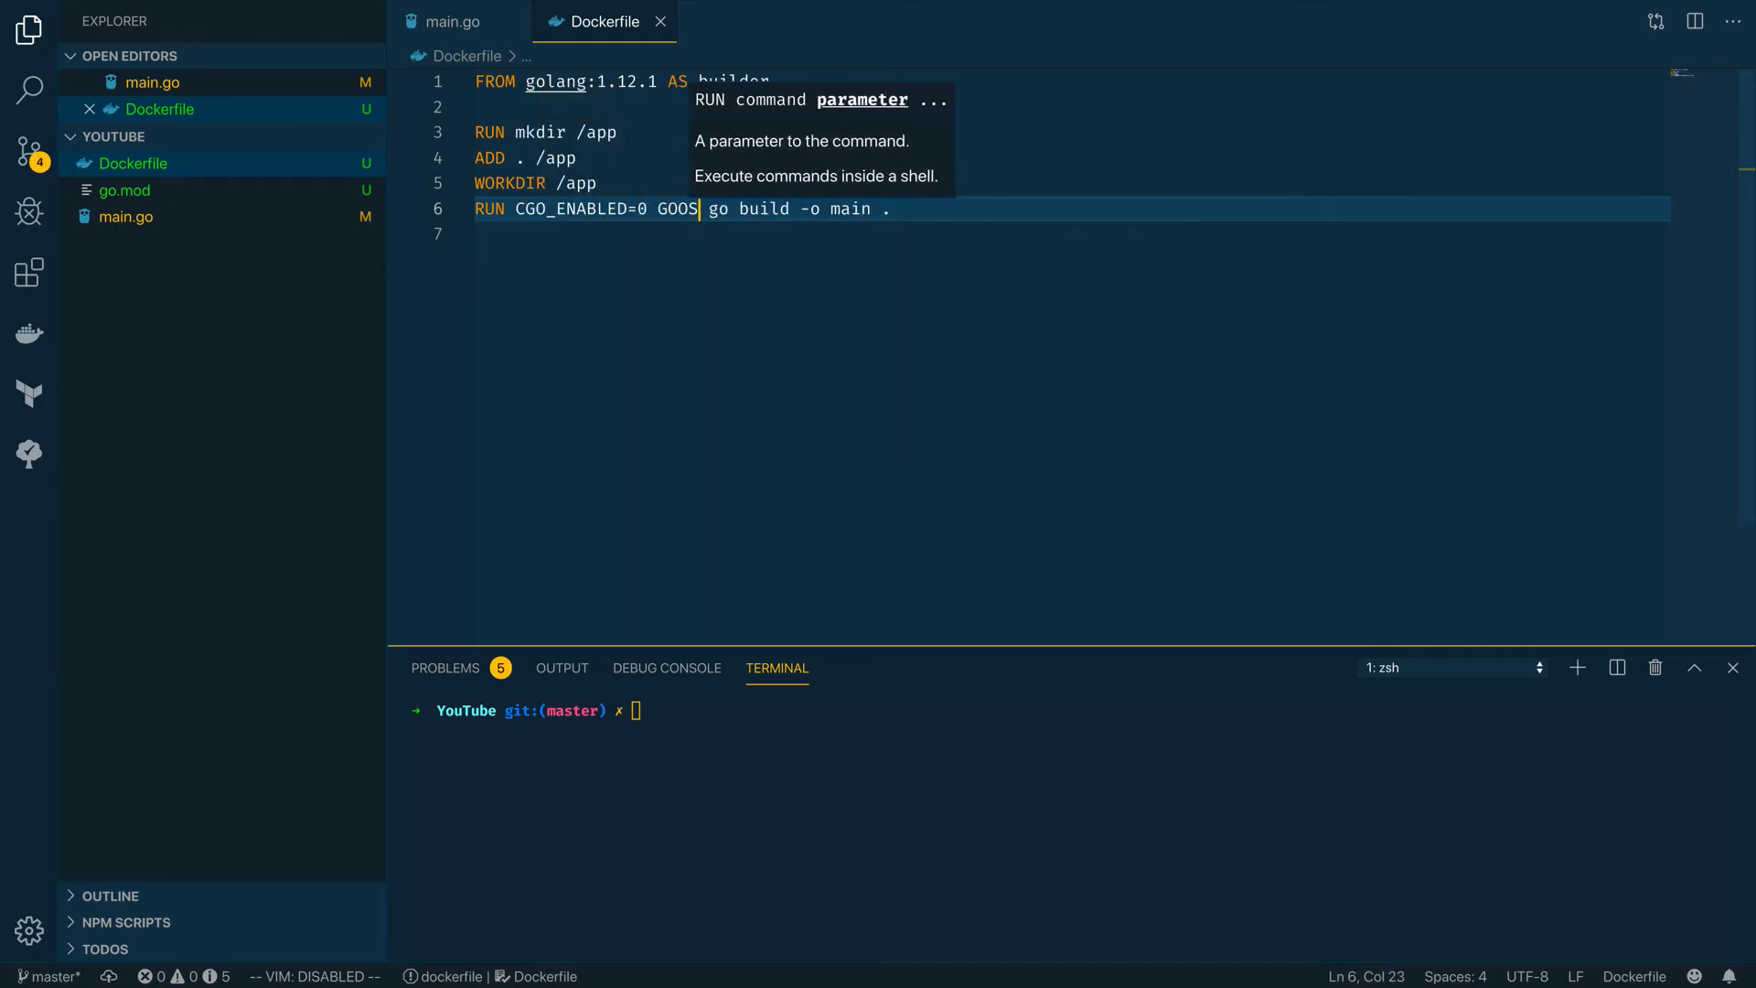
type("=linux")
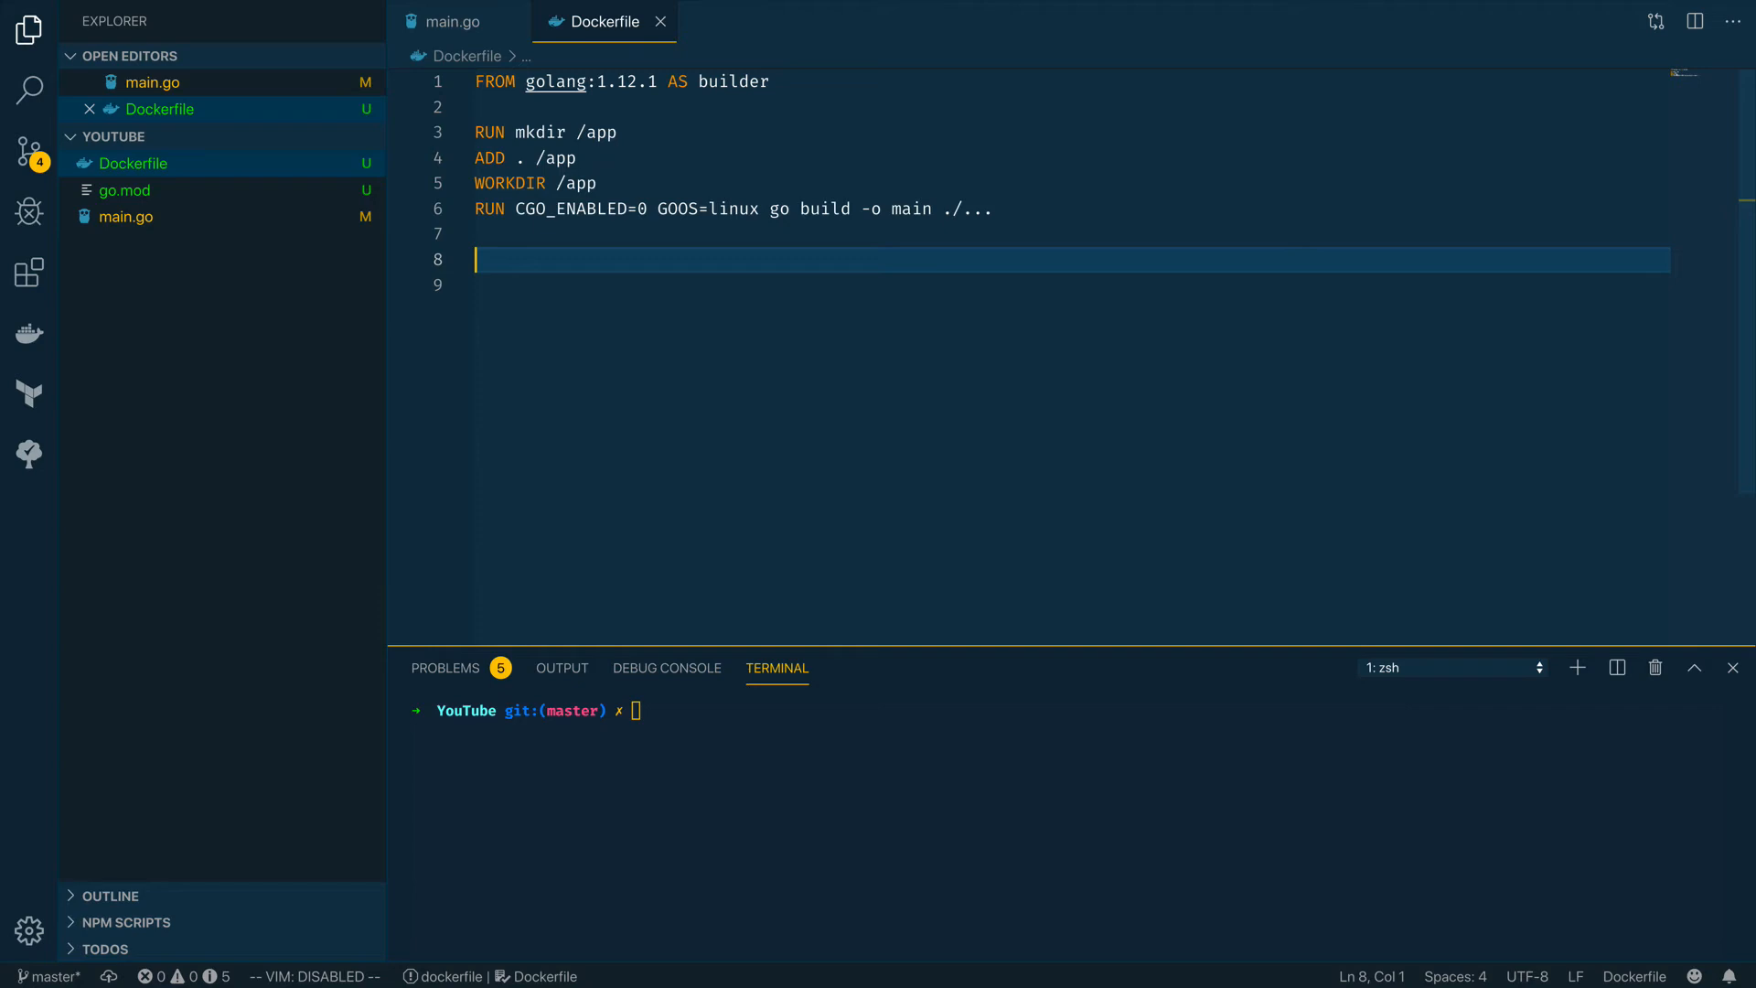
Add an alpine:latest production stage that copies /app from builder and runs ./main
type("FROM al")
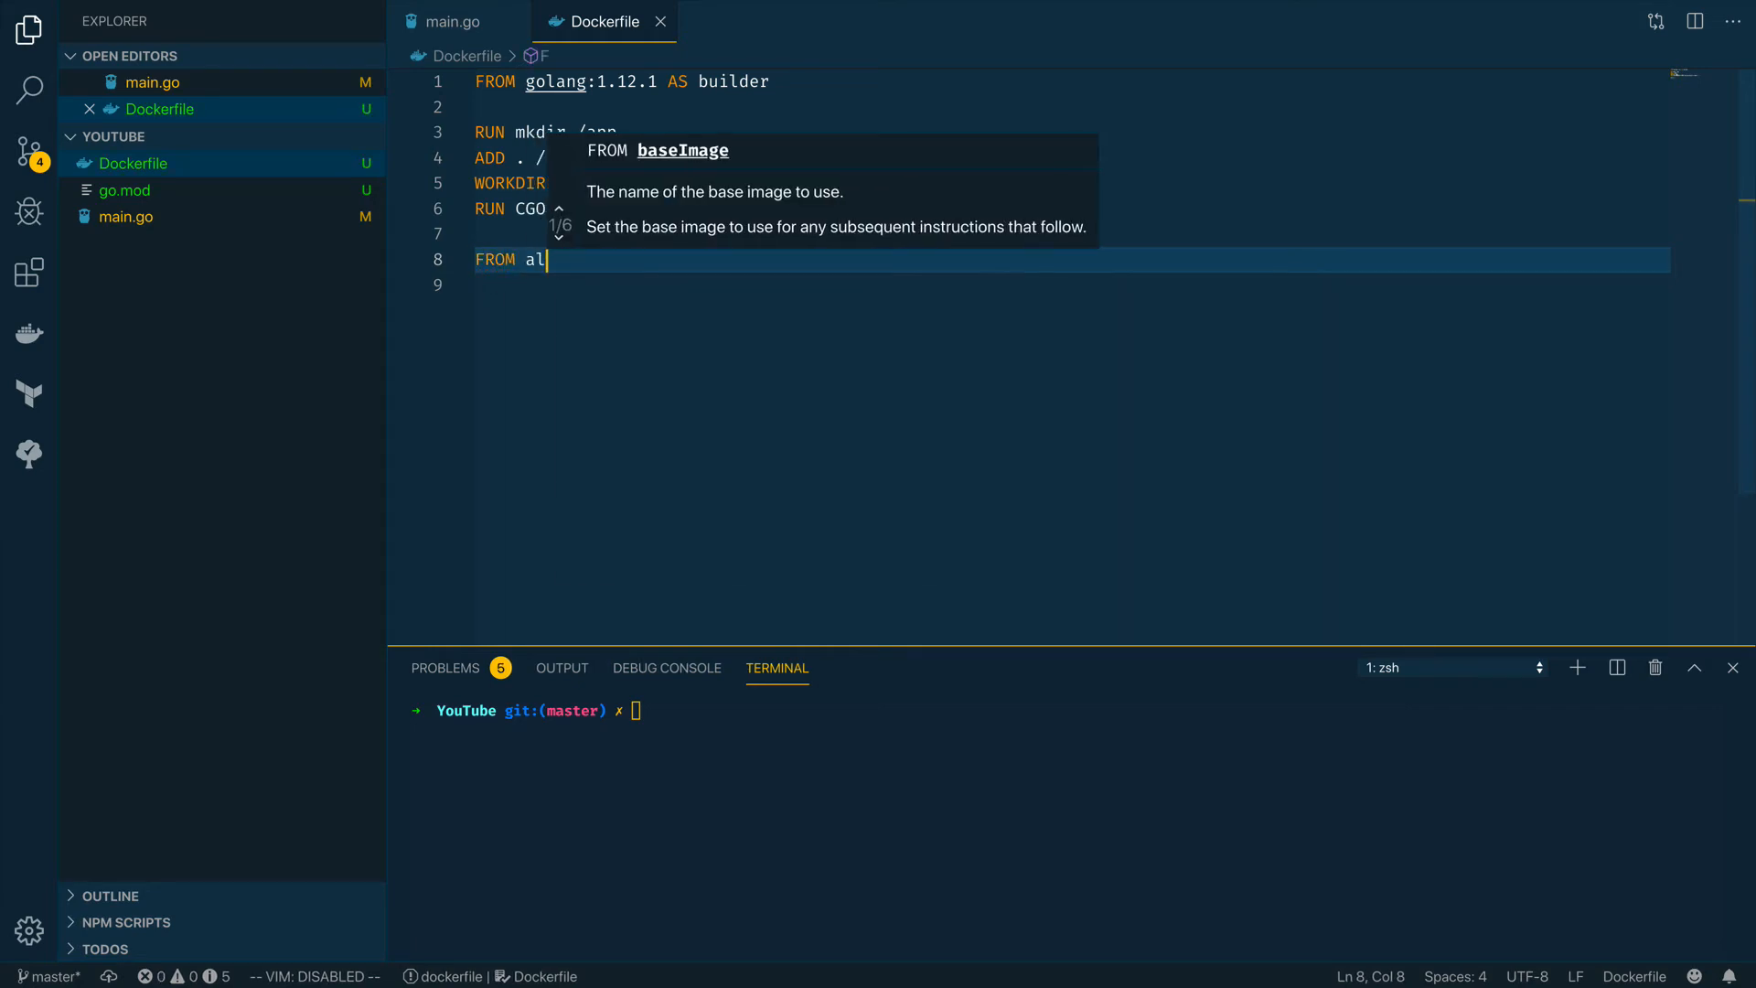
type("pine:latest")
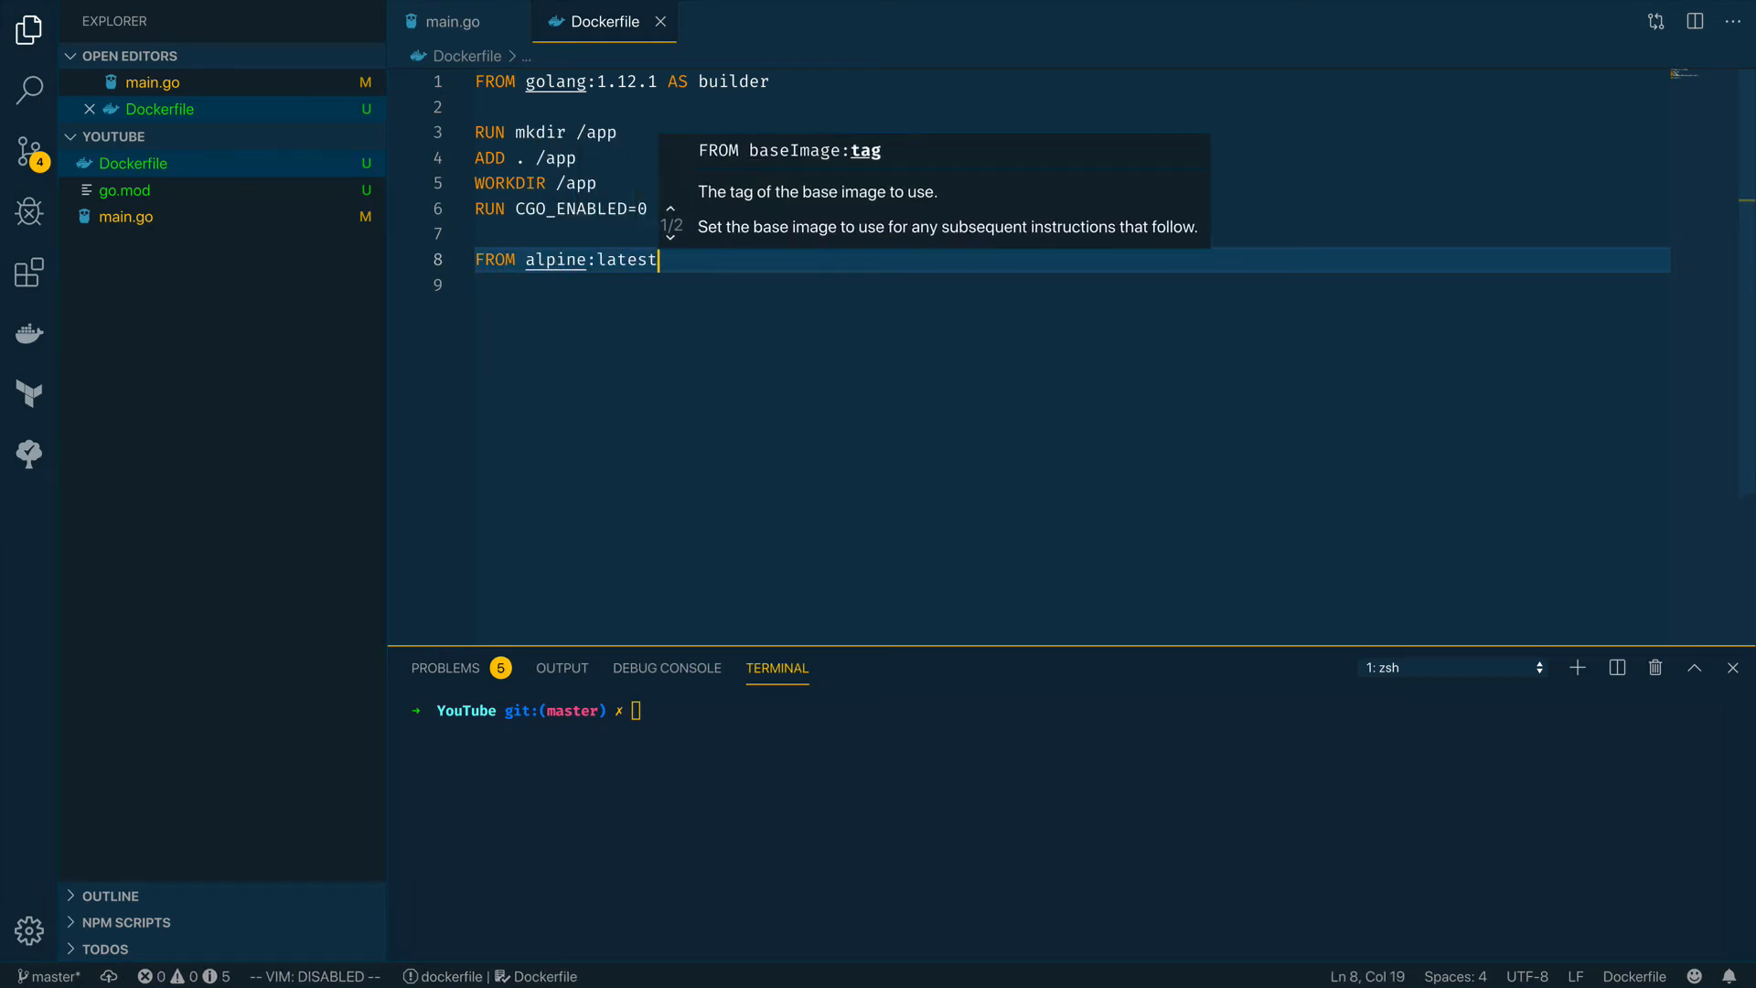
type("AS production")
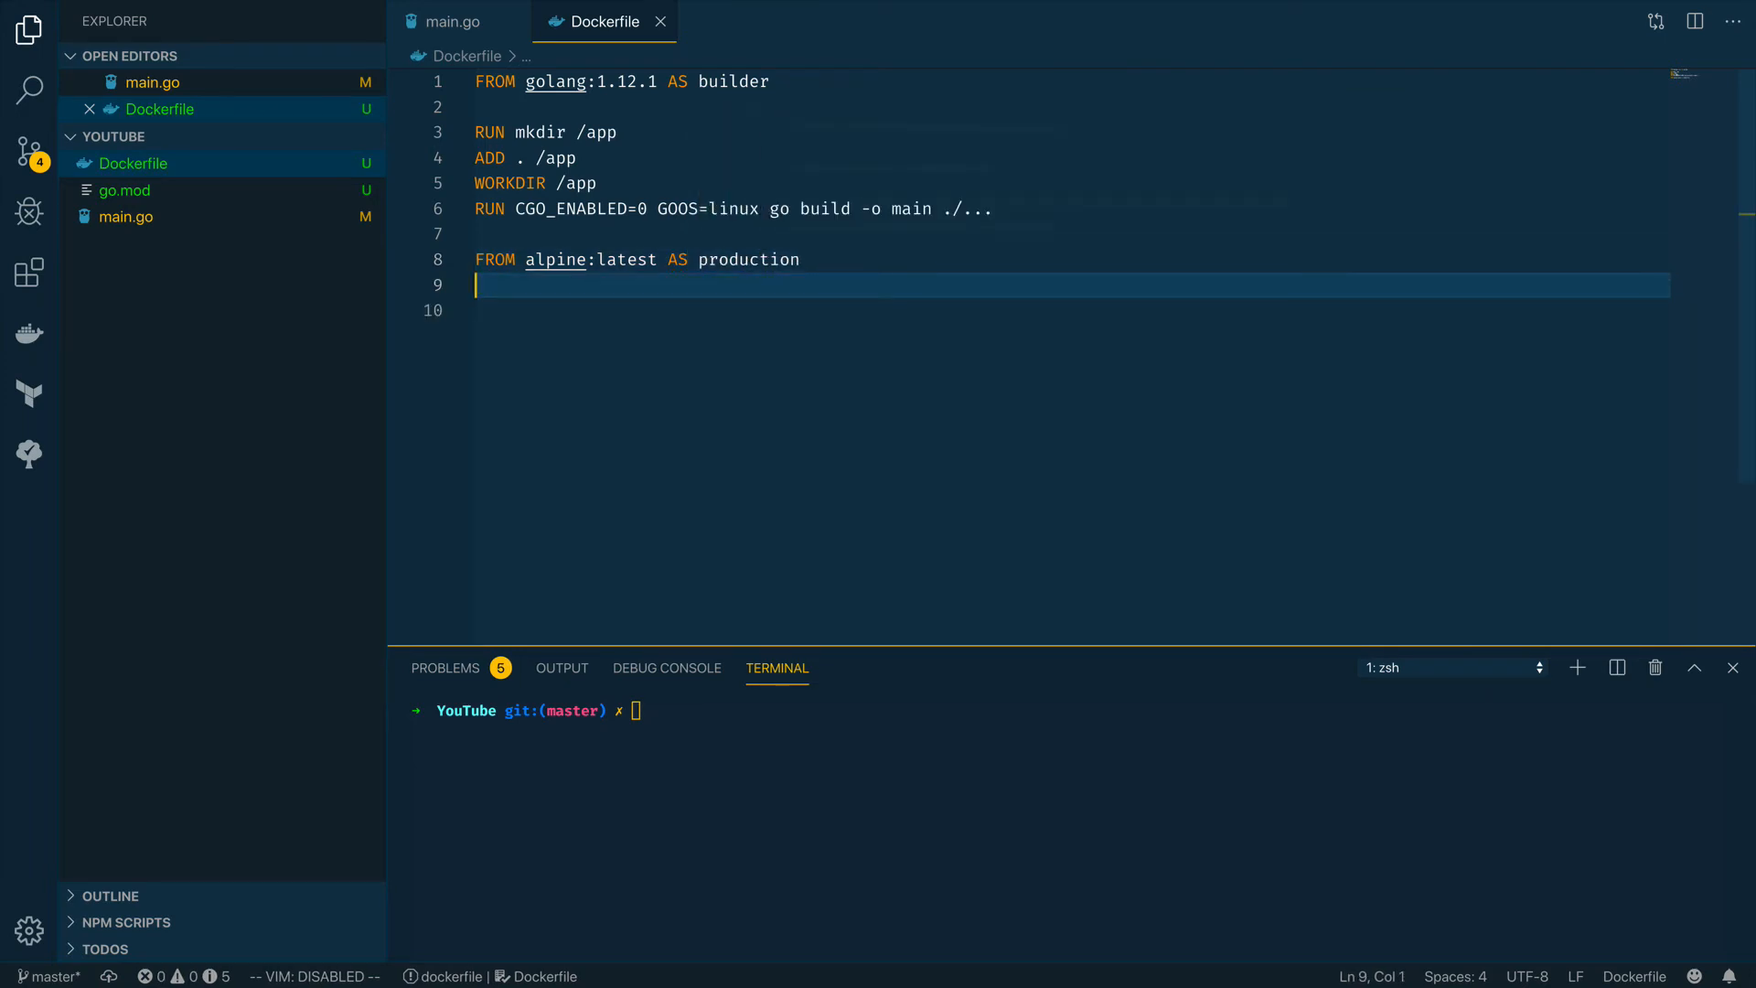
type("COPY -")
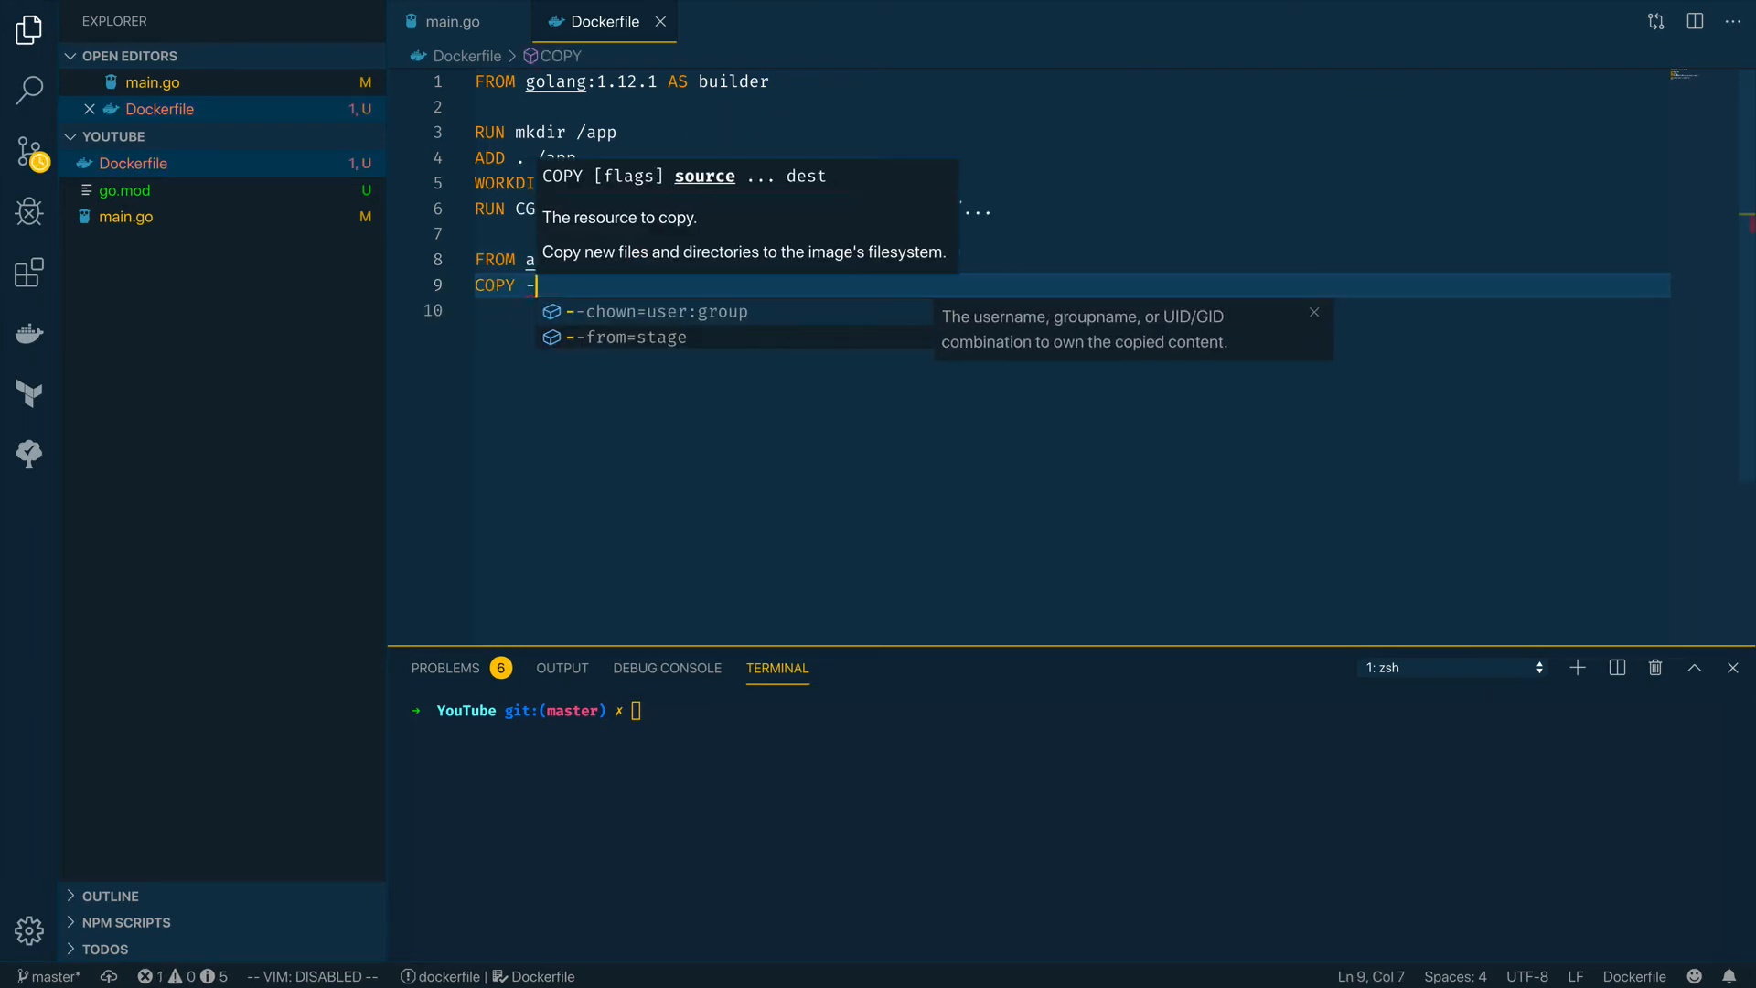
type("-from=")
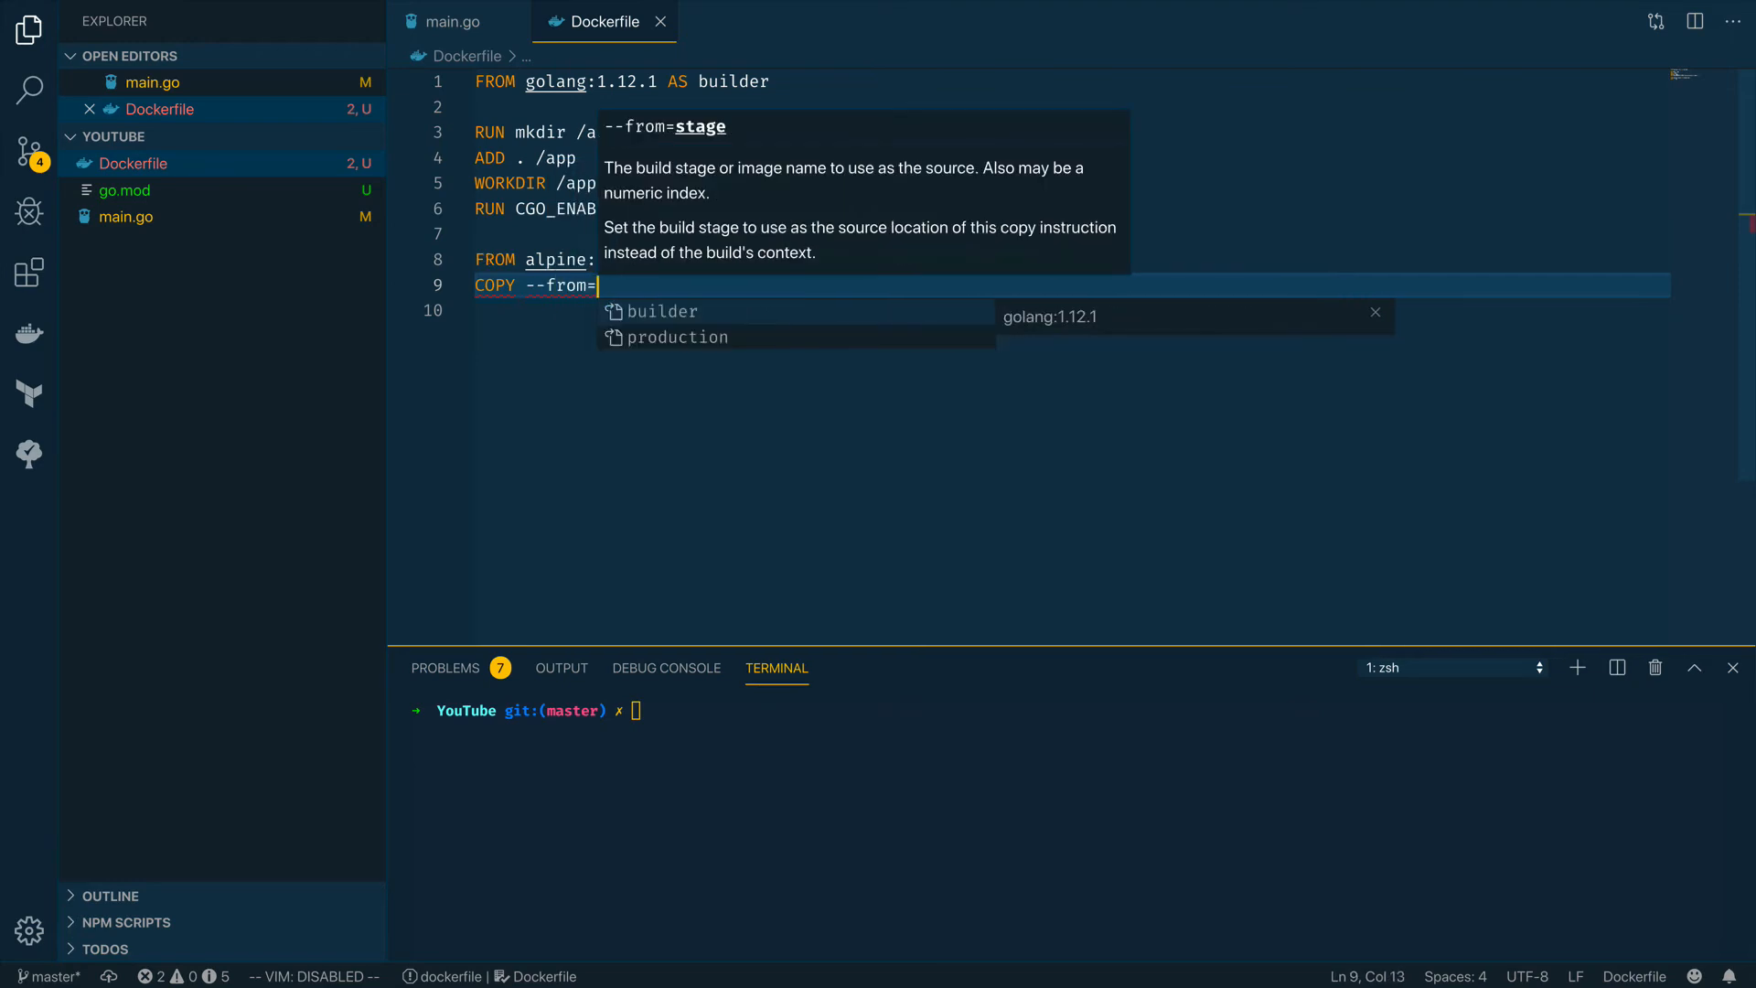
type("builder /")
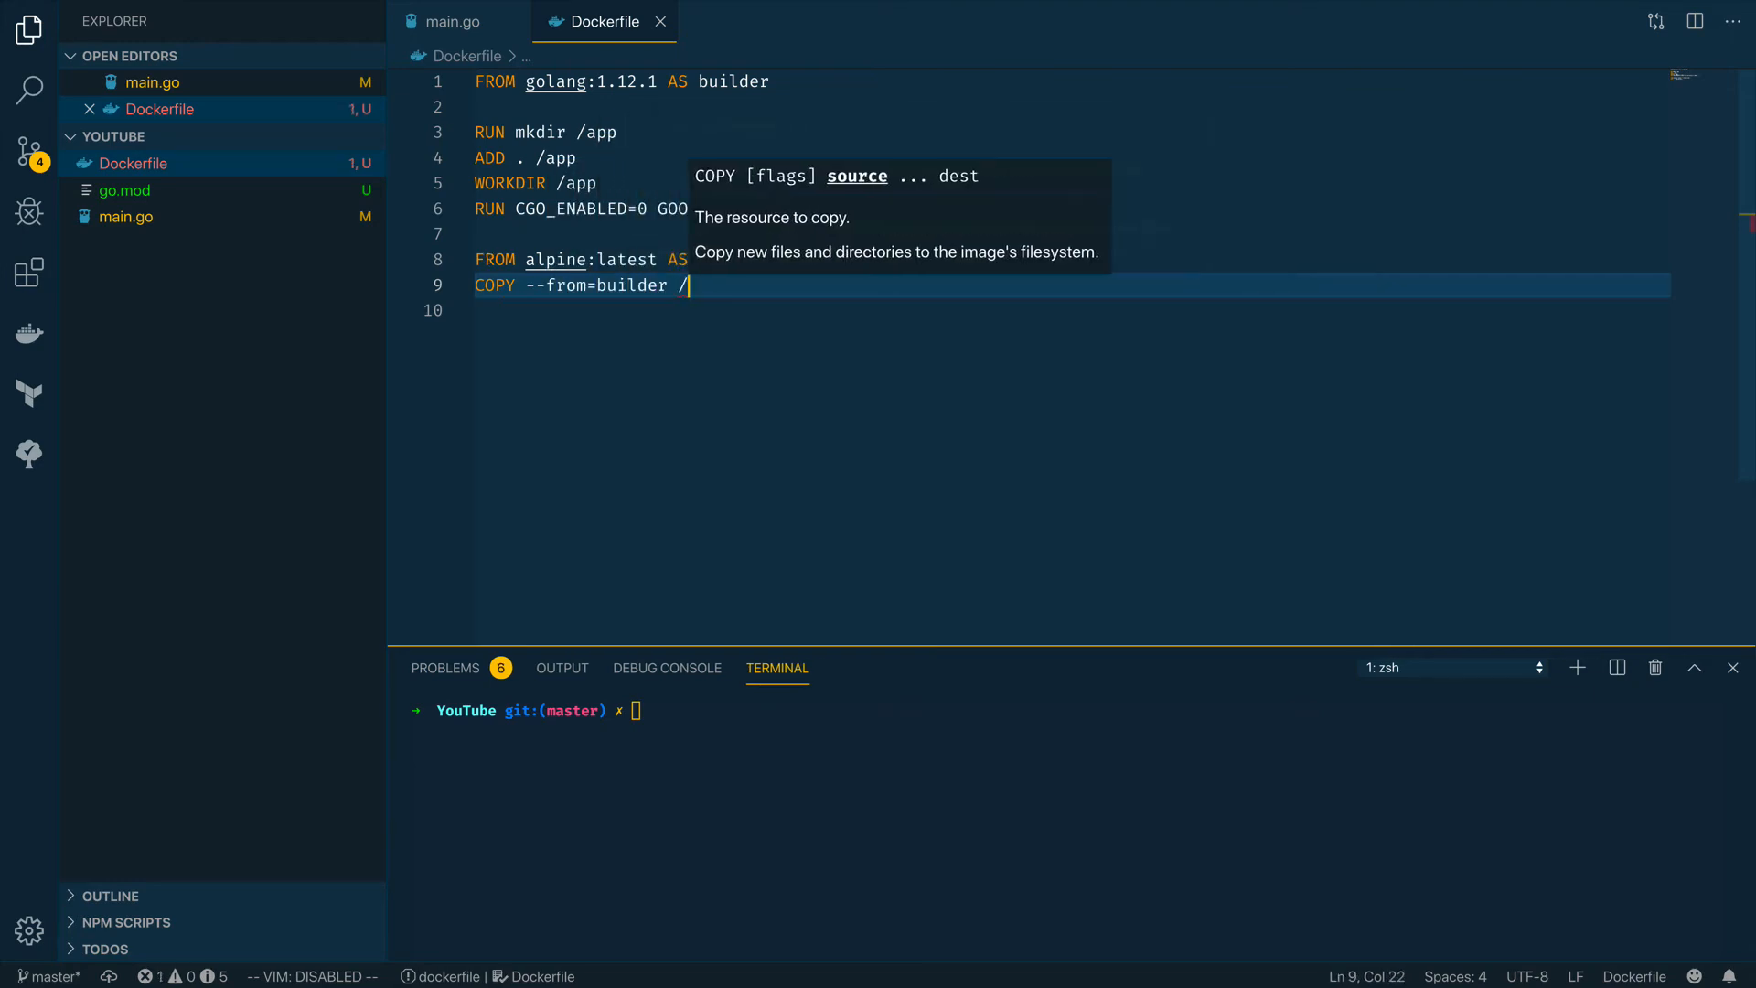
type("app")
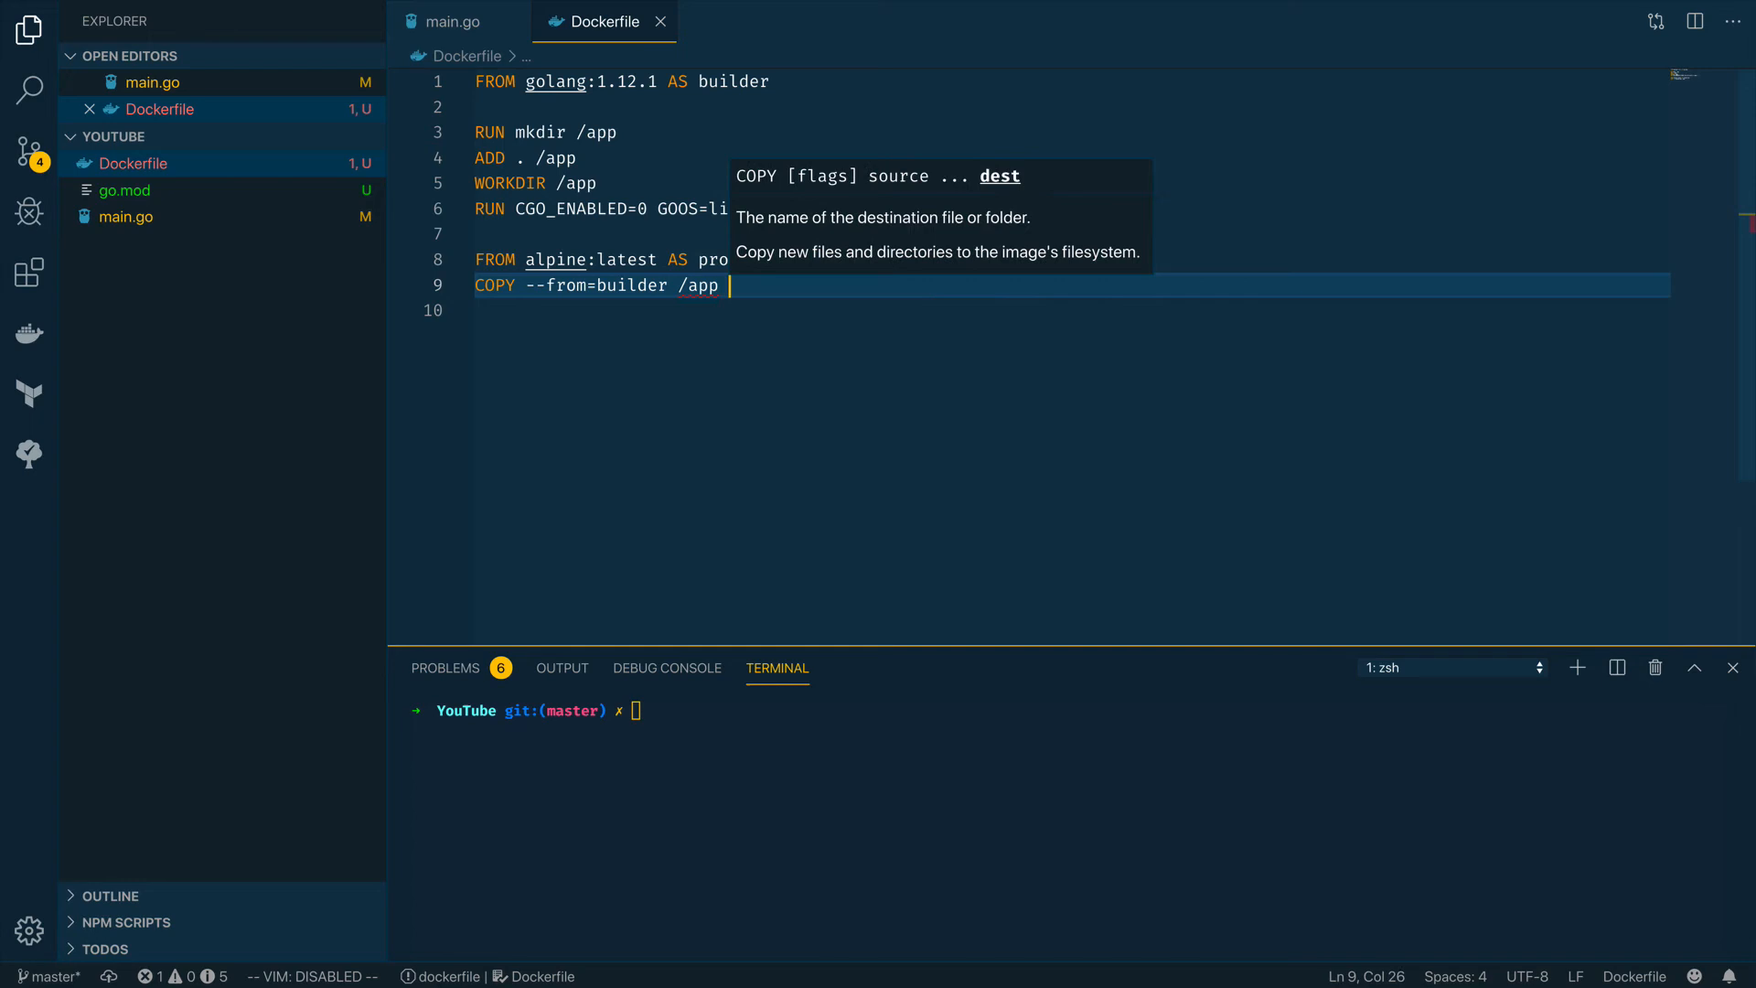
type(".")
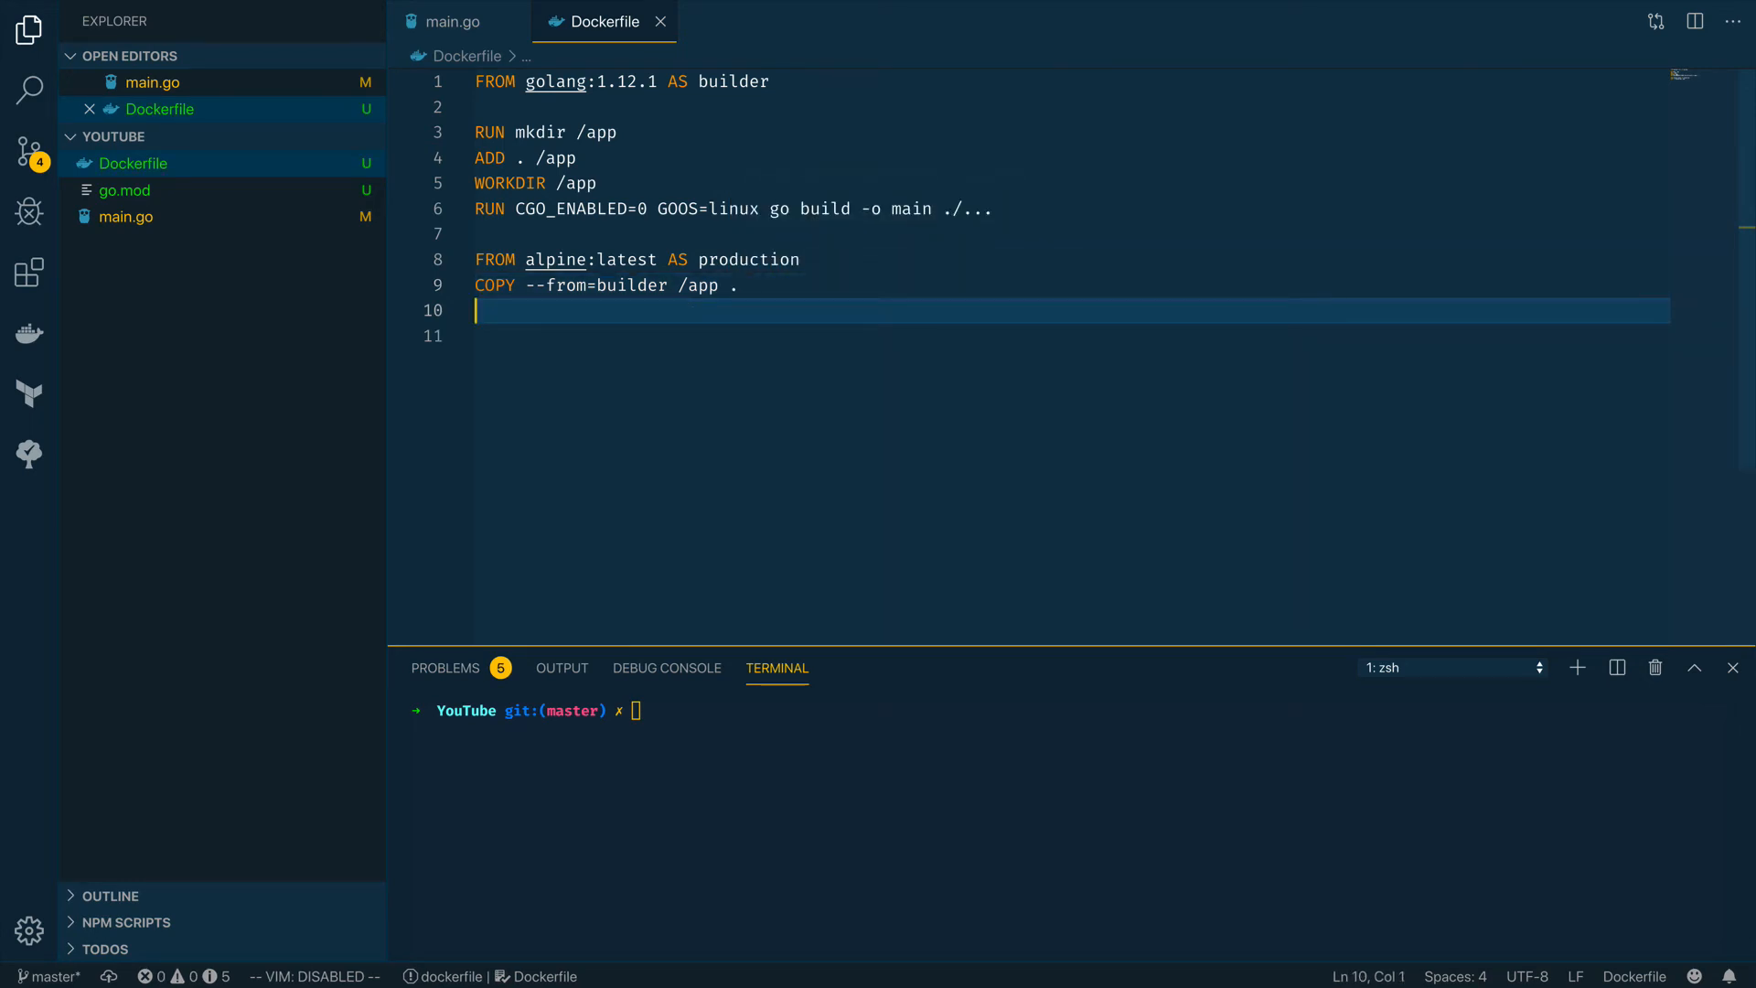
type("CMD")
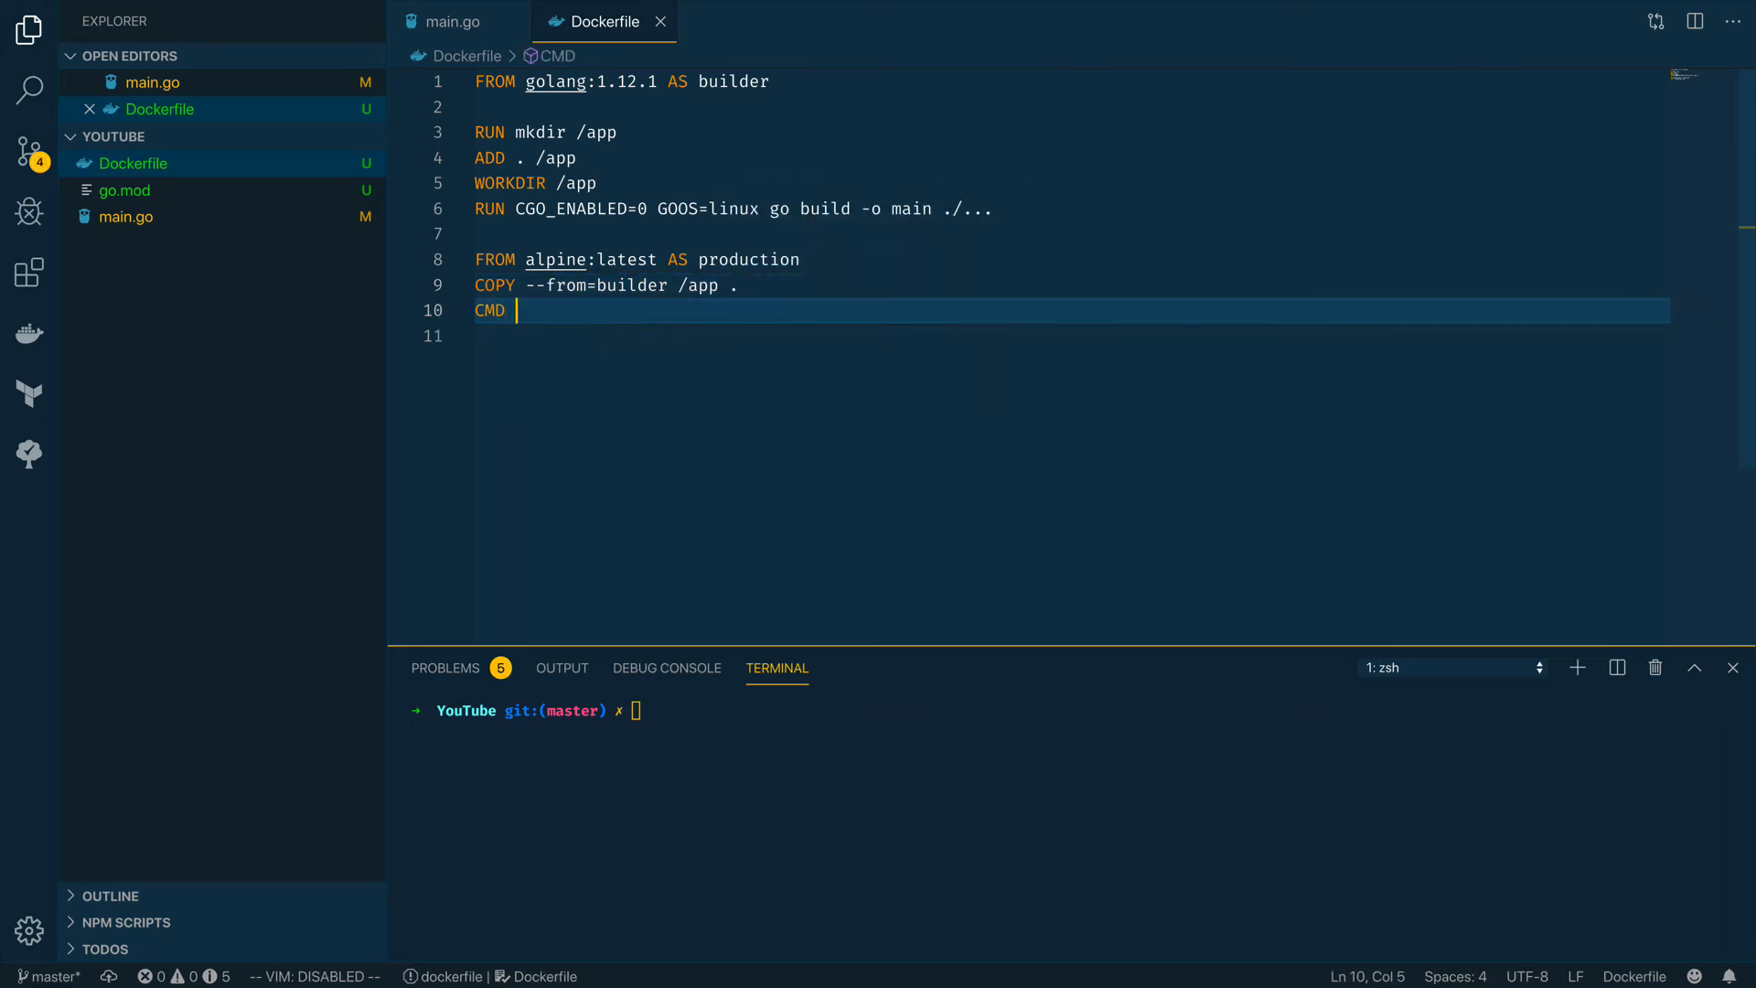
type("[\"./\"]")
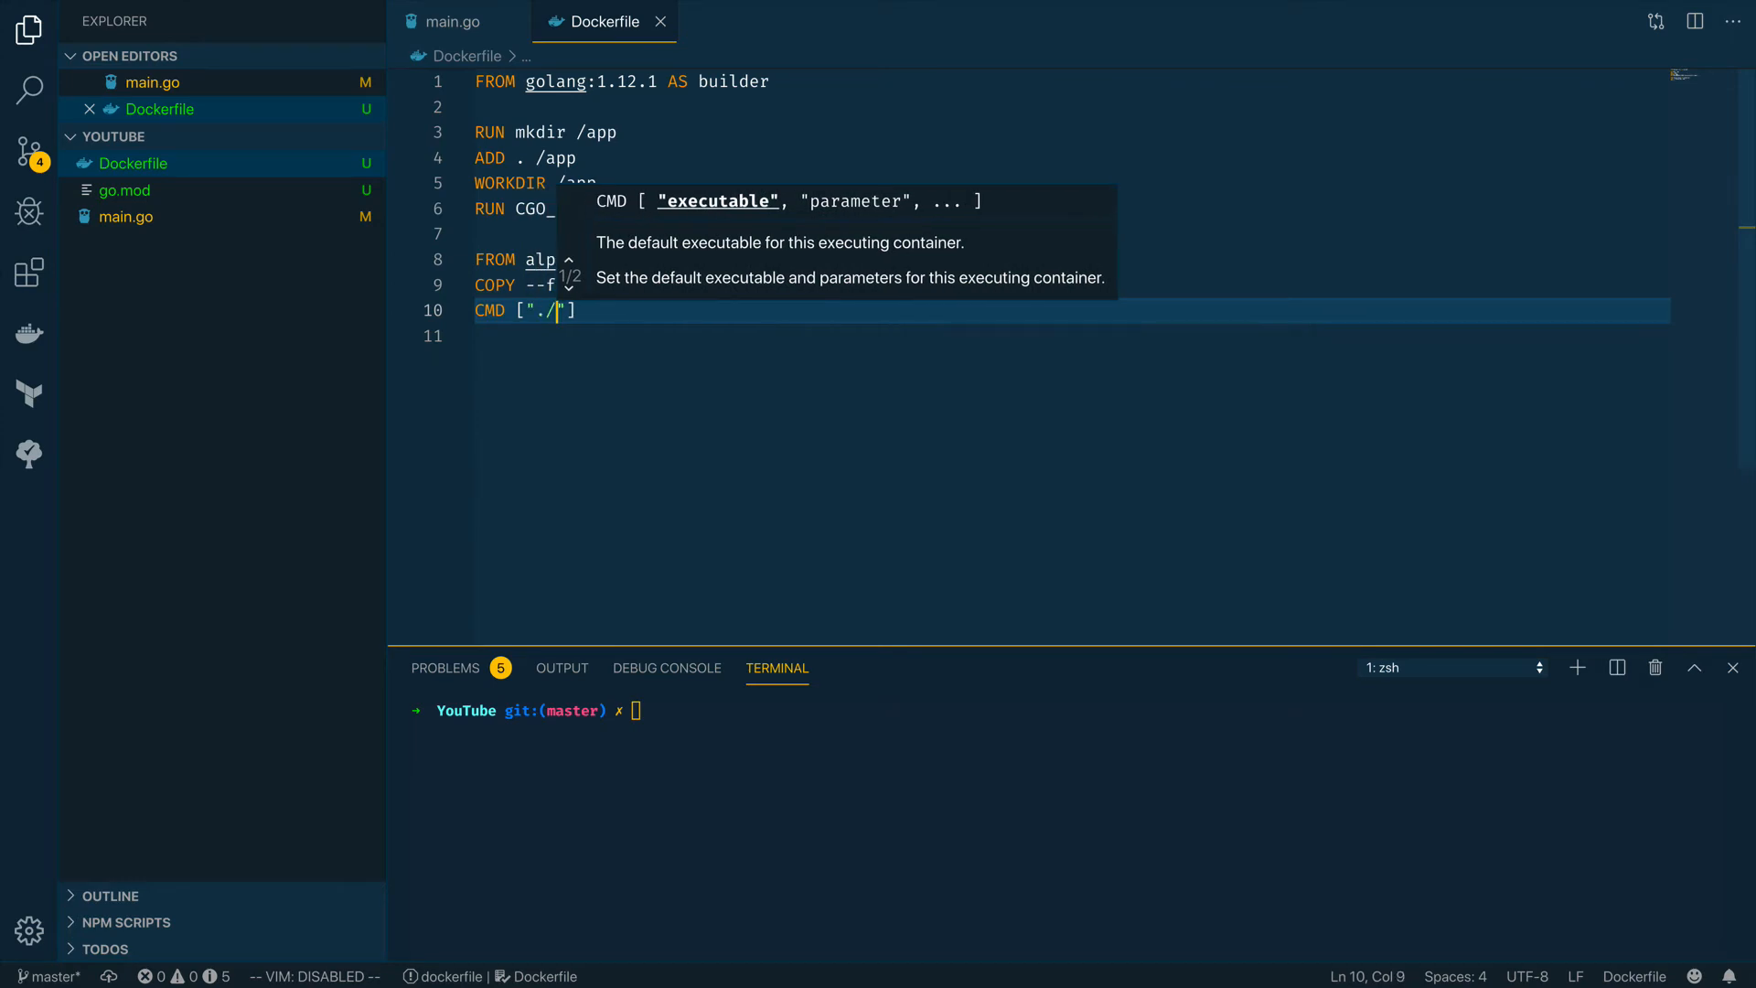
type("main")
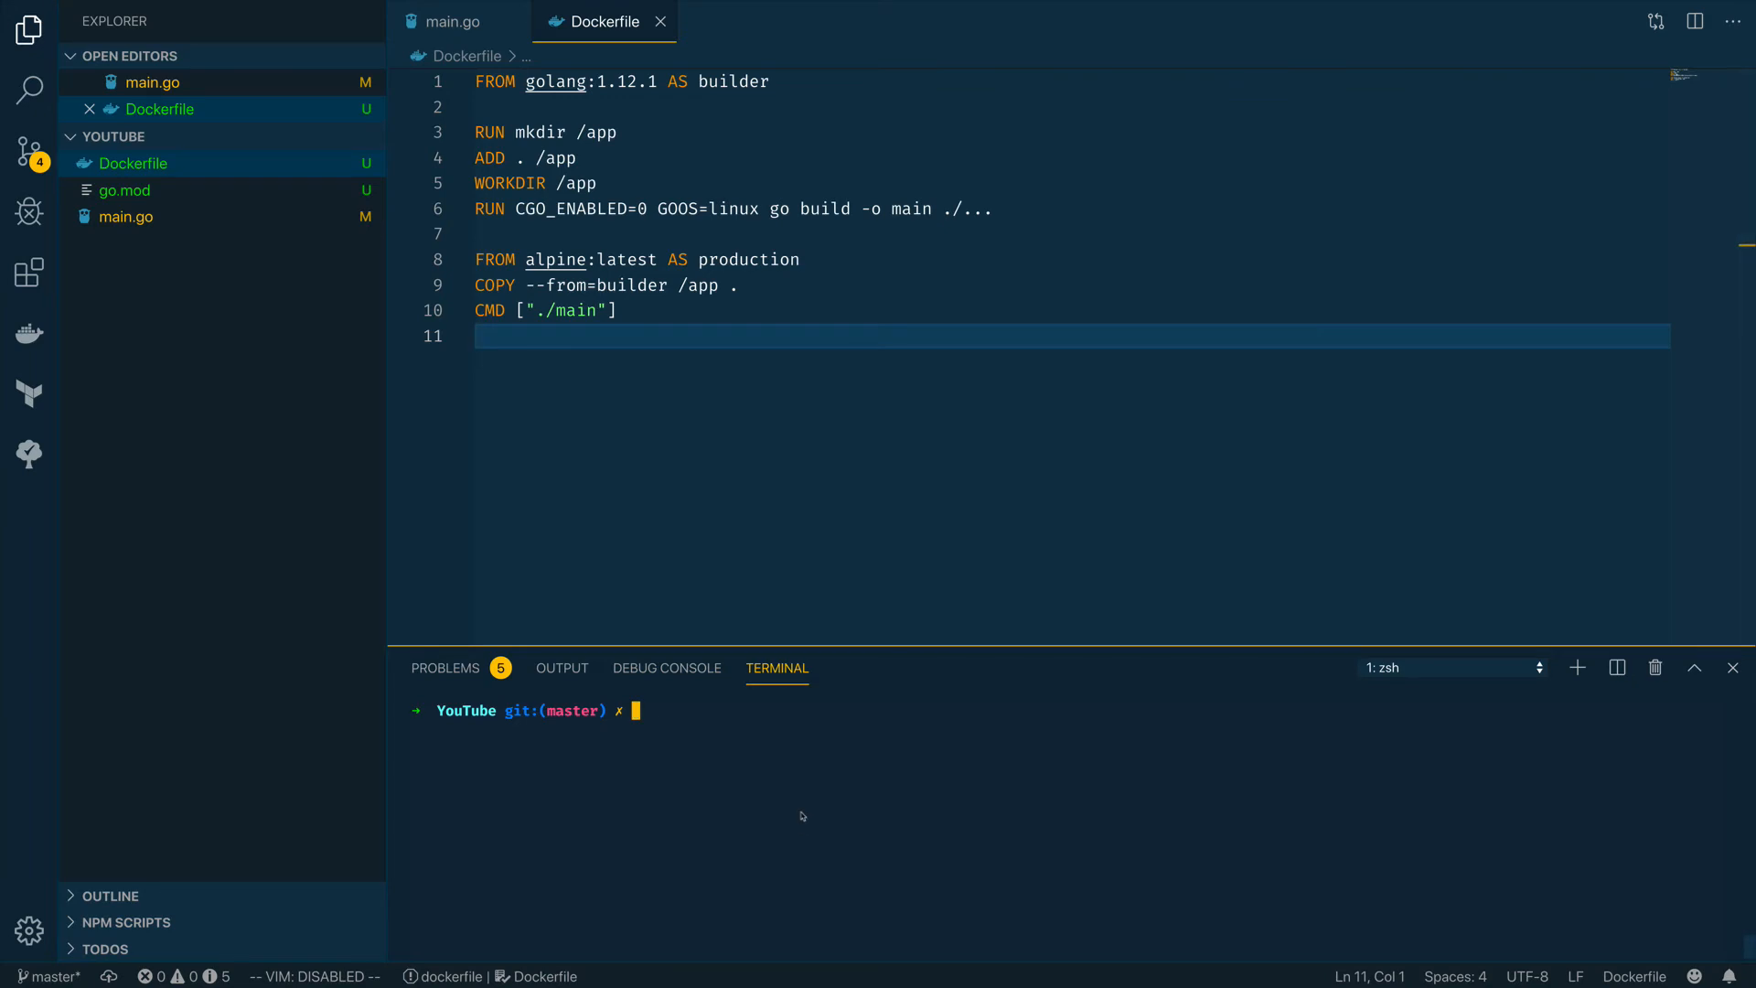
Run docker build -t go-multi-stage . in the integrated terminal
type("docker build -t go-m")
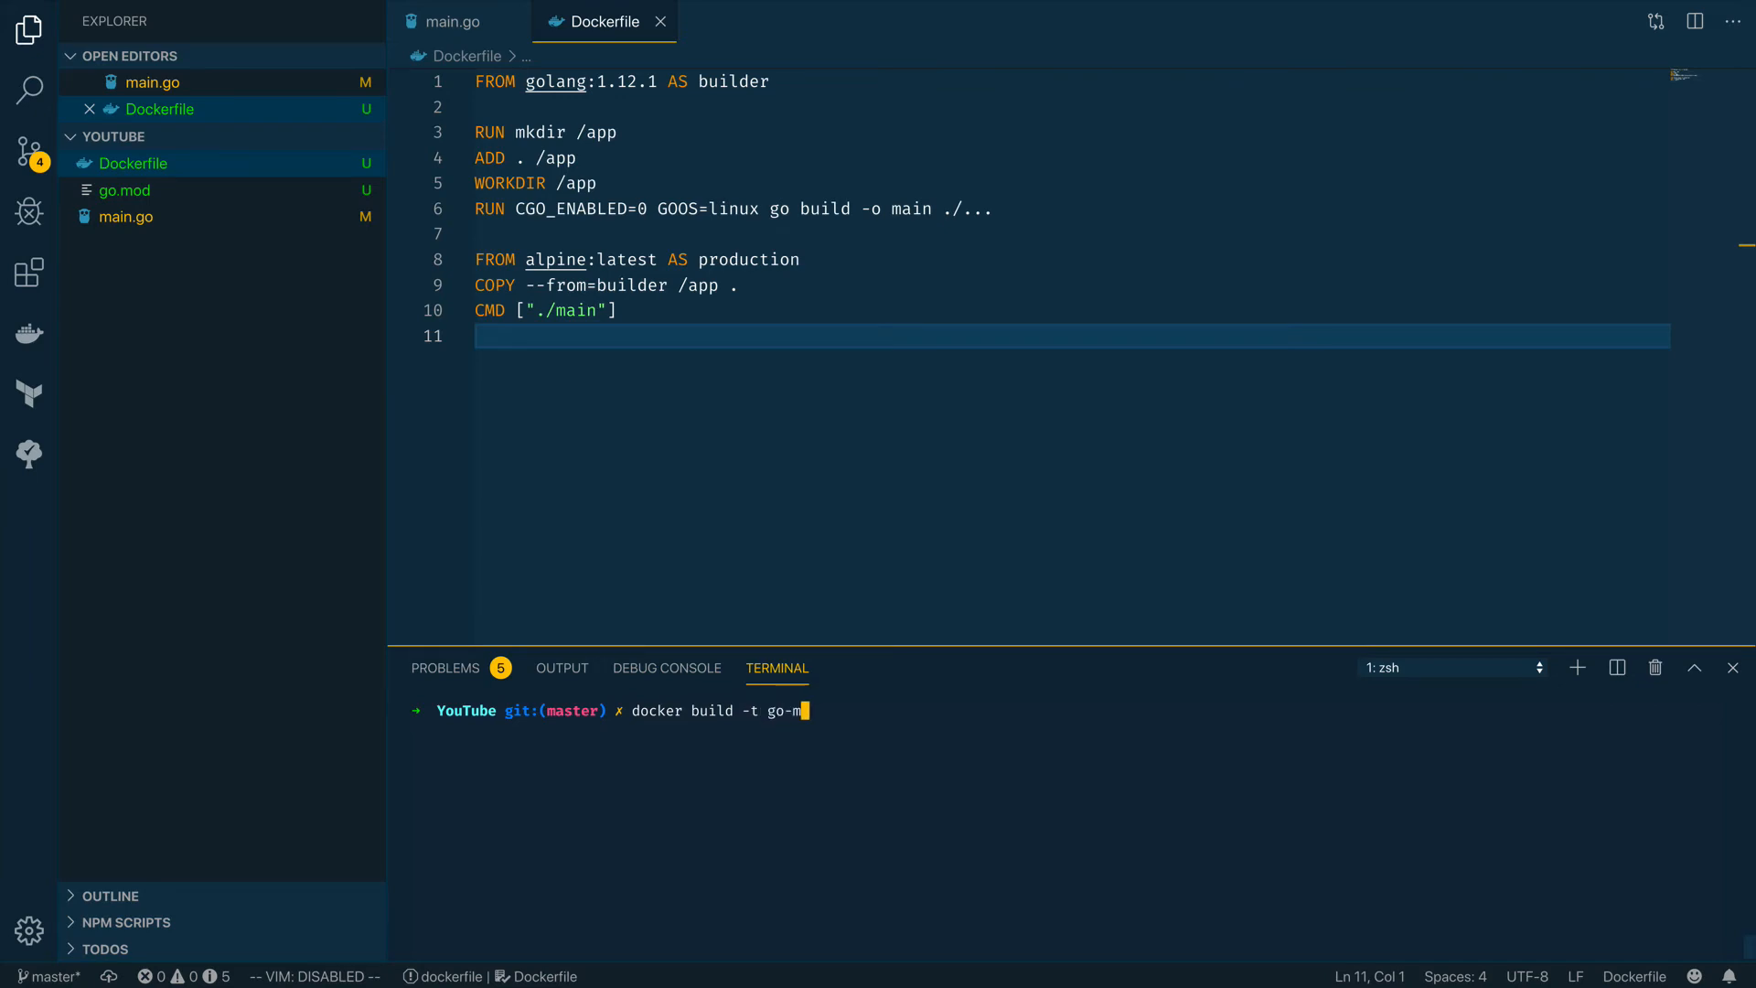
type("ulti-stage .")
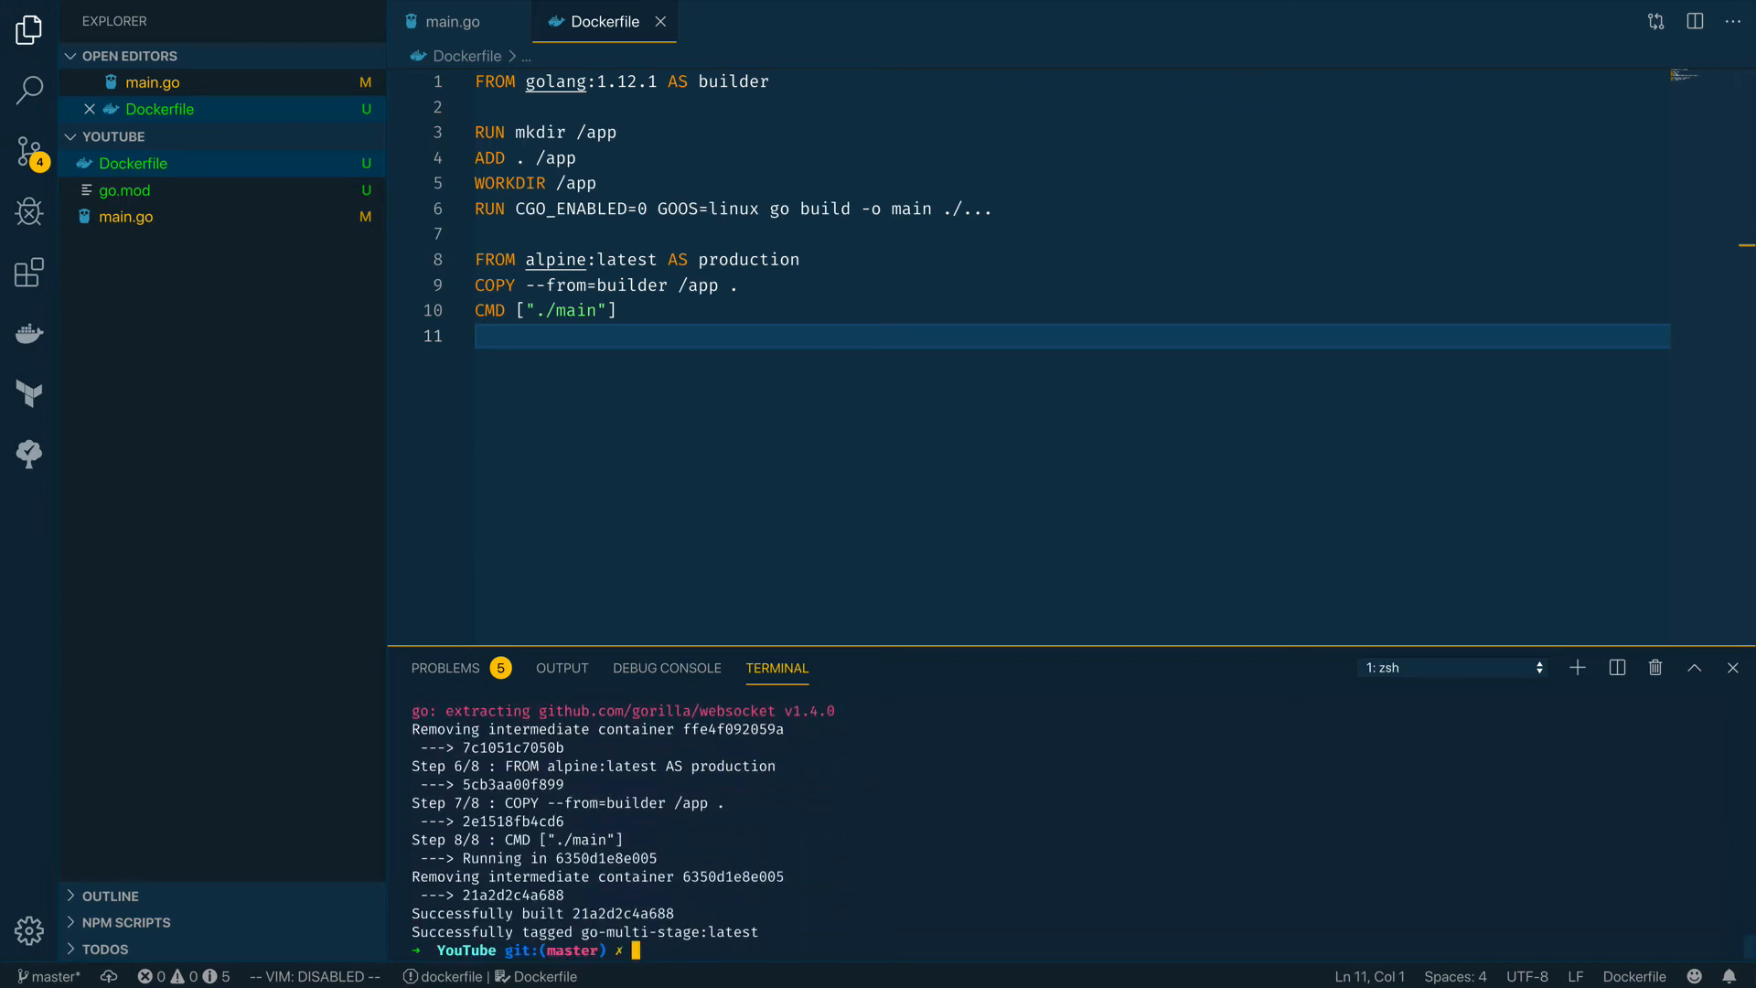
type("docker")
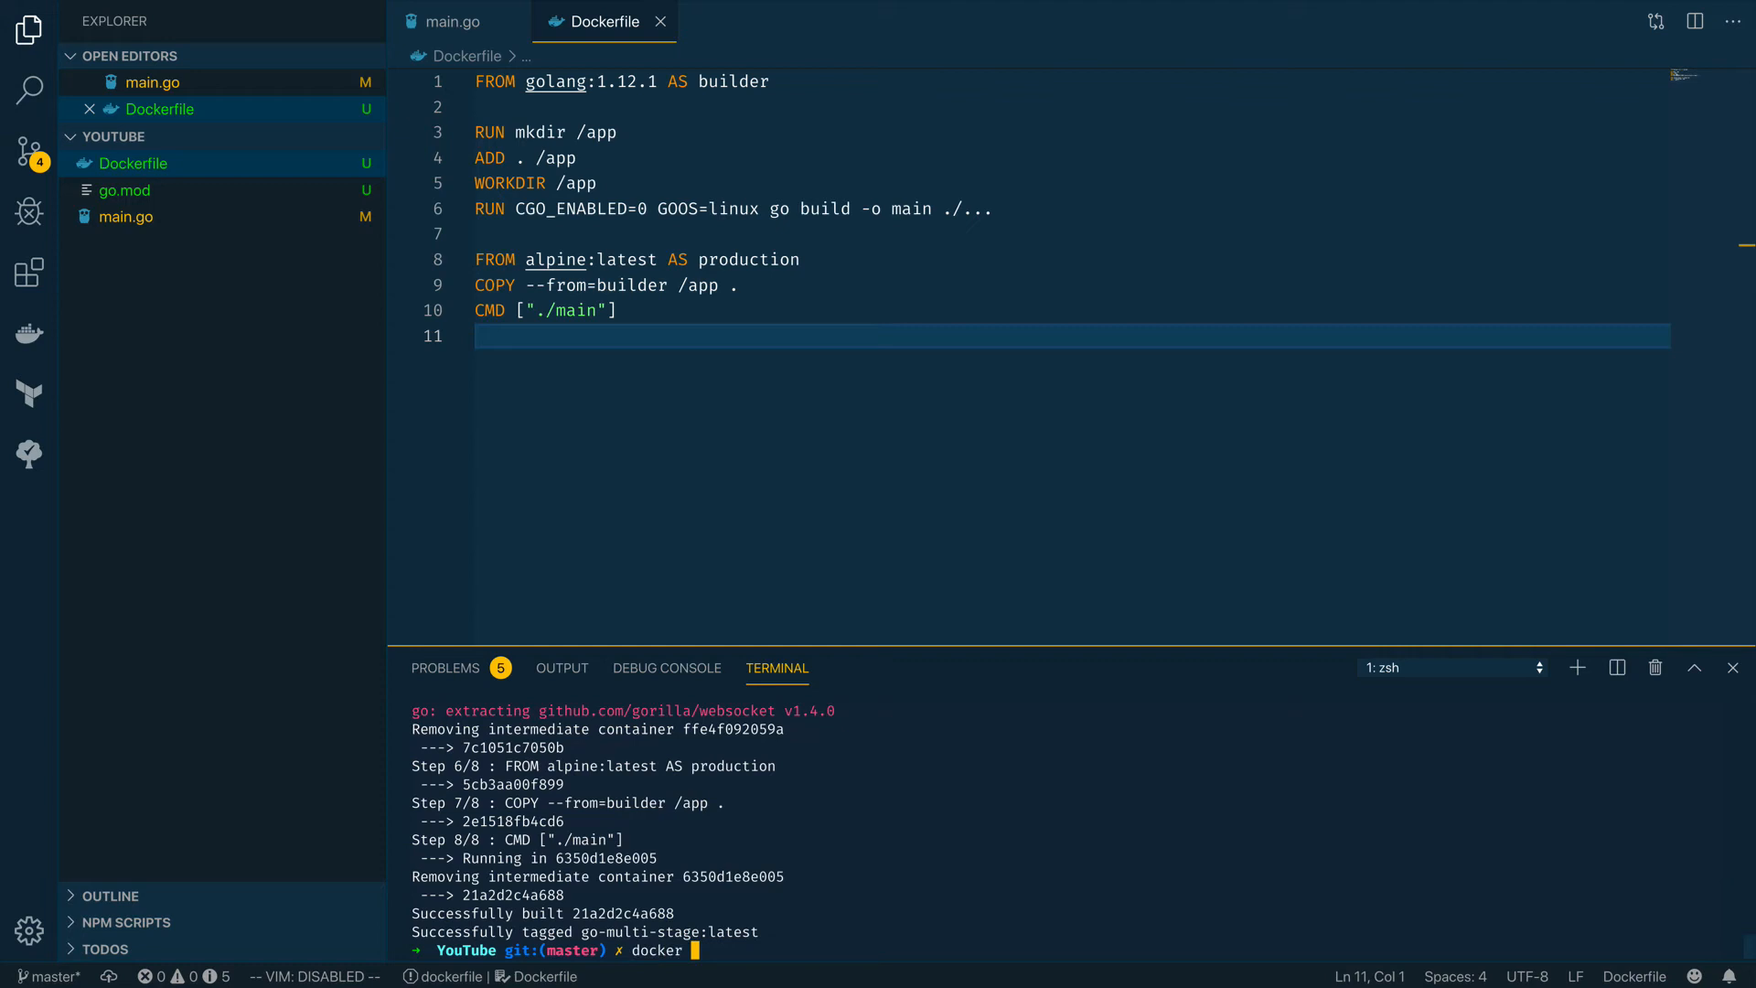
Run docker run -it -p 8080:8080 go-multi-stage so the container prints Hello World
type("-")
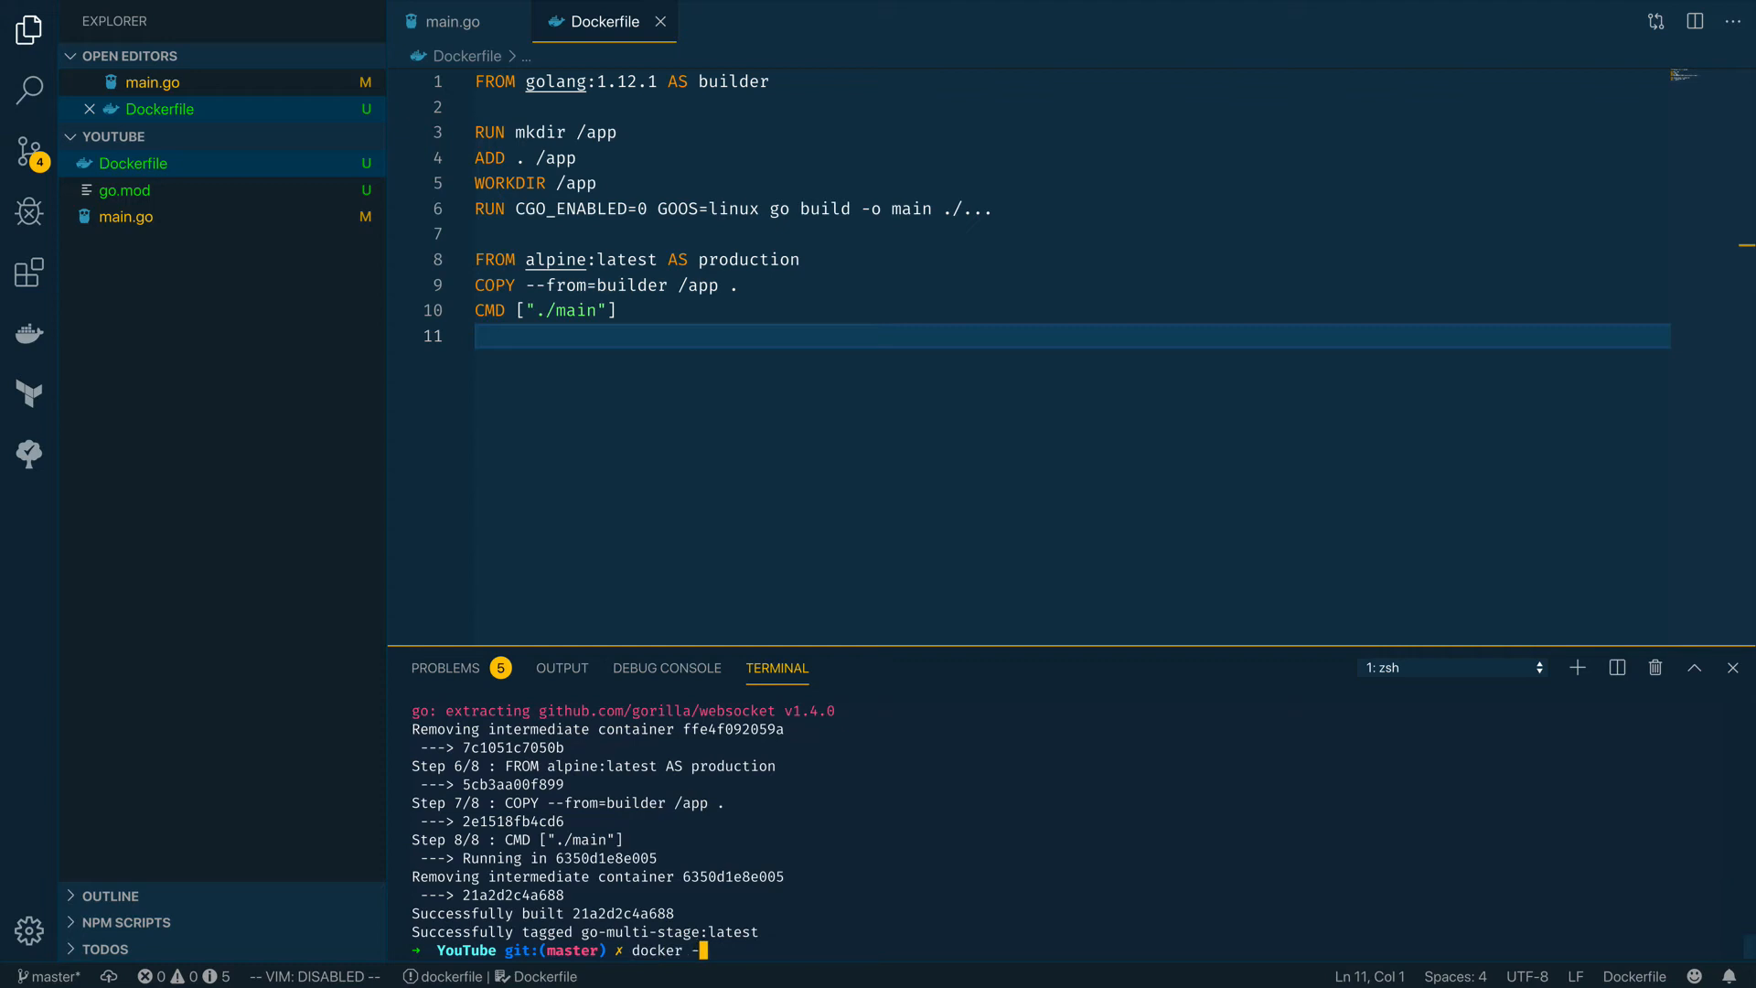
type("run")
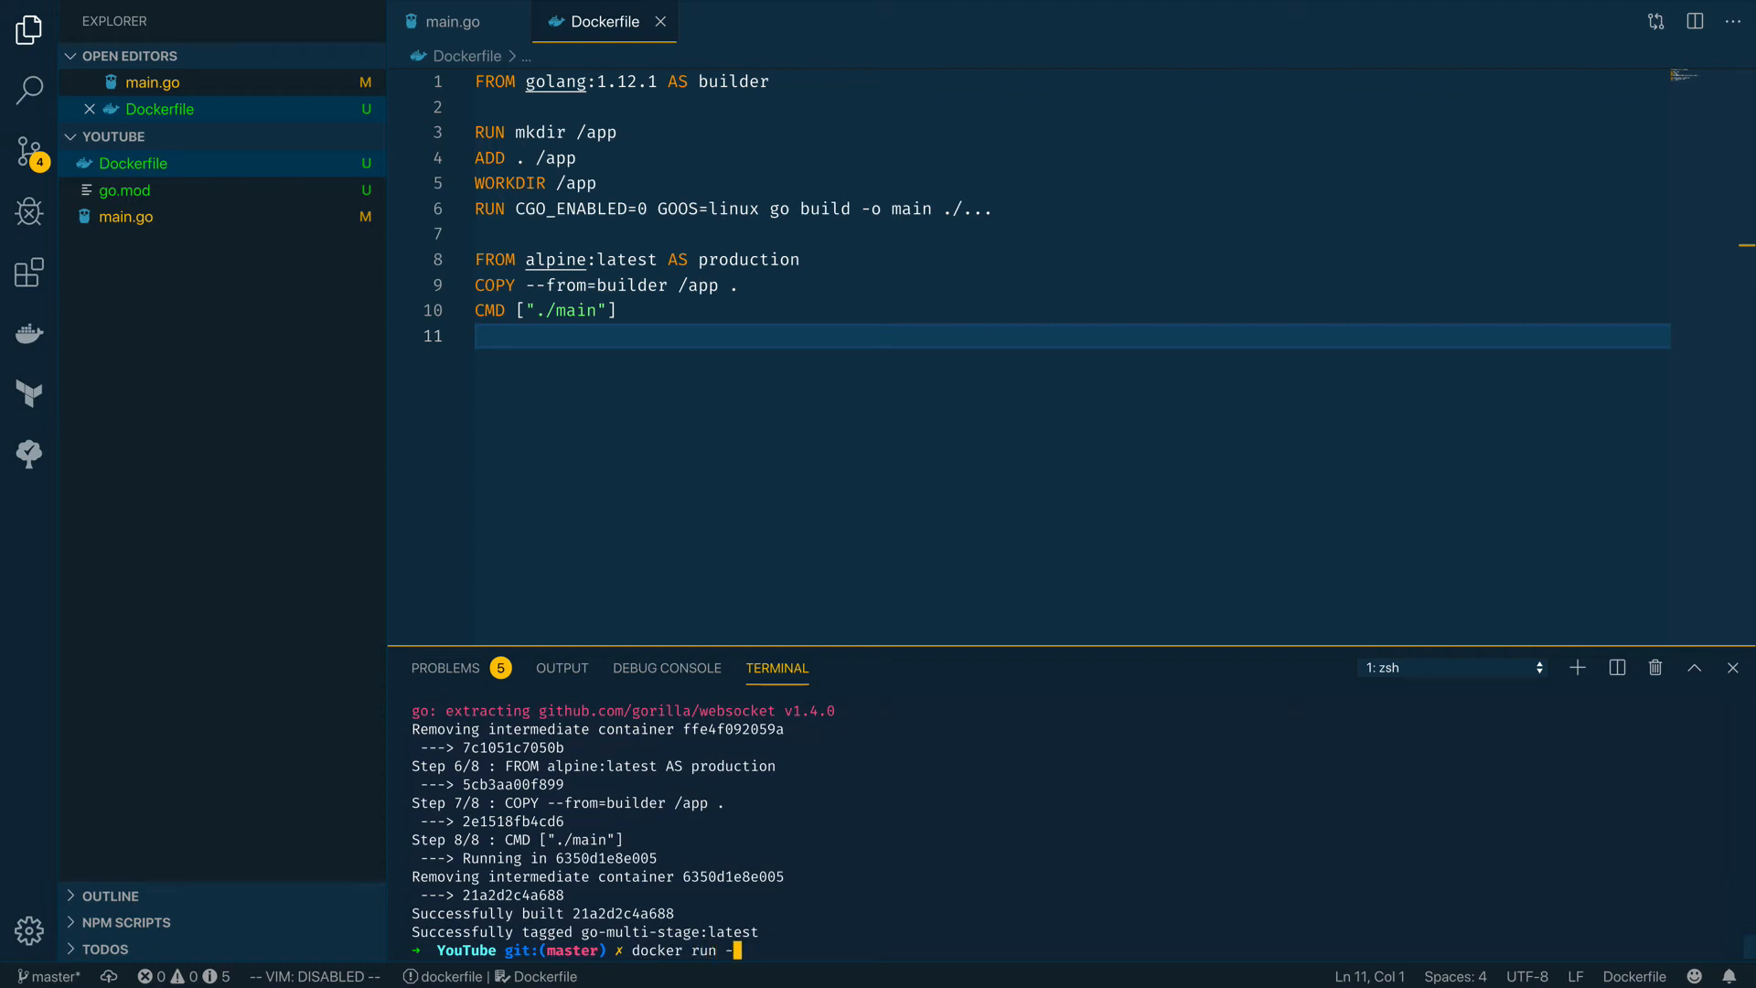
type("it -p 8080:8080")
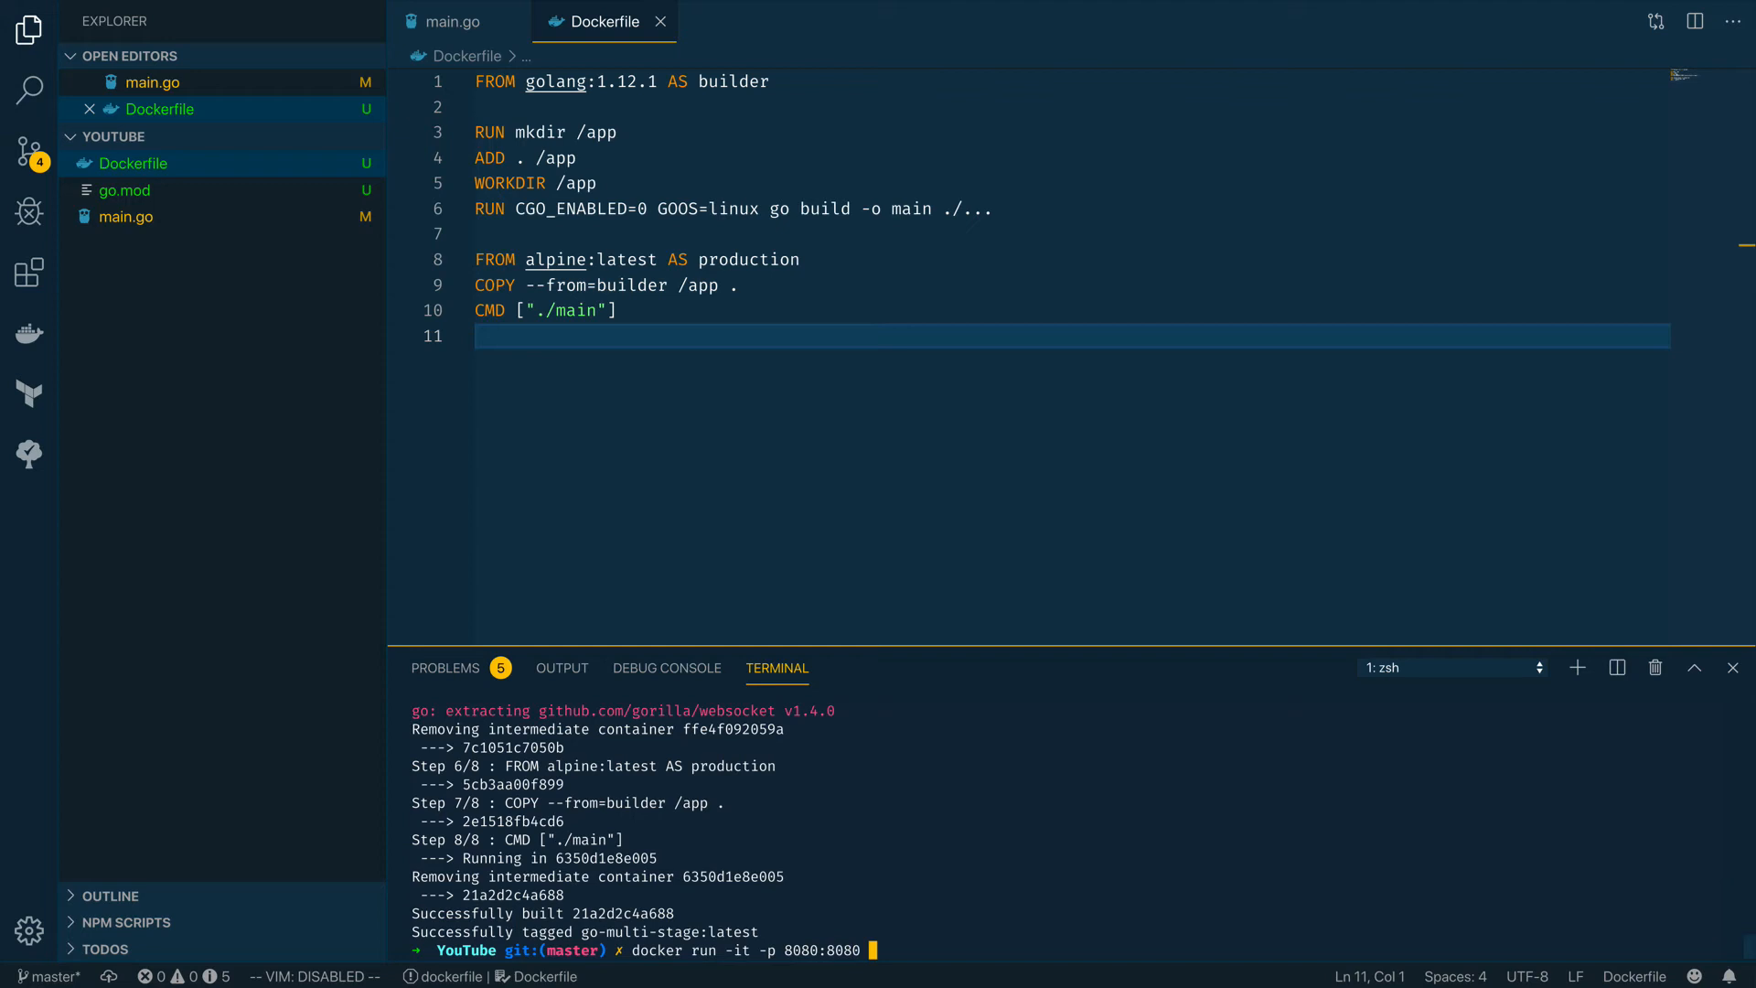
type("go-multi-stage")
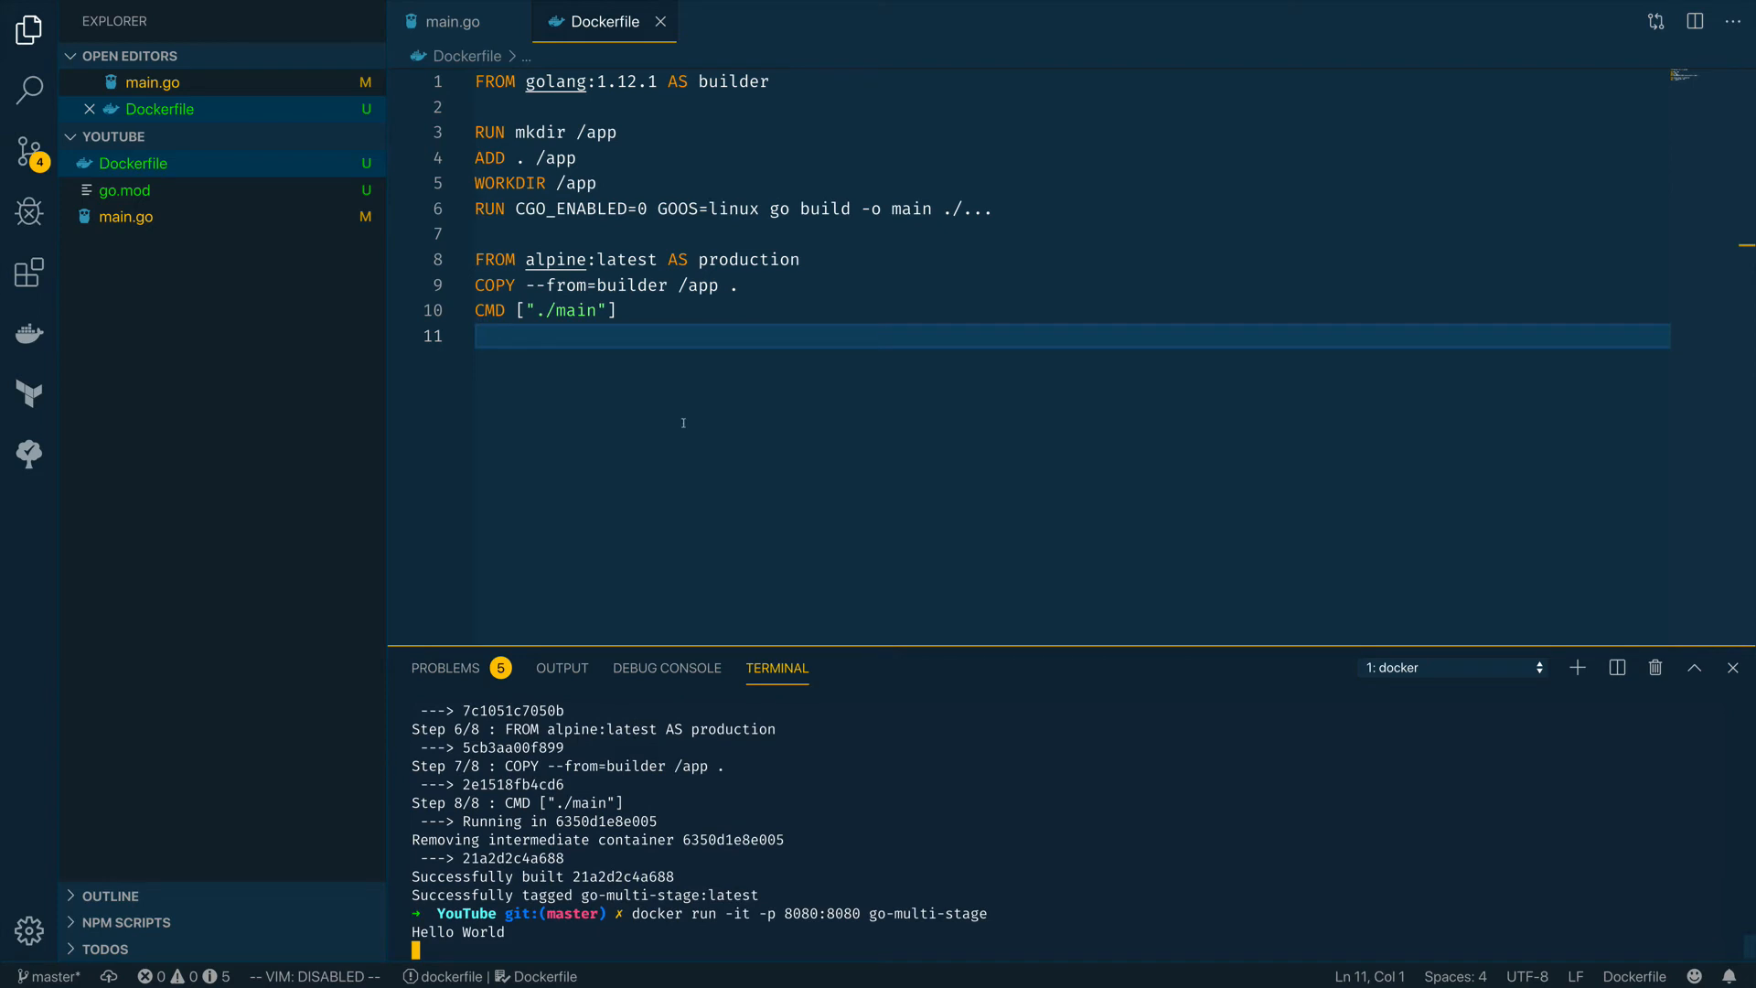
left_click(457, 22)
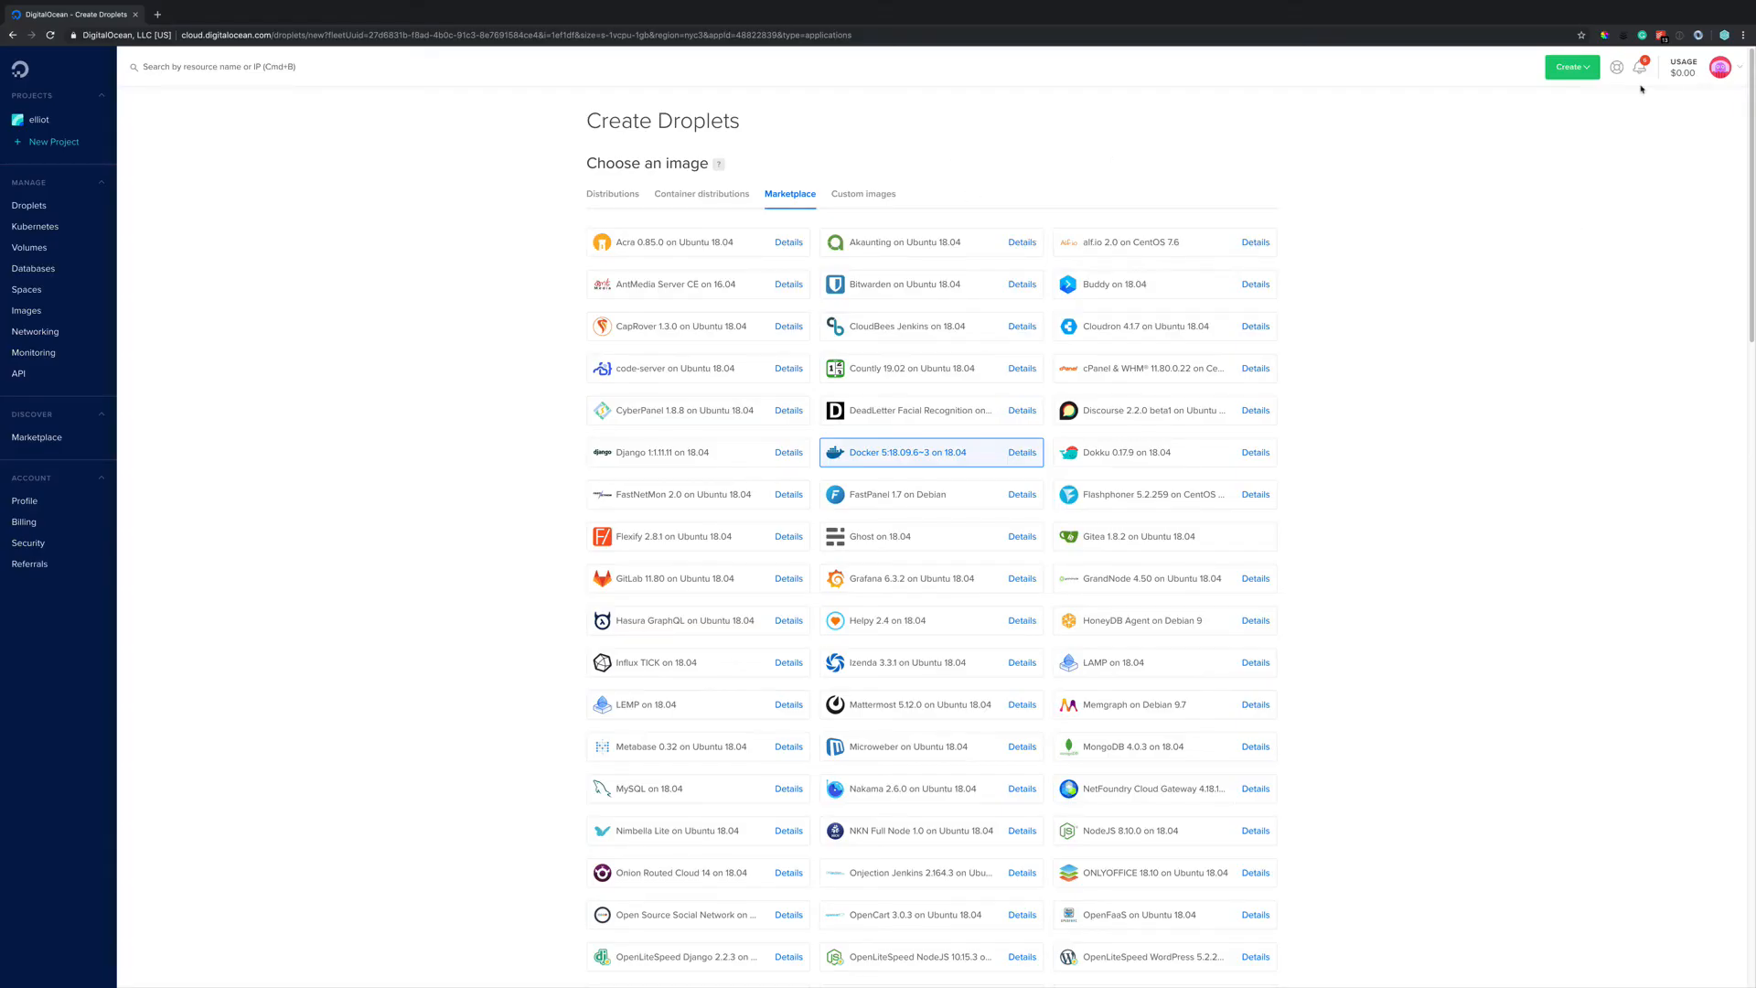
Create a droplet from the Docker marketplace image, $5 plan, New York, SSH key
left_click(1570, 65)
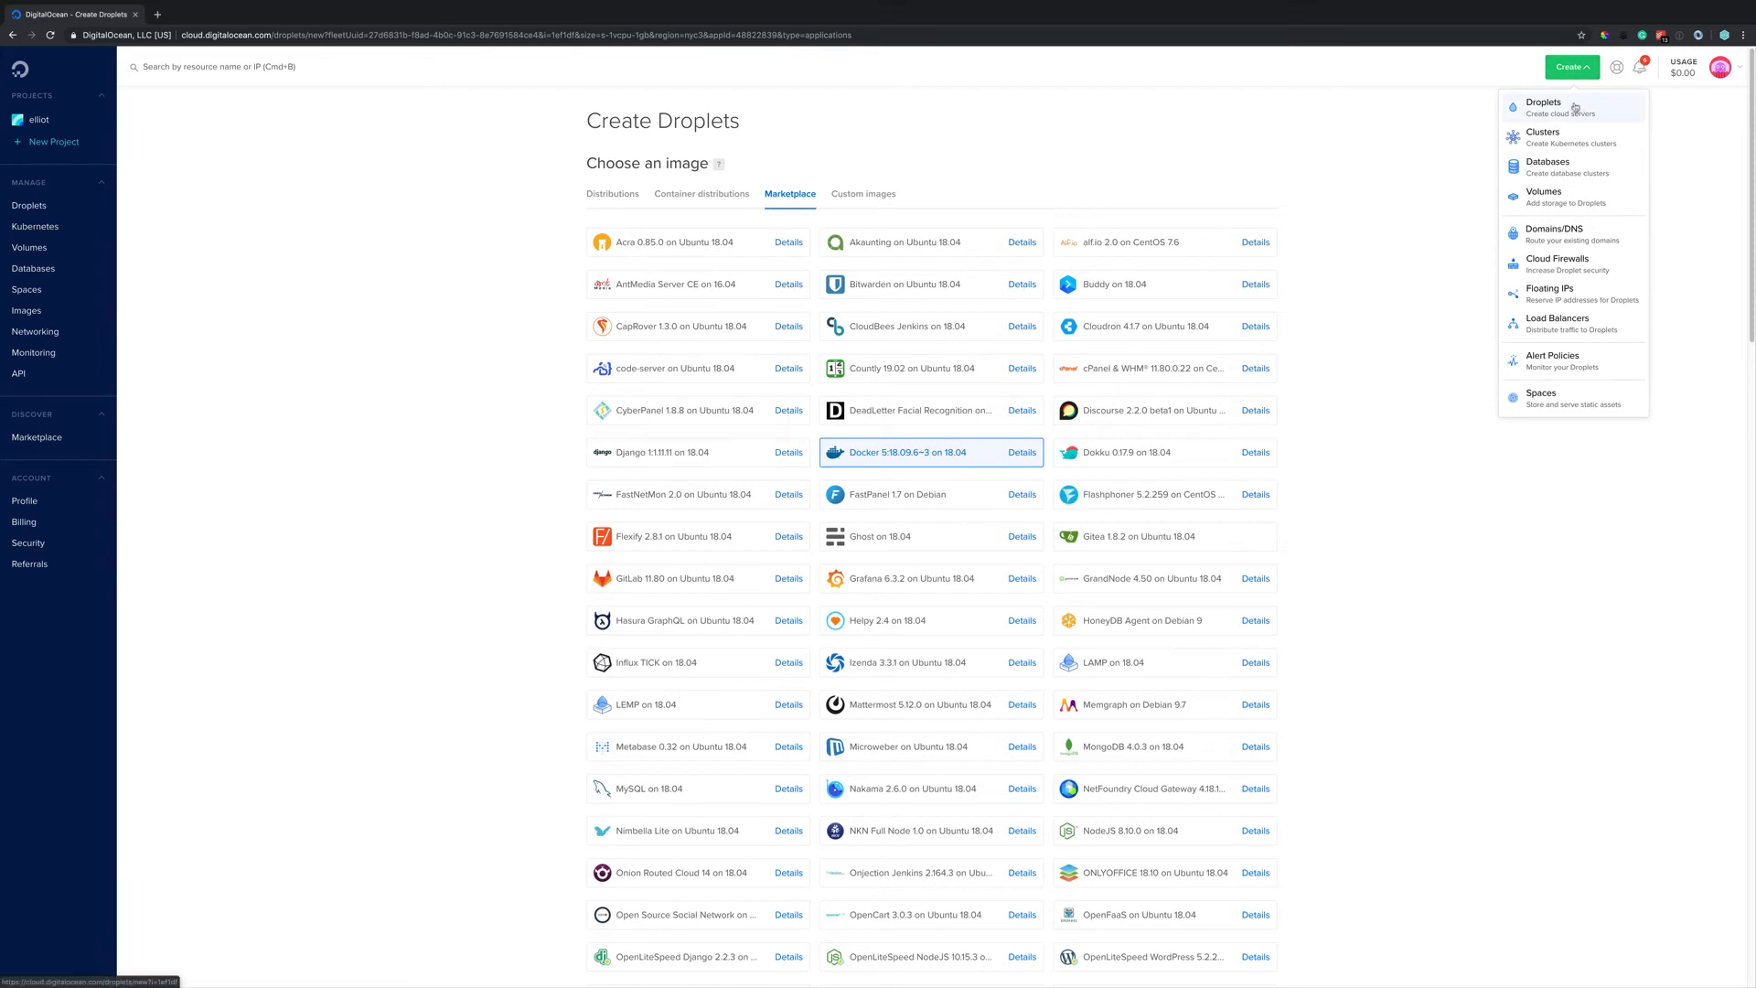
left_click(791, 194)
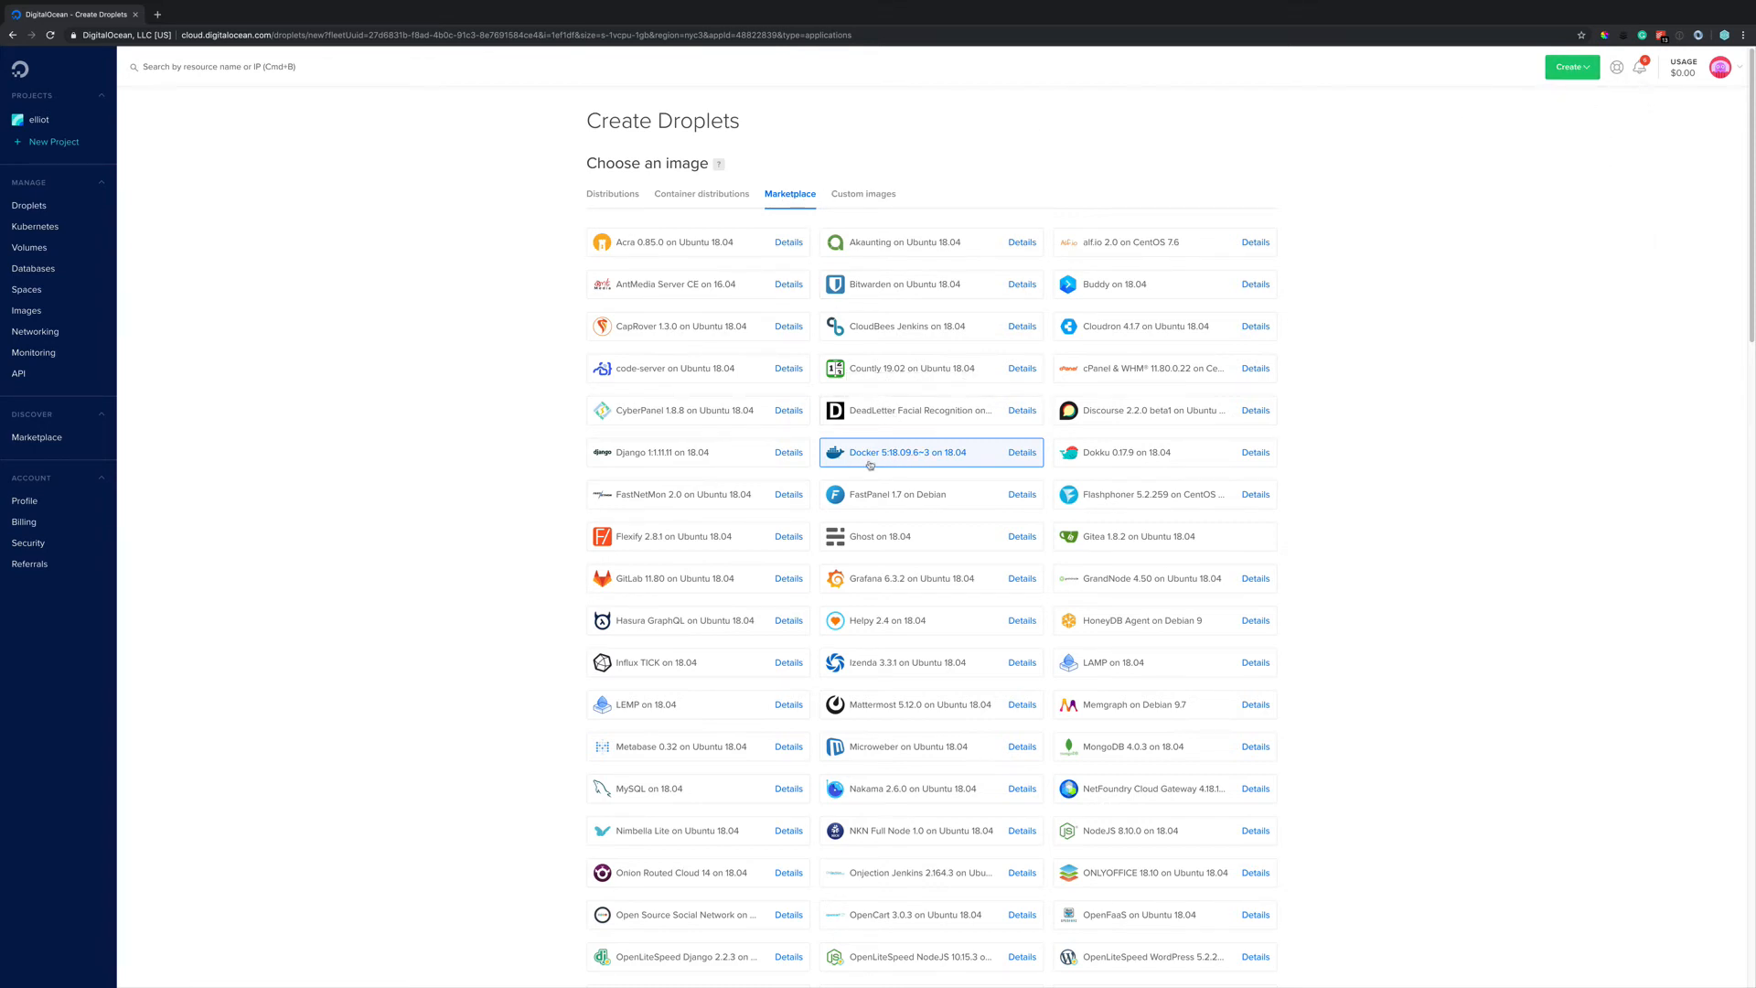
scroll("down", 3)
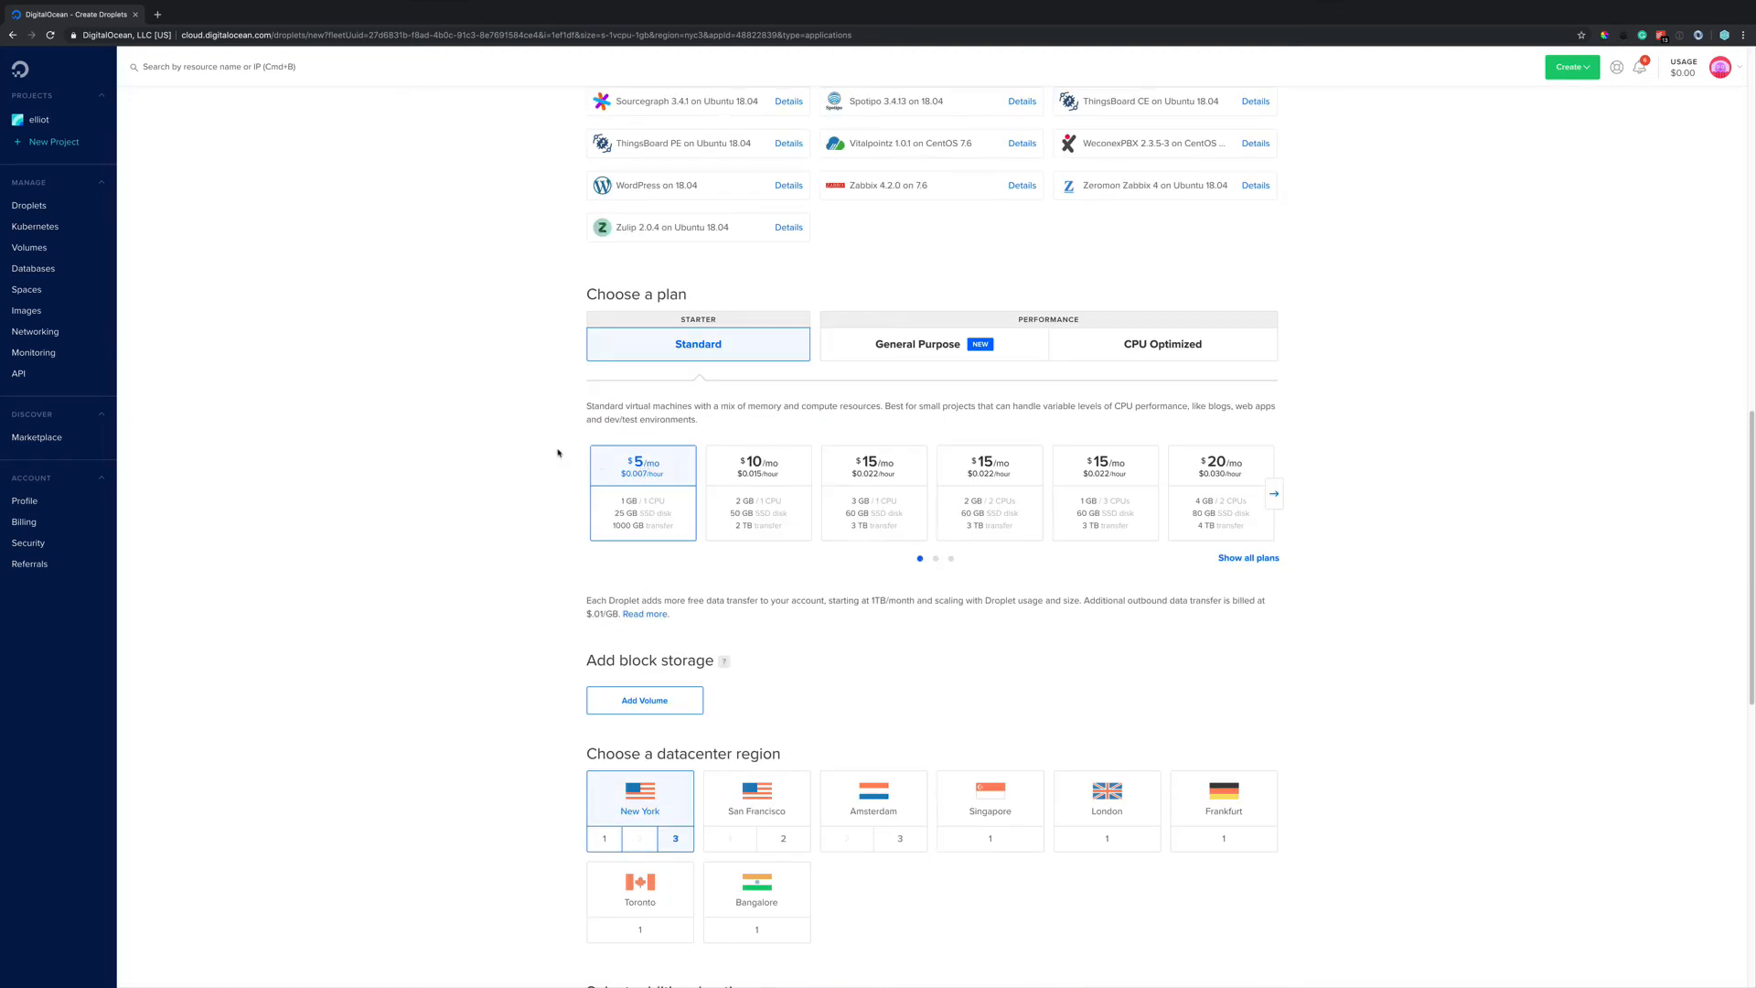
scroll("down", 3)
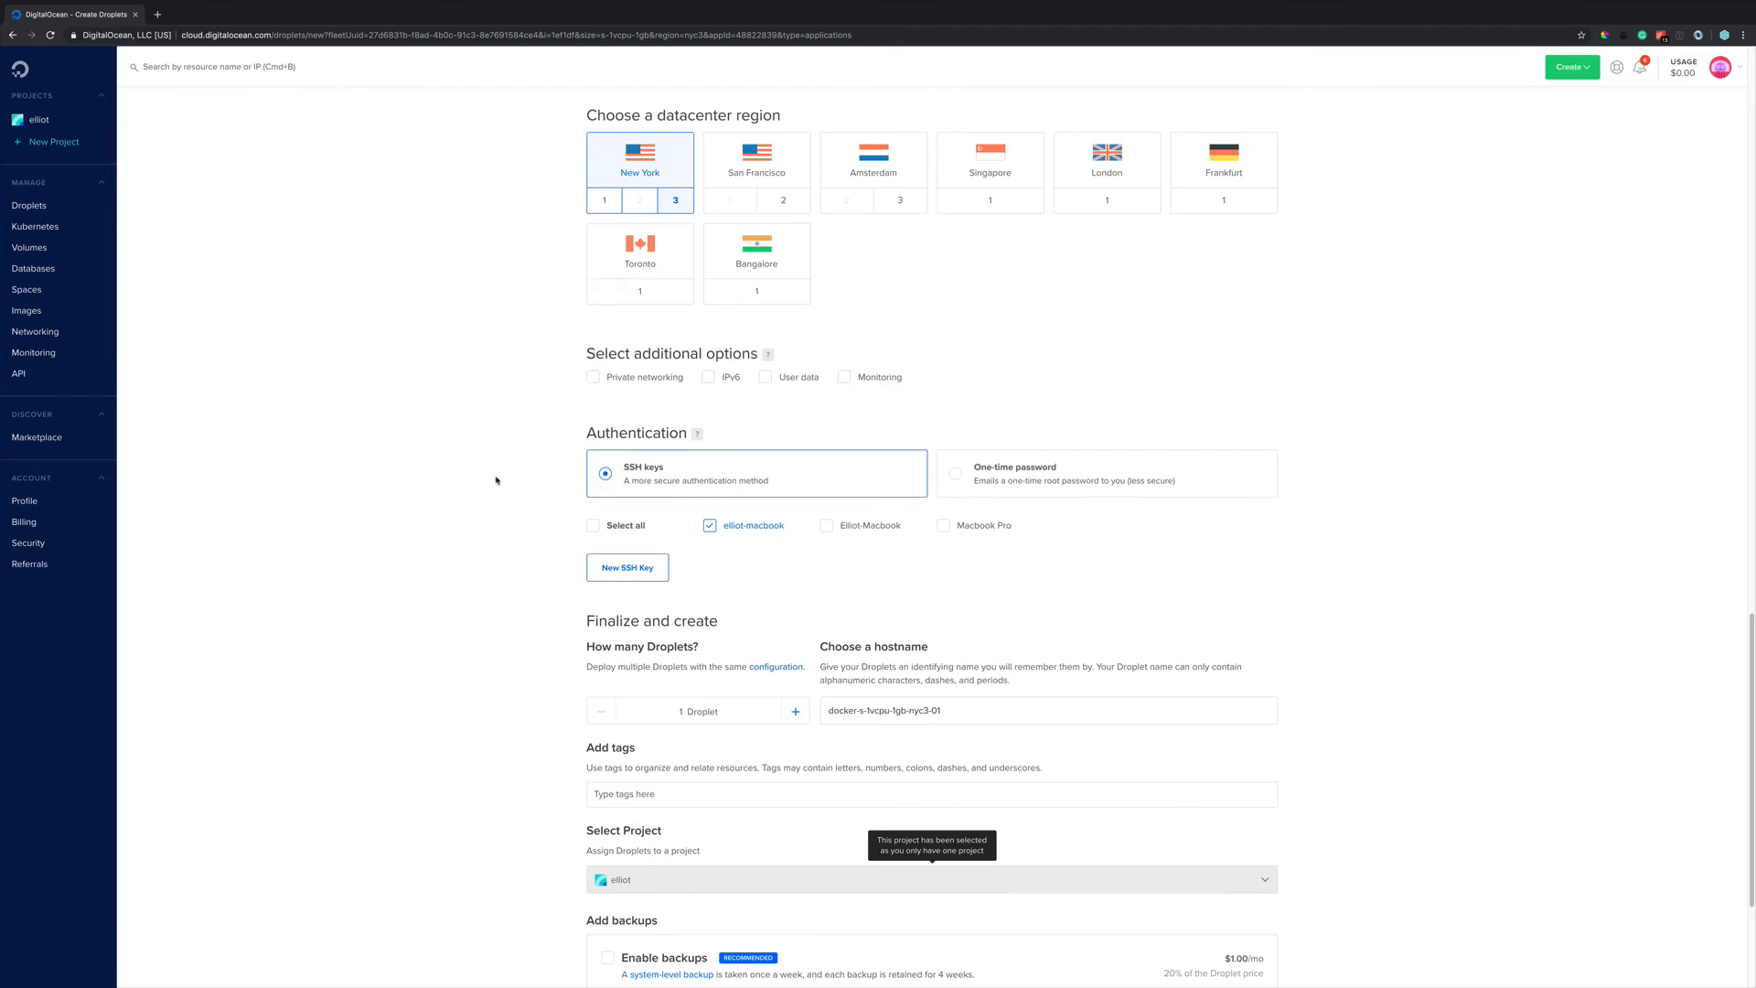
scroll("down", 3)
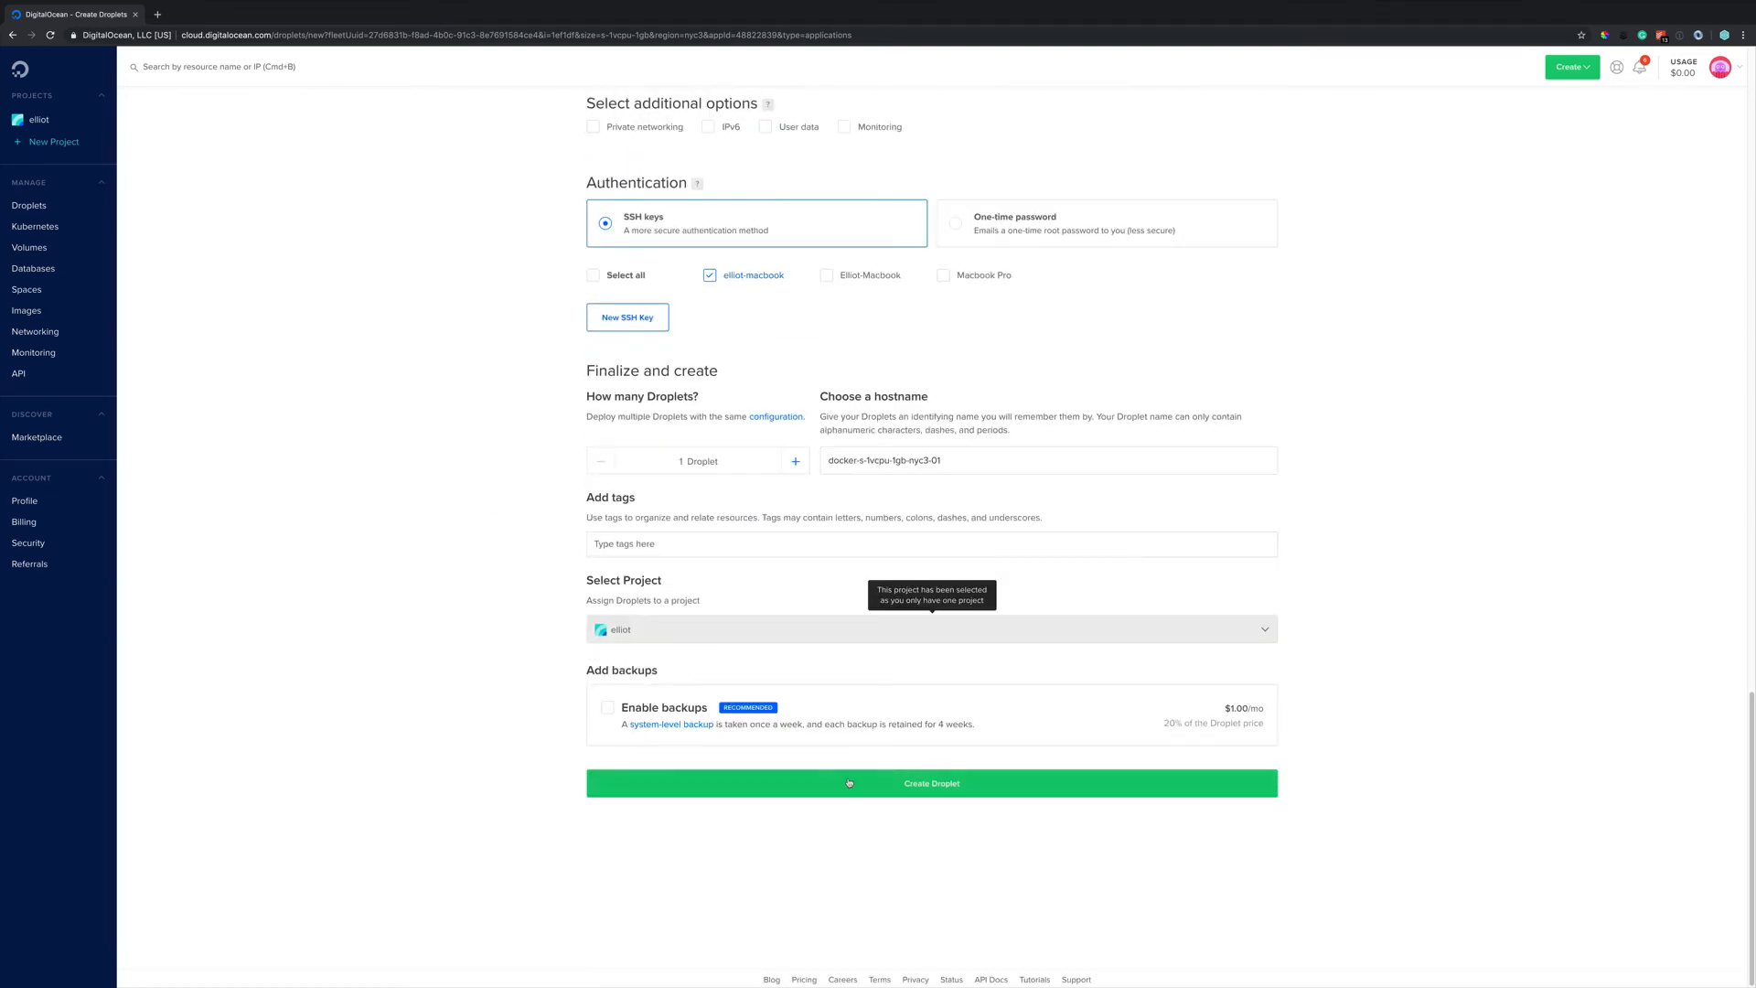
left_click(931, 783)
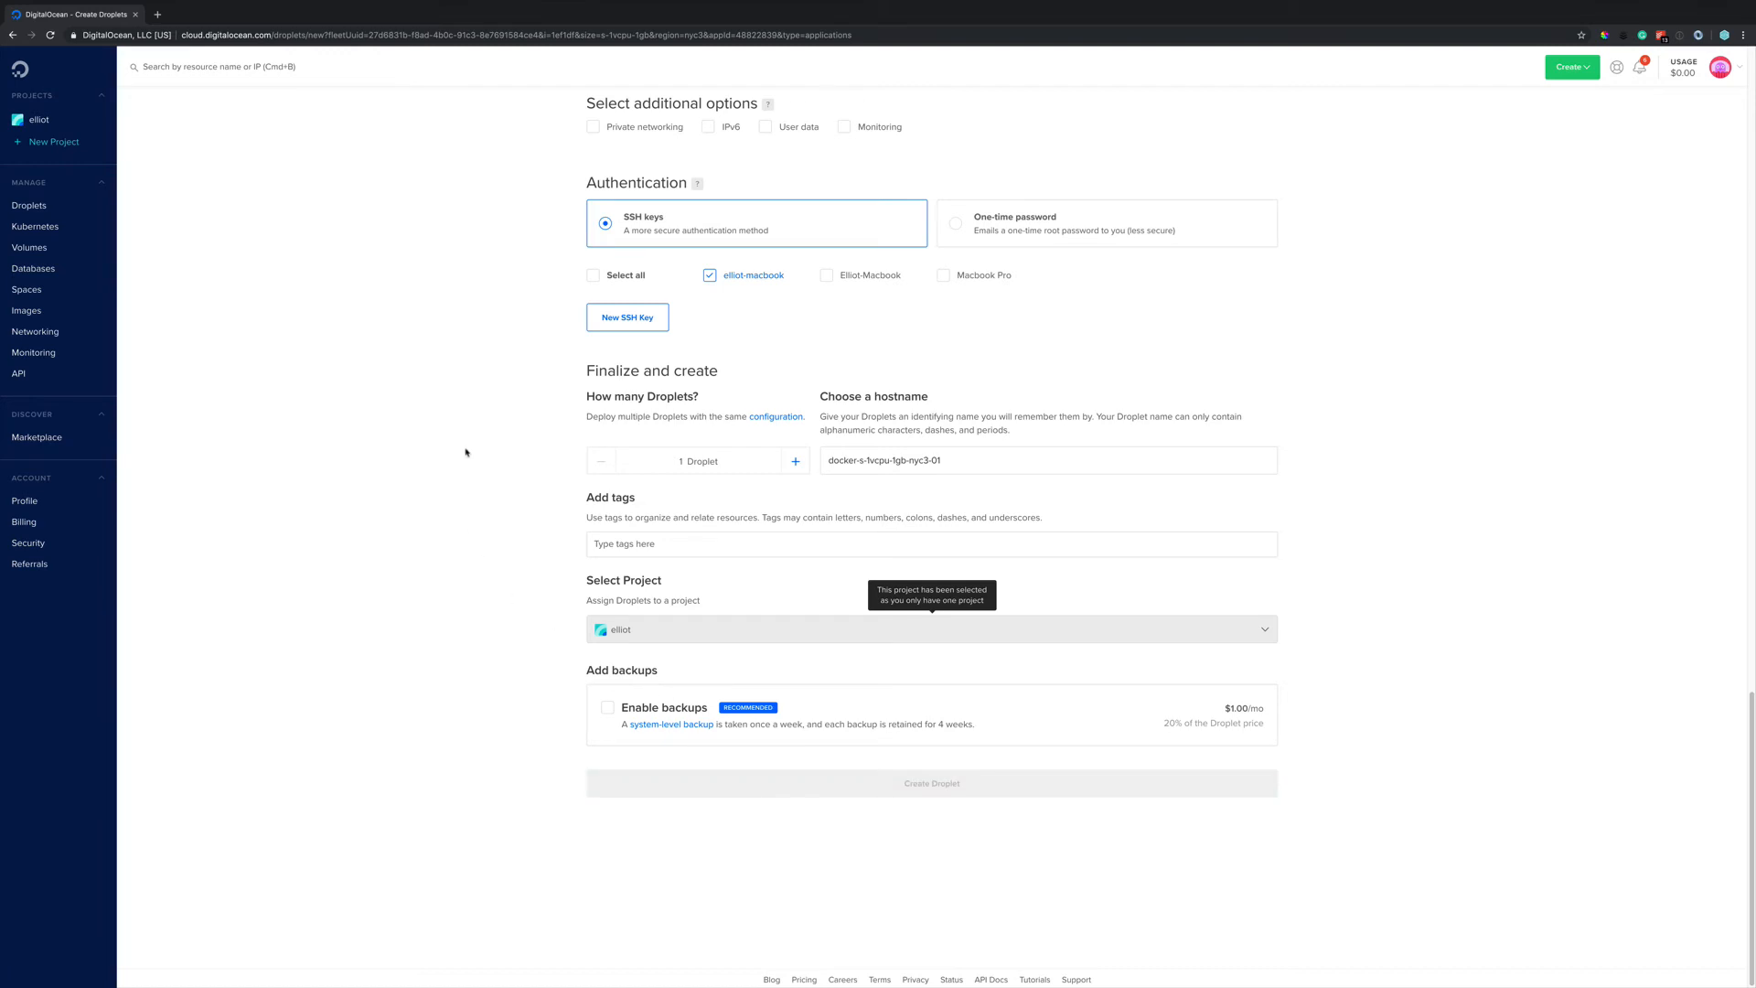
left_click(932, 783)
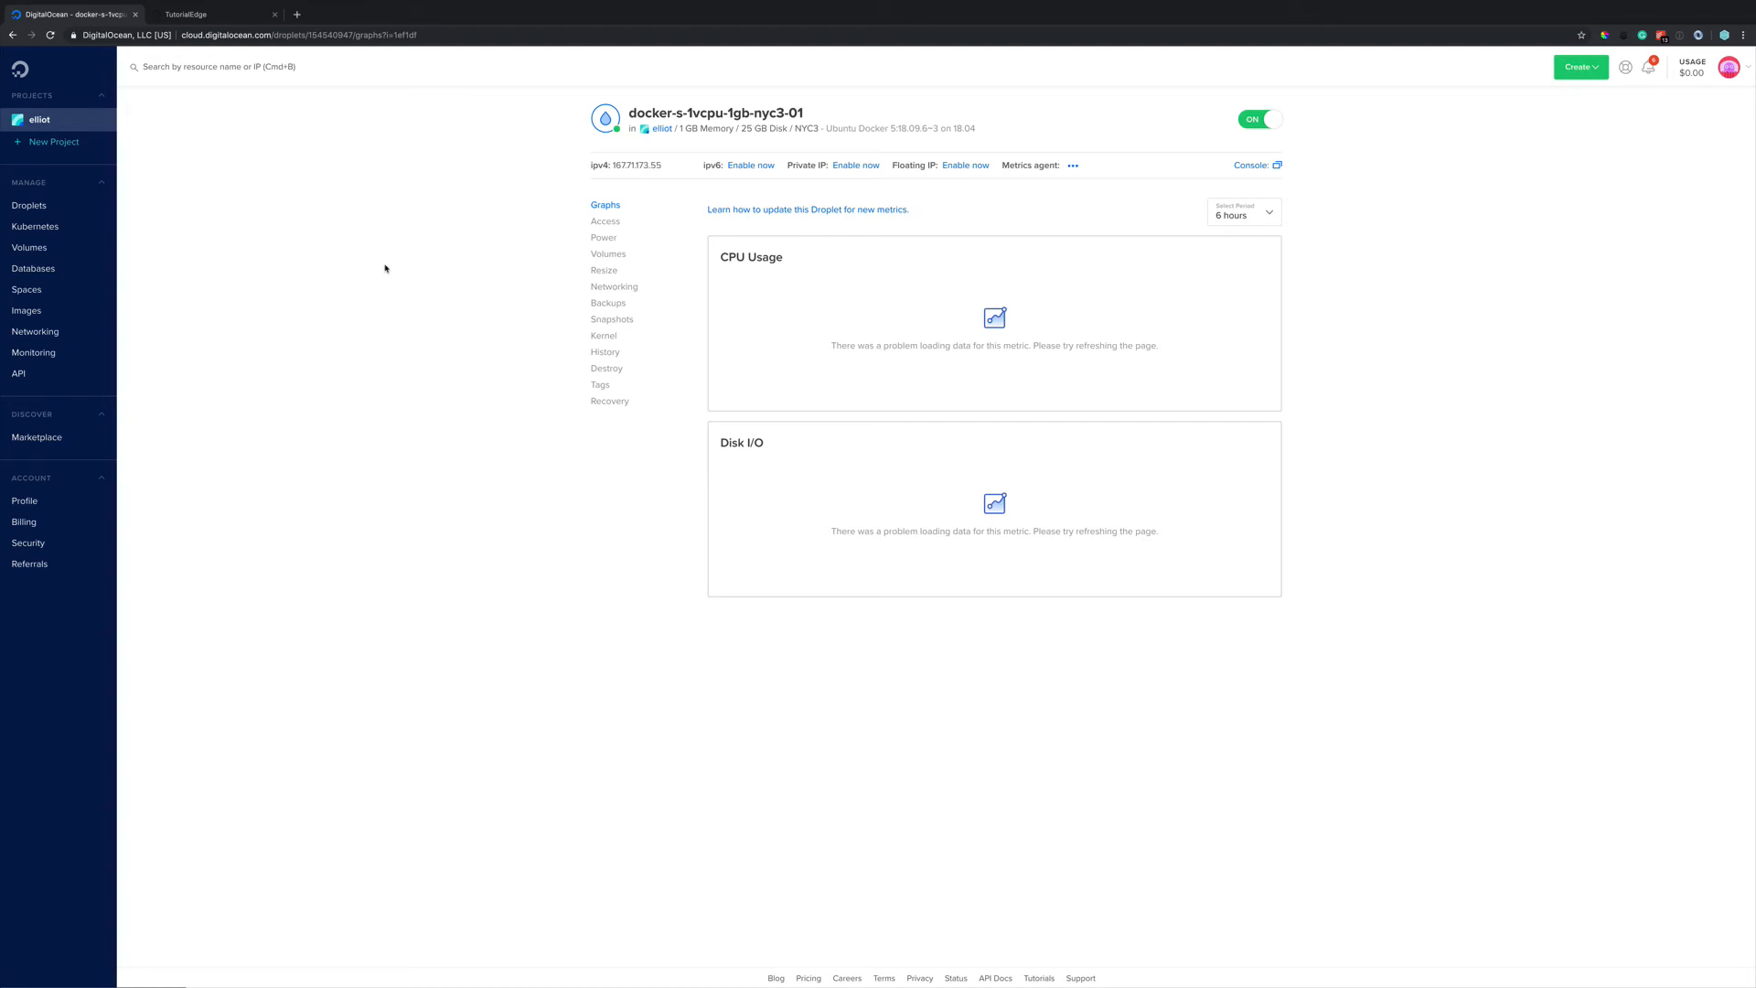
mouse_move(605, 165)
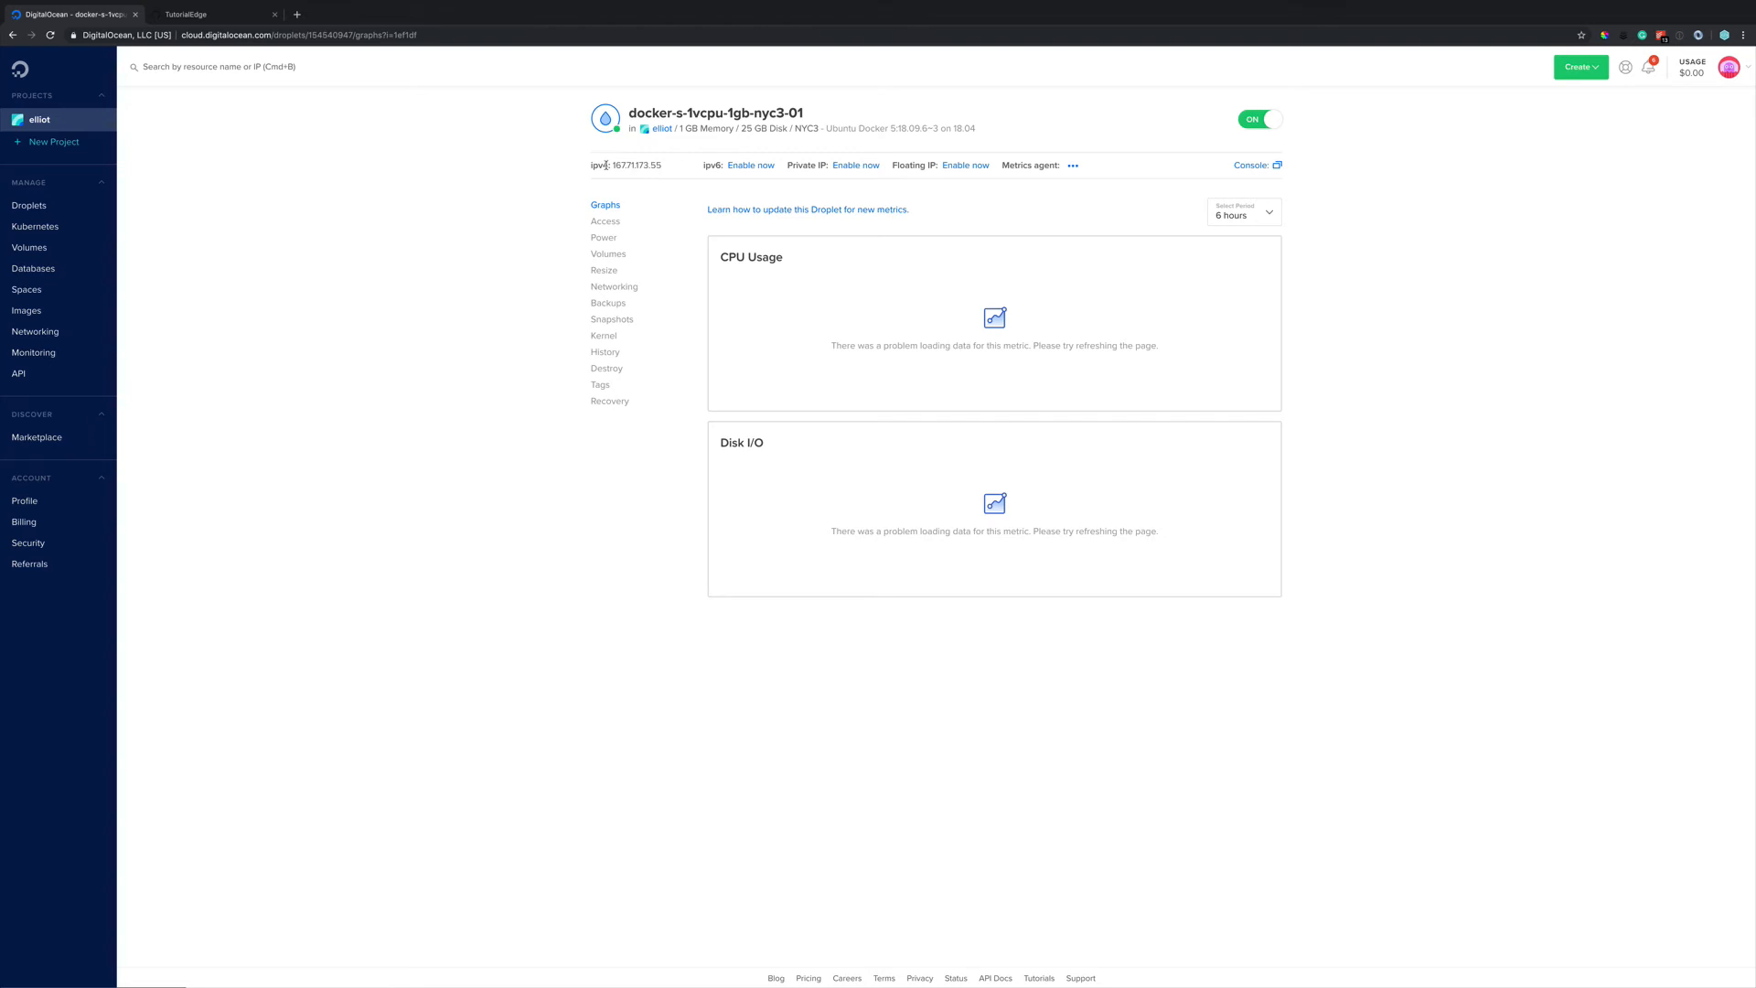
mouse_move(533, 192)
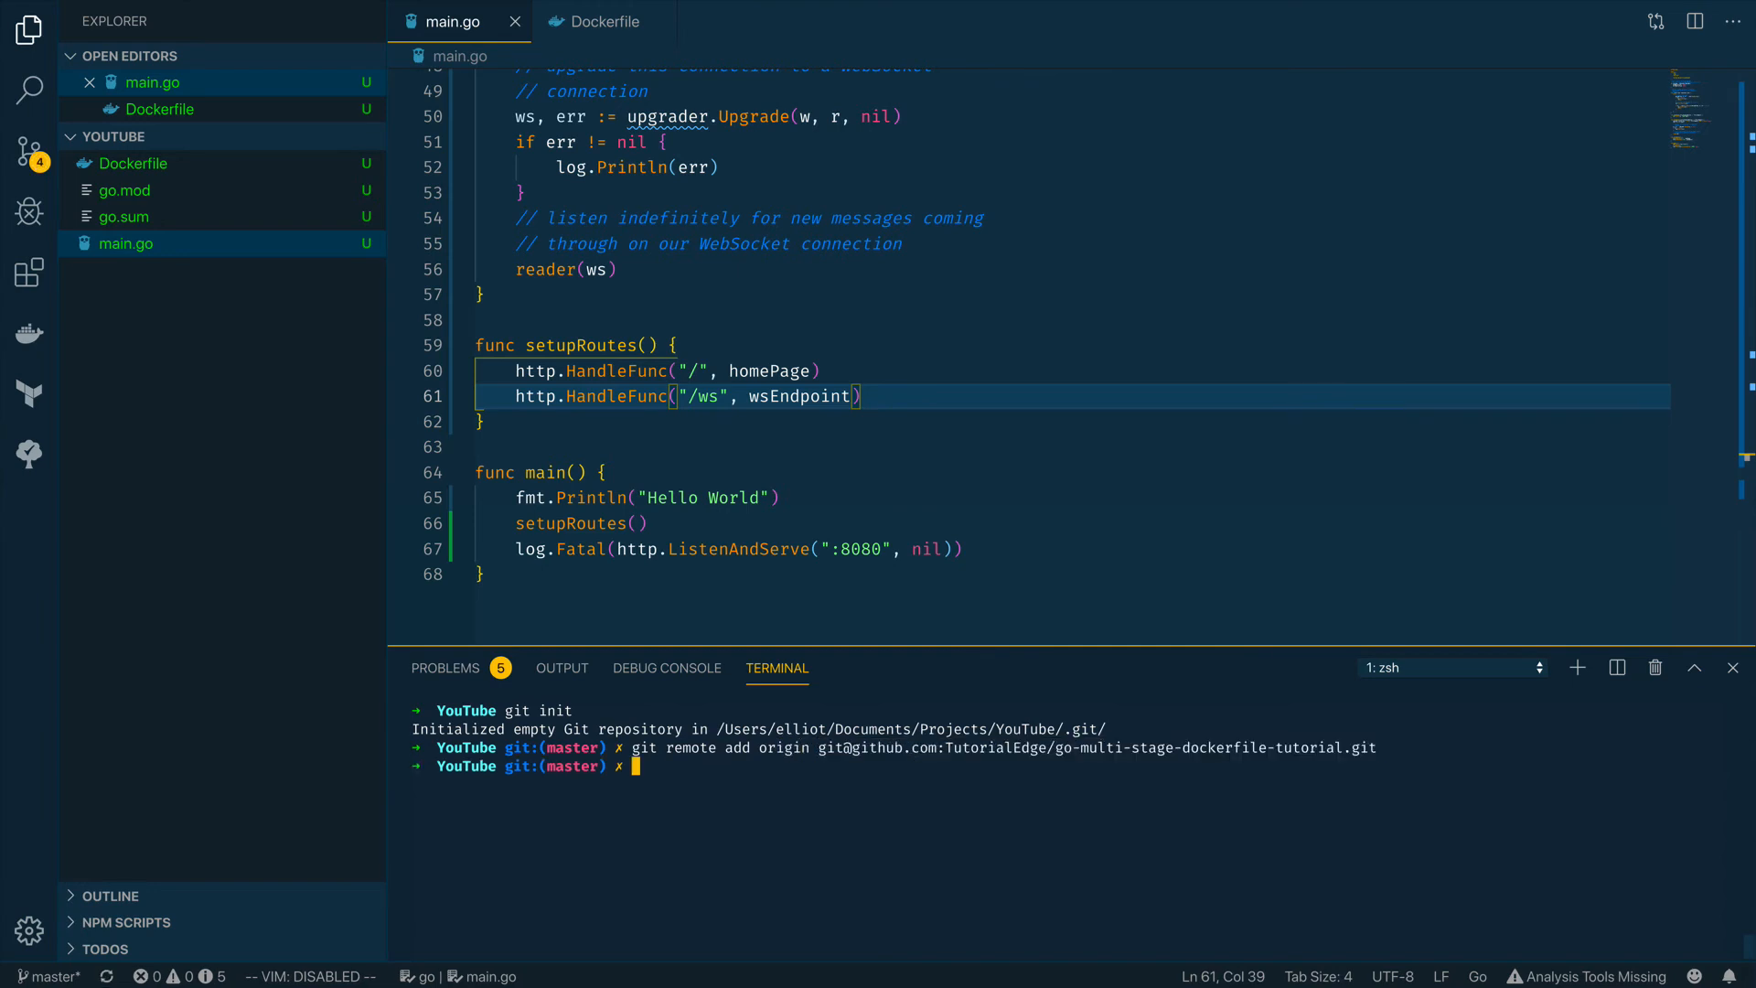
Stage everything, commit as "Initial Commit" and push to origin from the integrated terminal
type("git add -A")
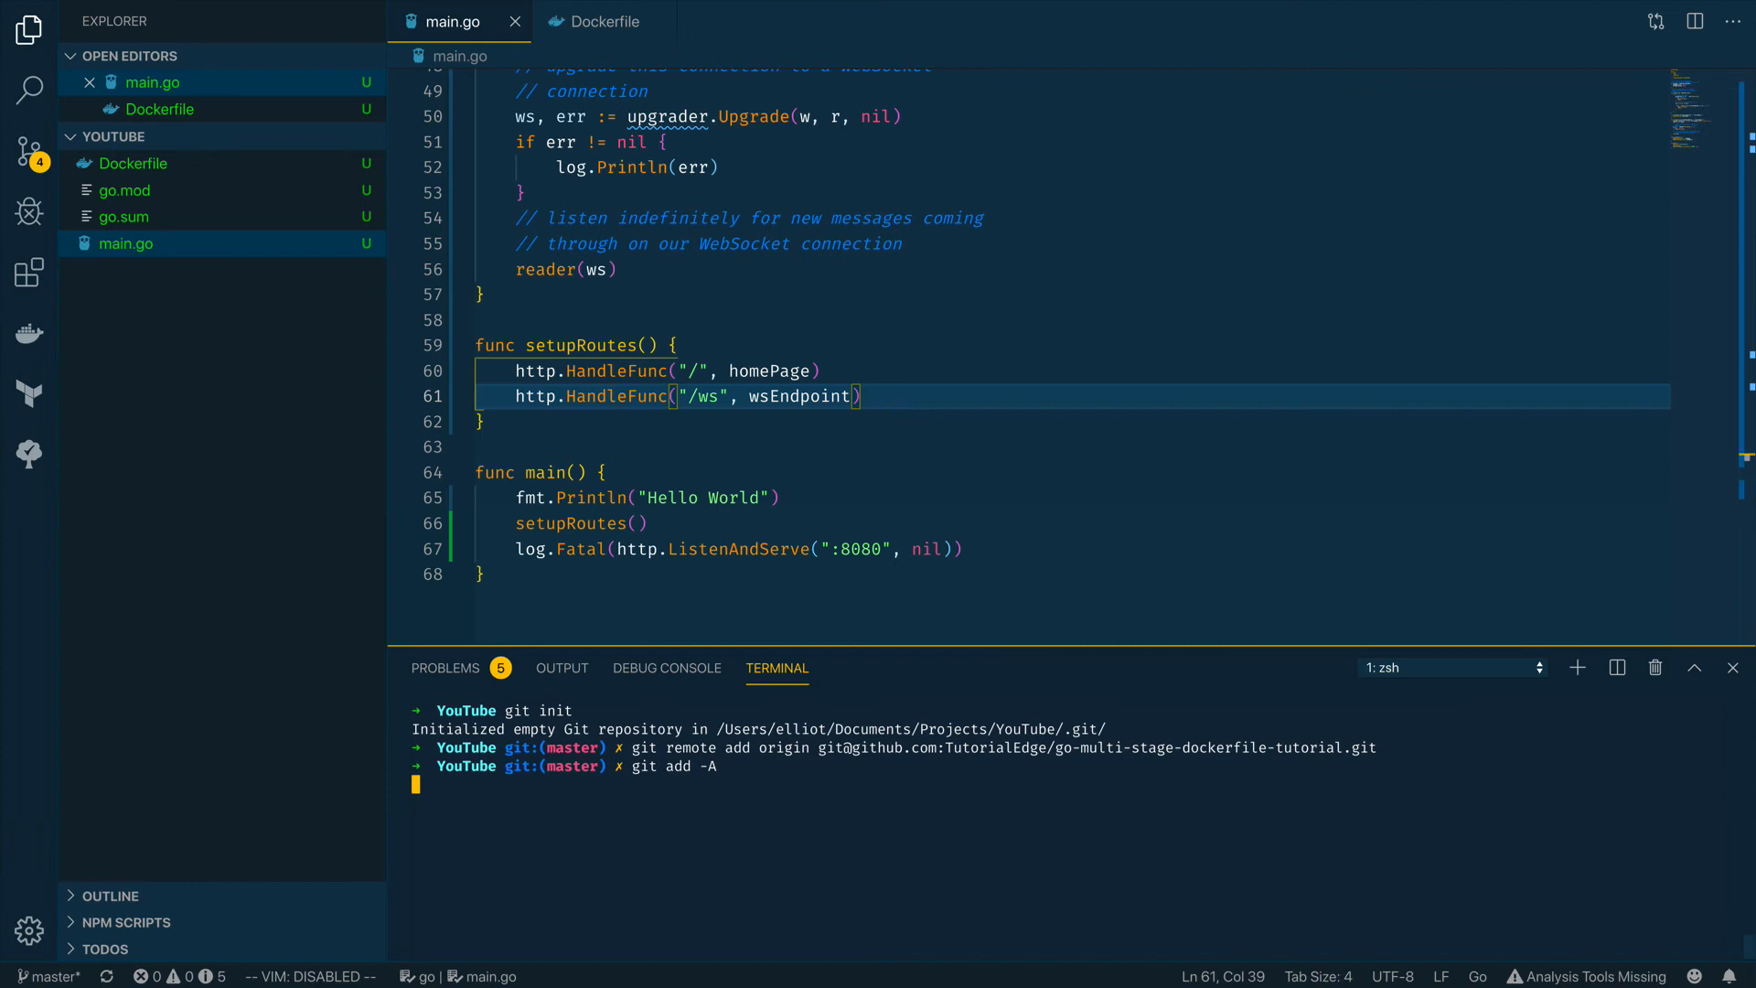
type("git commit -m \"")
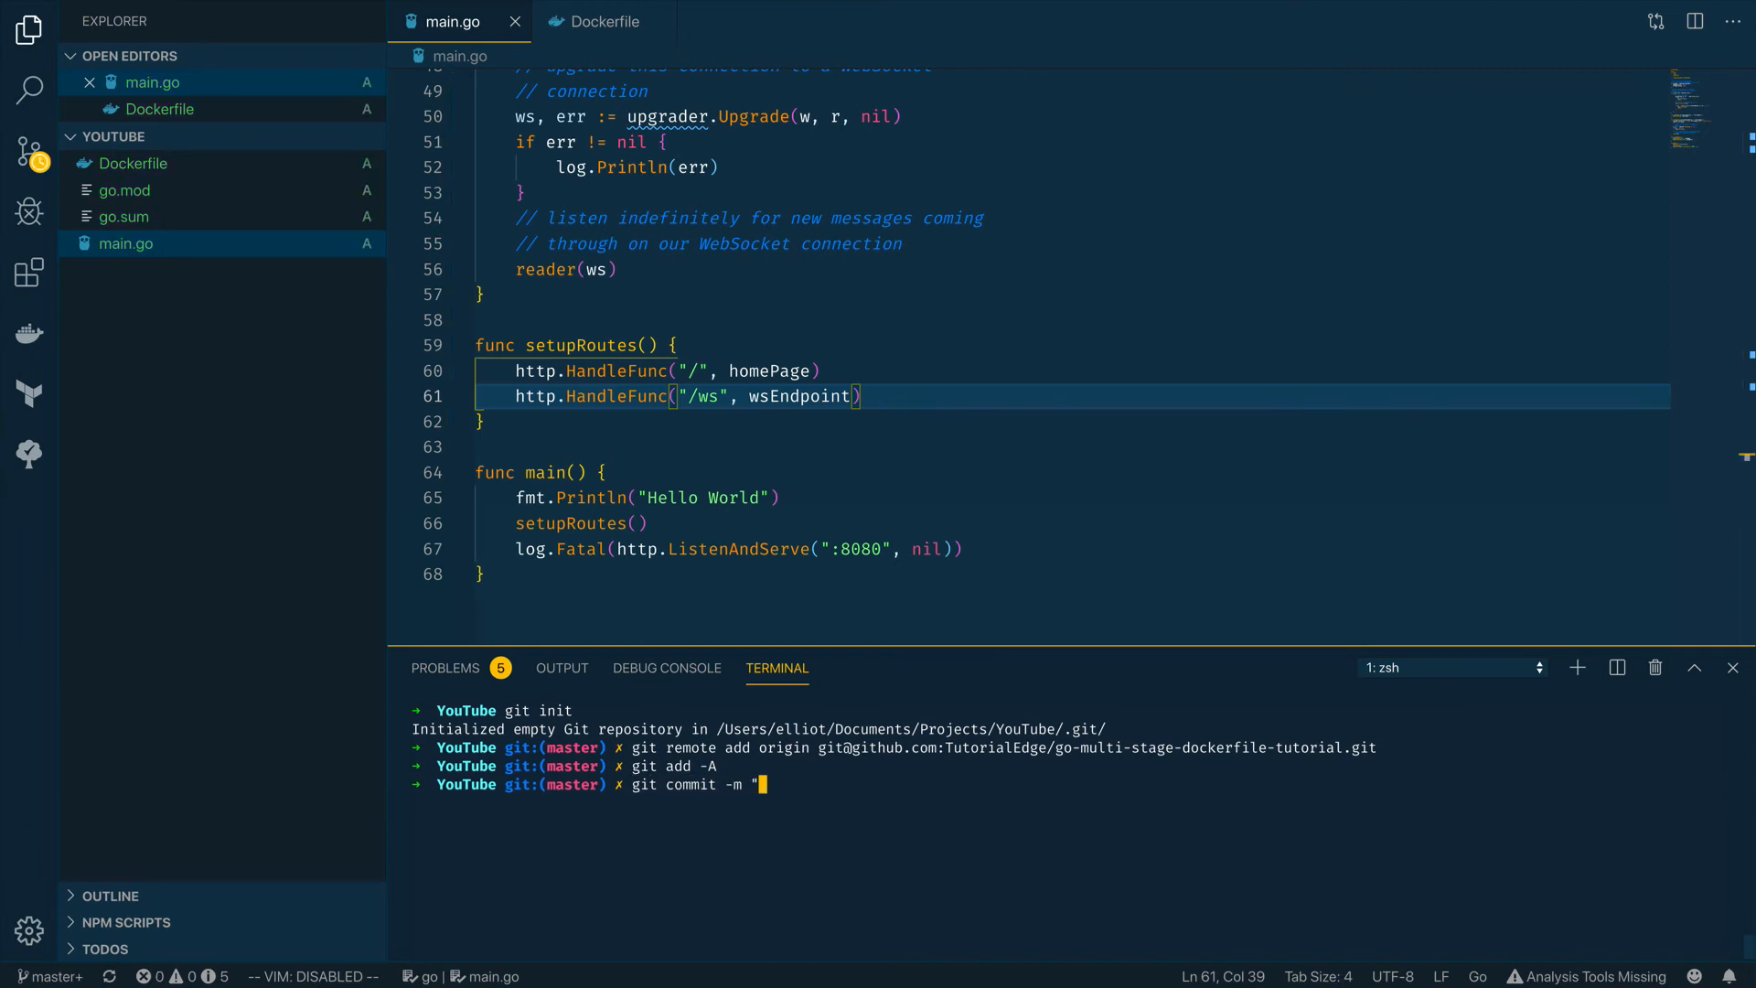
type("Inii")
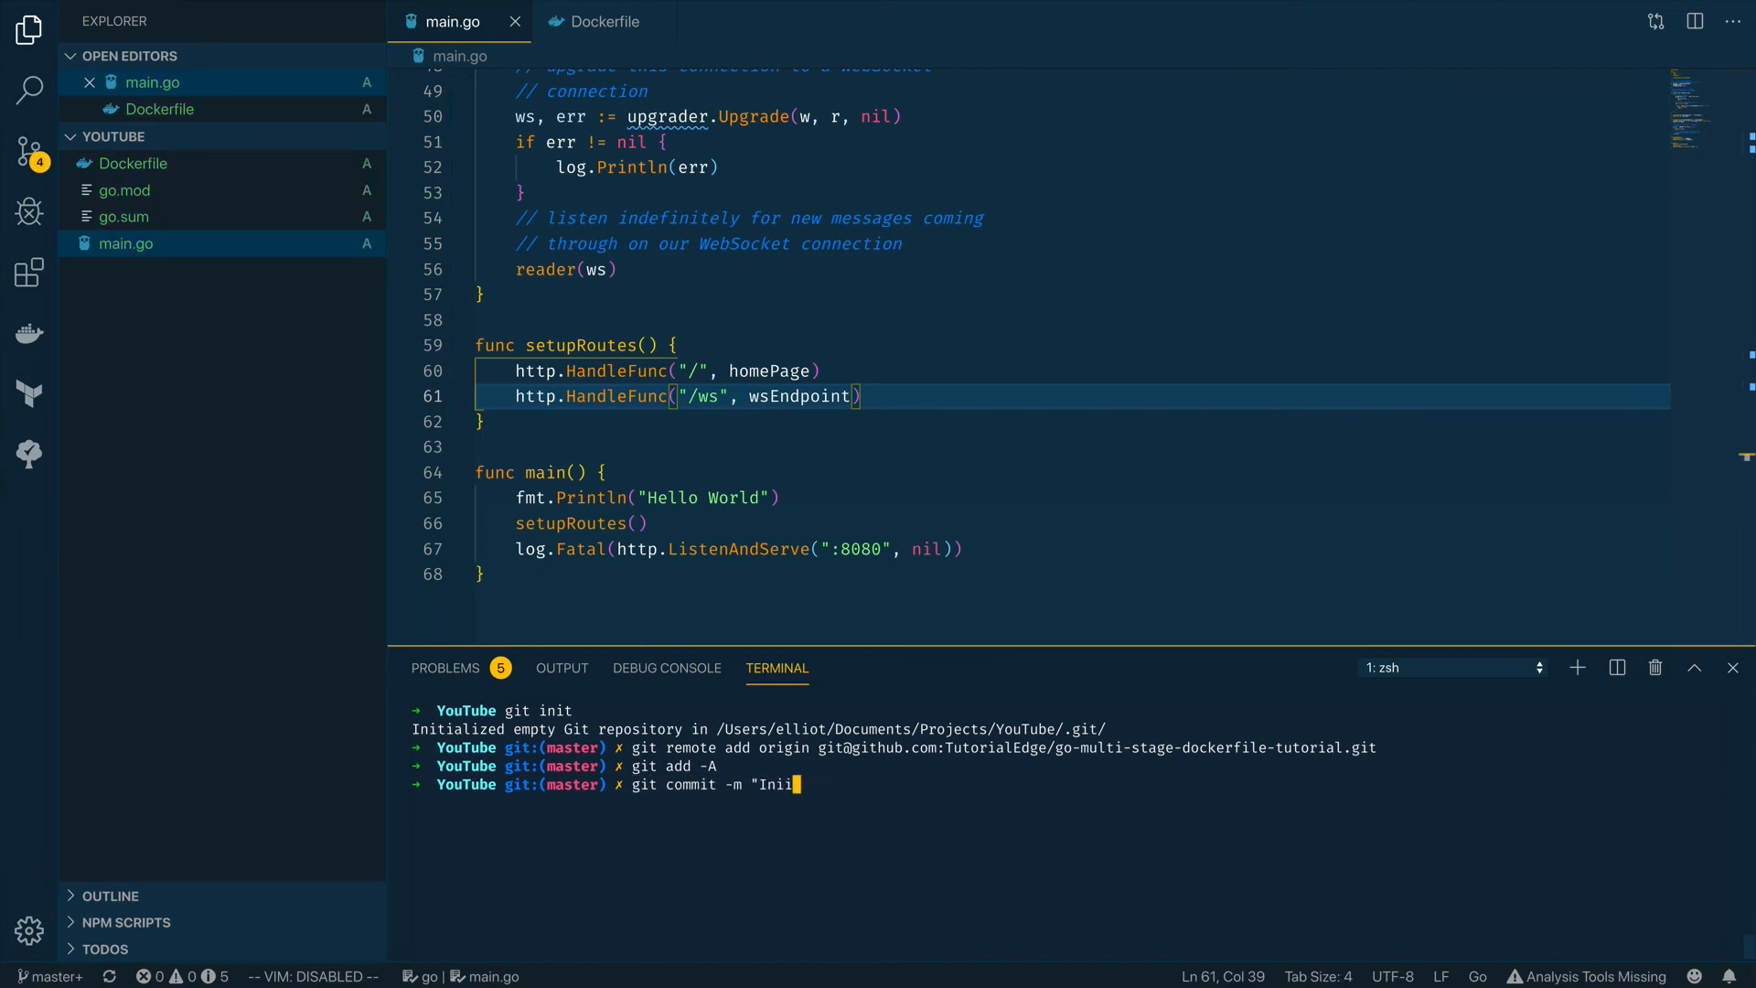
type("tial Commit\"")
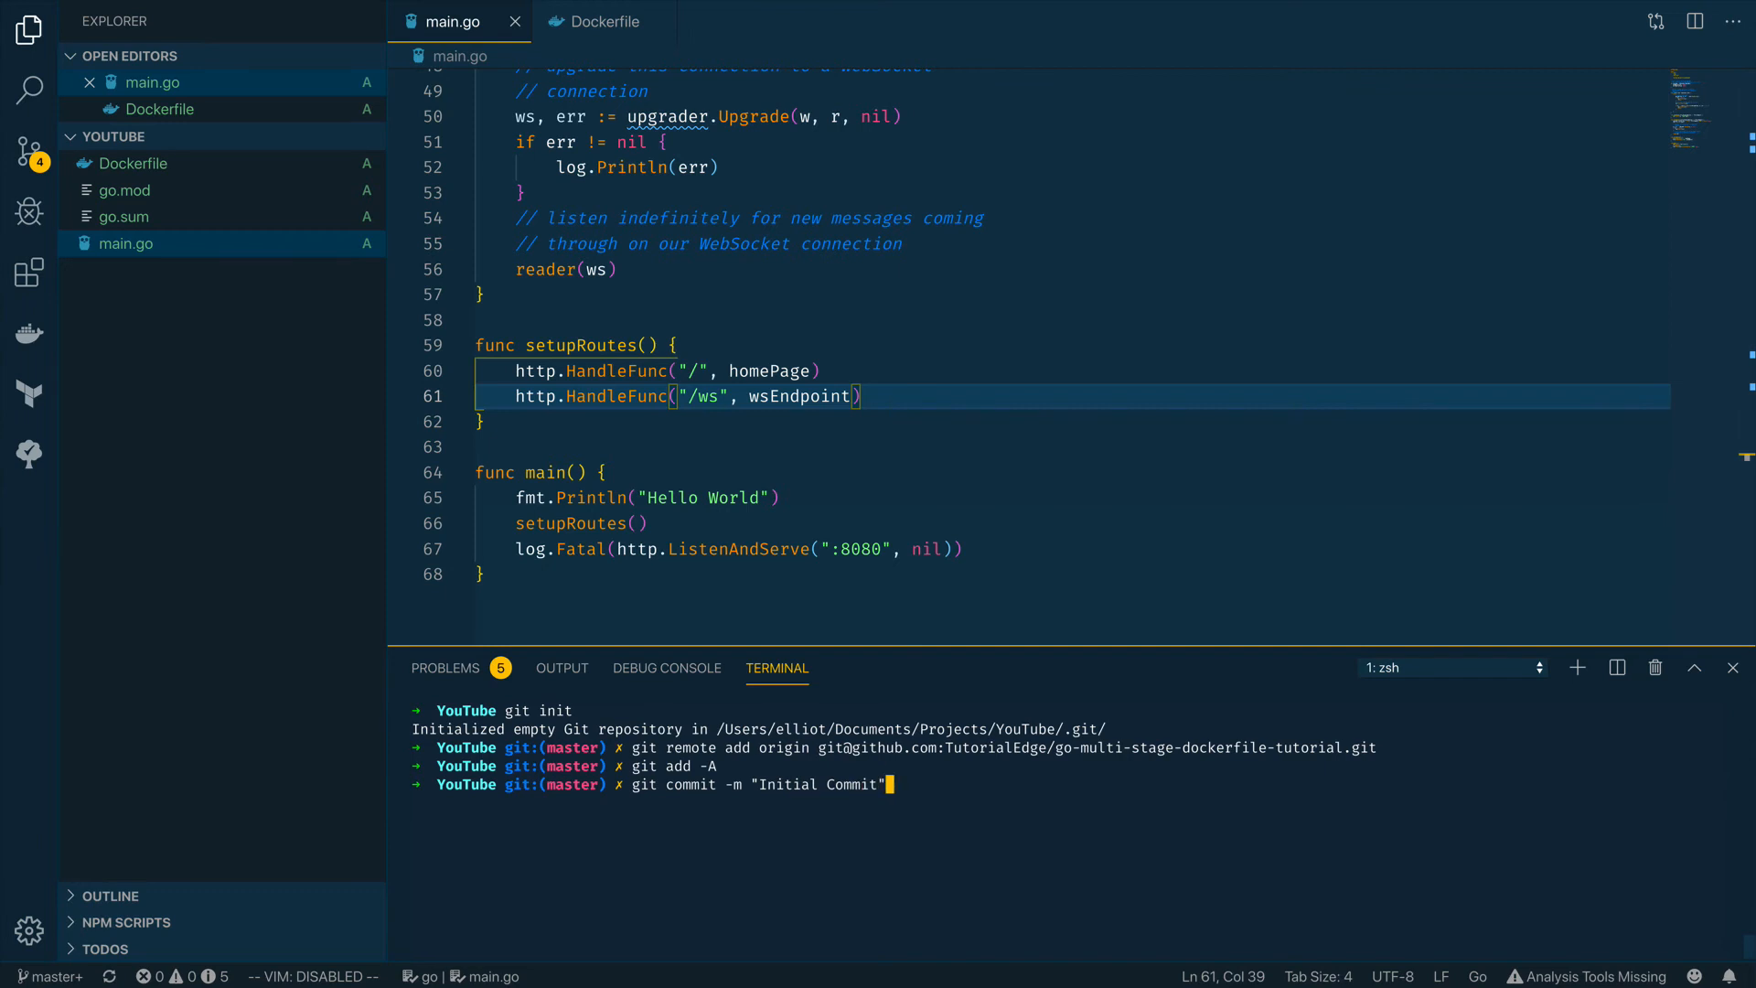
type("git push o")
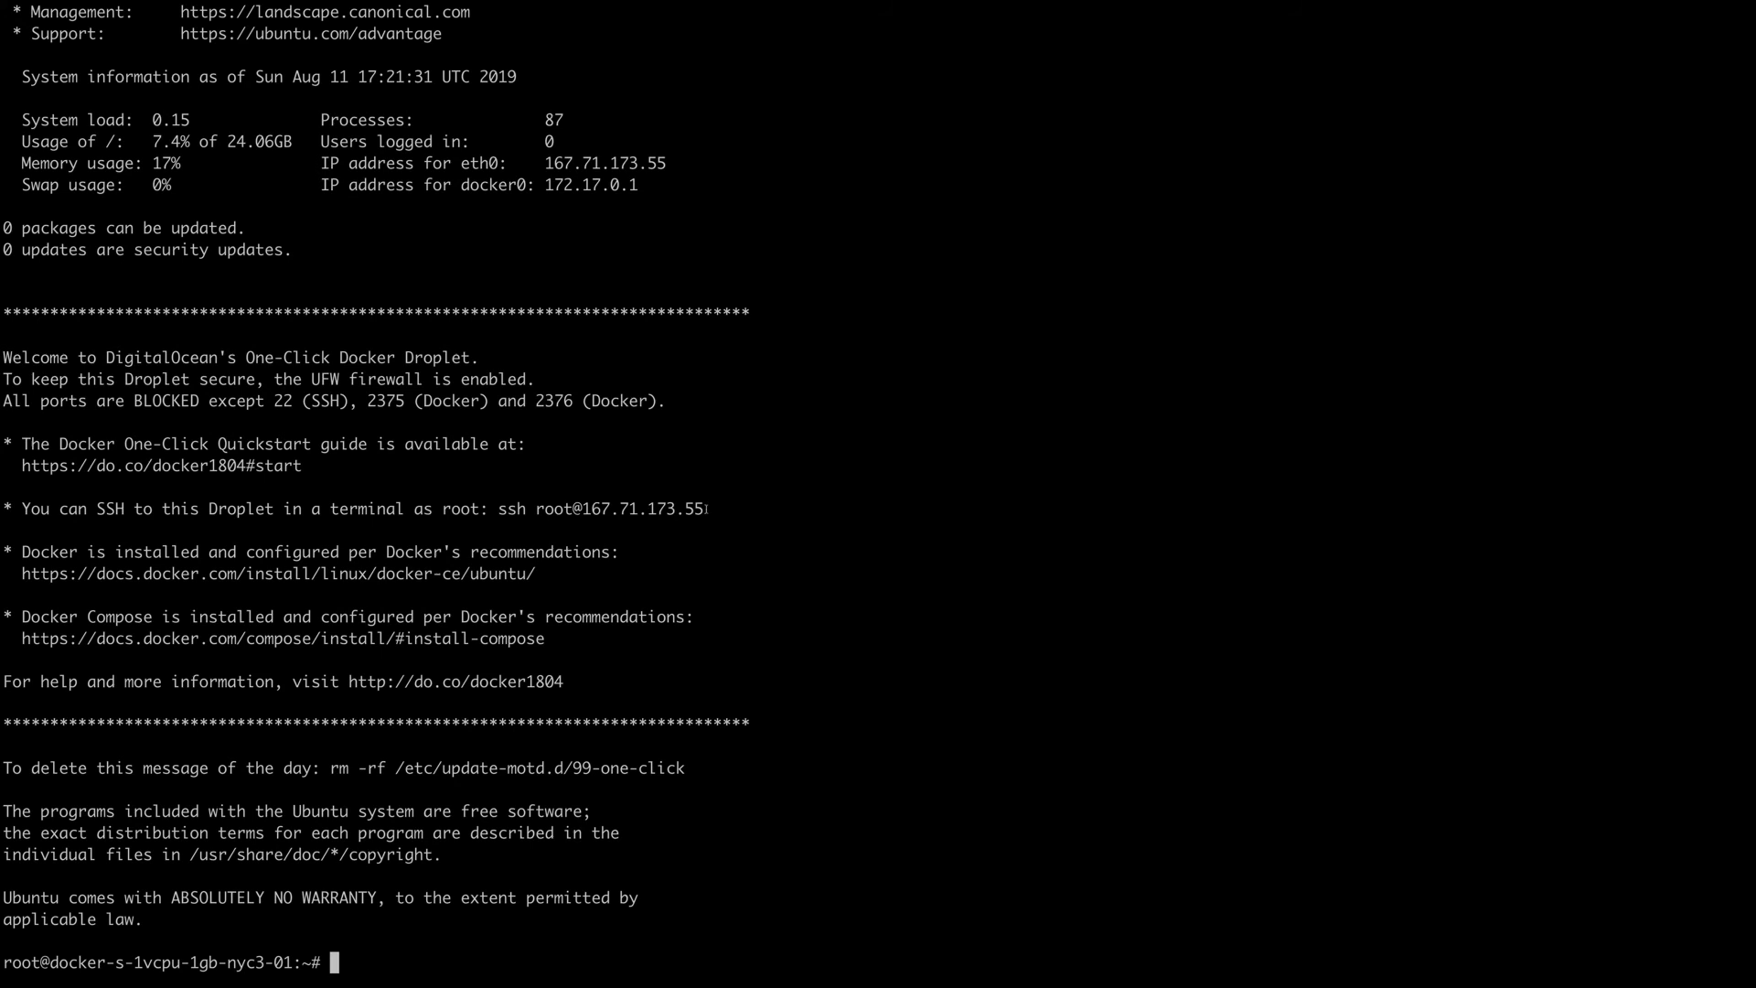
Begin a git clone command at the droplet's root shell prompt
type("git clo")
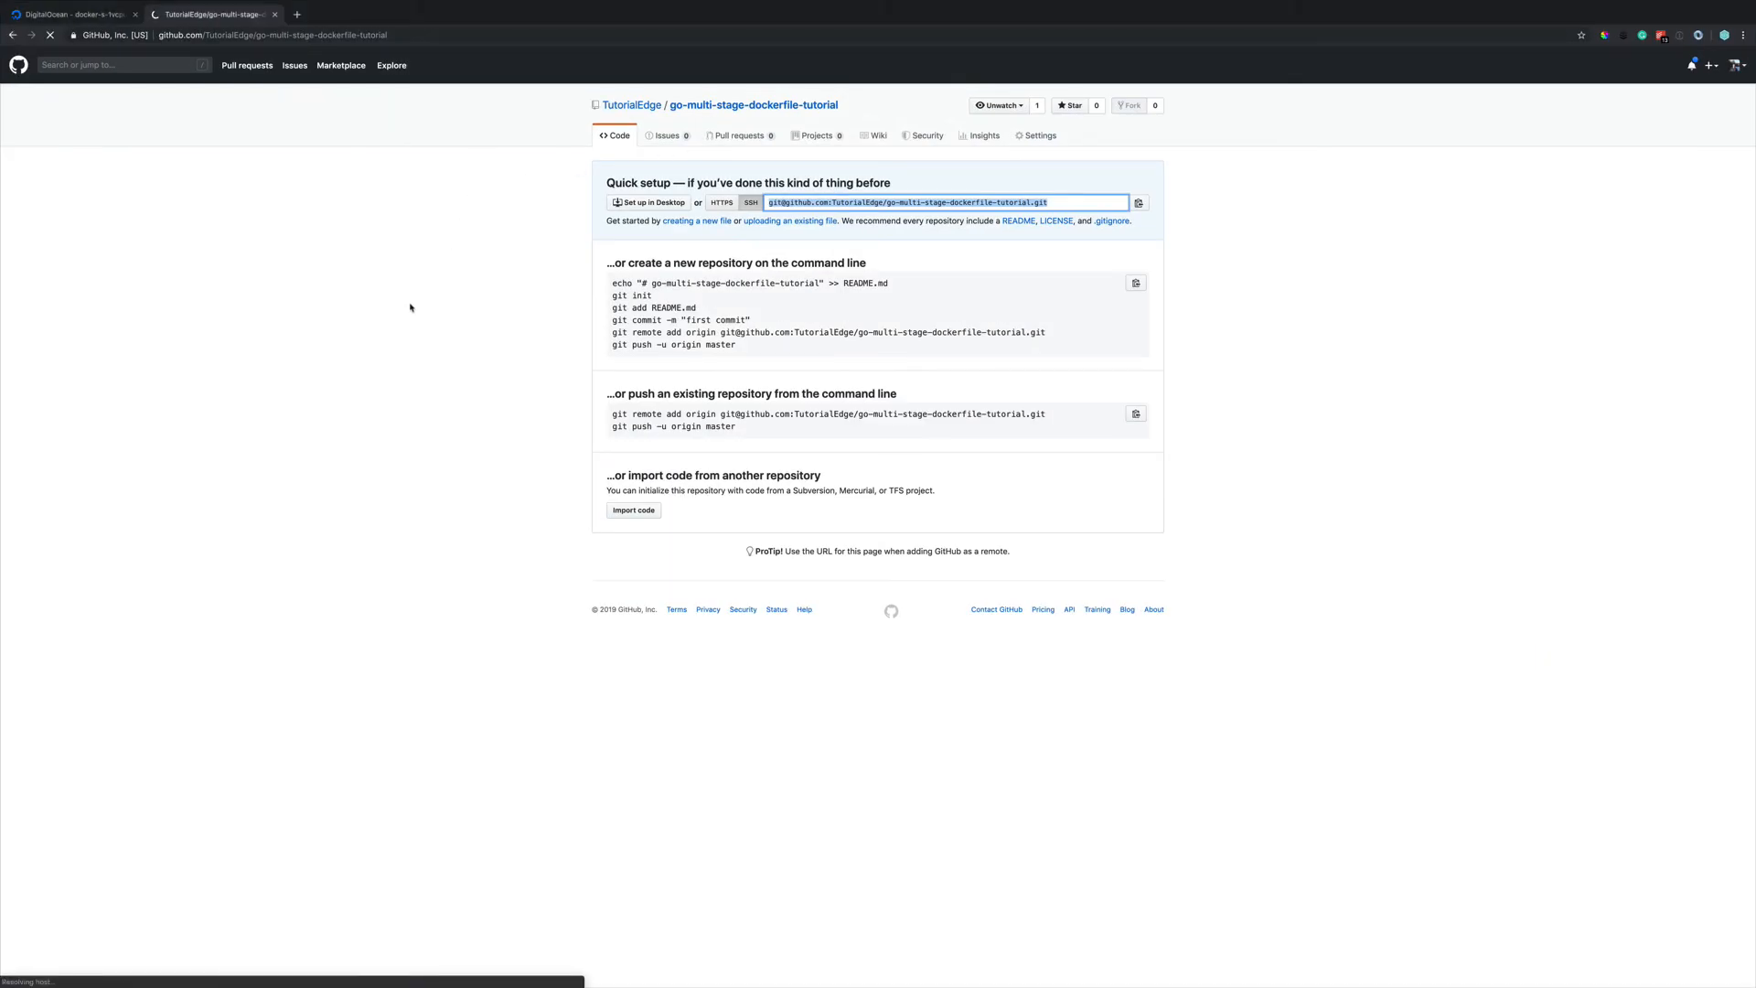
mouse_move(375, 172)
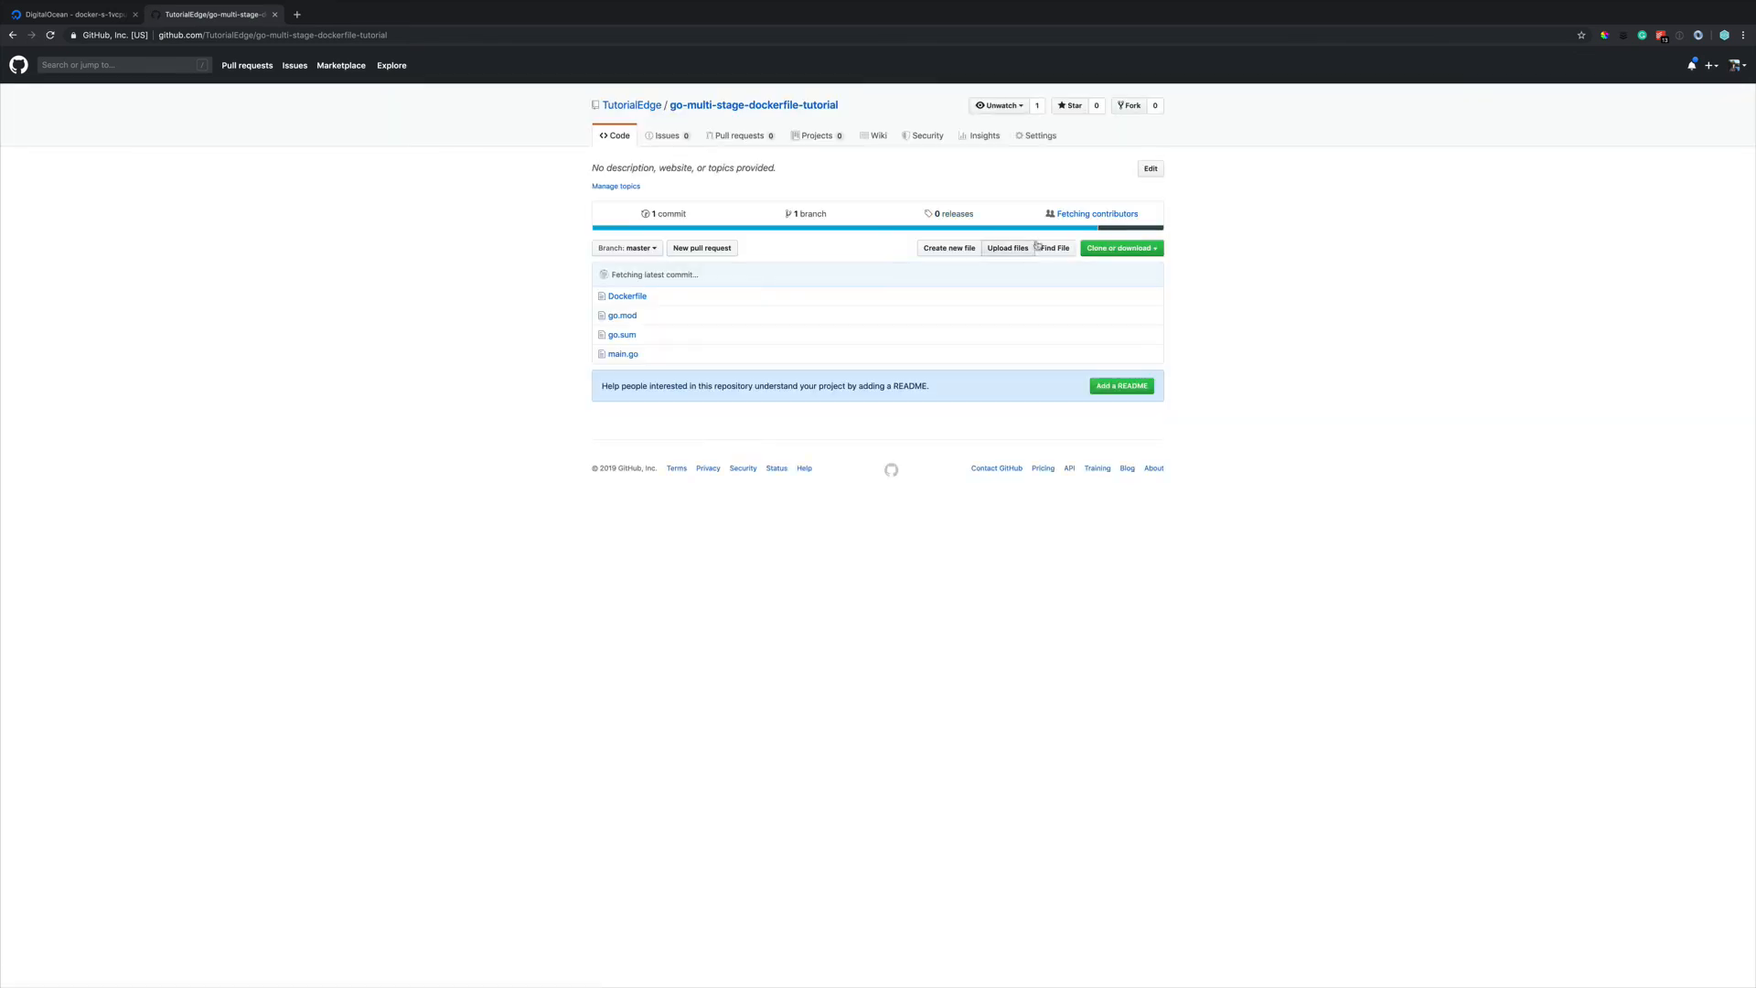
Reveal the repository's HTTPS clone address via Clone or download
left_click(1120, 247)
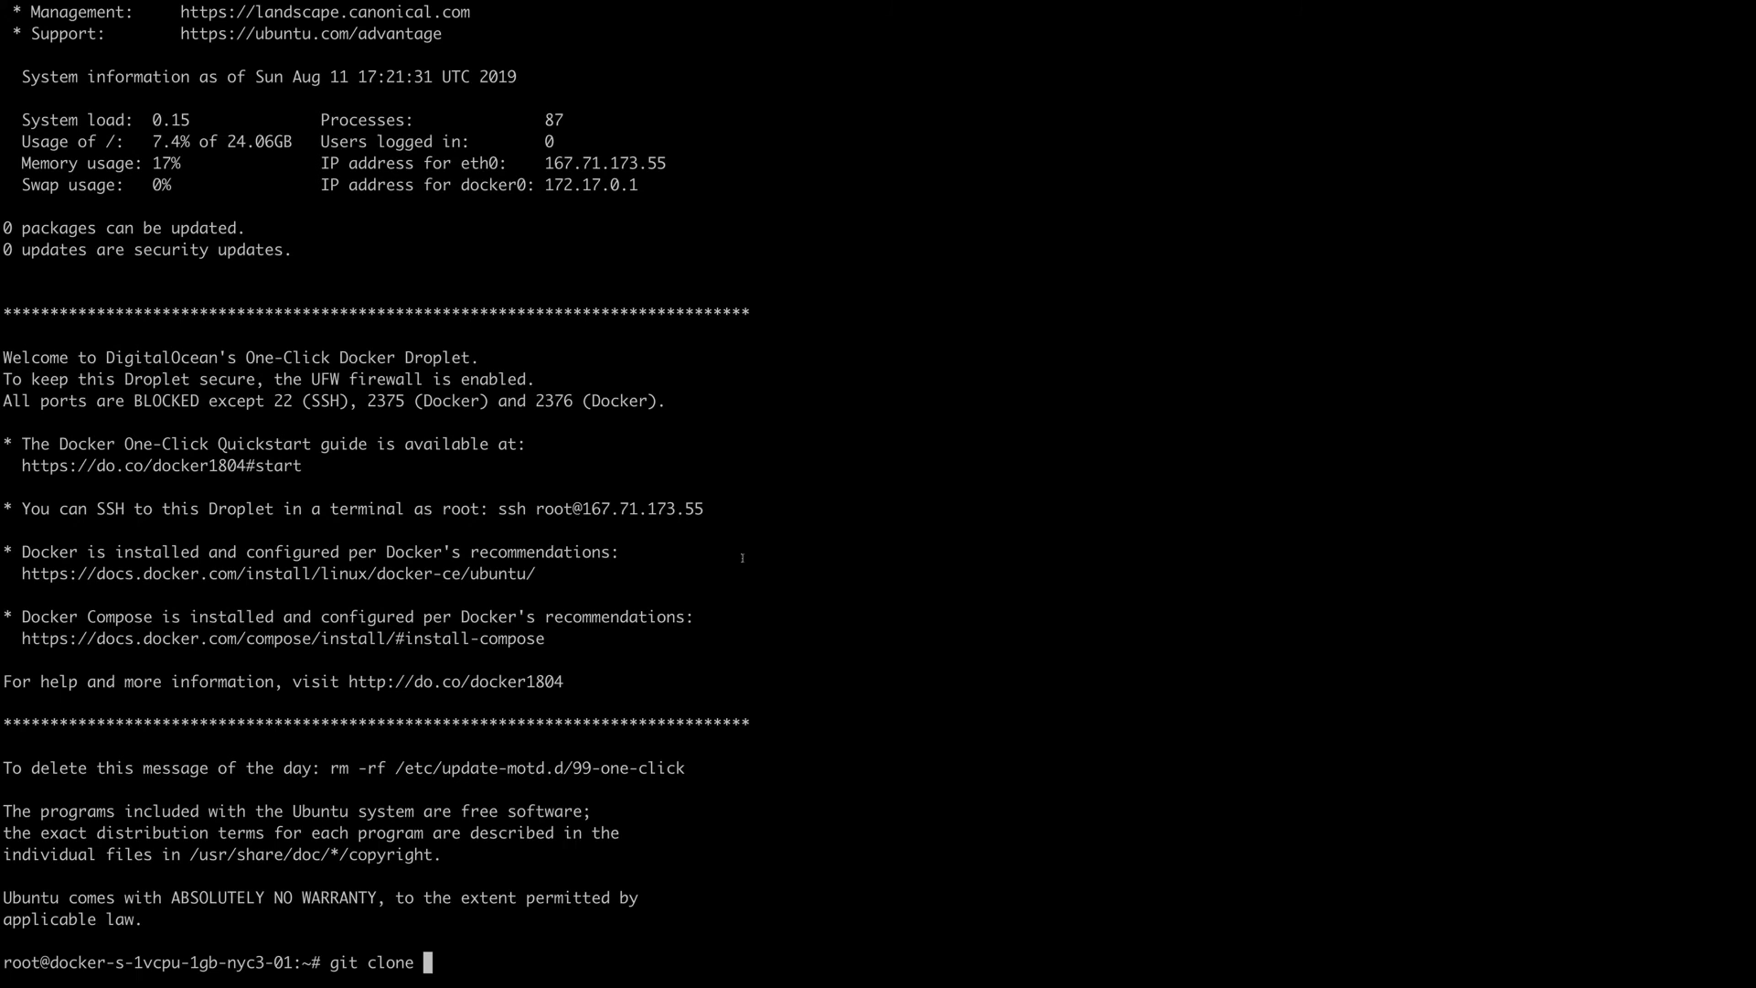
Clone go-multi-stage-dockerfile-tutorial from GitHub, enter its folder and start docker build -t go-multi-stage
type("https://github.com/TutorialEdge/go-multi-stage-dockerfile-tutorial.git")
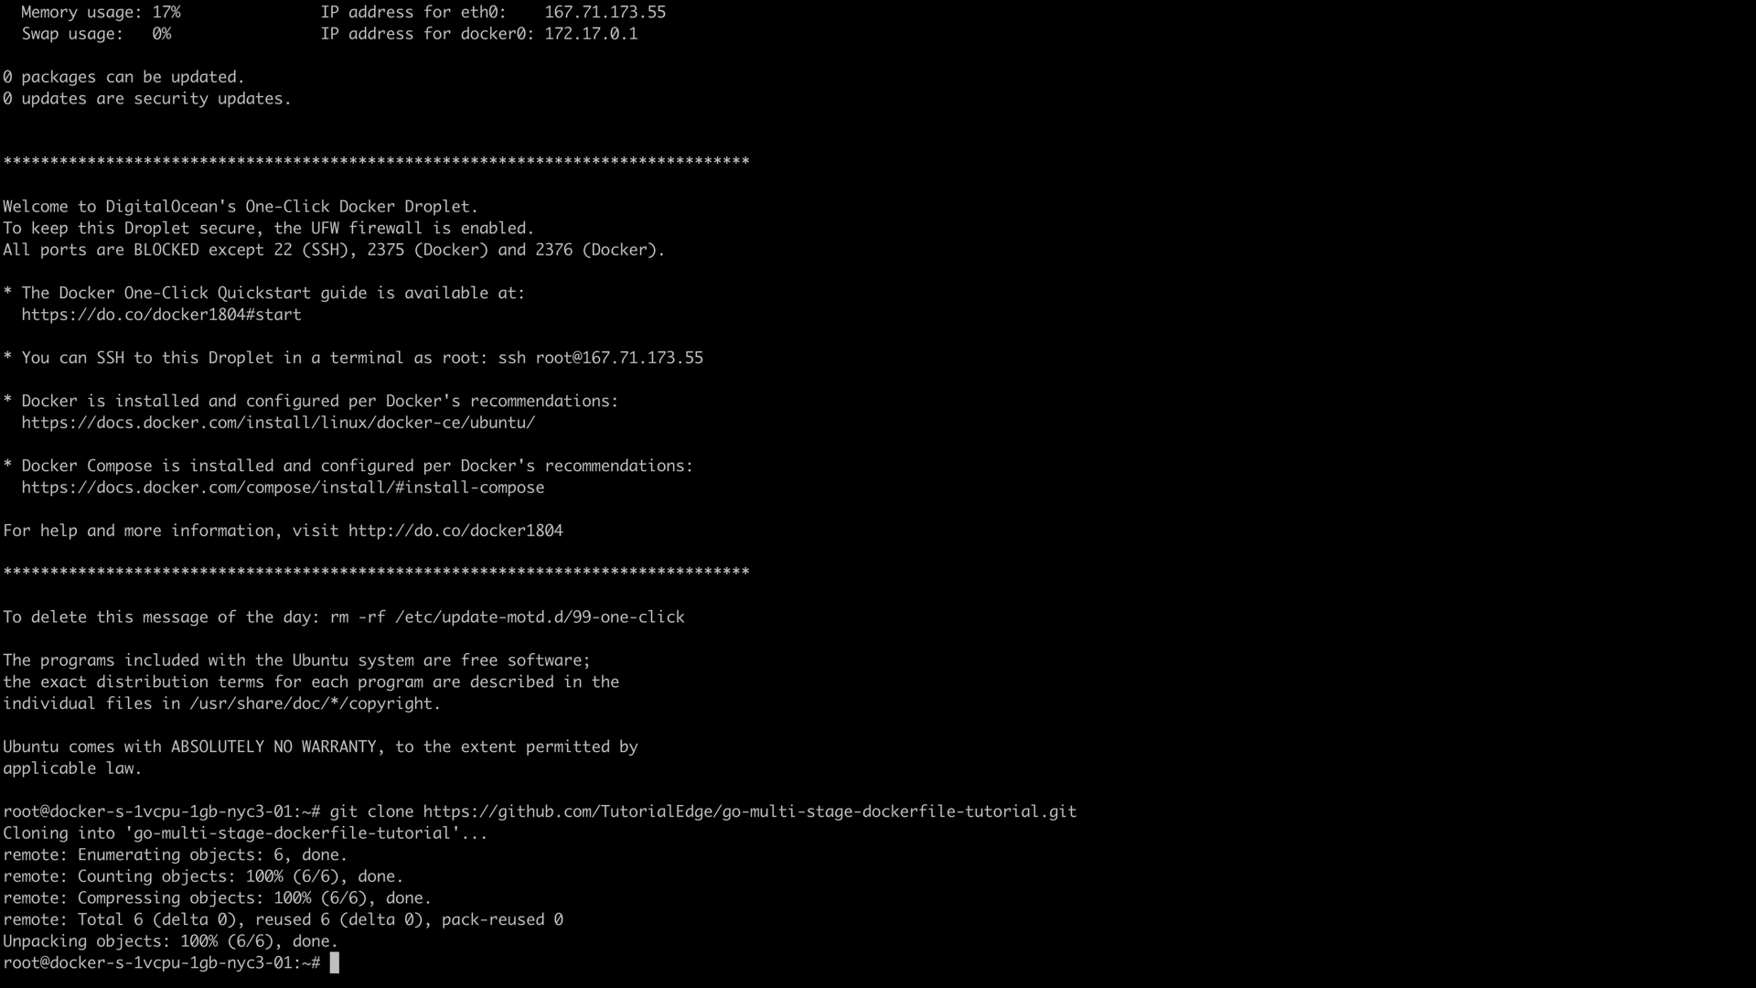
type("cd go-multi-stage-dockerfile-tutorial/")
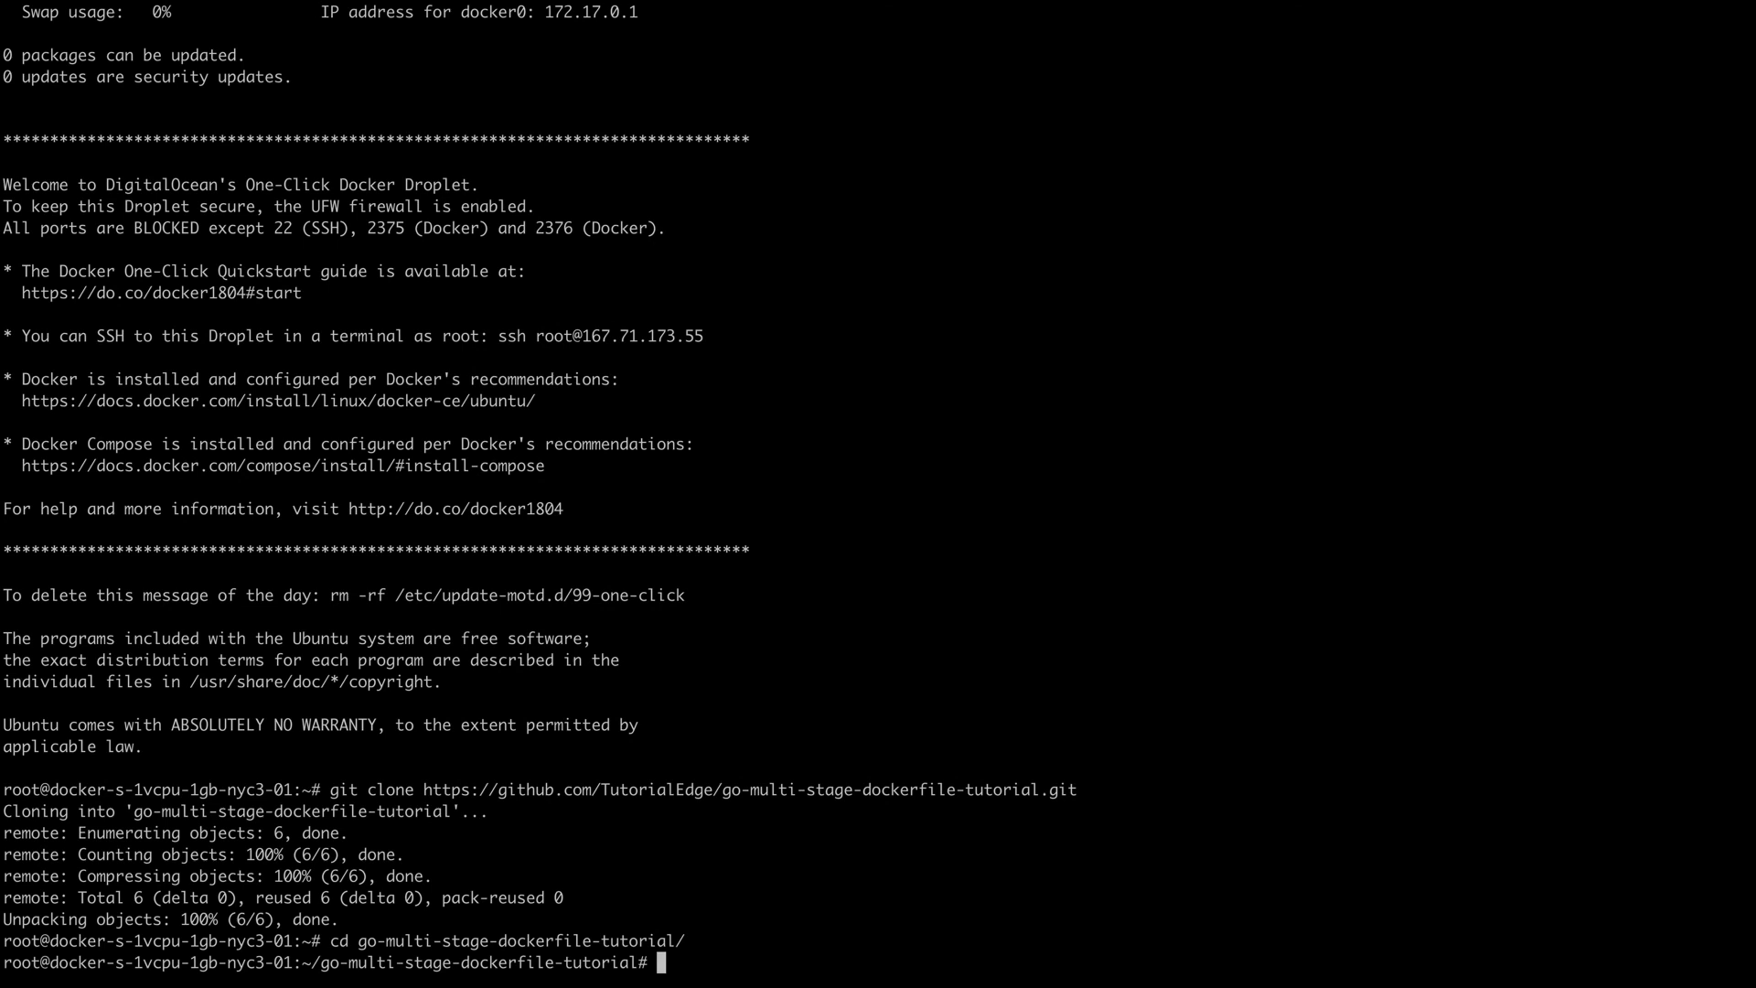
type("docker build -t go-multi-stage .")
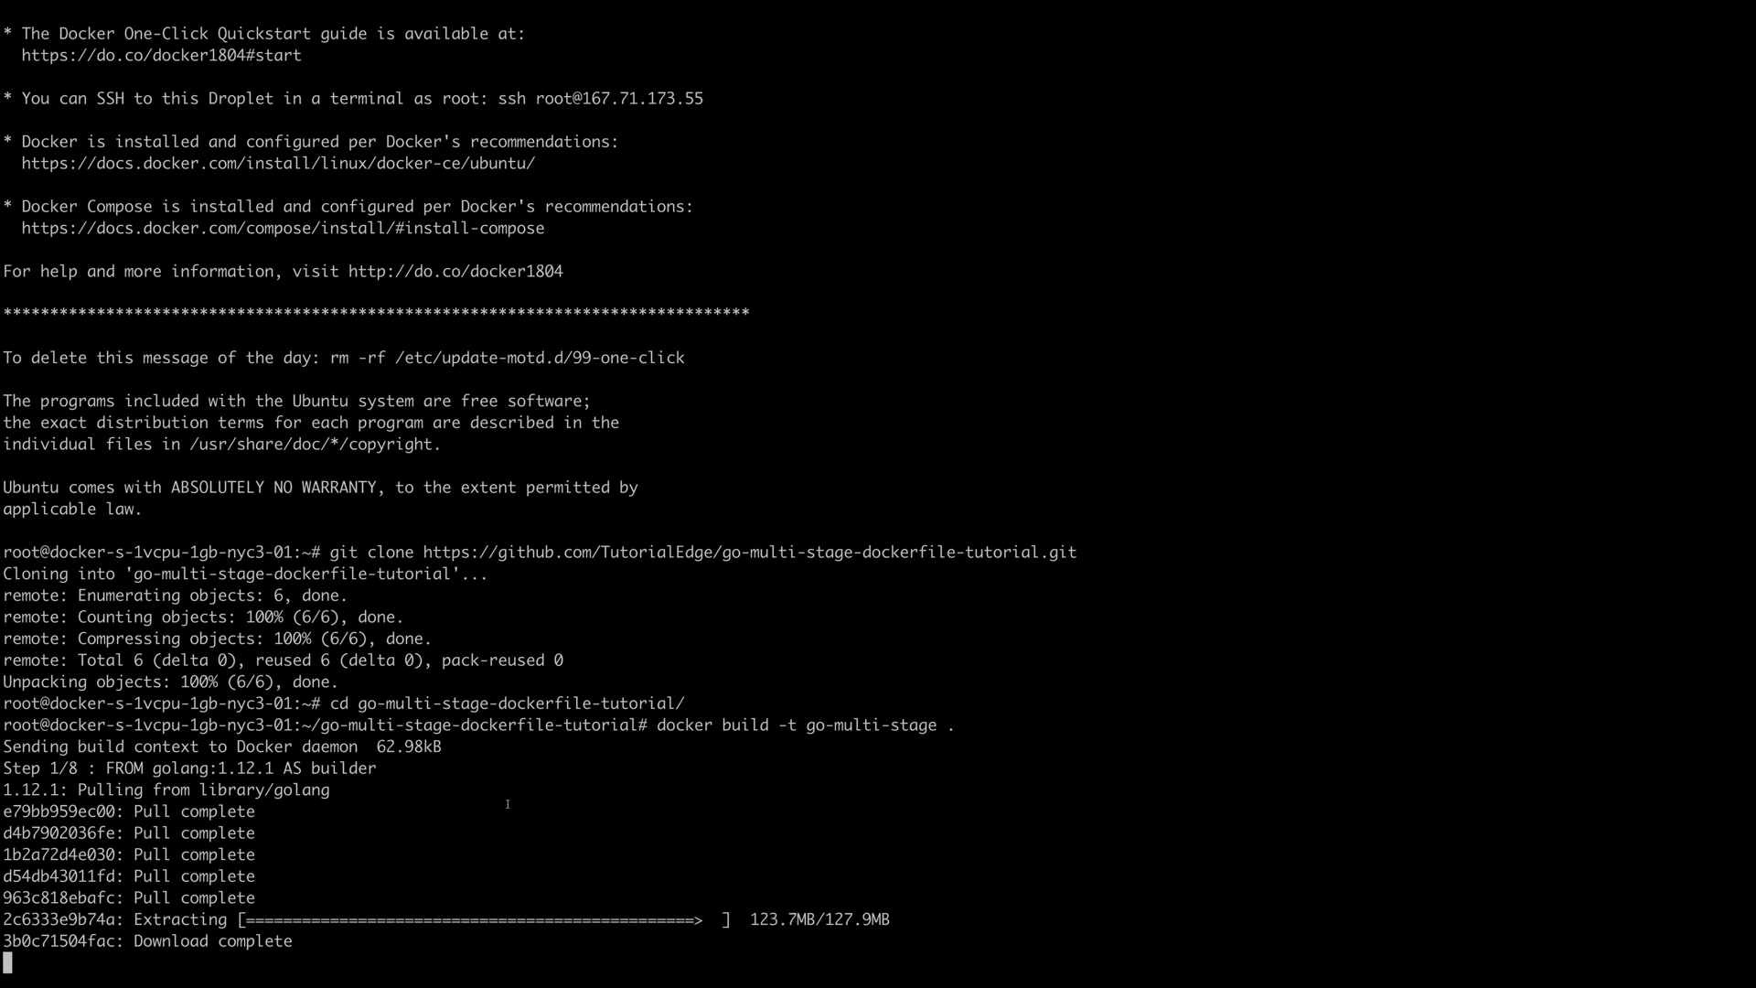
Follow the build output through all eight steps to the go-multi-stage:latest tag
scroll("down", 3)
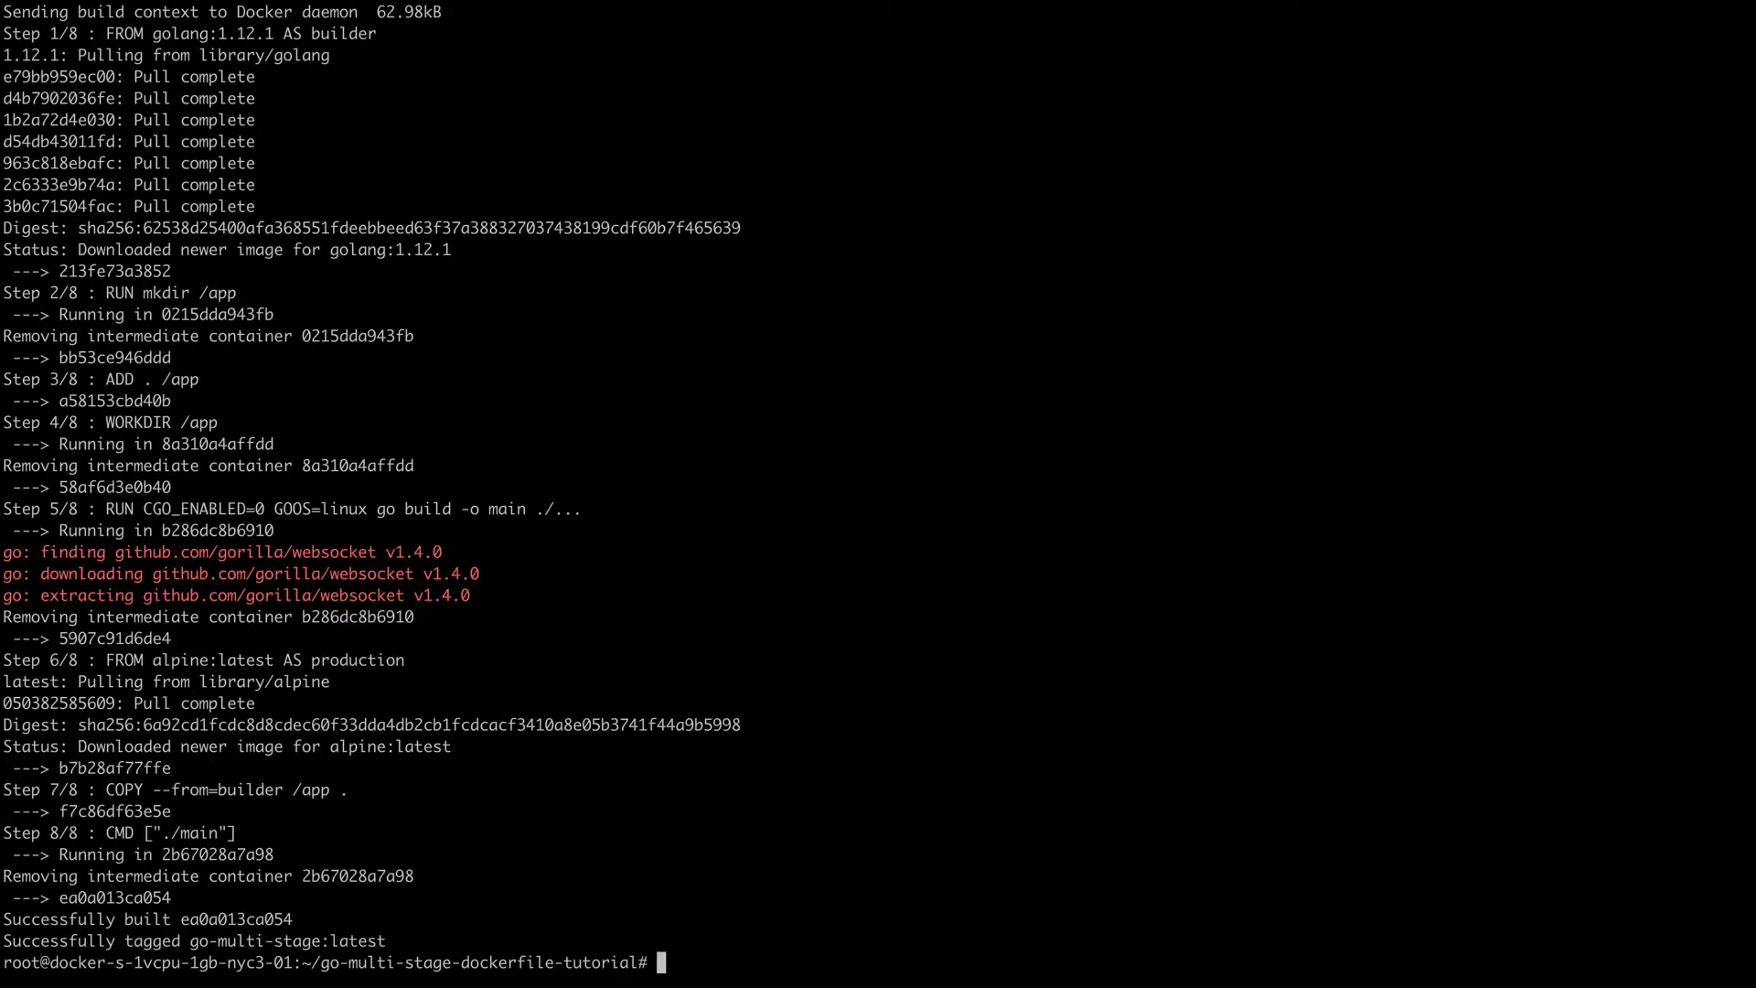
Run go-multi-stage detached with port 8080 published to 8080
type("docker")
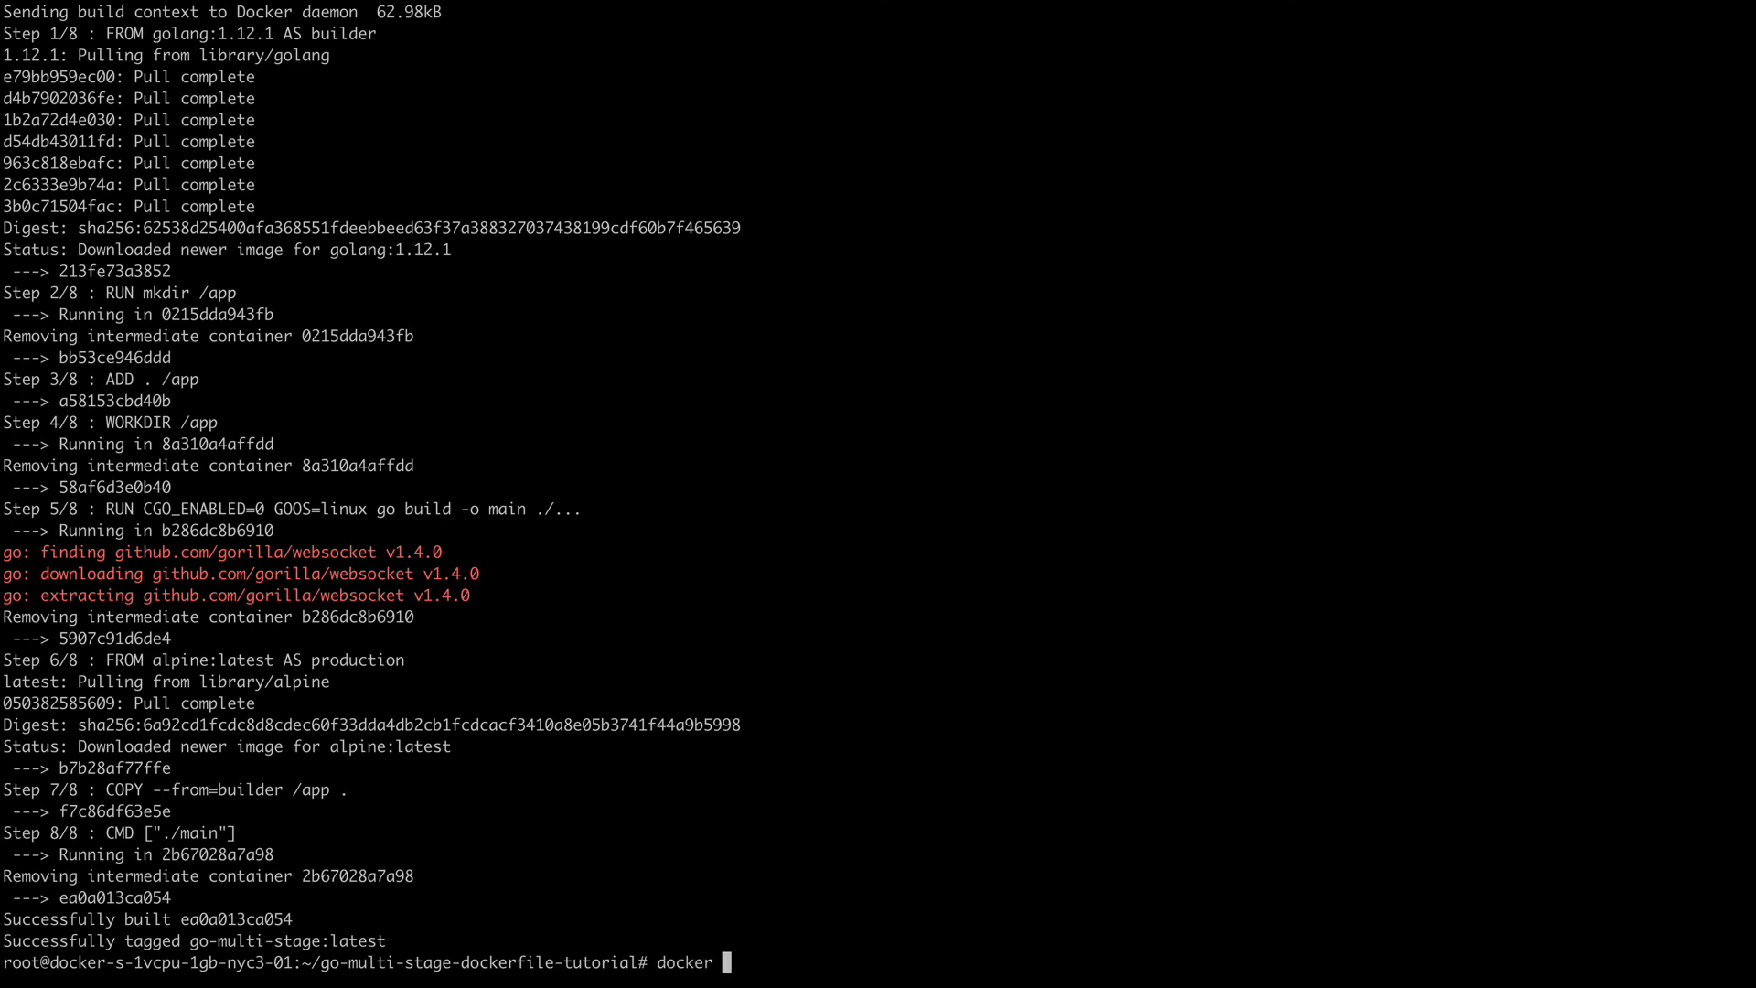
type("run -")
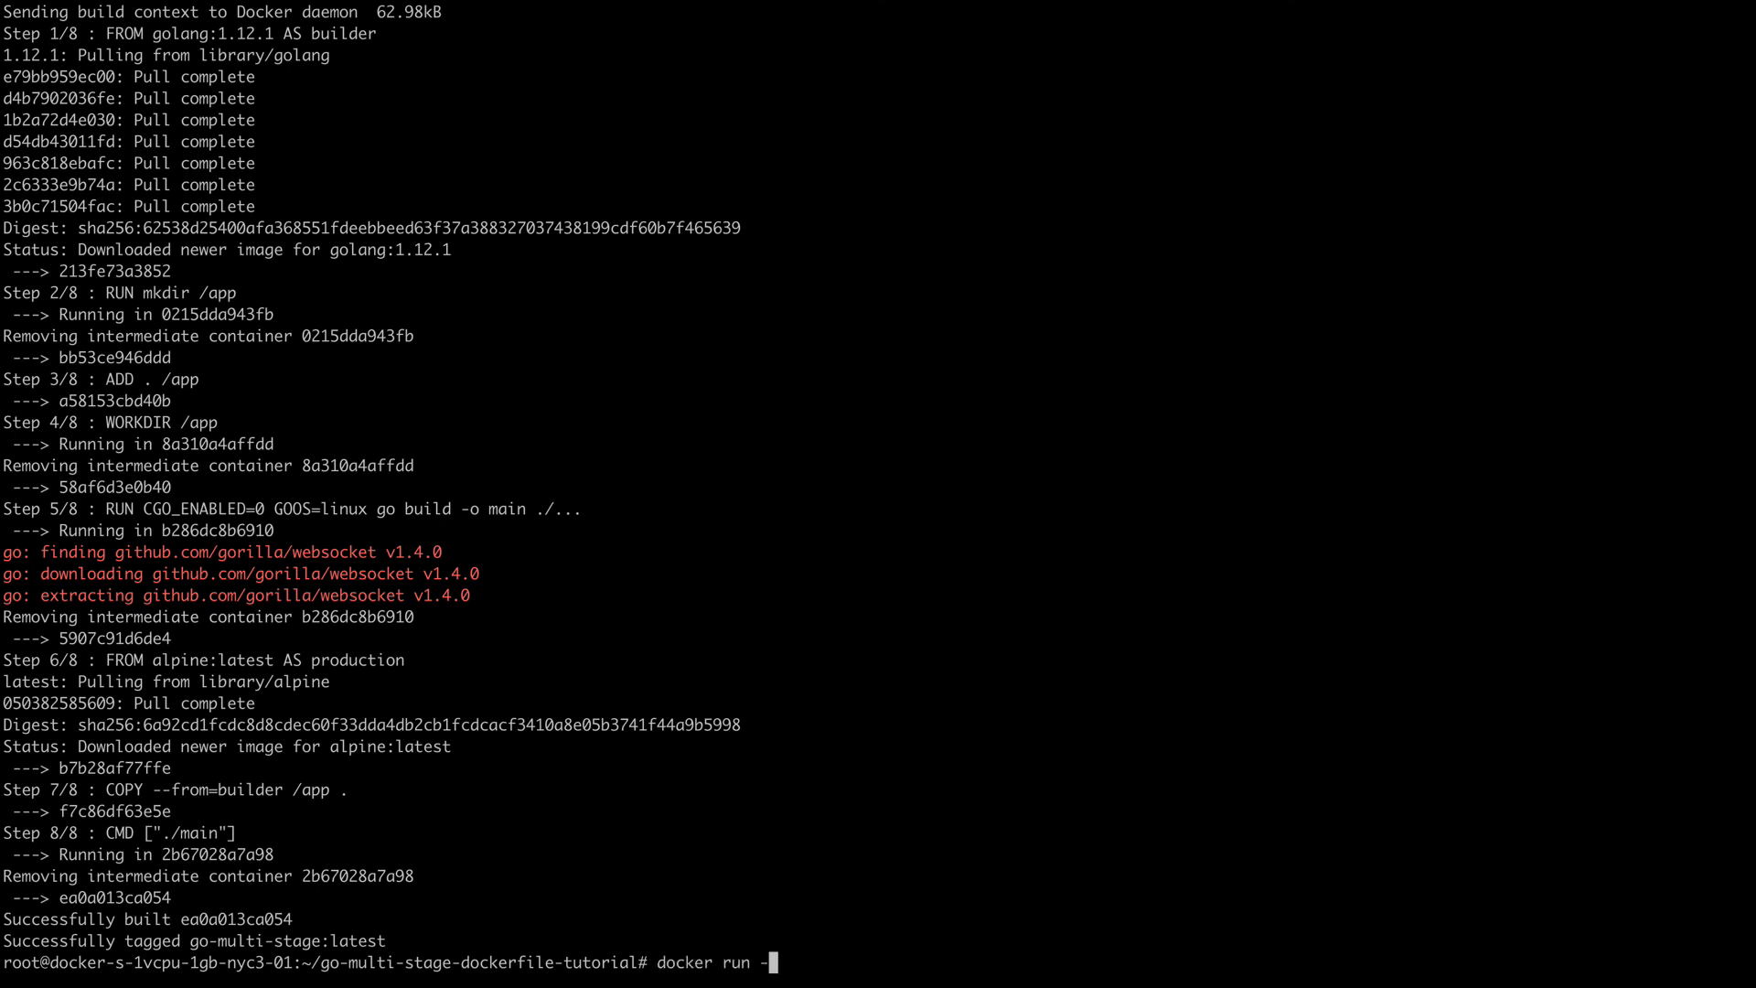
type("d -p")
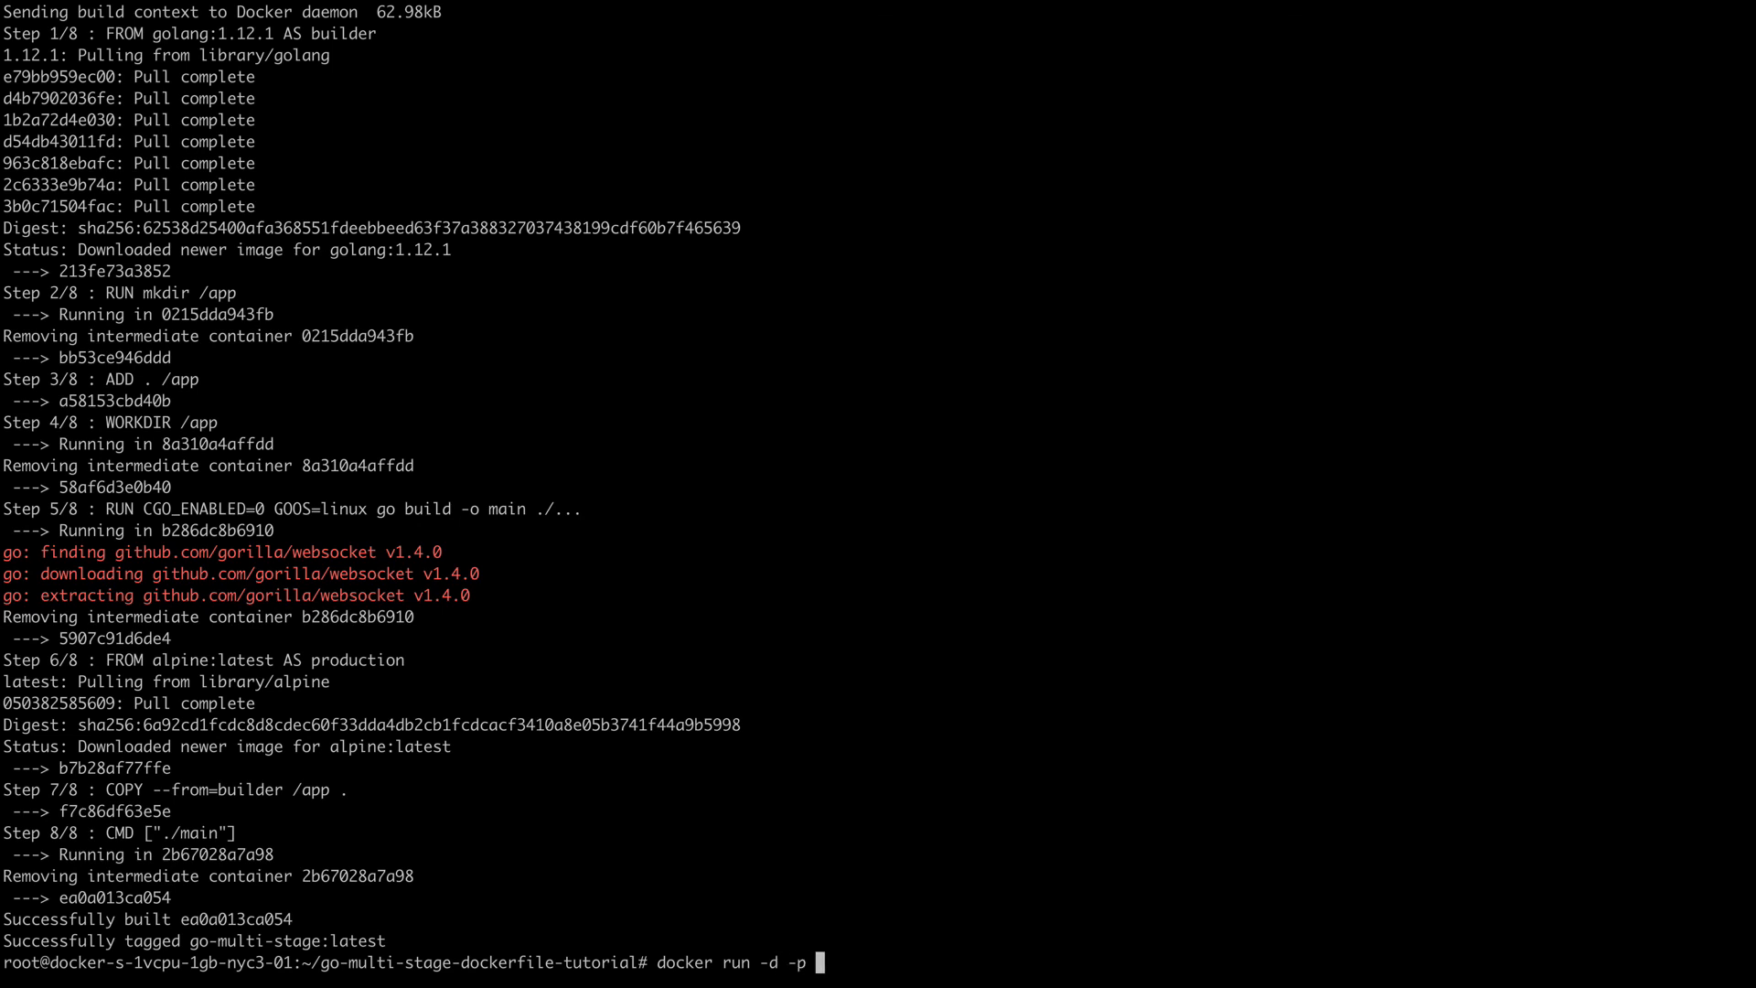
type("8080:")
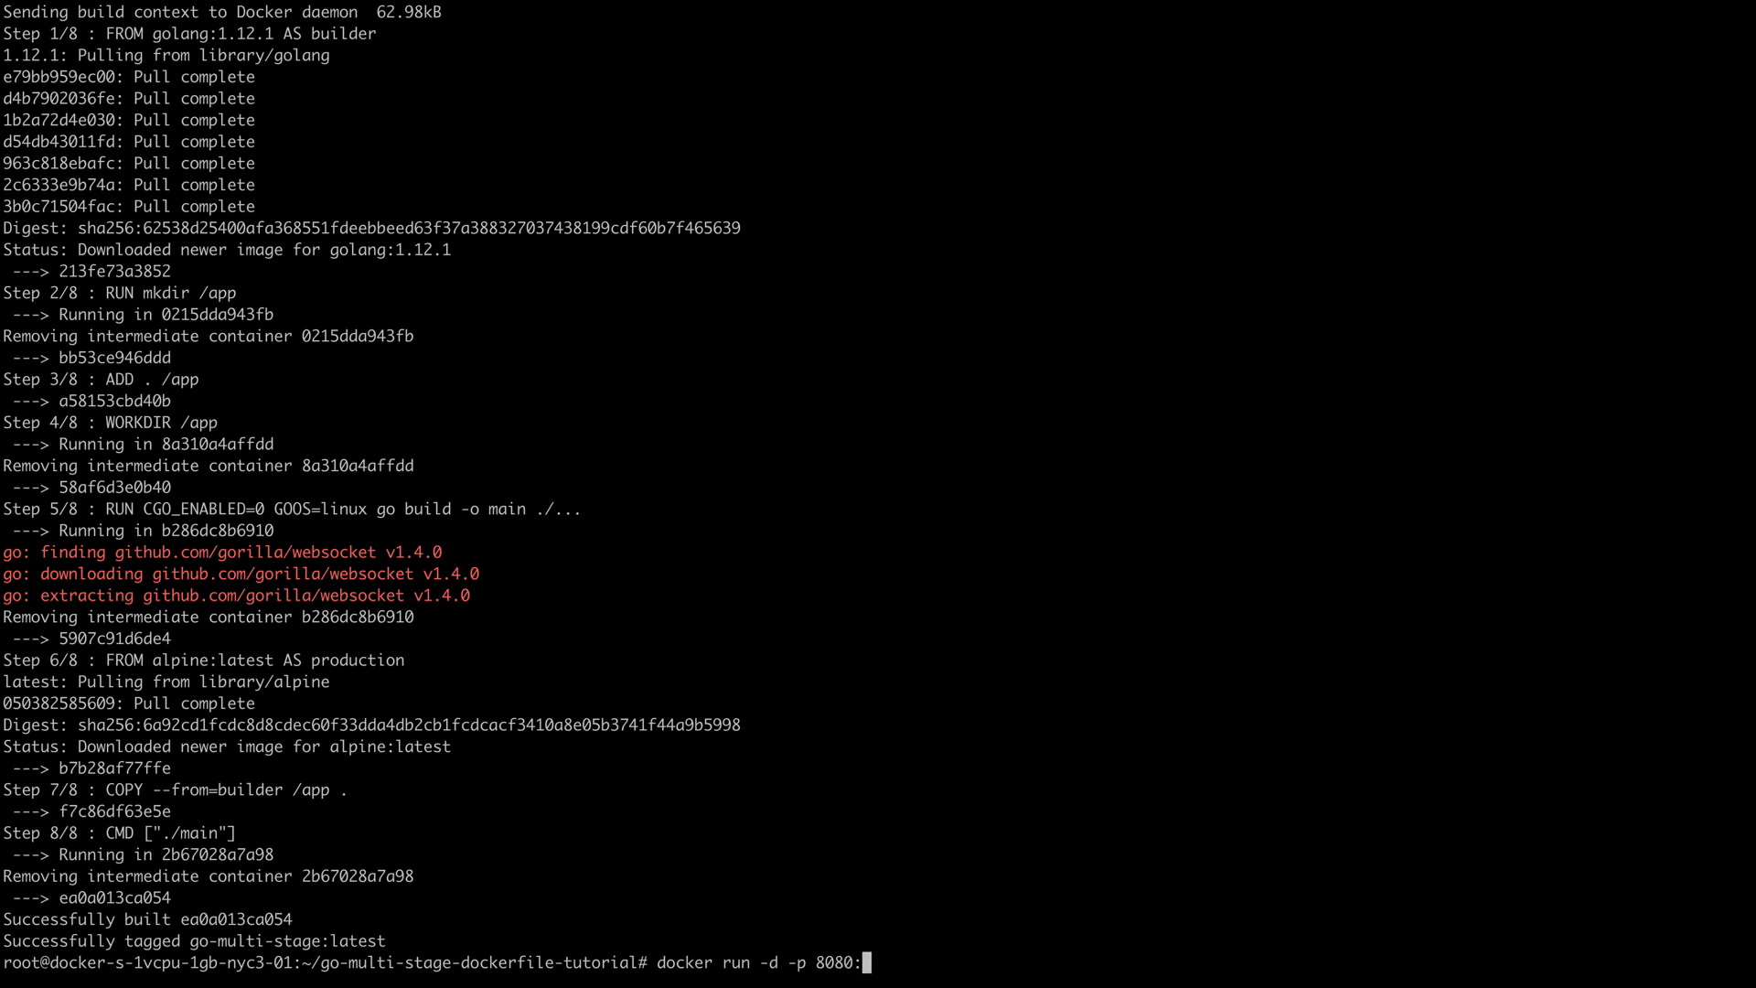
type("8080")
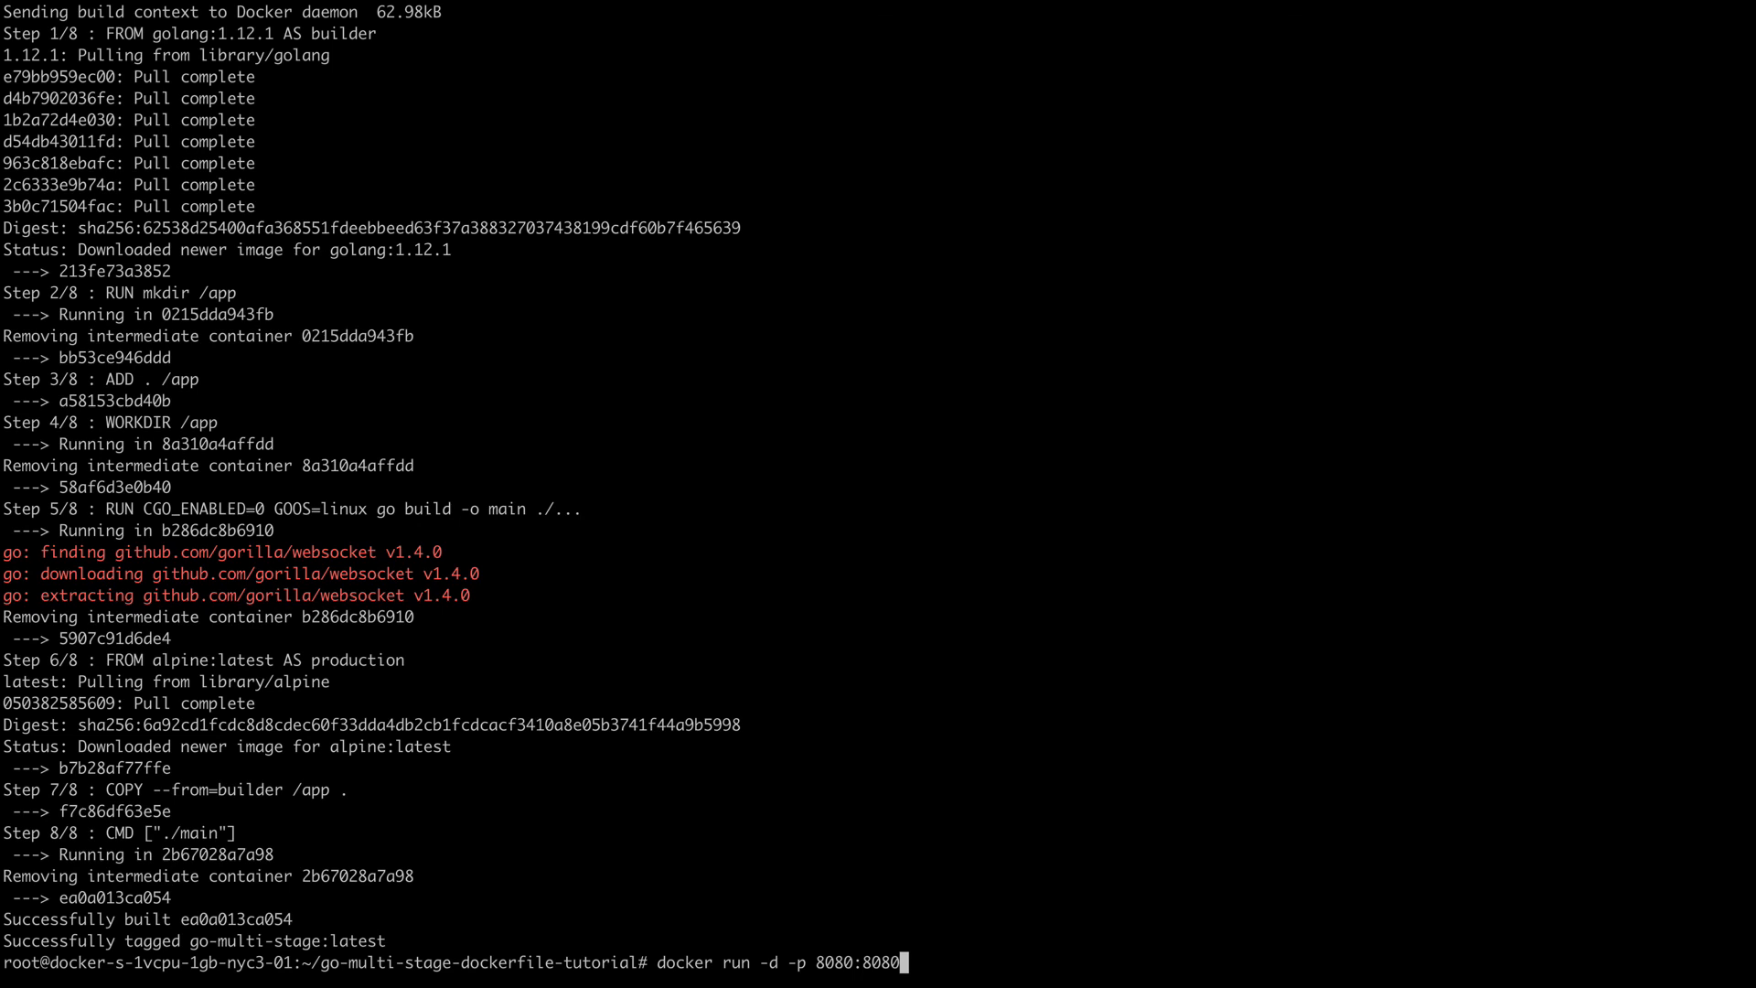
type("go")
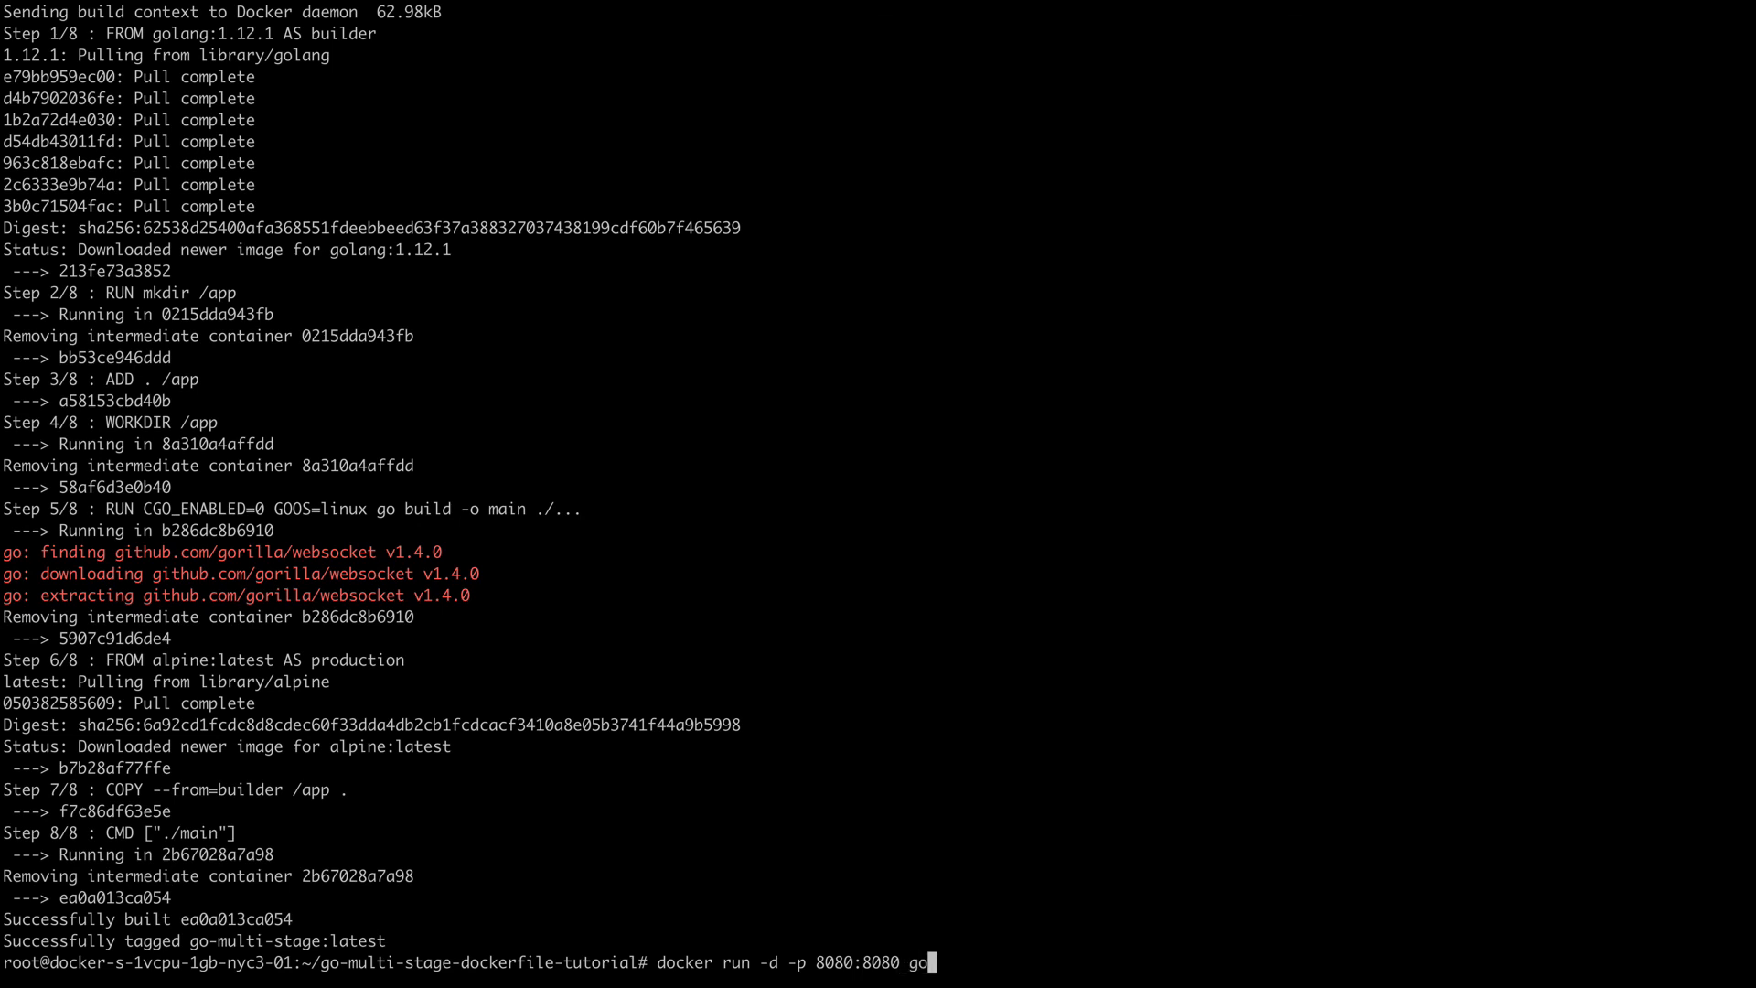
type("-mult")
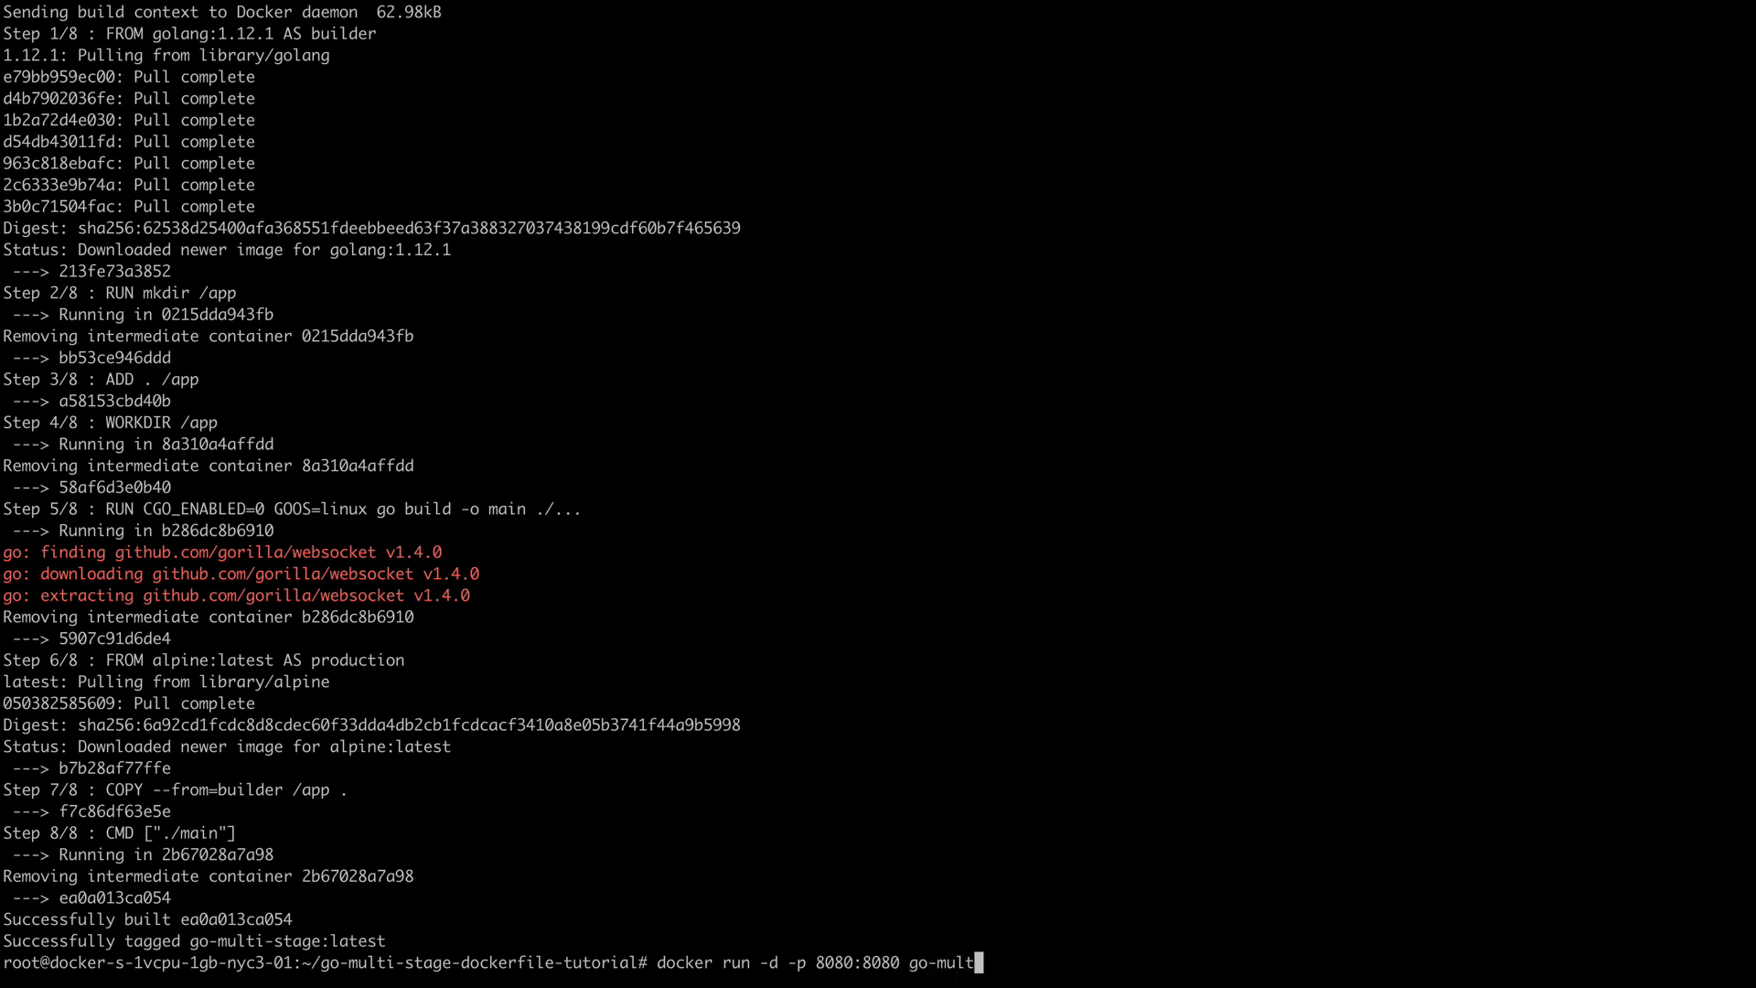
type("stage")
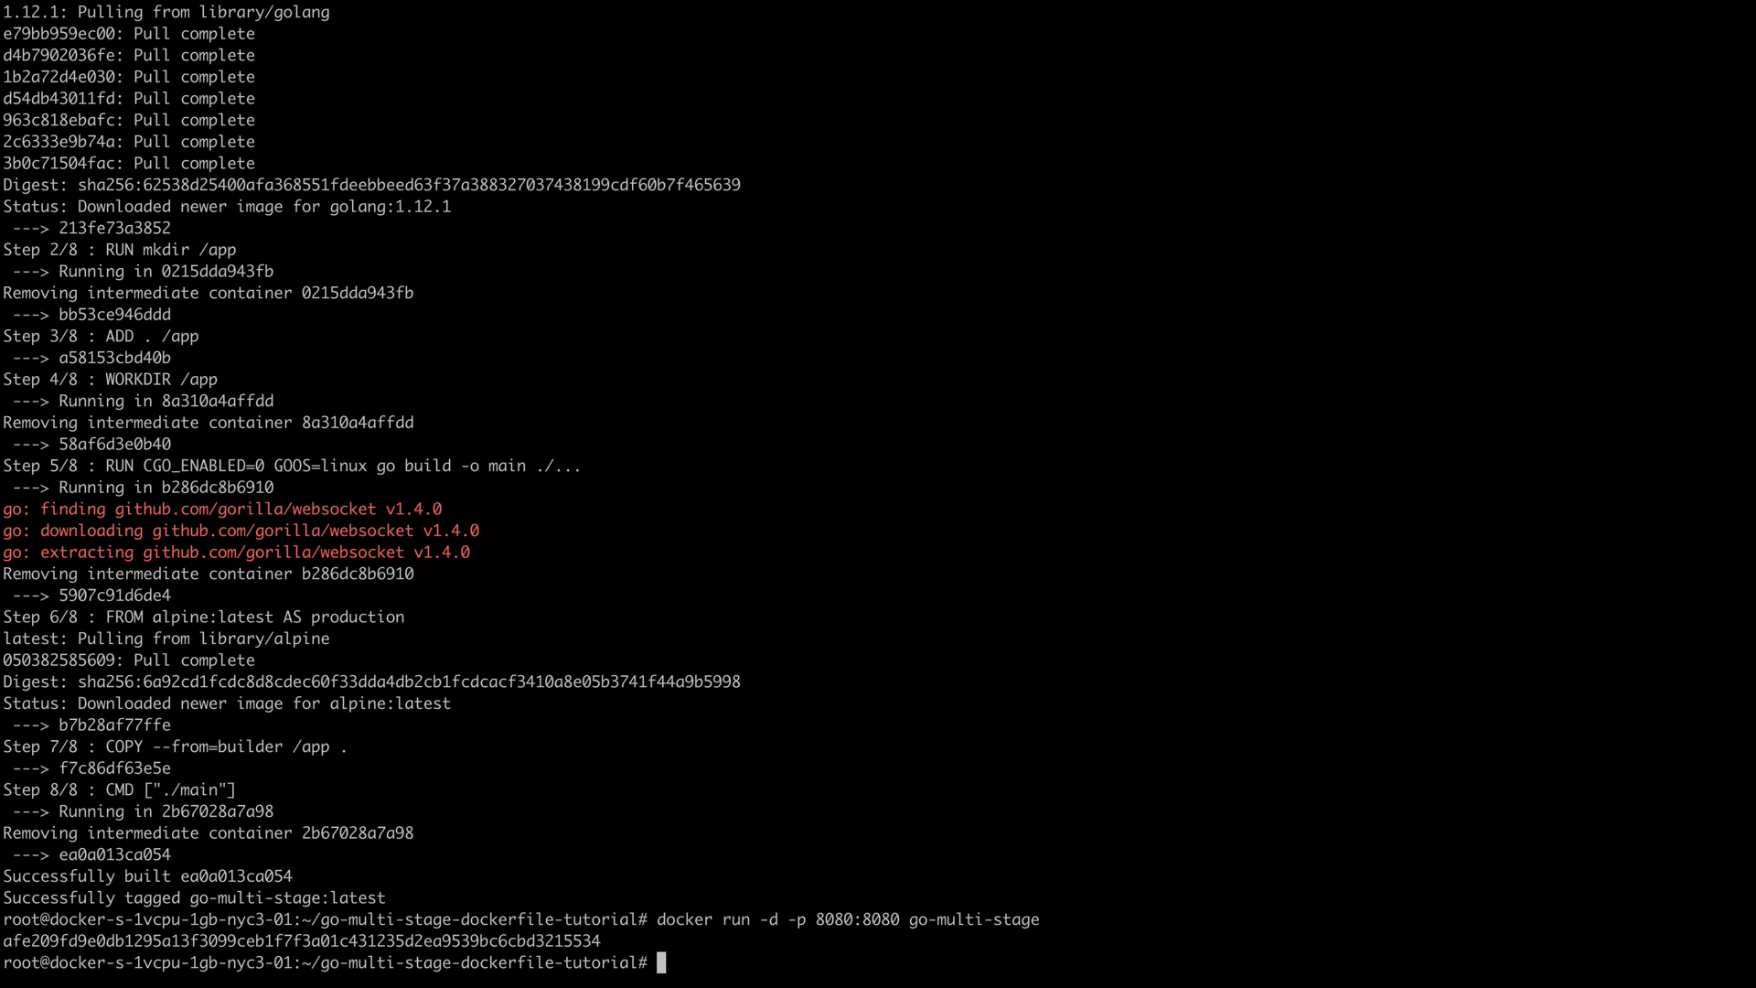
List running containers with docker ps to confirm go-multi-stage is Up
type("doc")
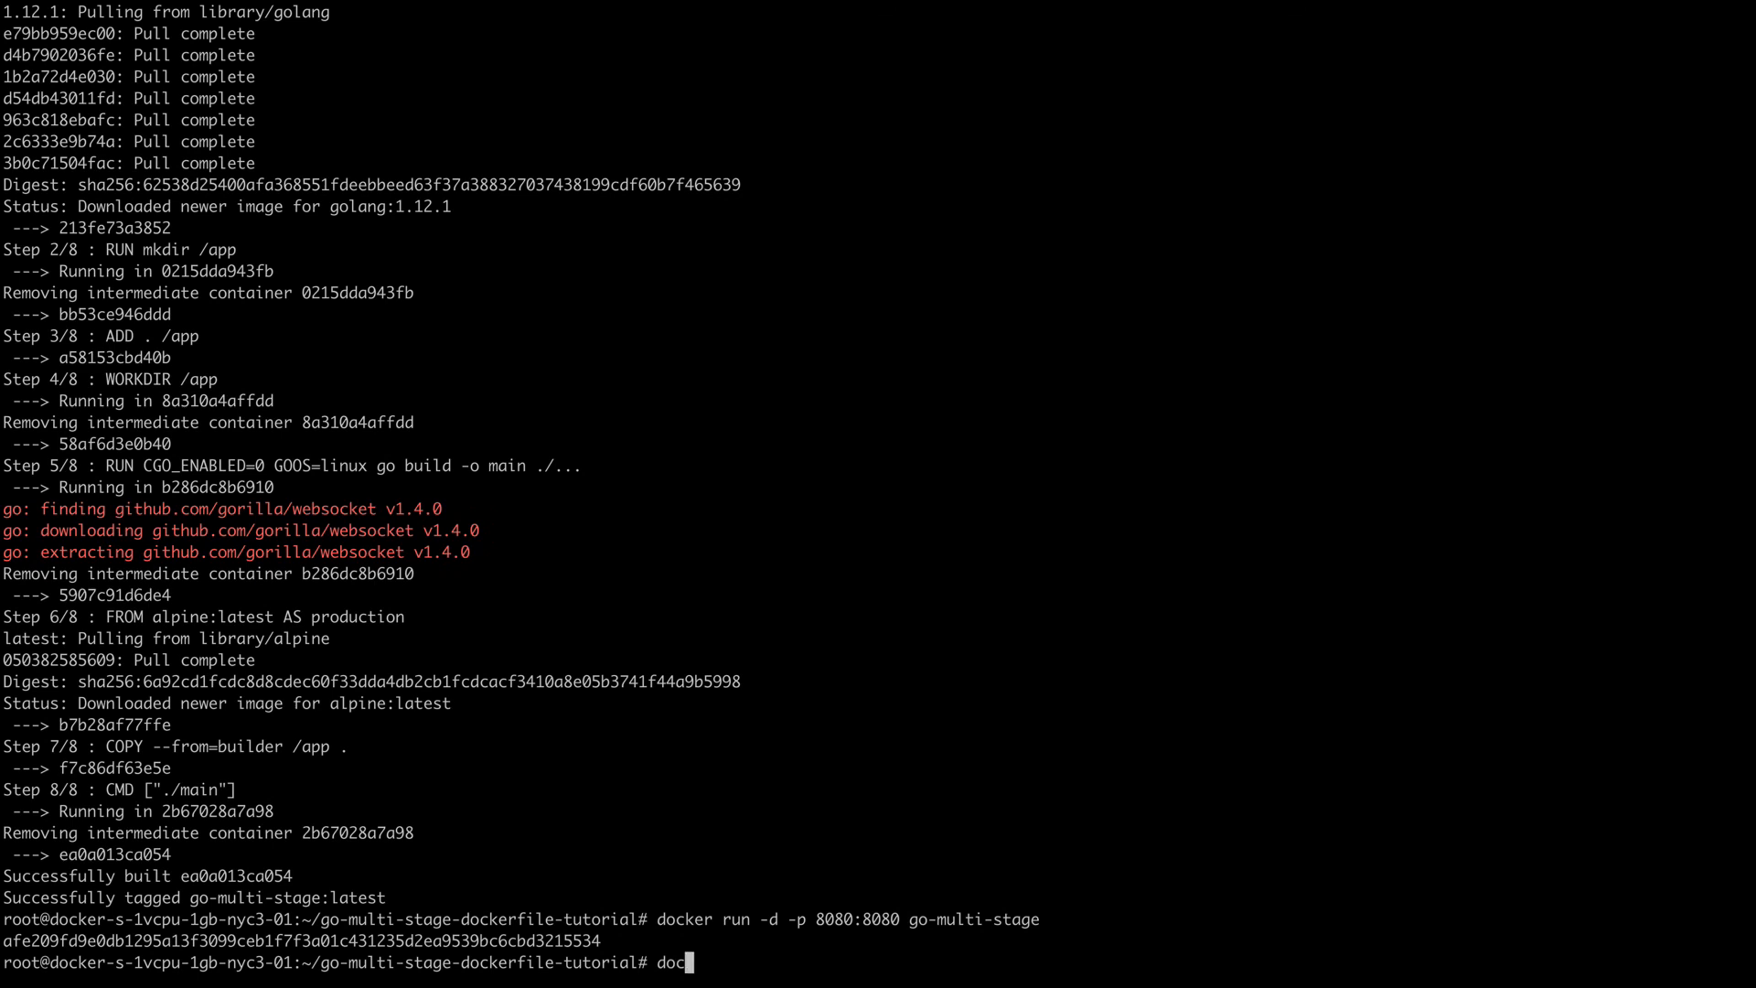
key("Return")
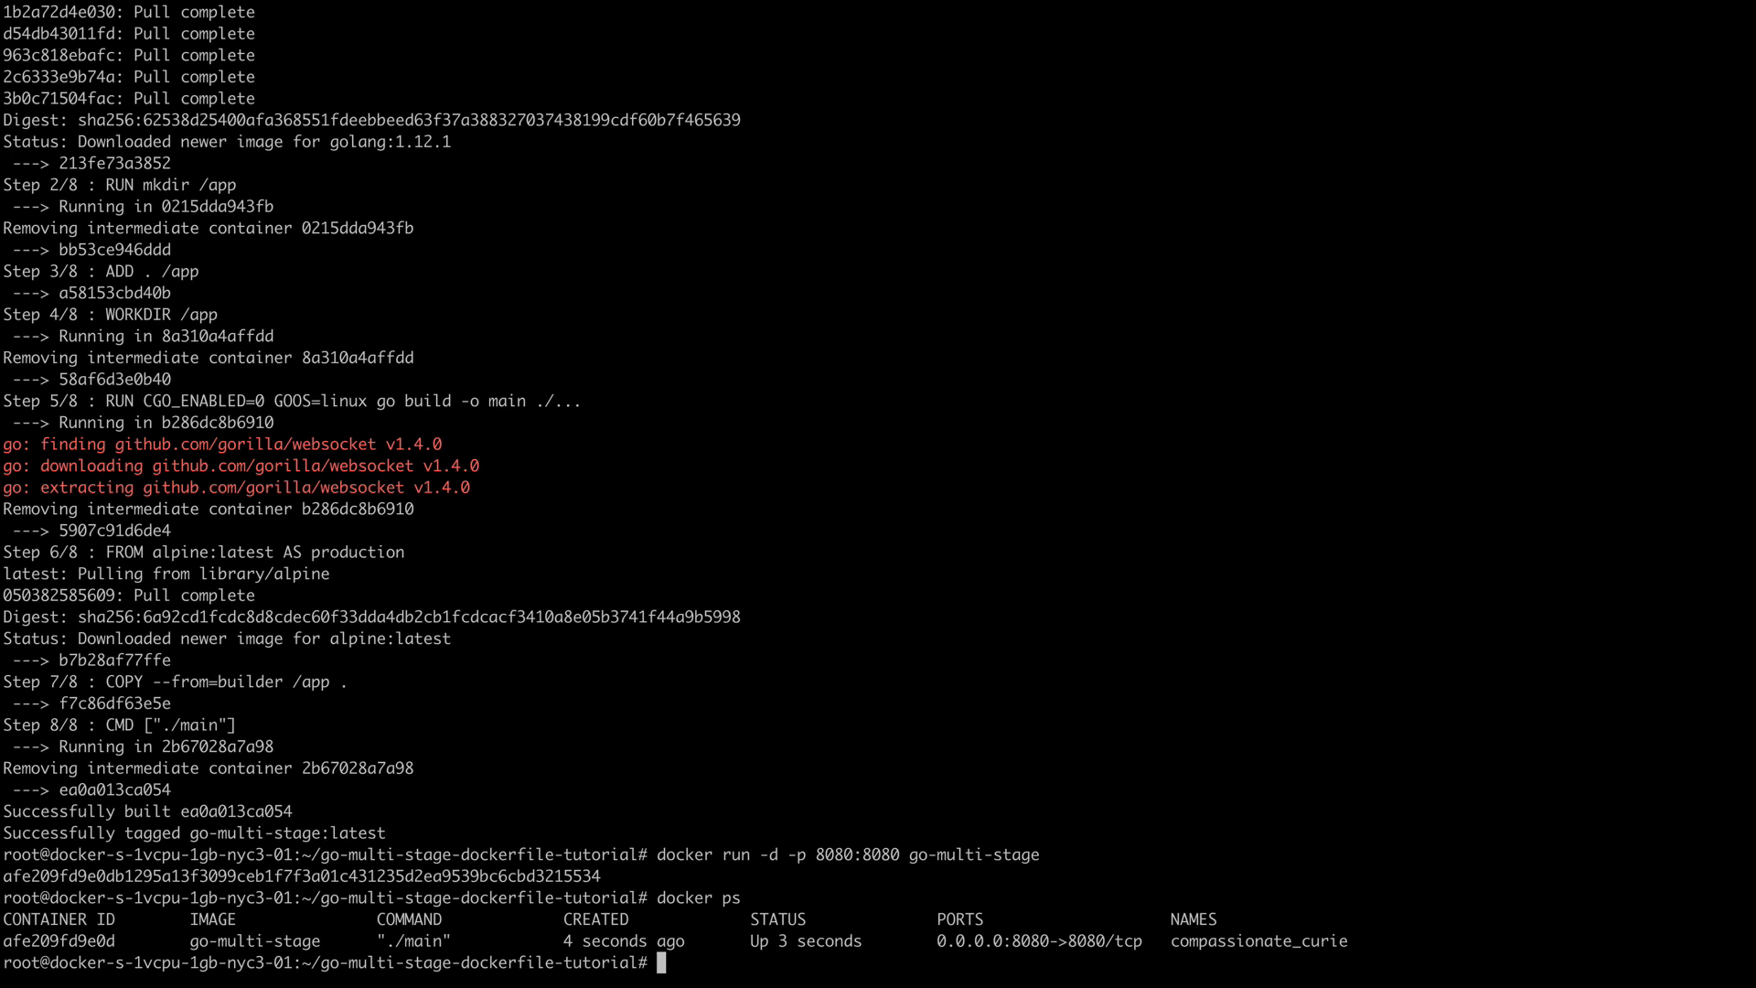
double_click(1020, 941)
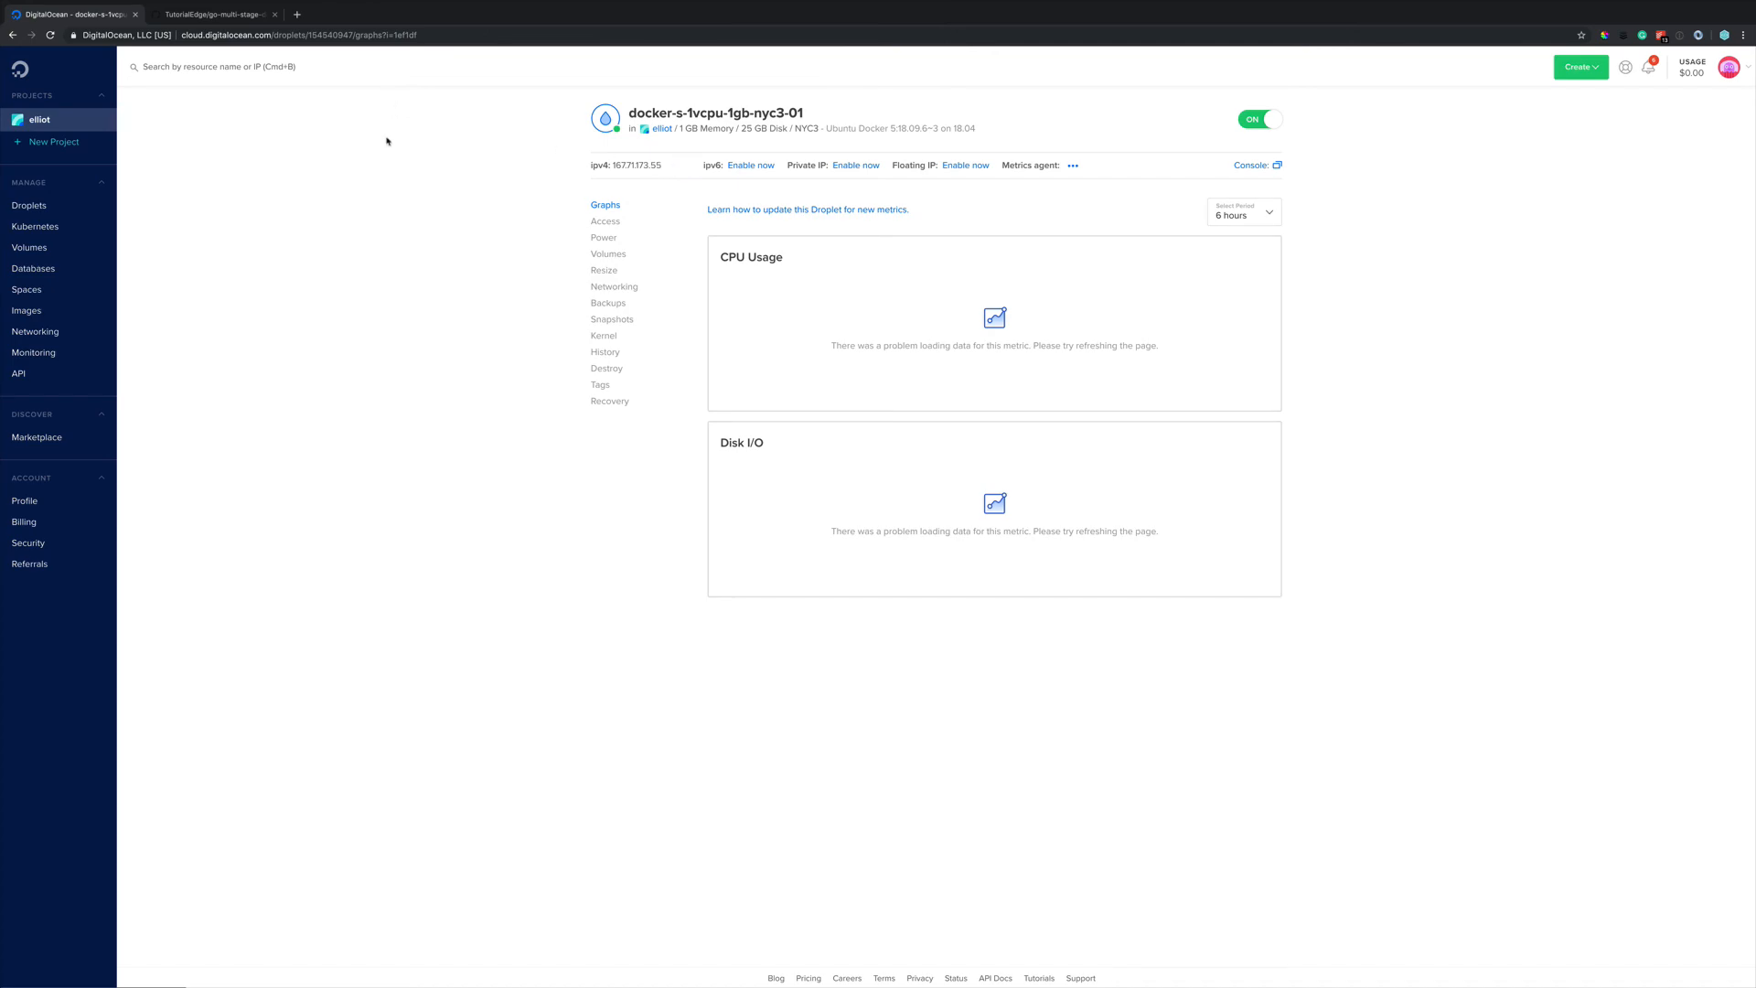
Load 167.71.173.55:8080 in a new Chrome tab
type("167.71.173.55")
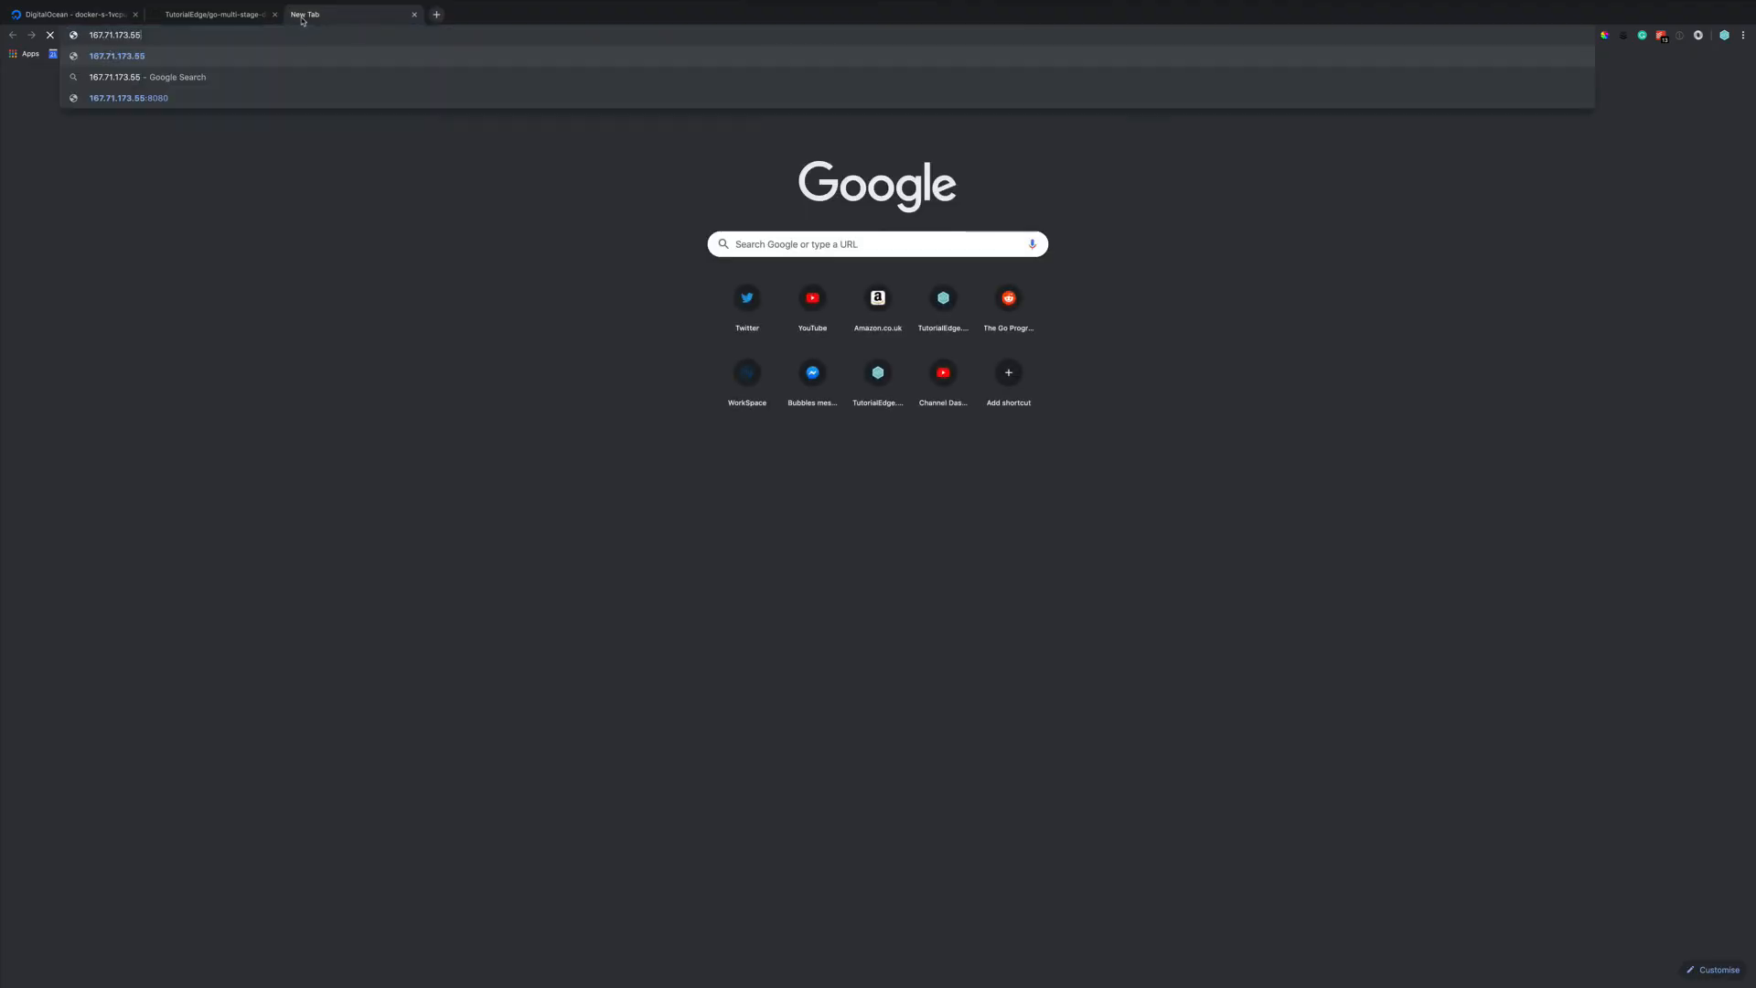
left_click(128, 99)
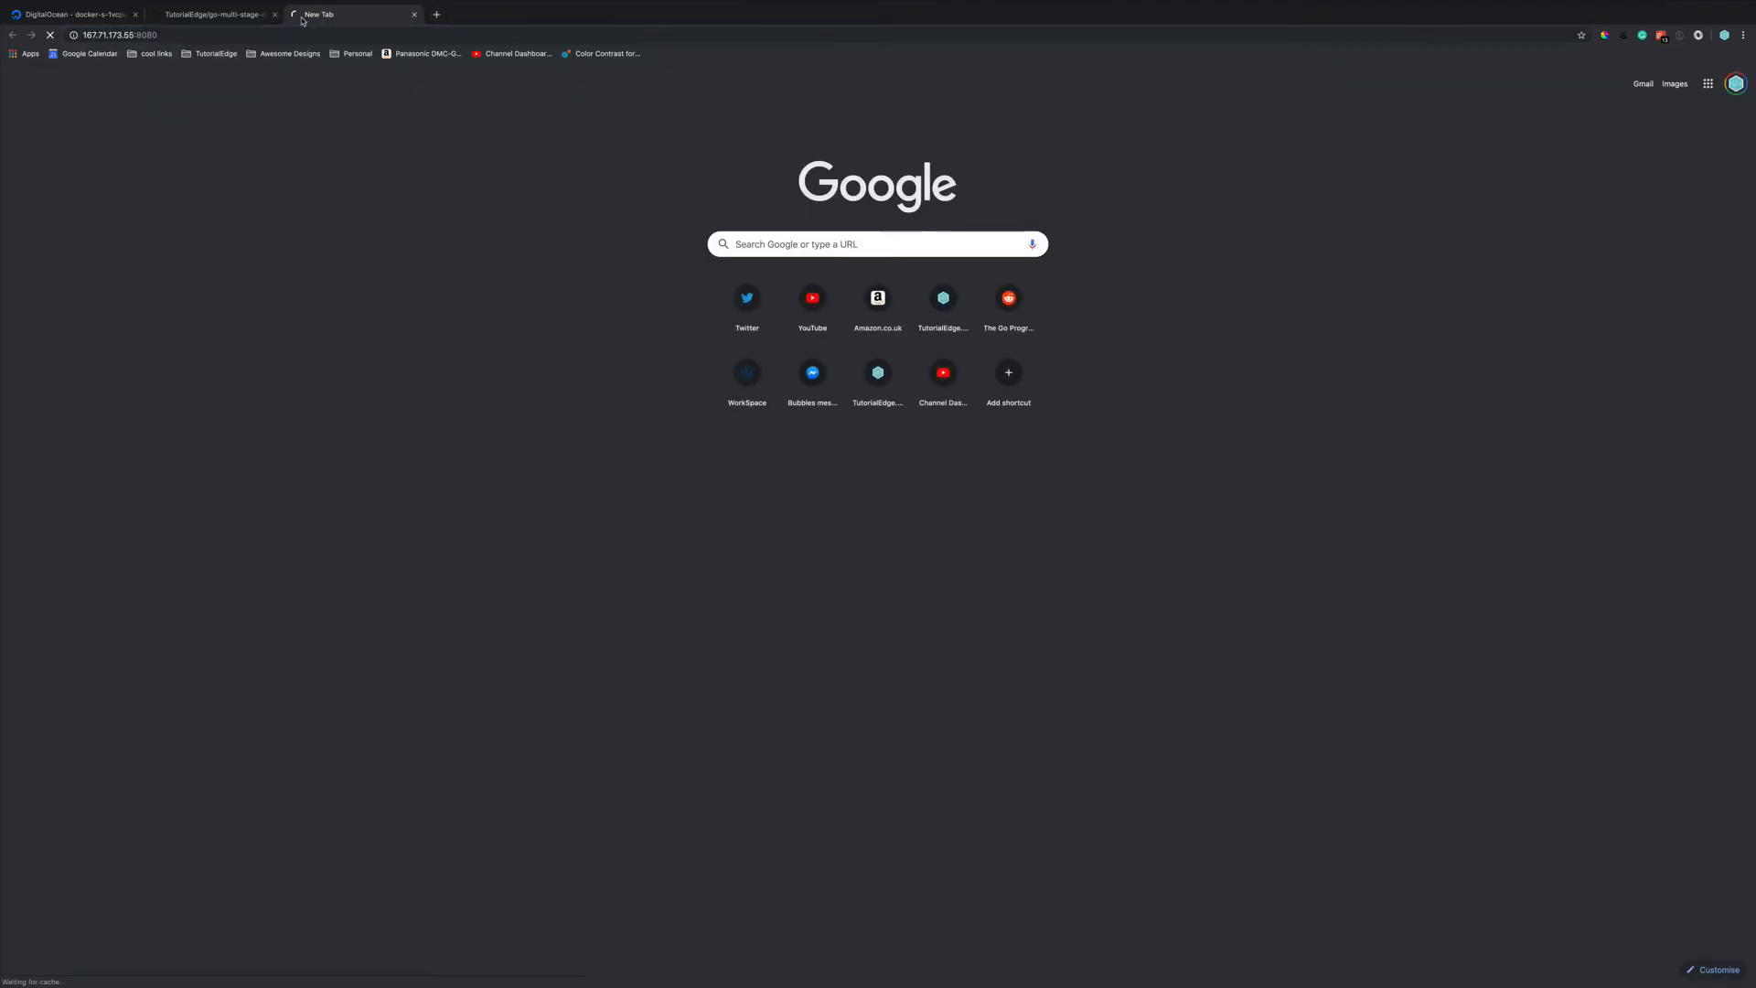